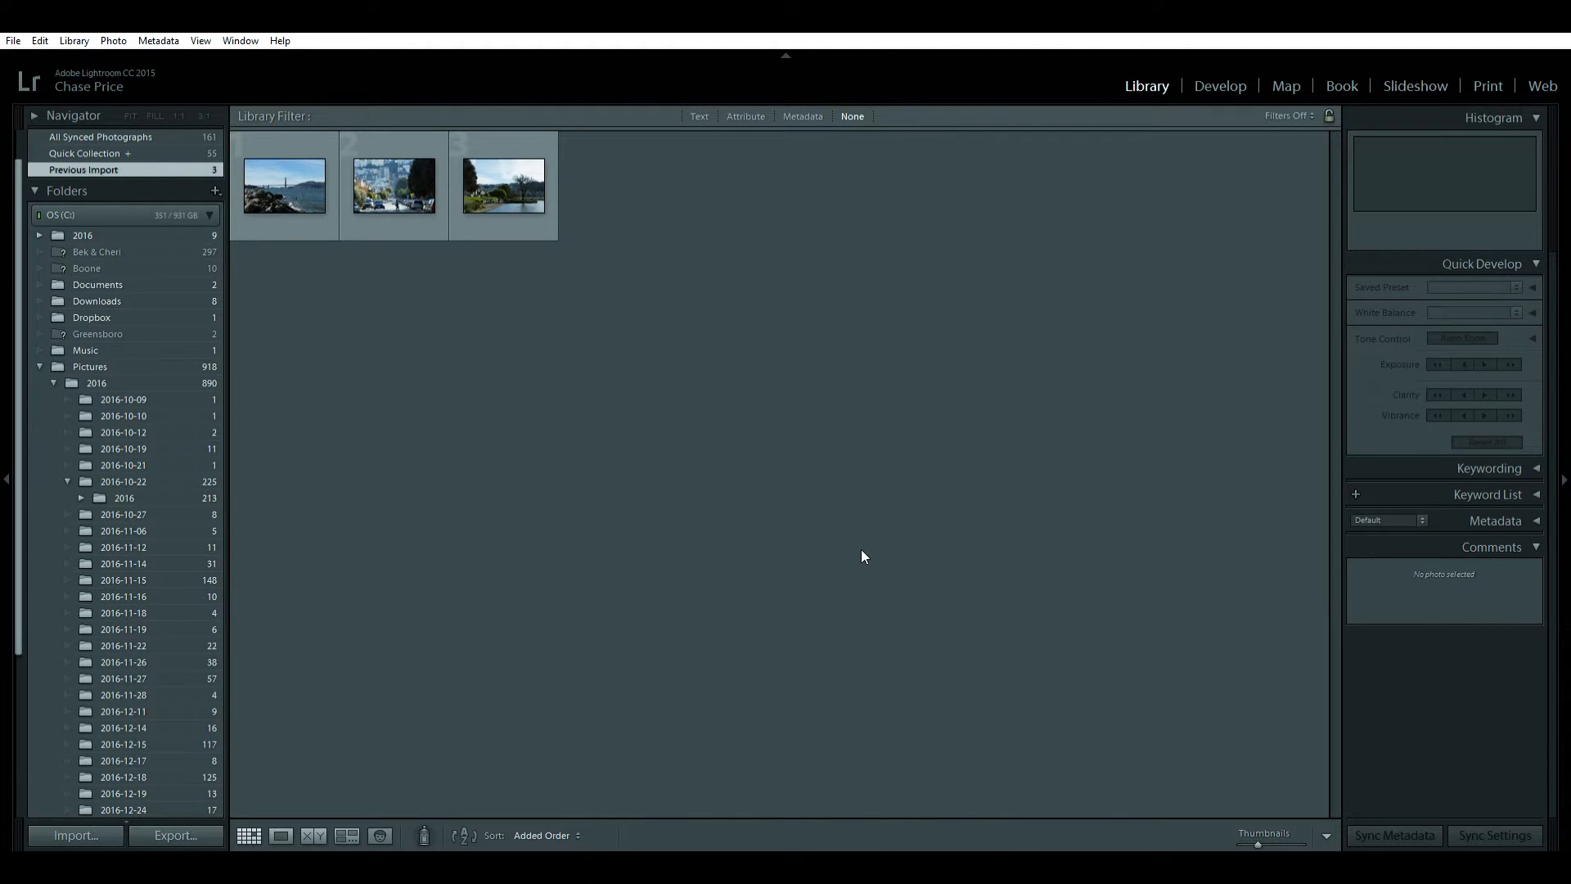
mouse_move(602, 371)
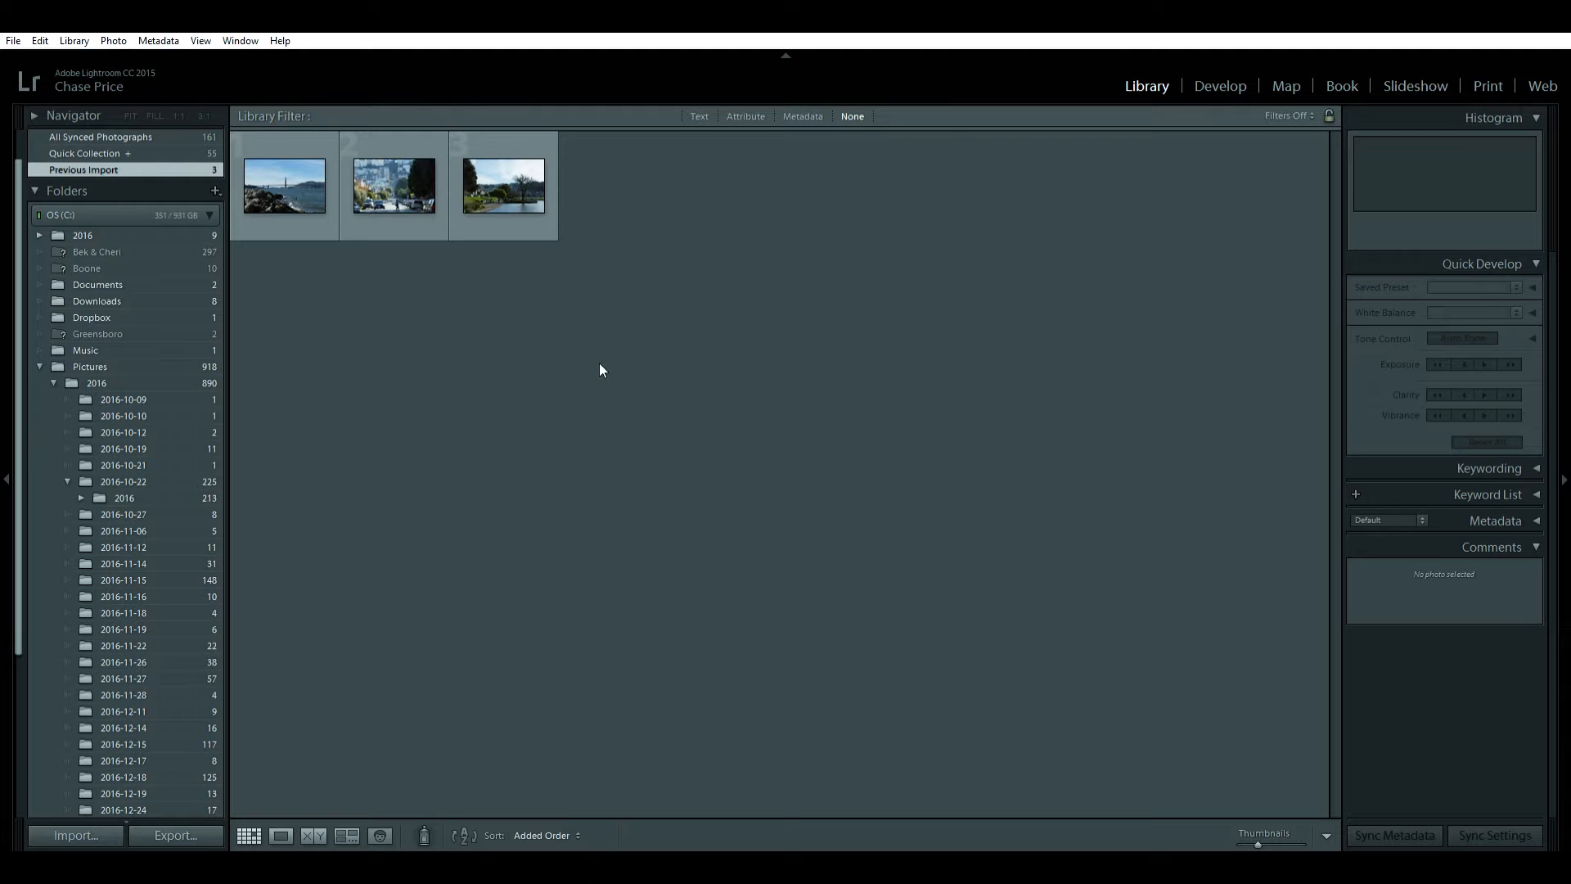
mouse_move(285, 190)
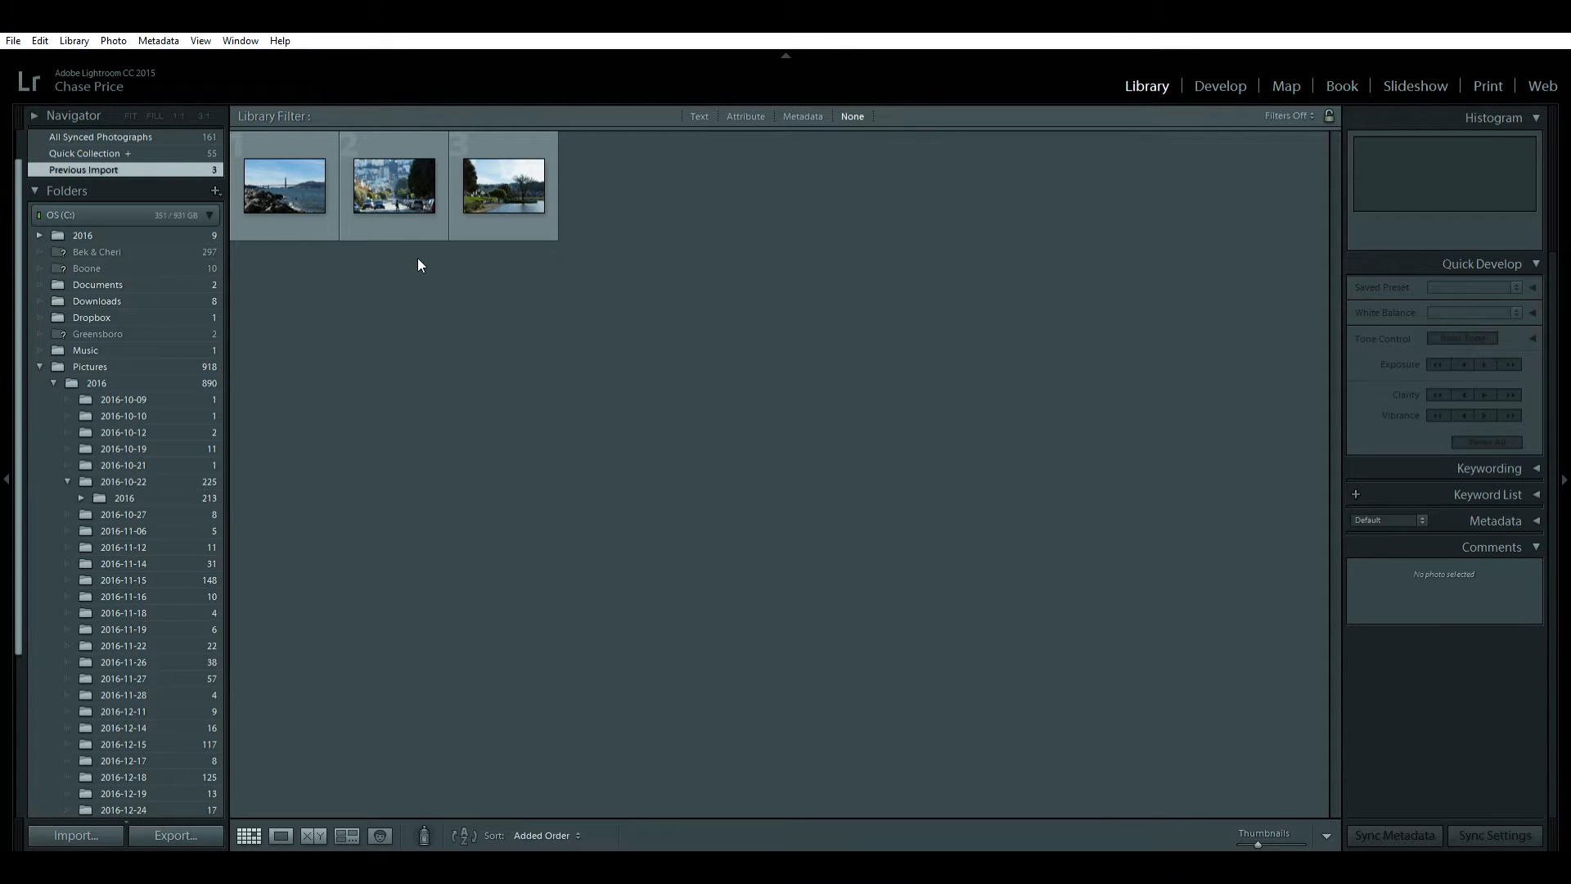
mouse_move(358, 182)
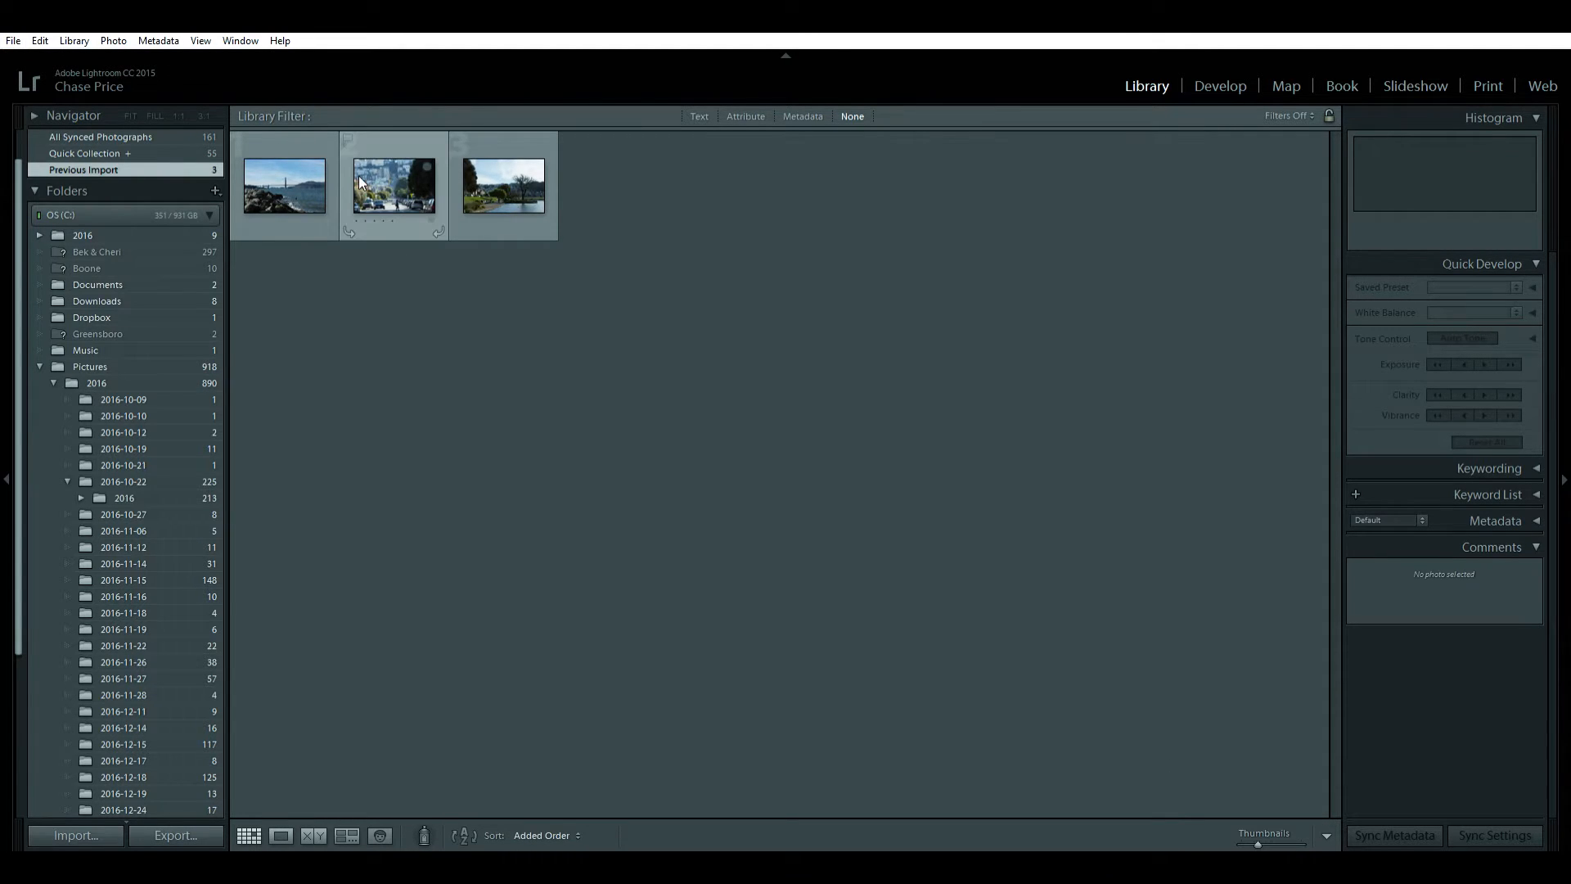
Step: Open the park photo in Loupe view, then move to the Golden Gate Bridge photo
double_click(284, 185)
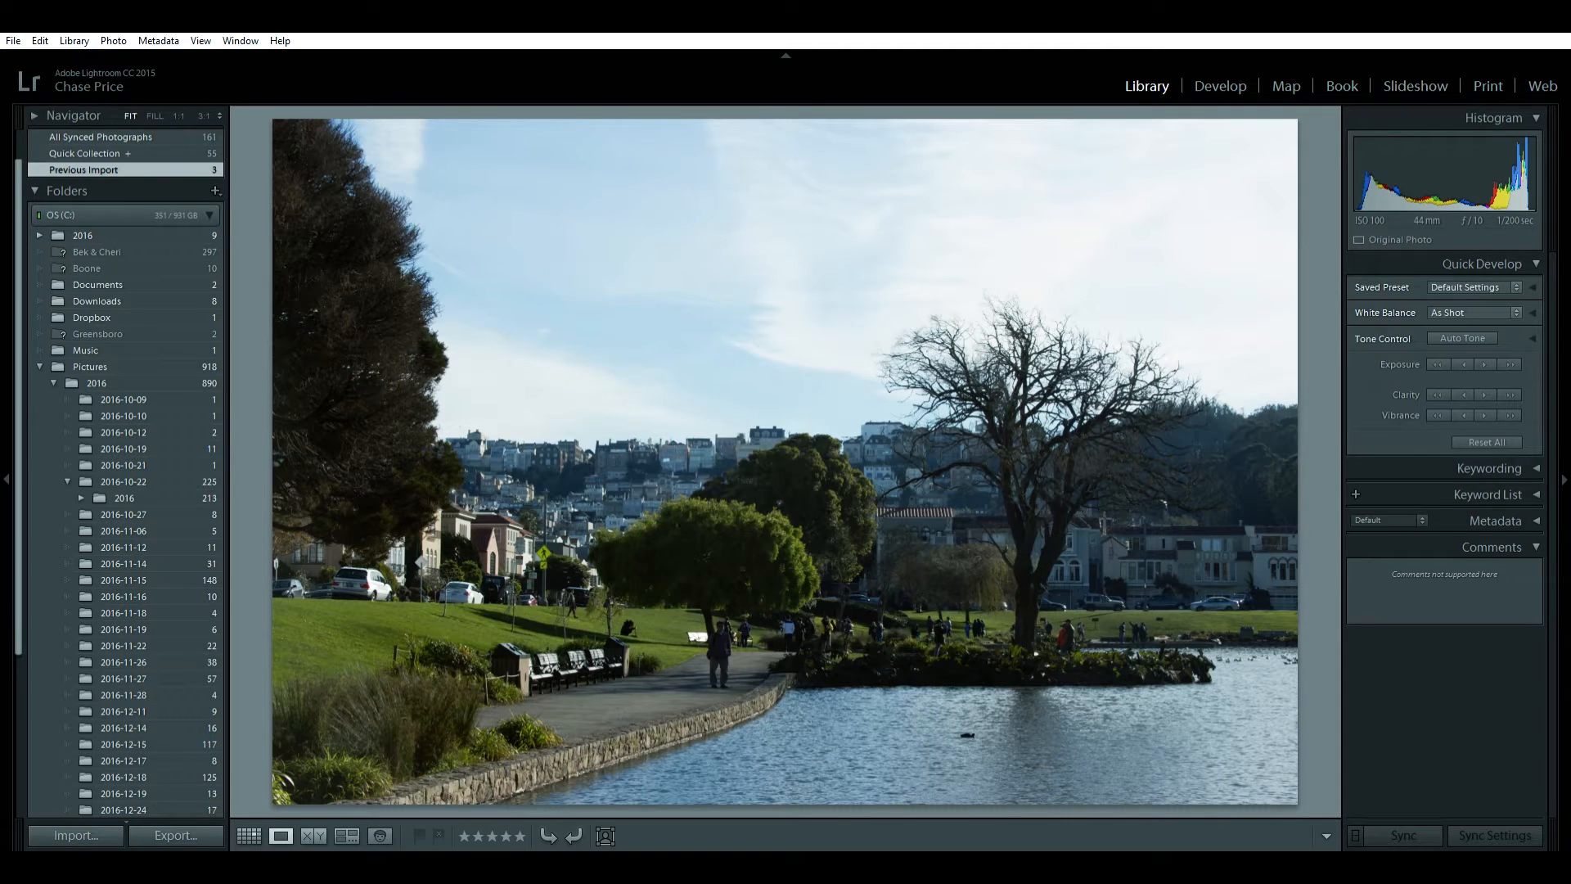
left_click(247, 835)
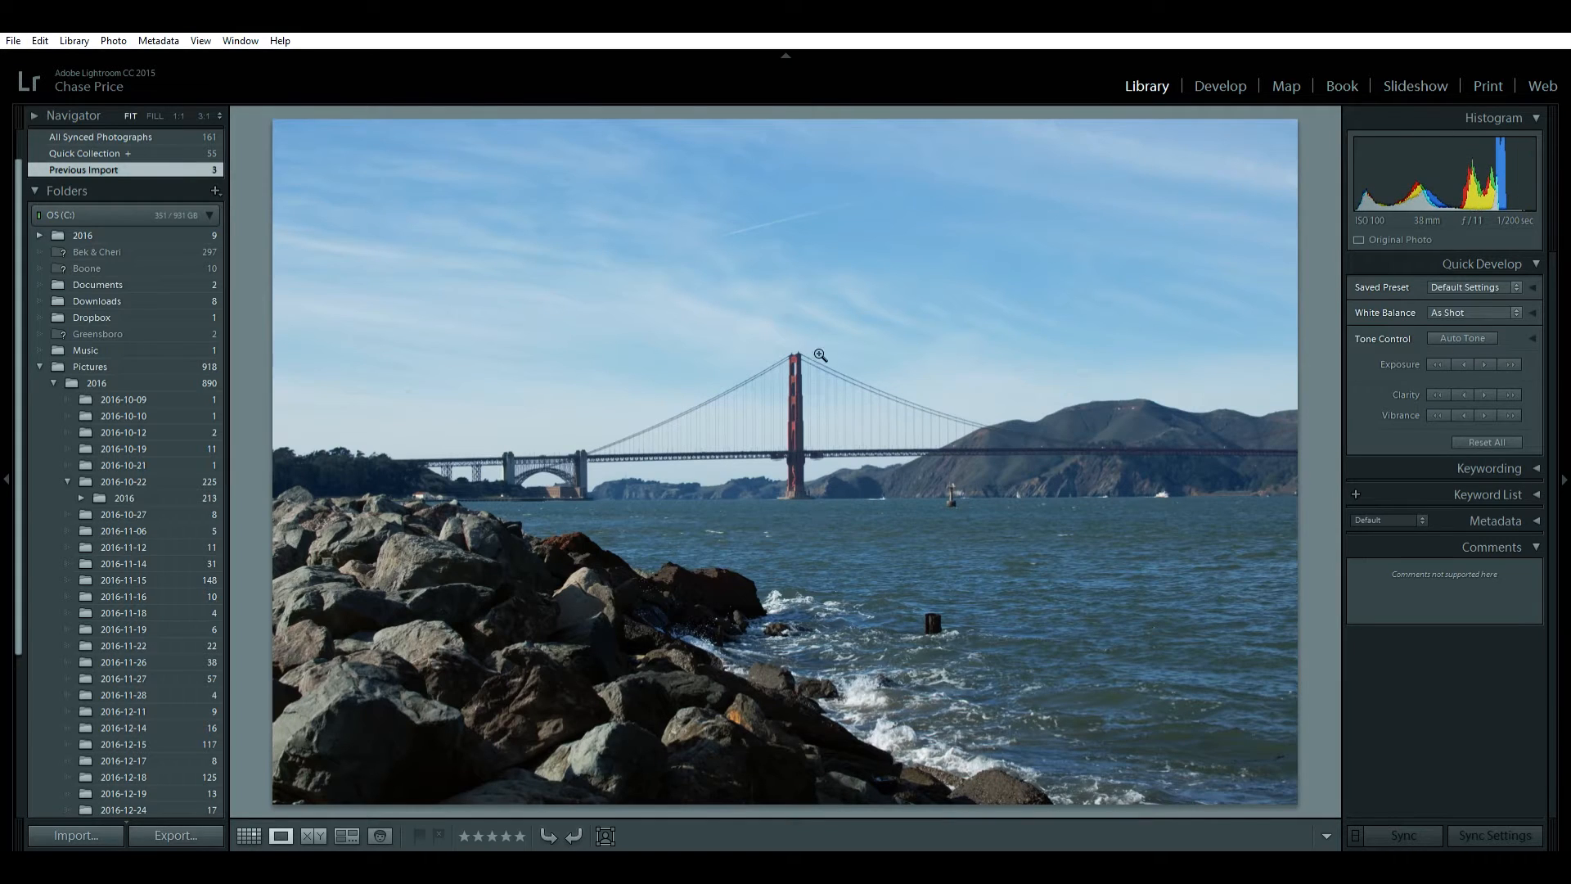
mouse_move(1220, 85)
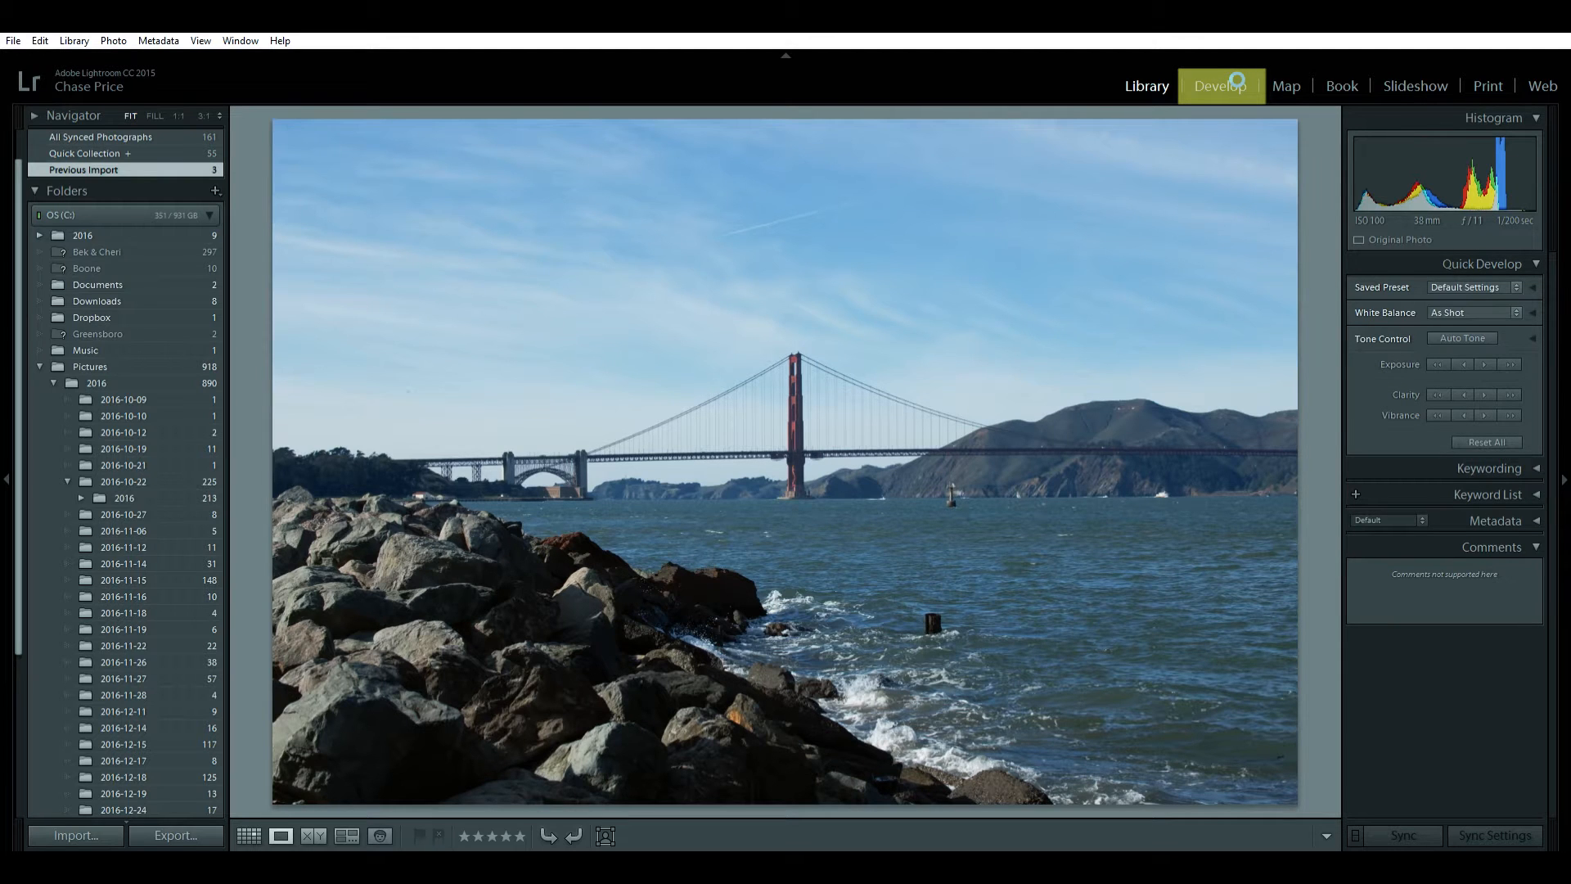
Step: Enter Develop, collapse the Luxe Fall Collection presets, and expand the Basic panel
left_click(1219, 86)
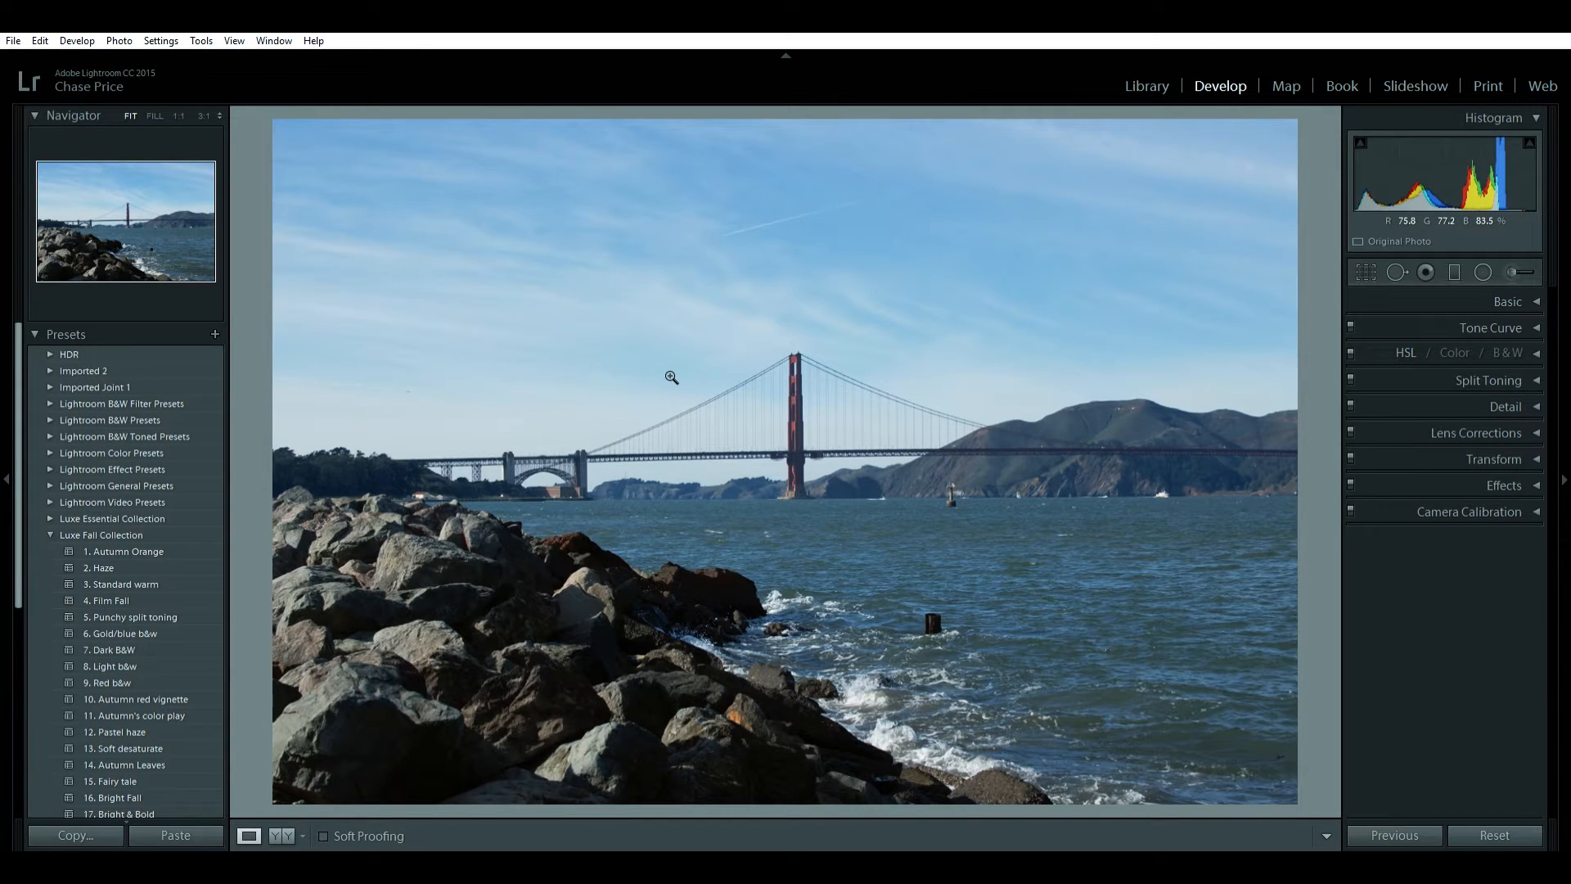
left_click(50, 534)
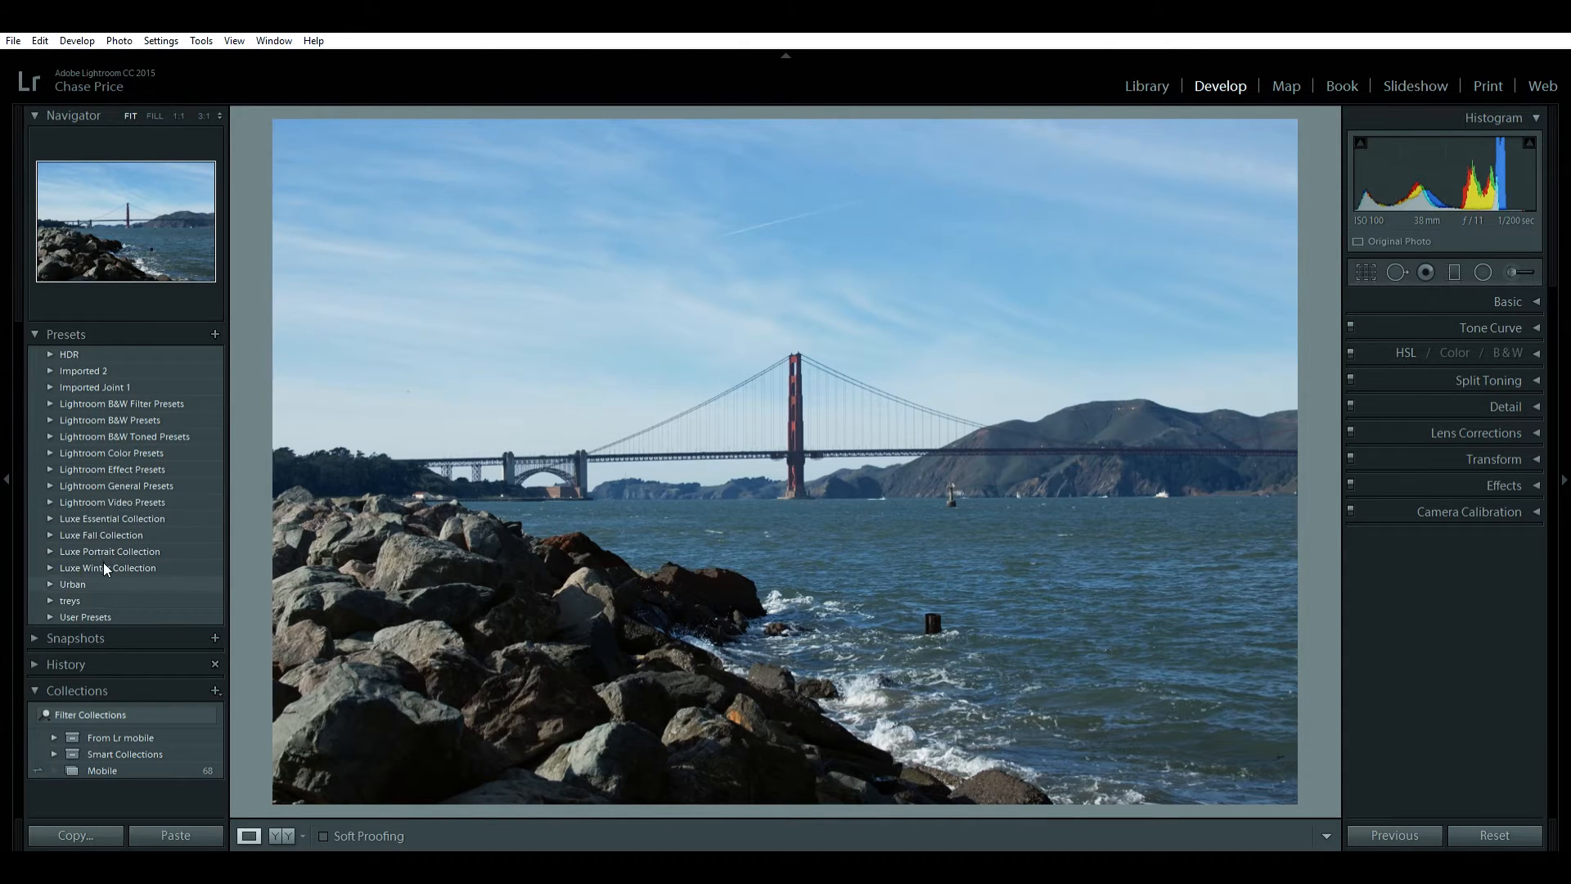
mouse_move(875, 372)
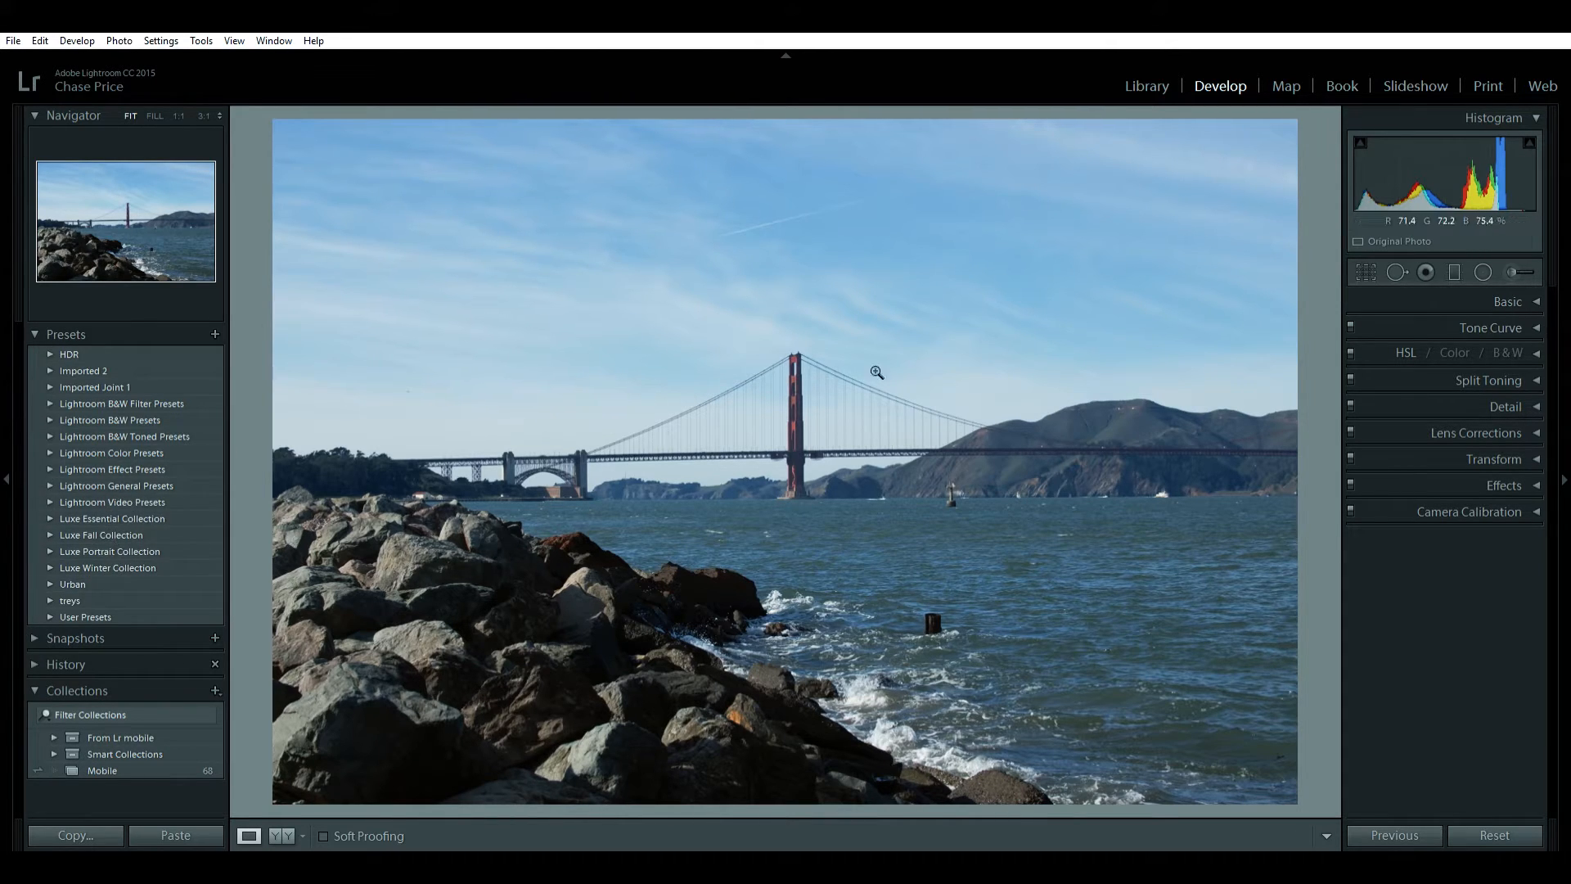
left_click(1505, 302)
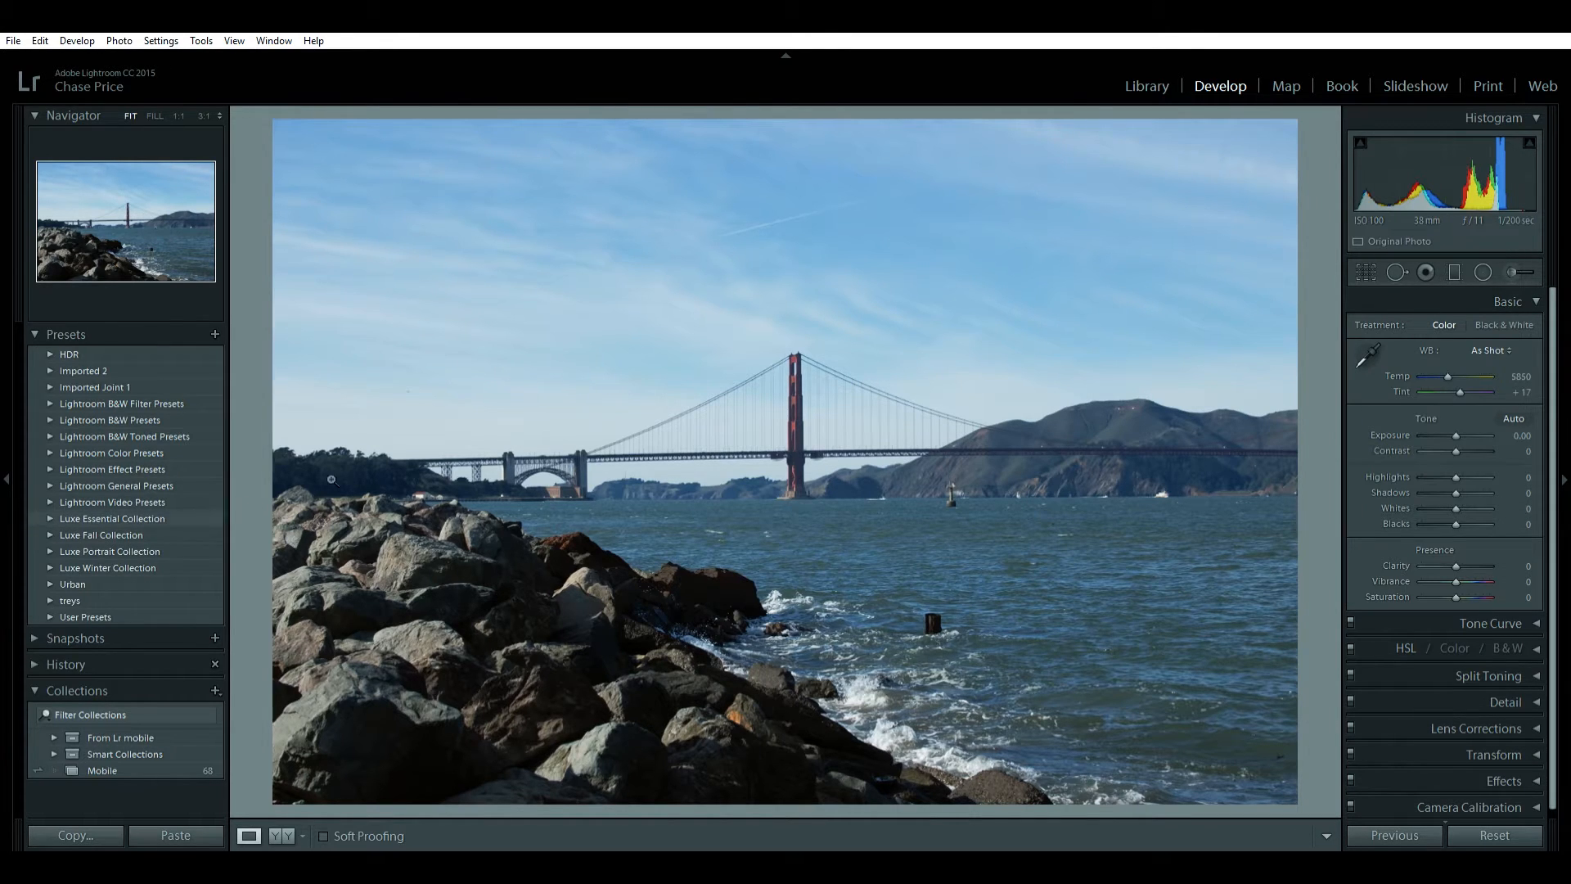
mouse_move(1459, 477)
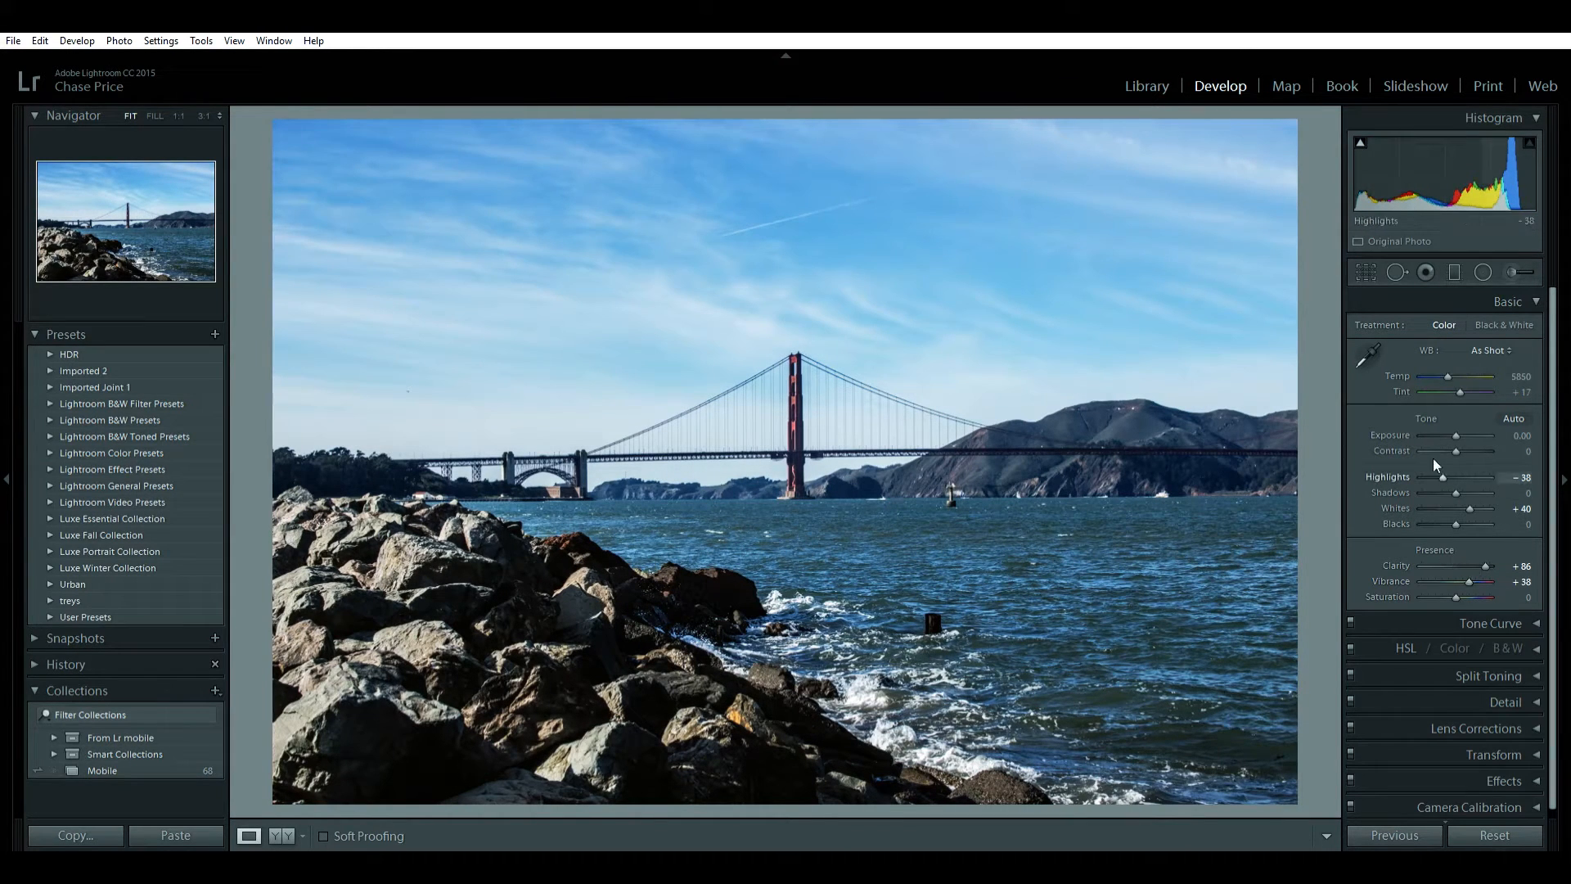
mouse_move(1351, 342)
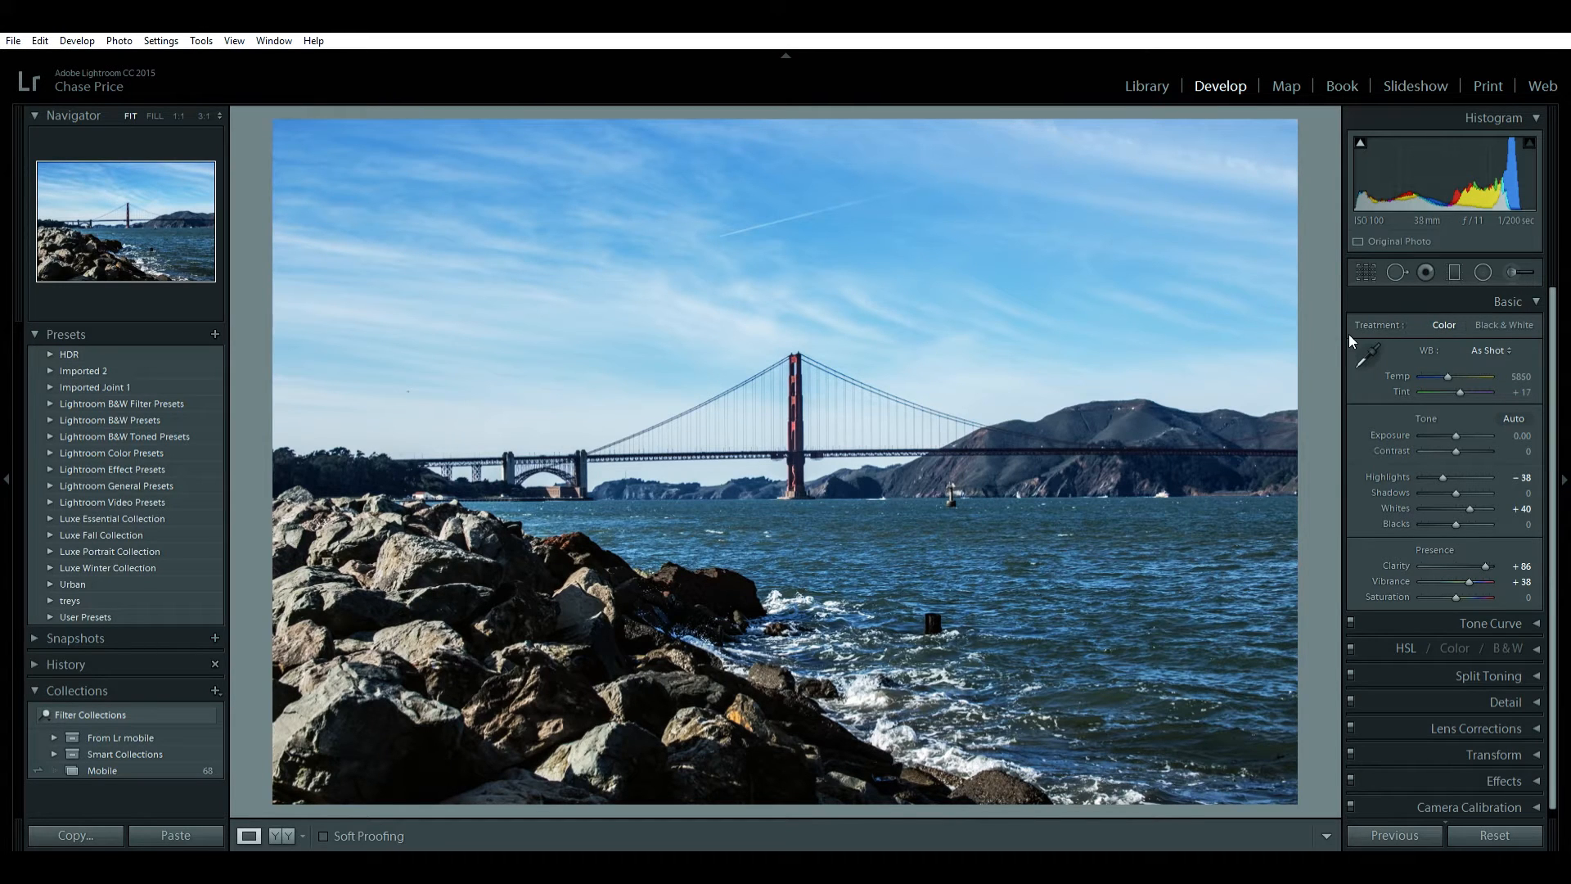
Step: Undo the three tone slider adjustments on the bridge photo
key("ctrl+z")
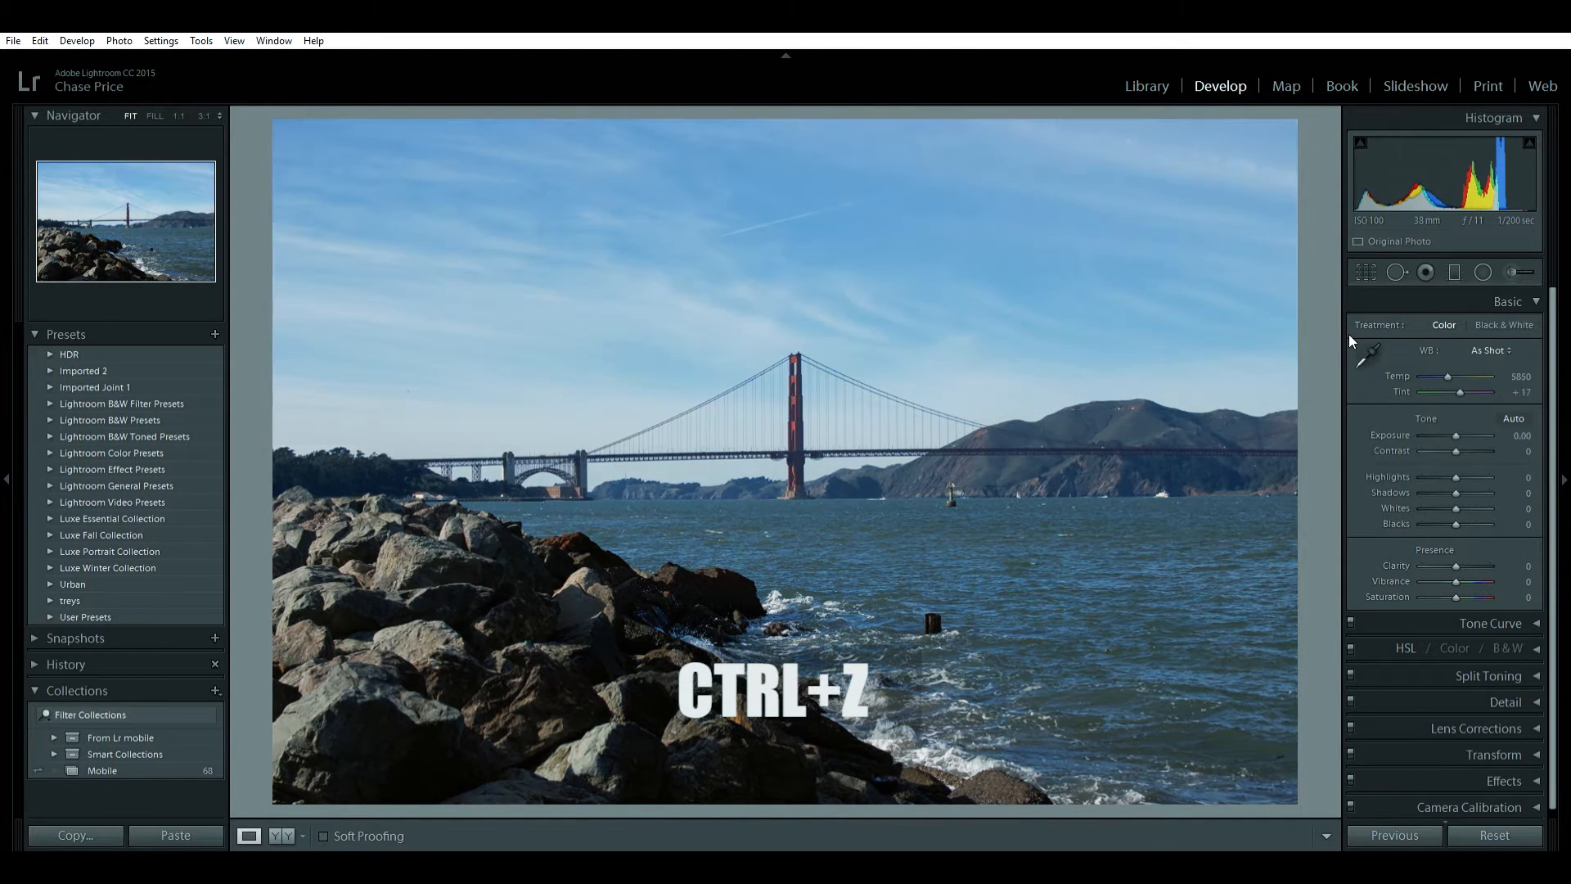
key("ctrl+z")
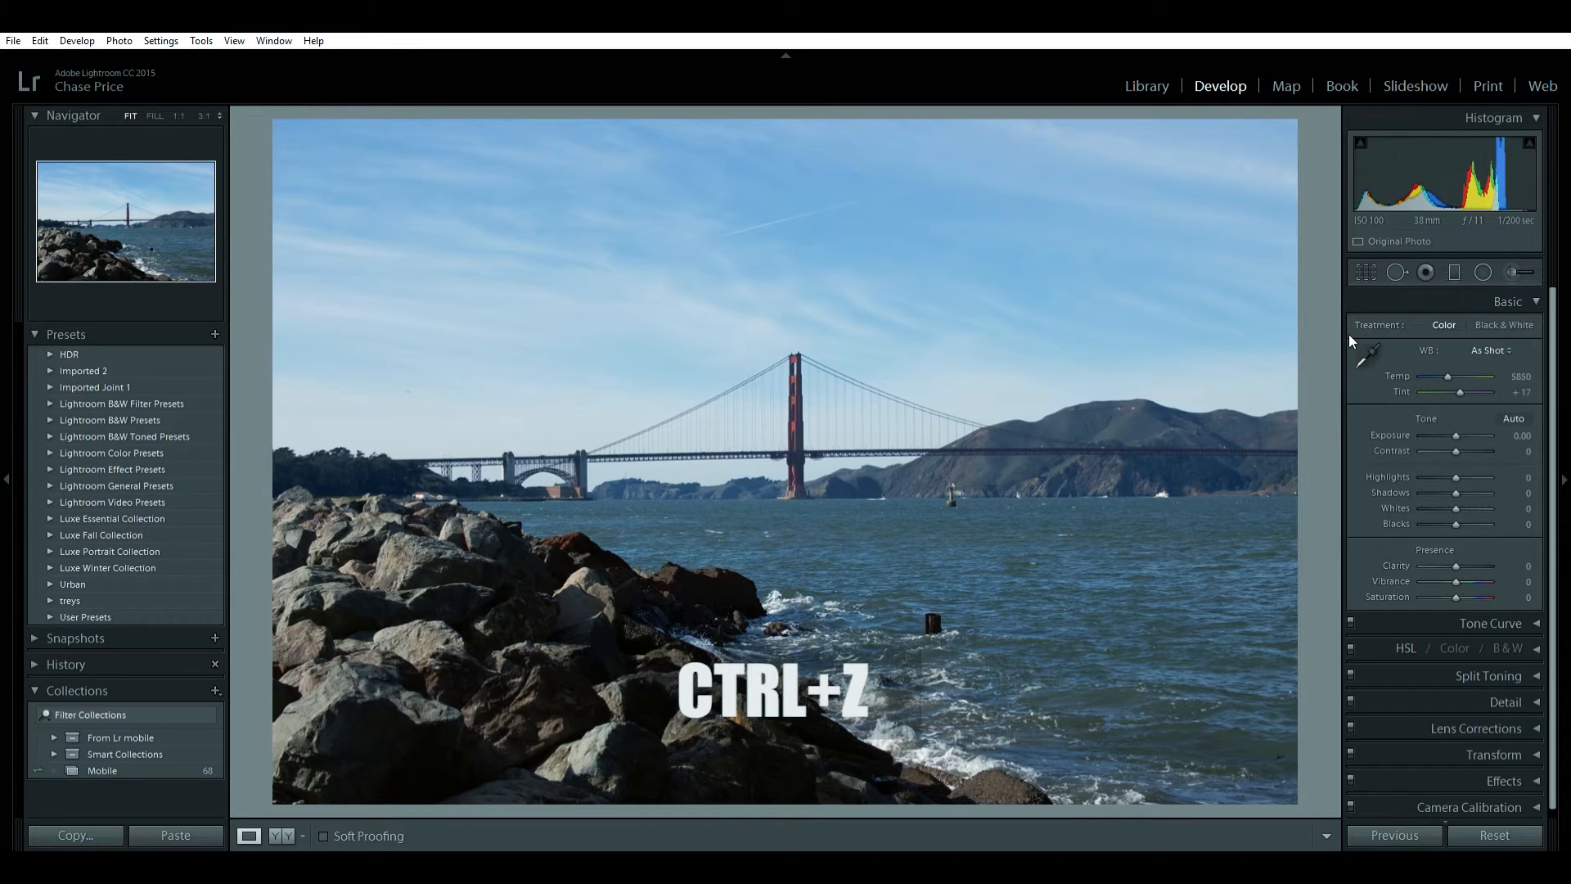
key("ctrl+z")
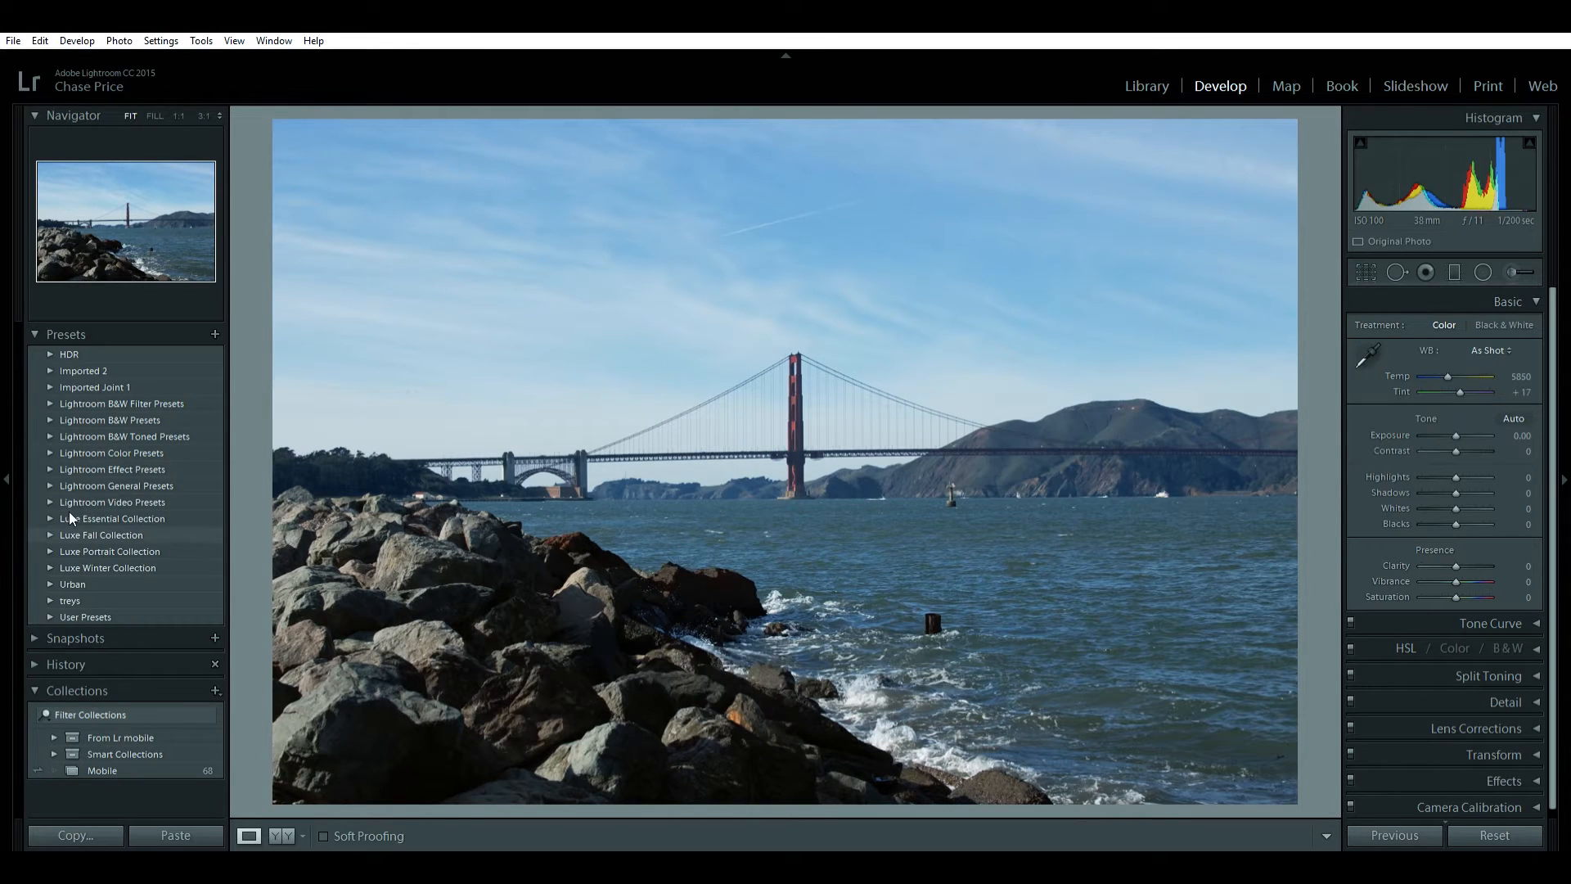
mouse_move(53, 505)
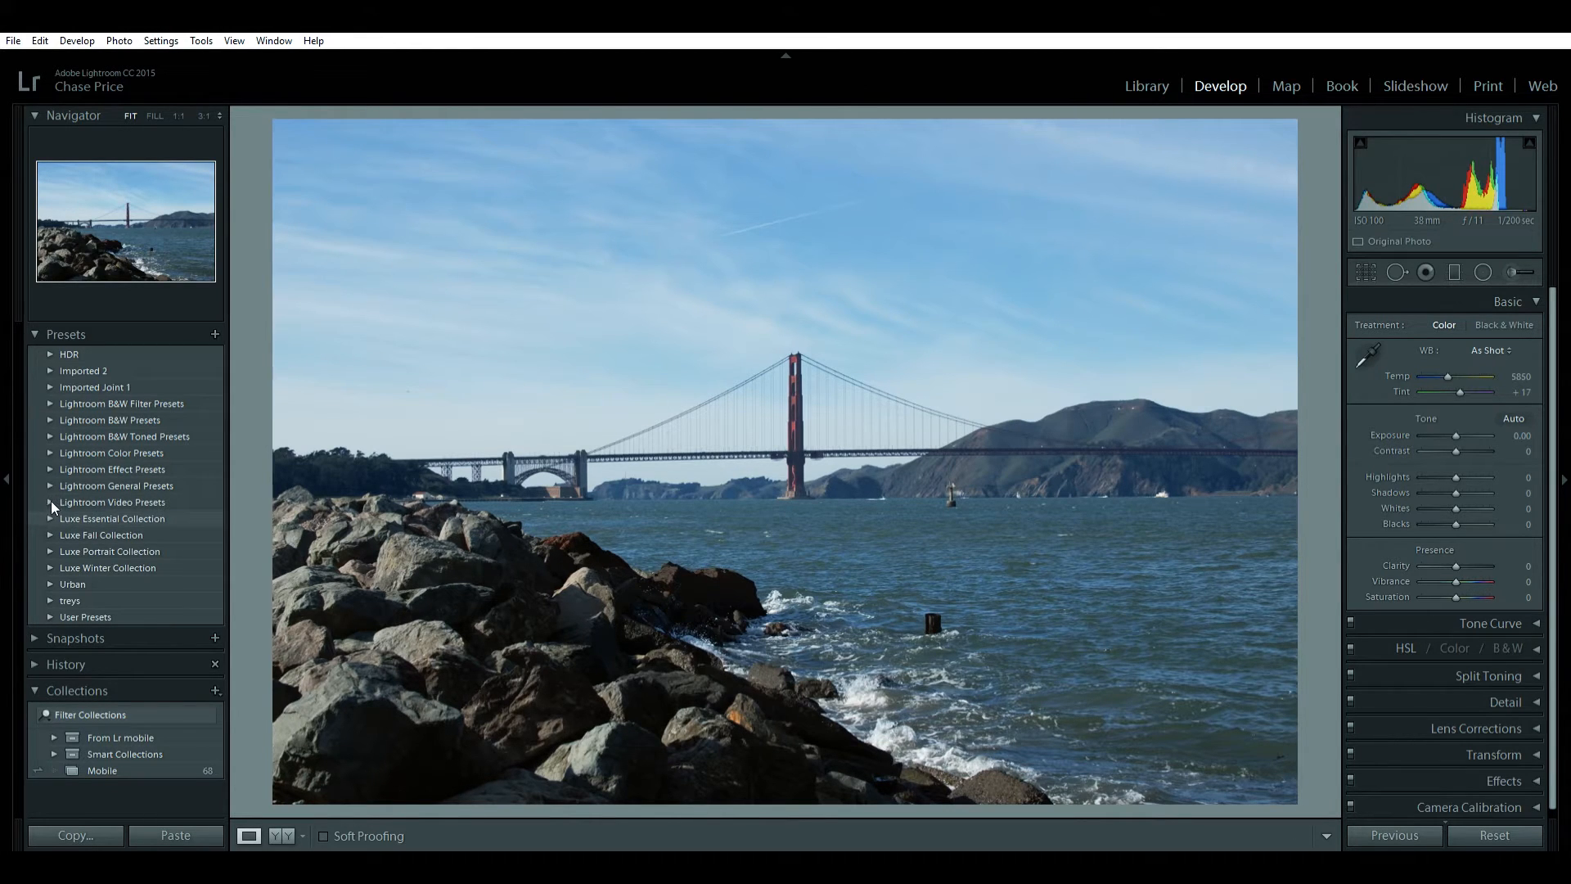
Step: Try the Standard warm preset, undo it, and return to Library
left_click(51, 534)
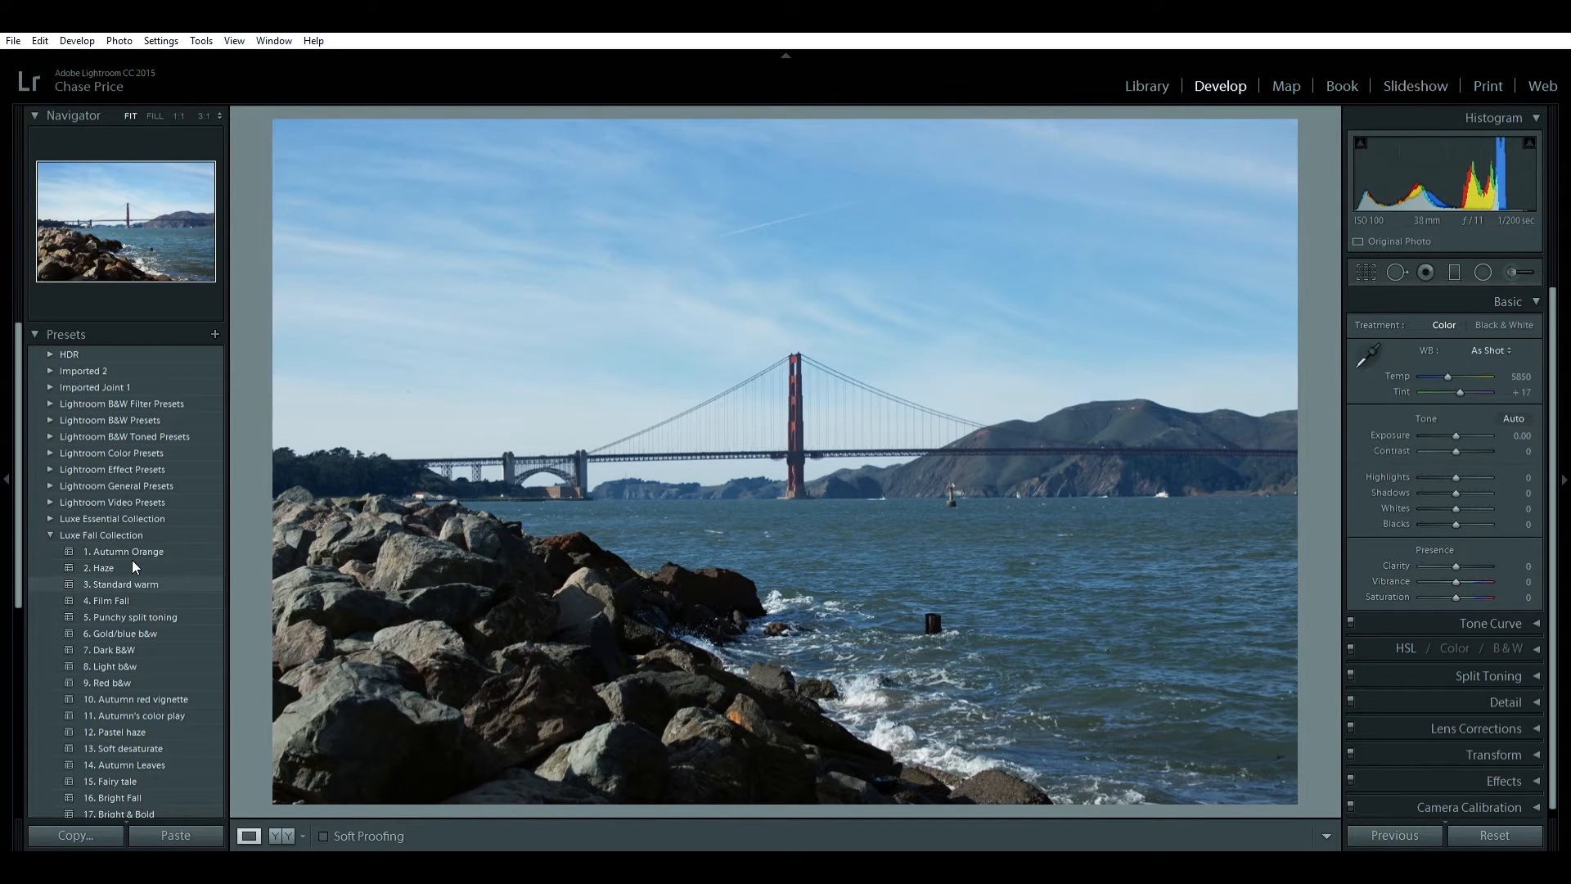
left_click(122, 584)
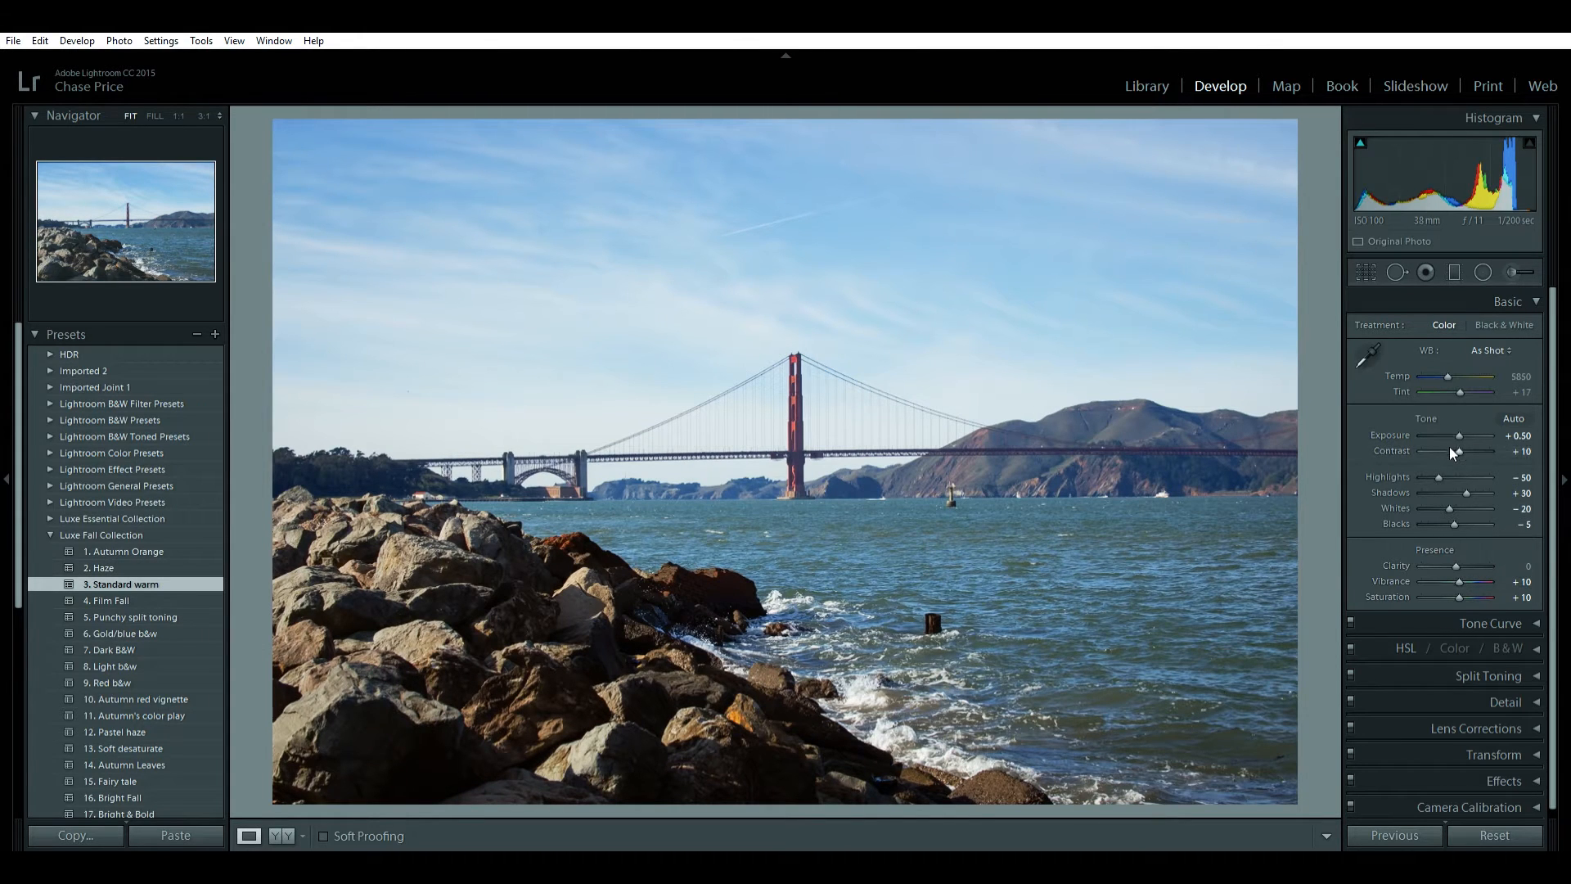
key("ctrl+z")
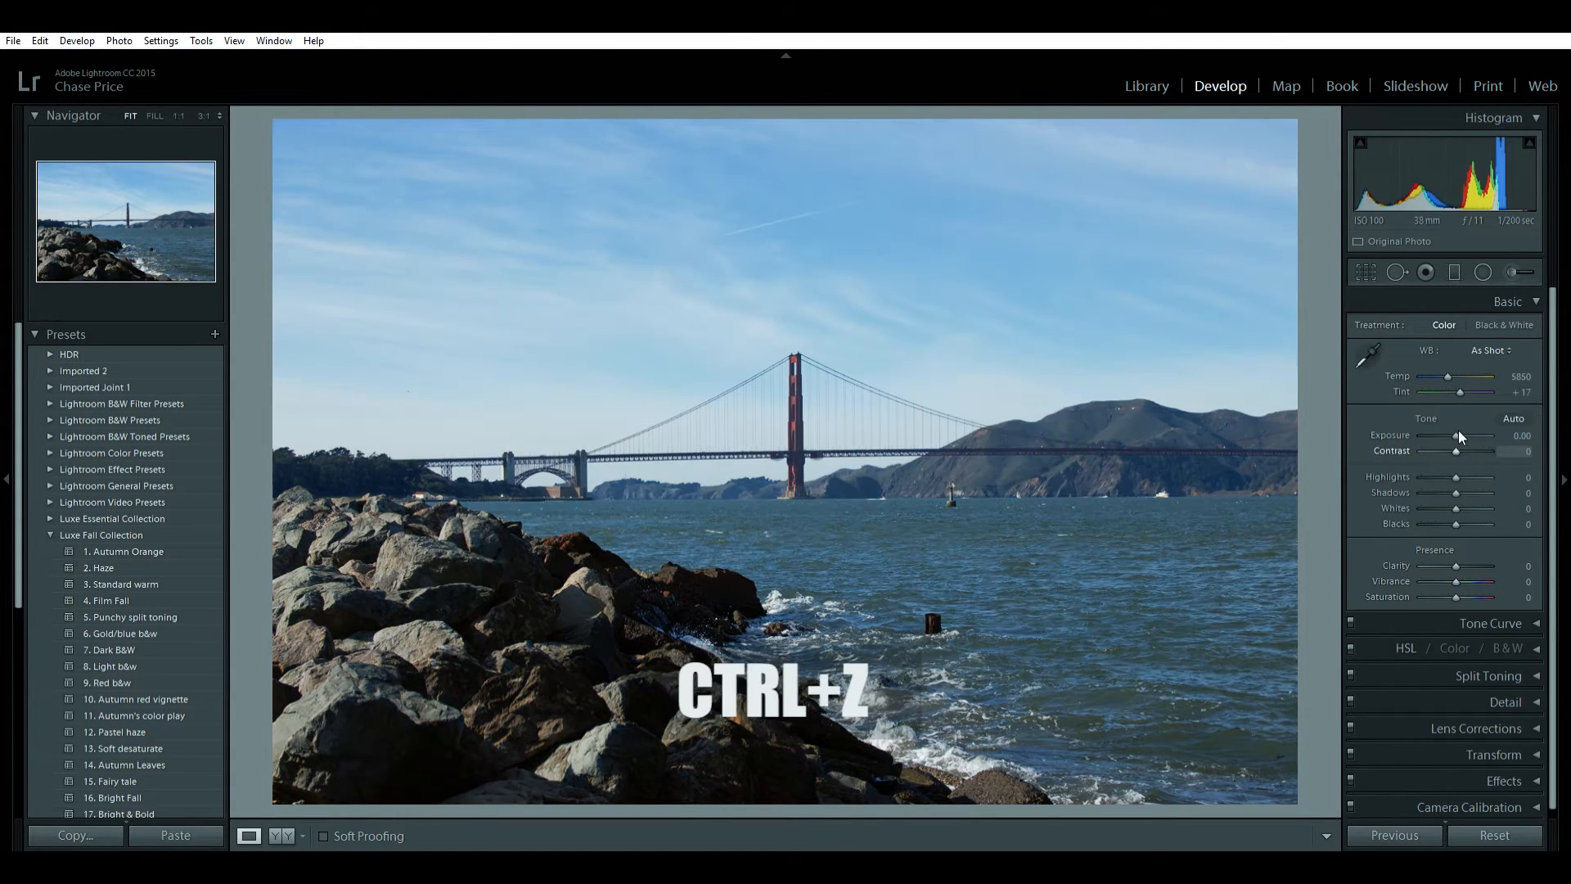
left_click(1146, 85)
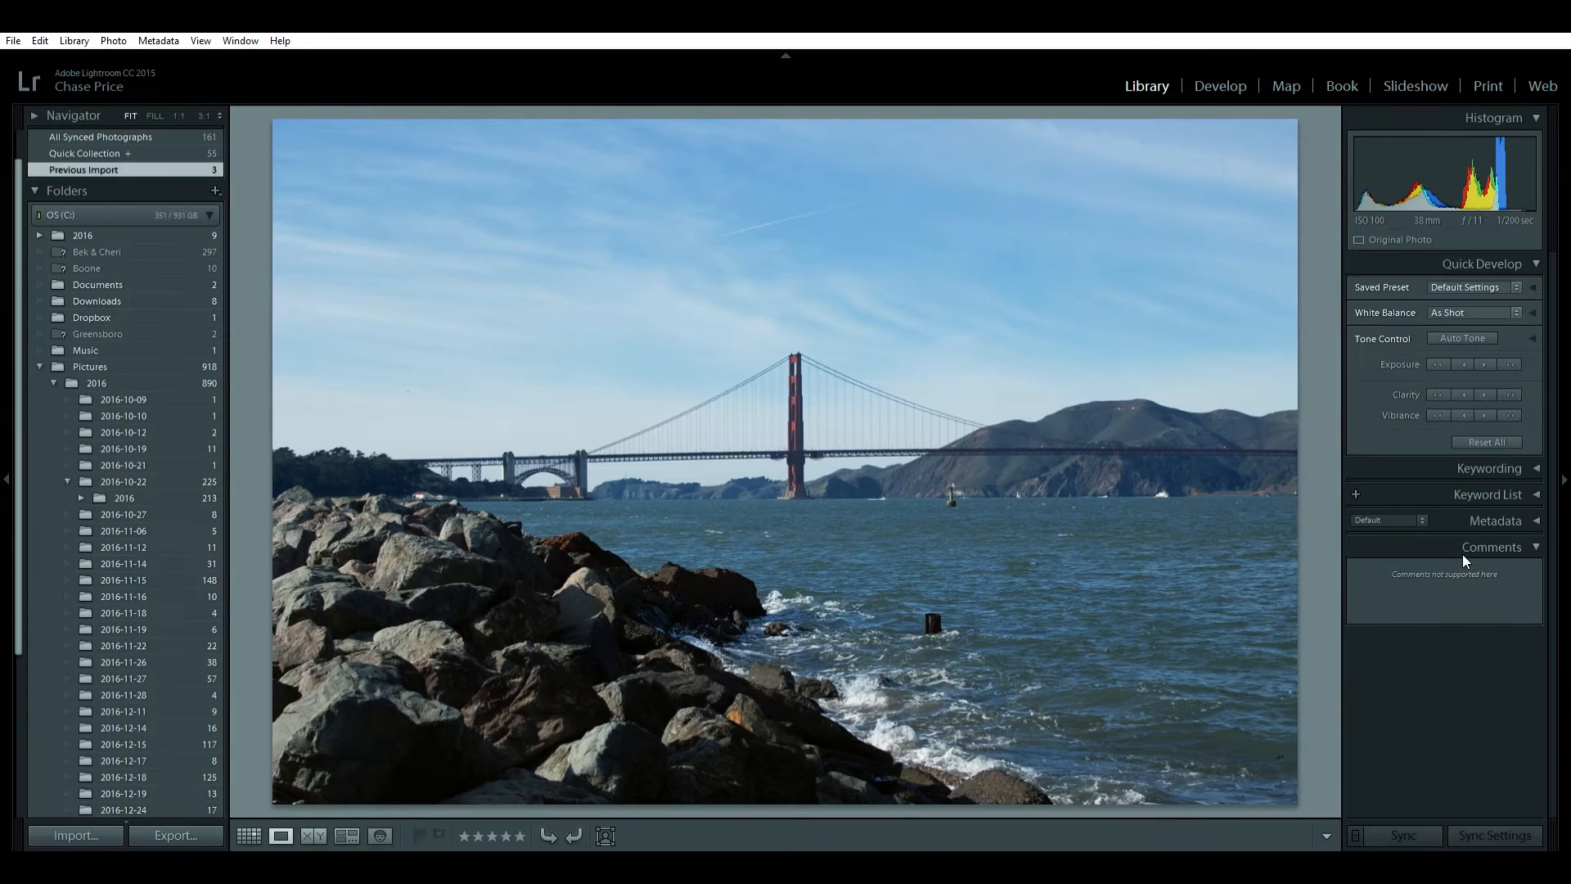
Step: Back in Develop, apply the 11. Autumn's color play preset from Luxe Fall Collection
left_click(1219, 85)
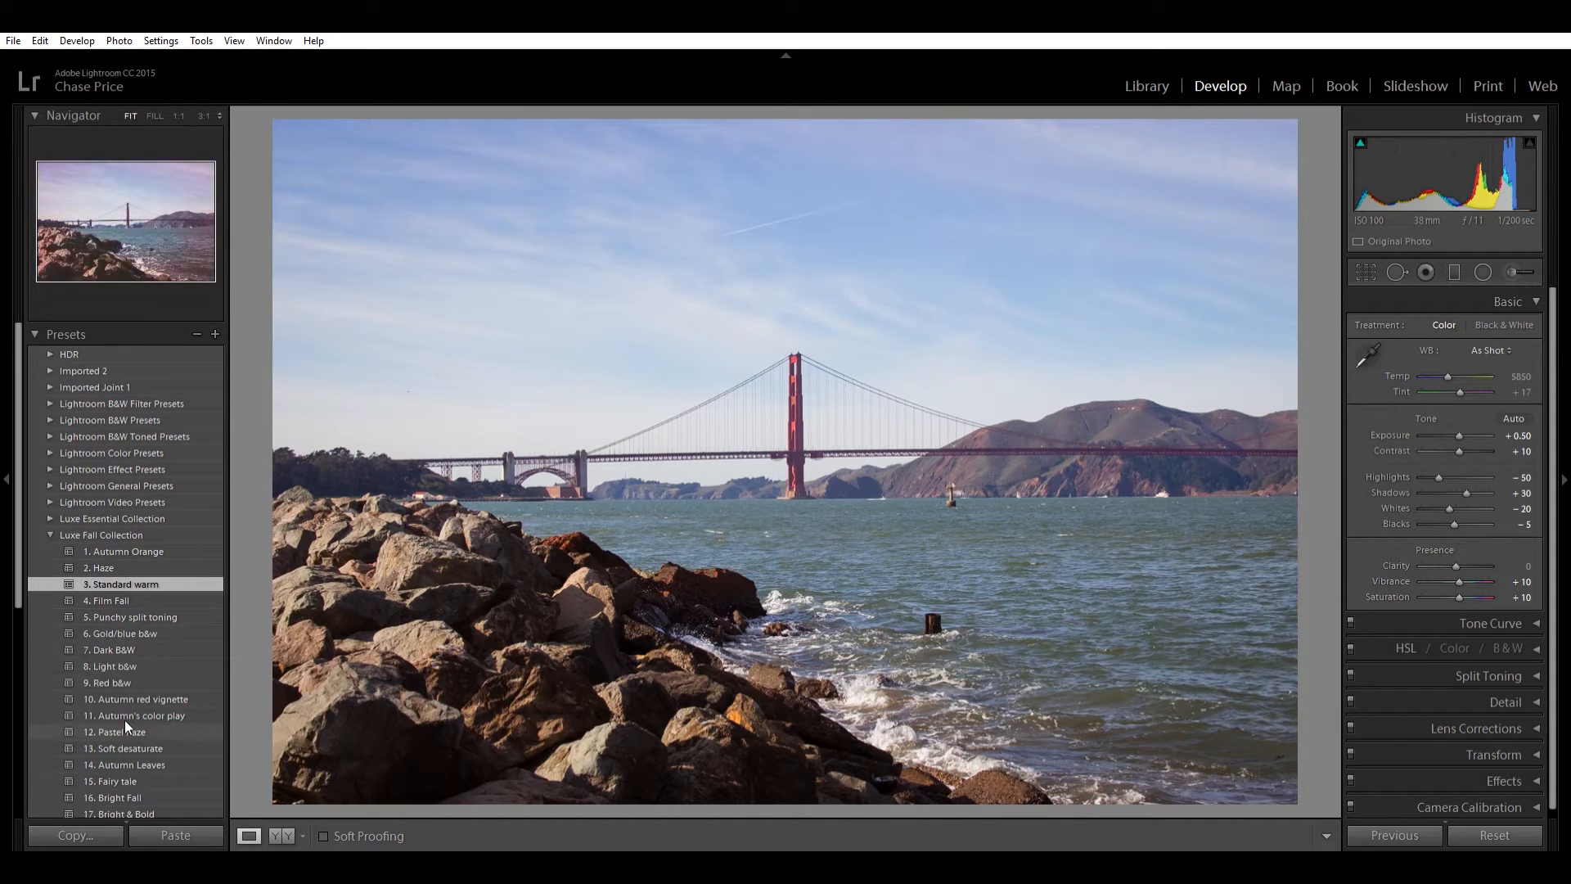
scroll("down", 3)
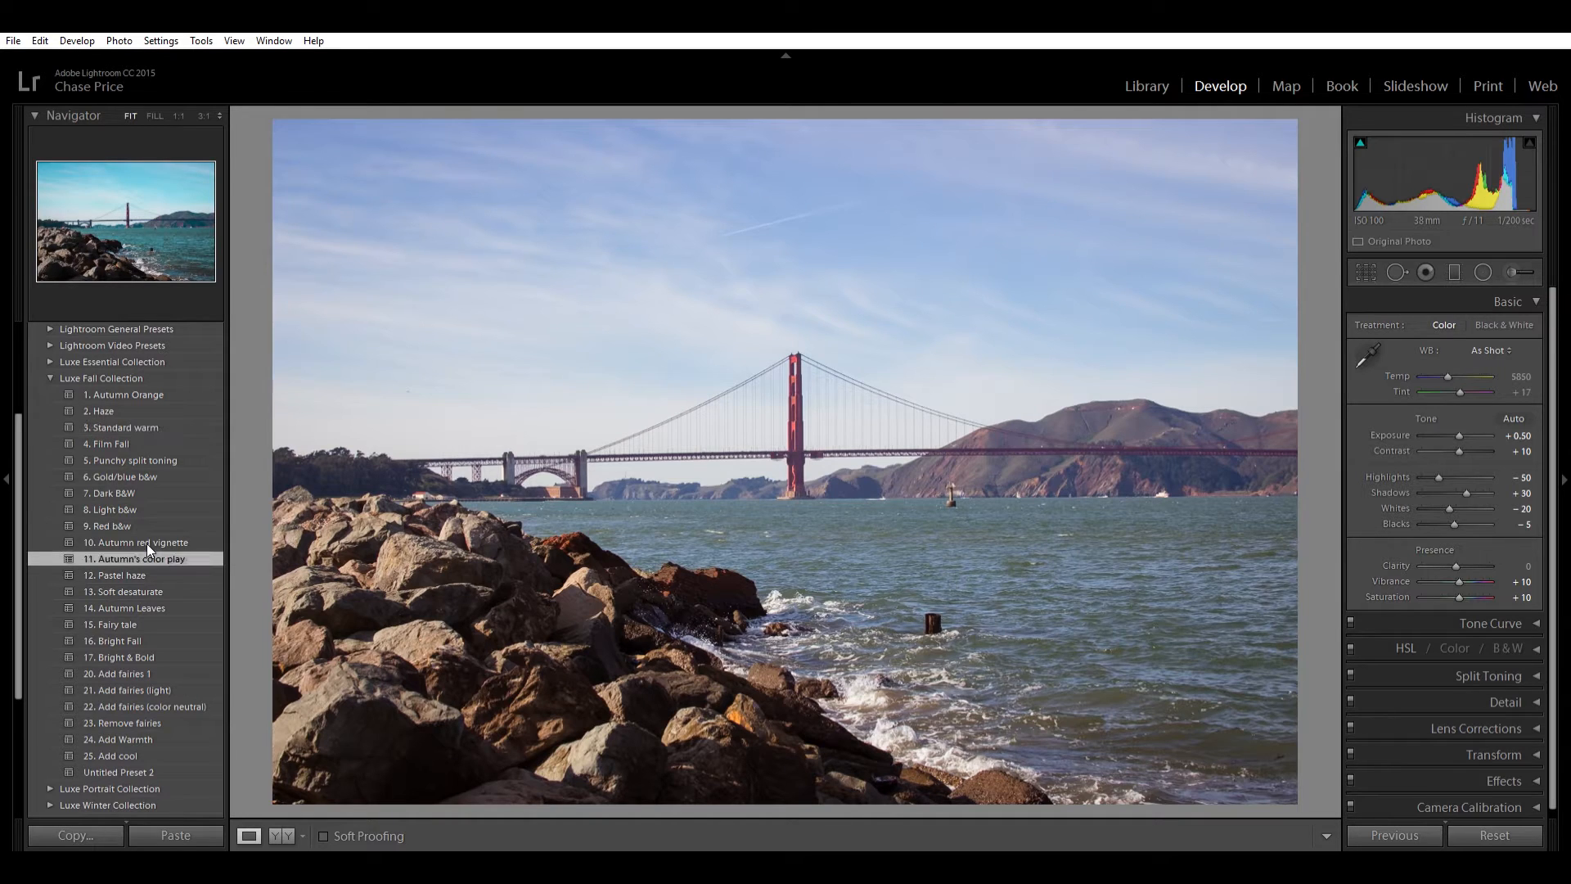
left_click(140, 558)
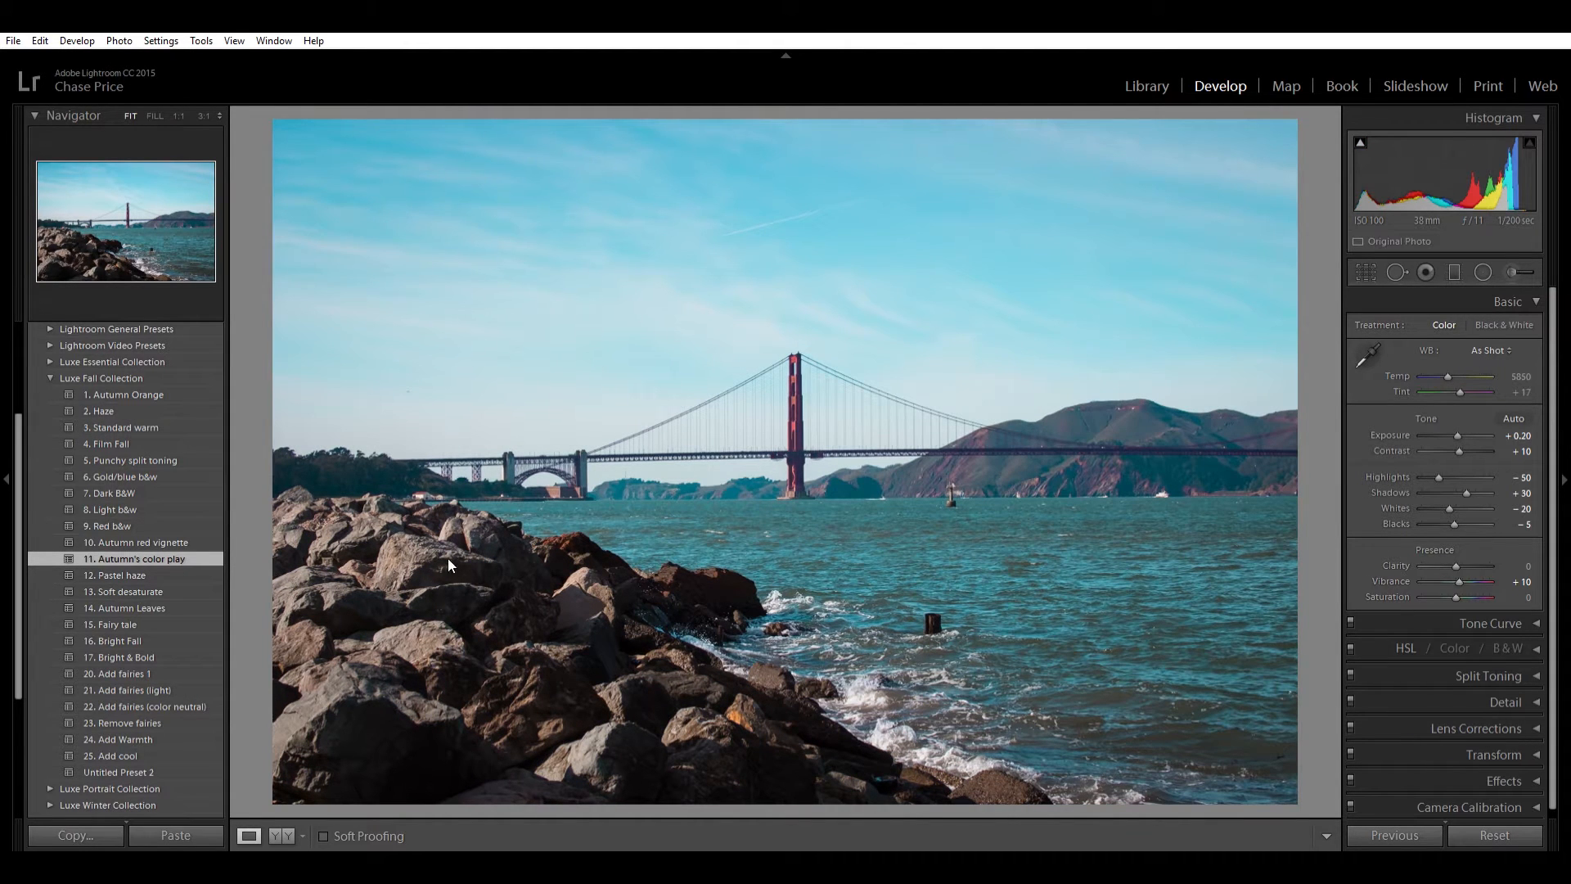
mouse_move(927, 482)
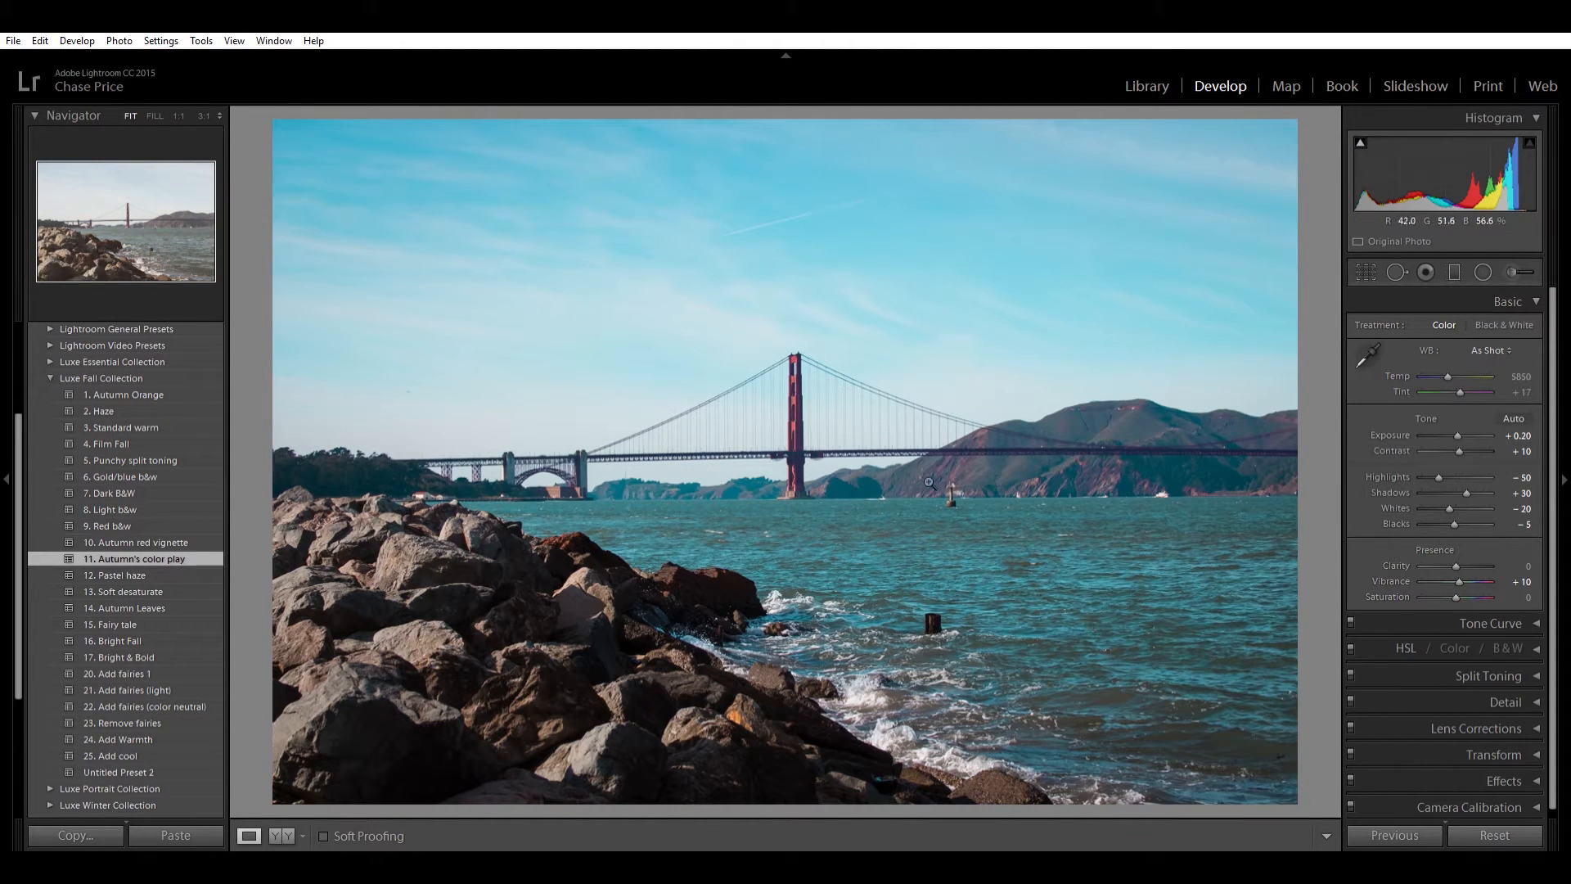
mouse_move(257, 420)
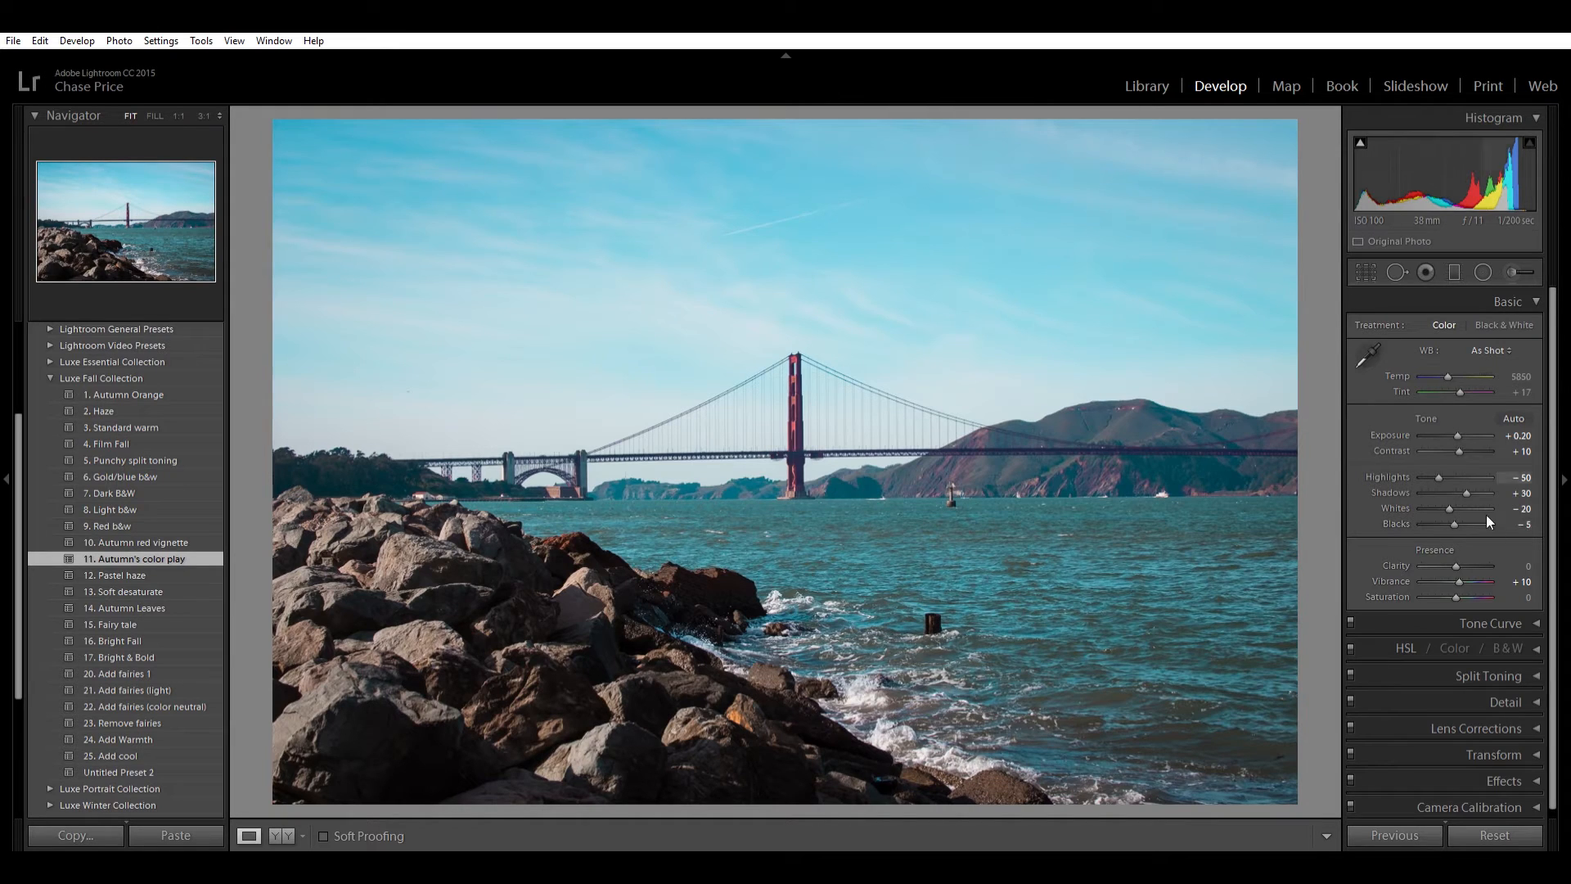
mouse_move(812, 481)
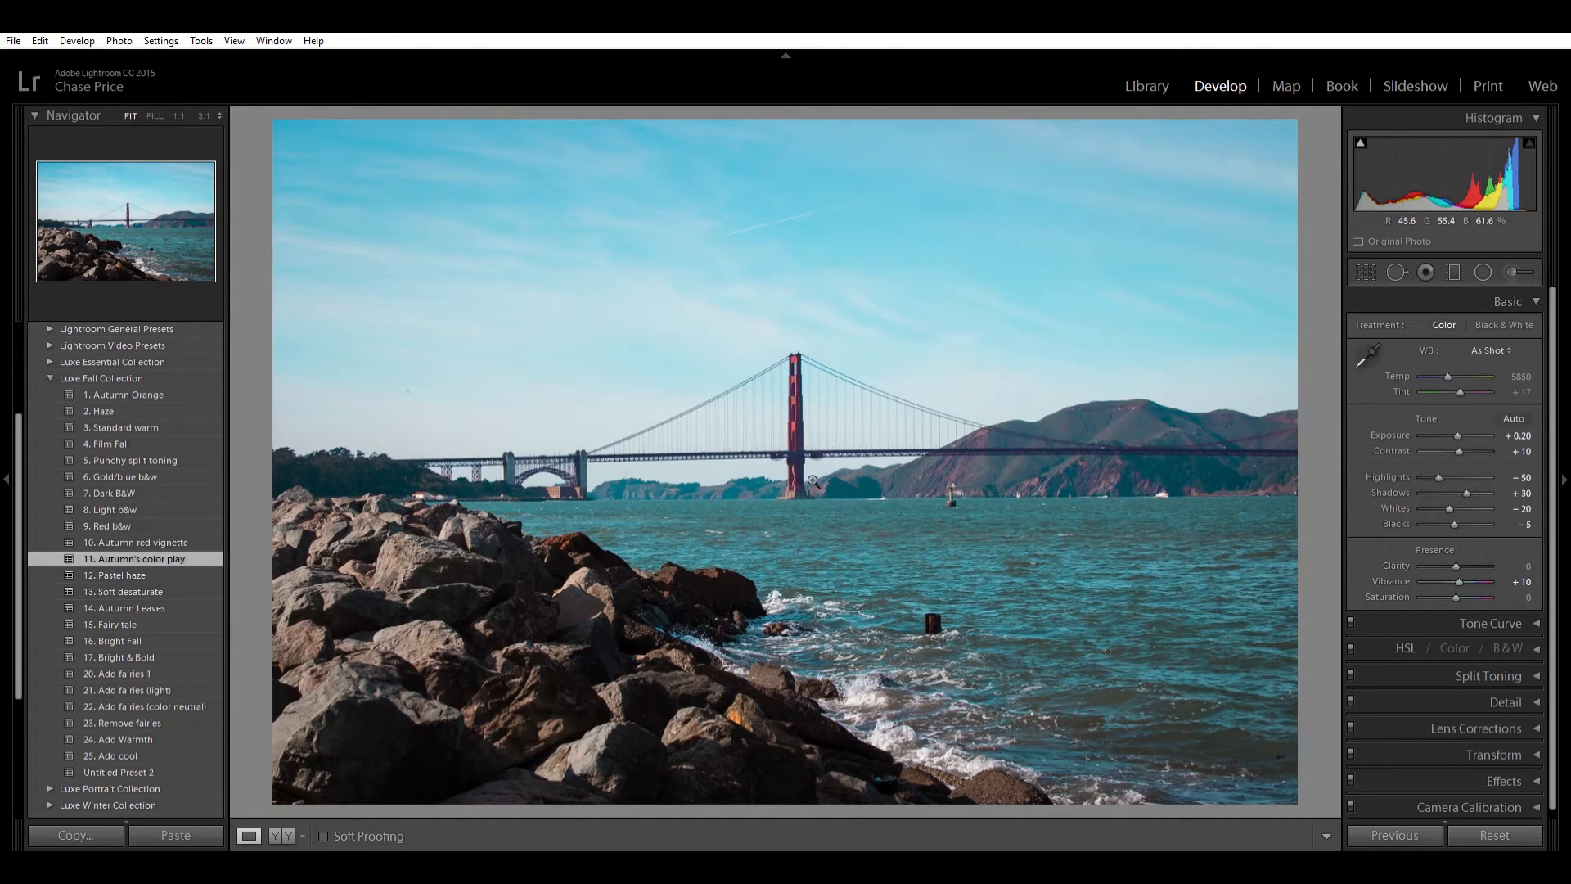
left_click(812, 481)
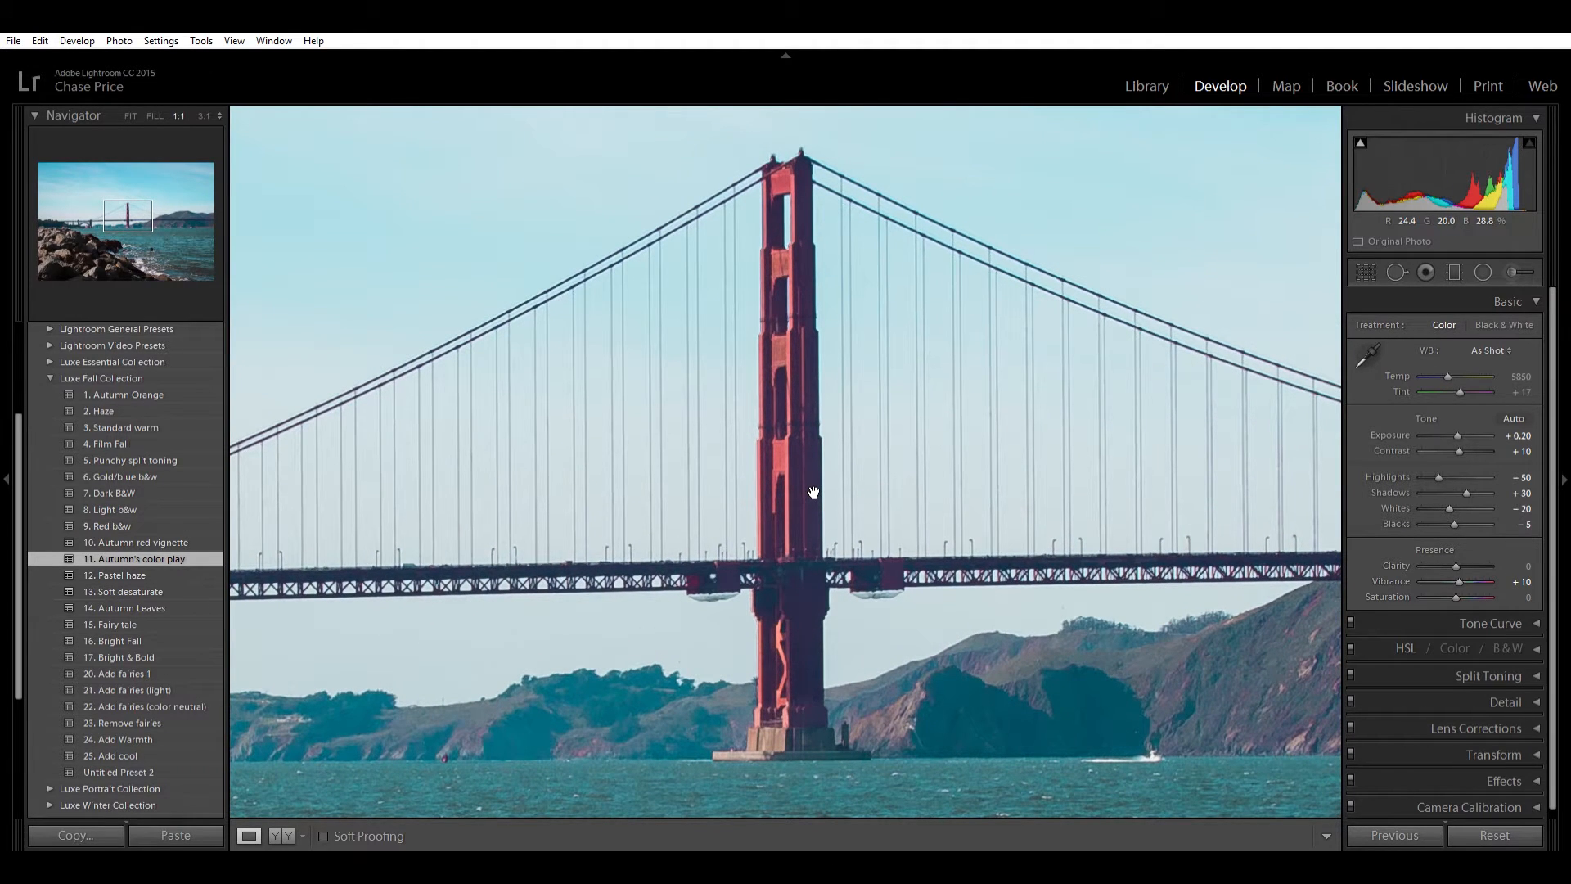
left_click(129, 115)
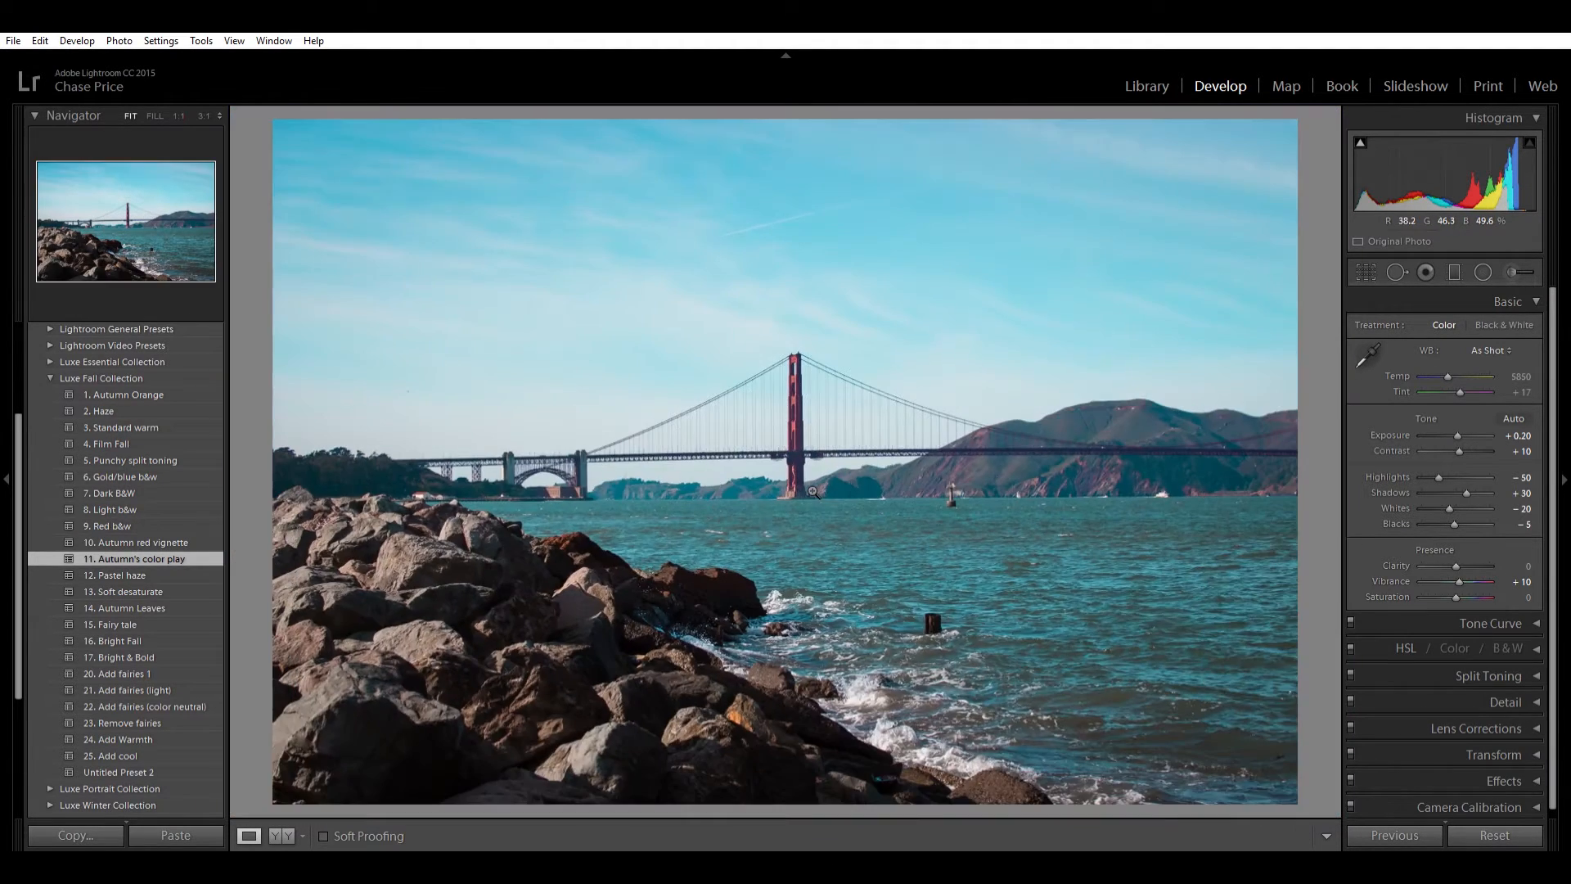
mouse_move(718, 589)
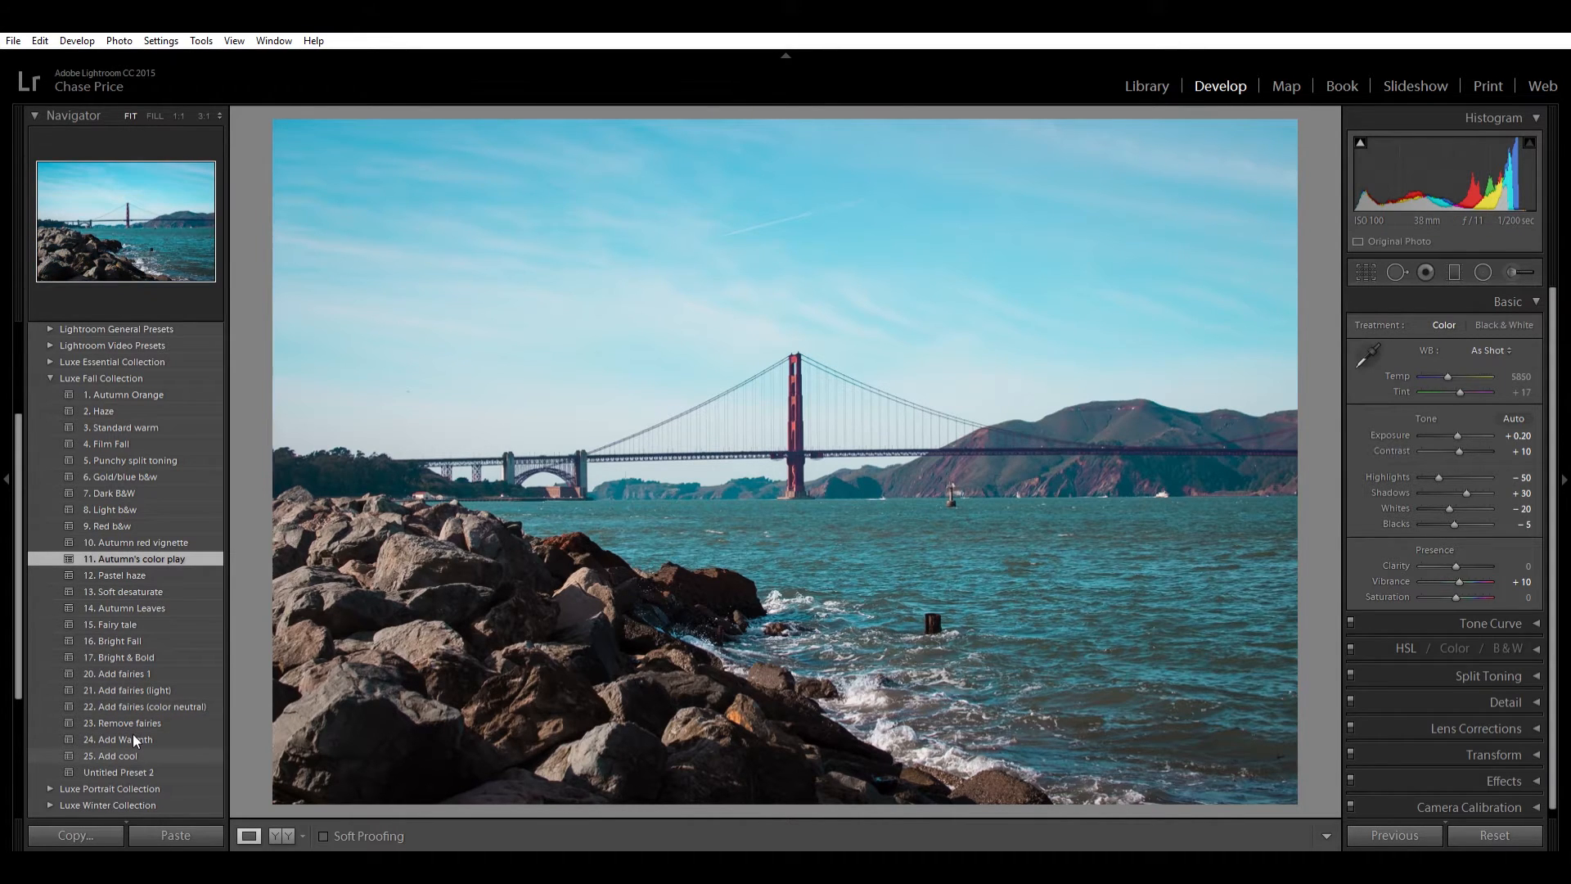
Step: Try the Add cool preset, then undo back to the Autumn's color play look
left_click(110, 755)
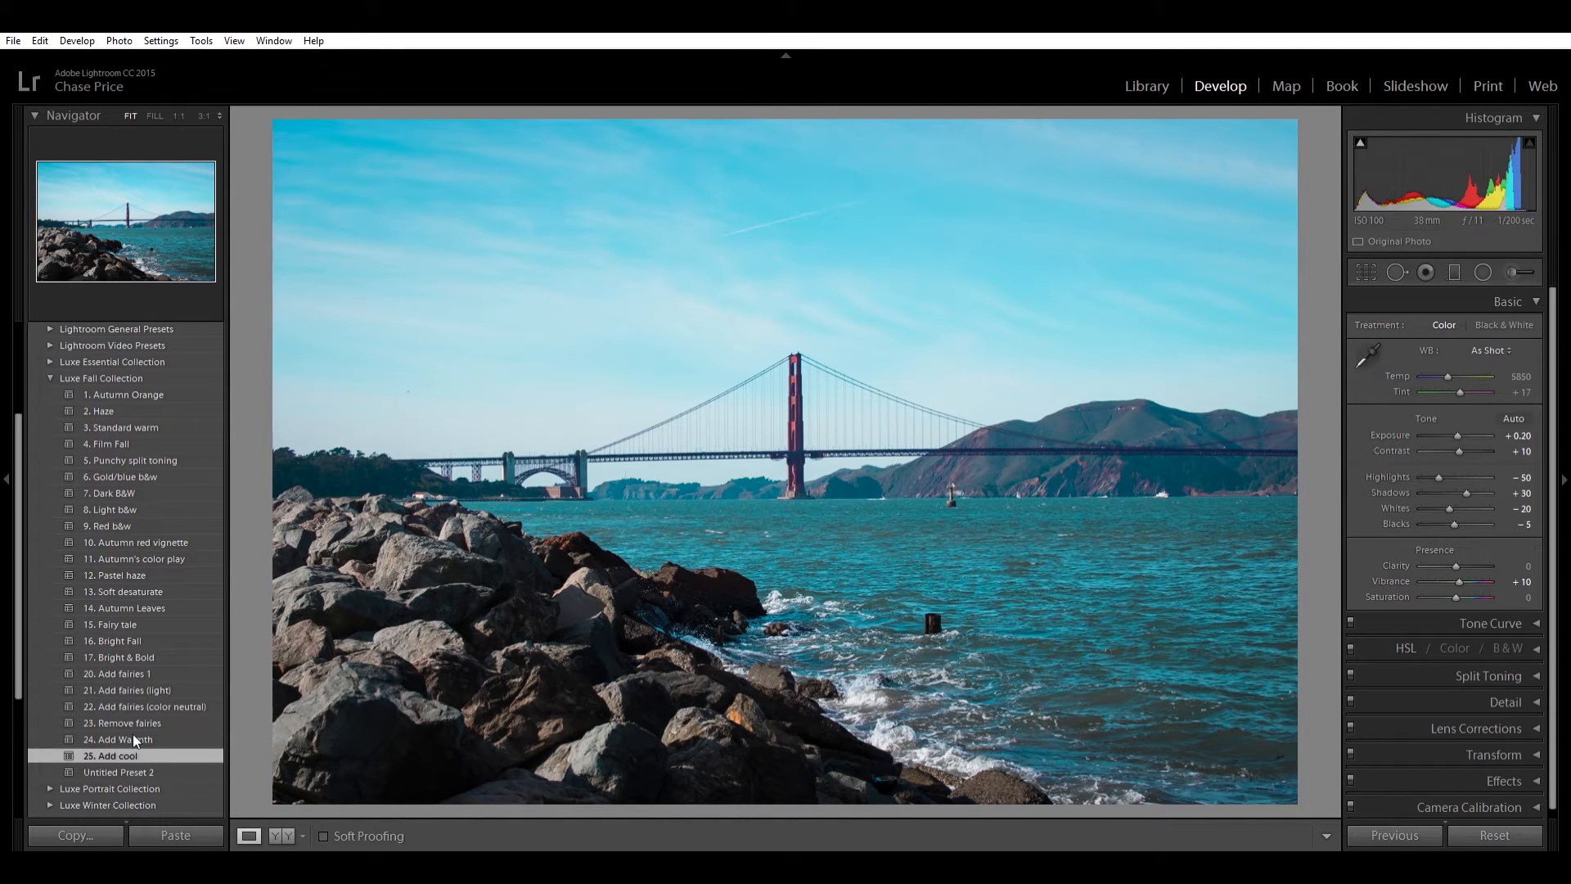
key("ctrl+z")
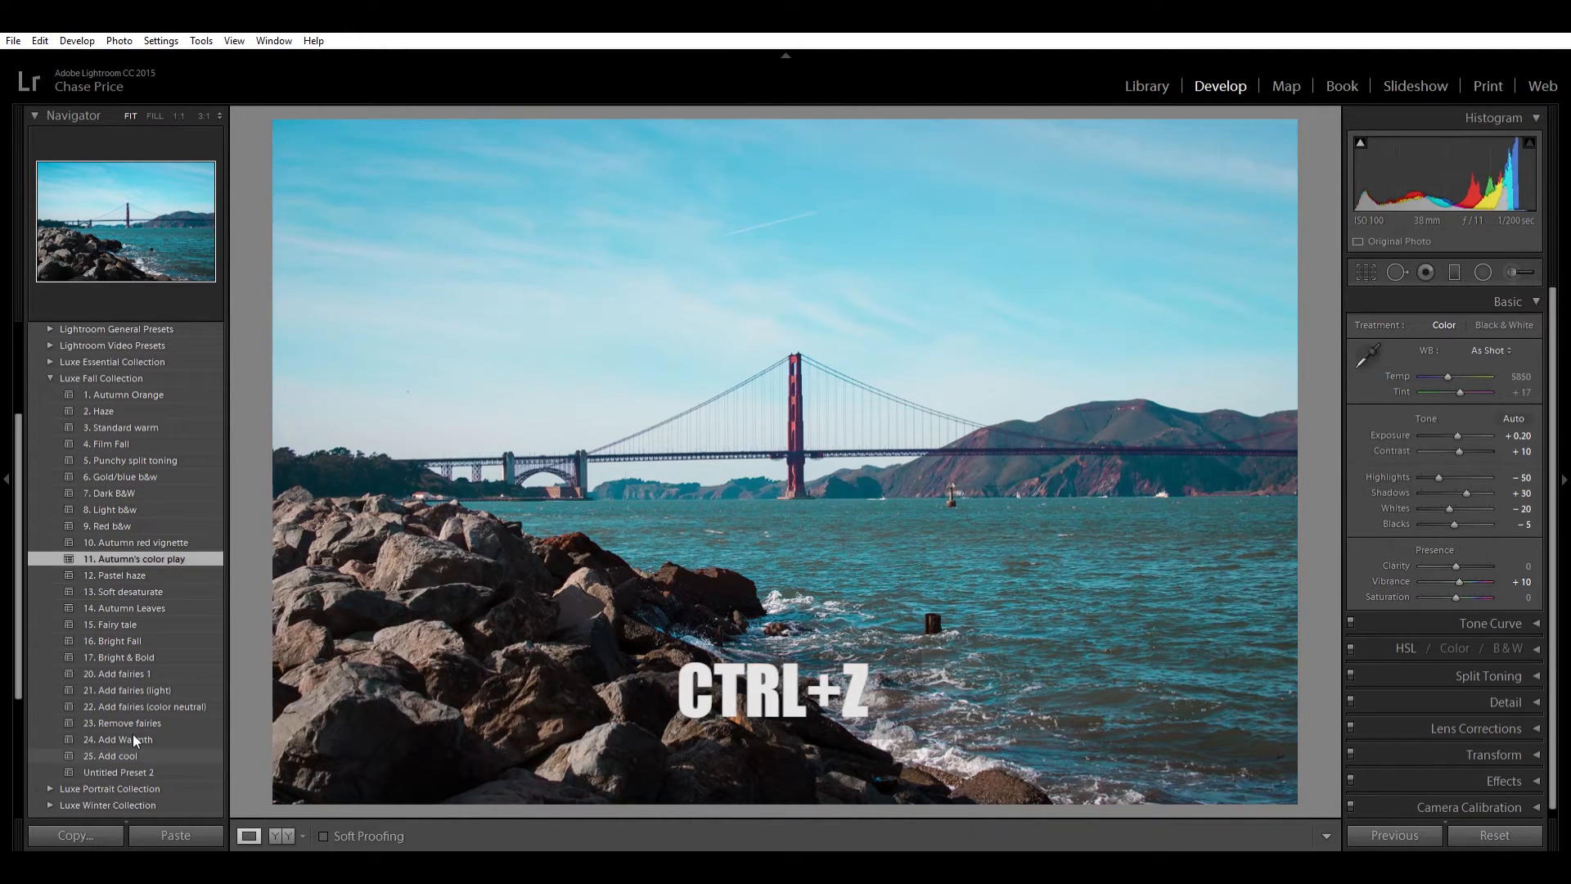
key("ctrl+z")
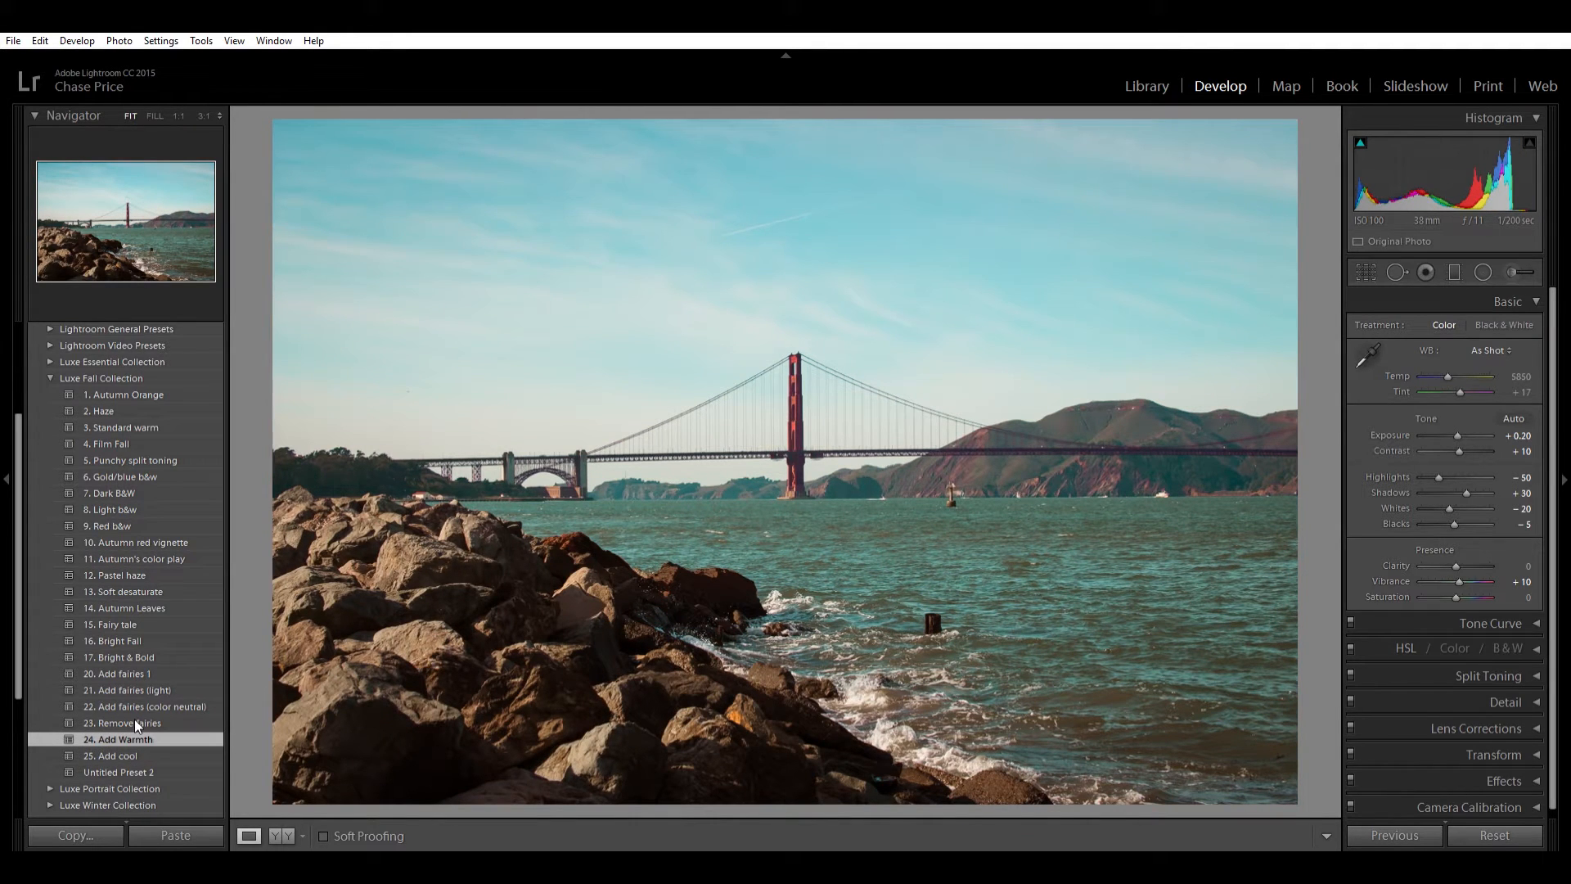
key("ctrl+z")
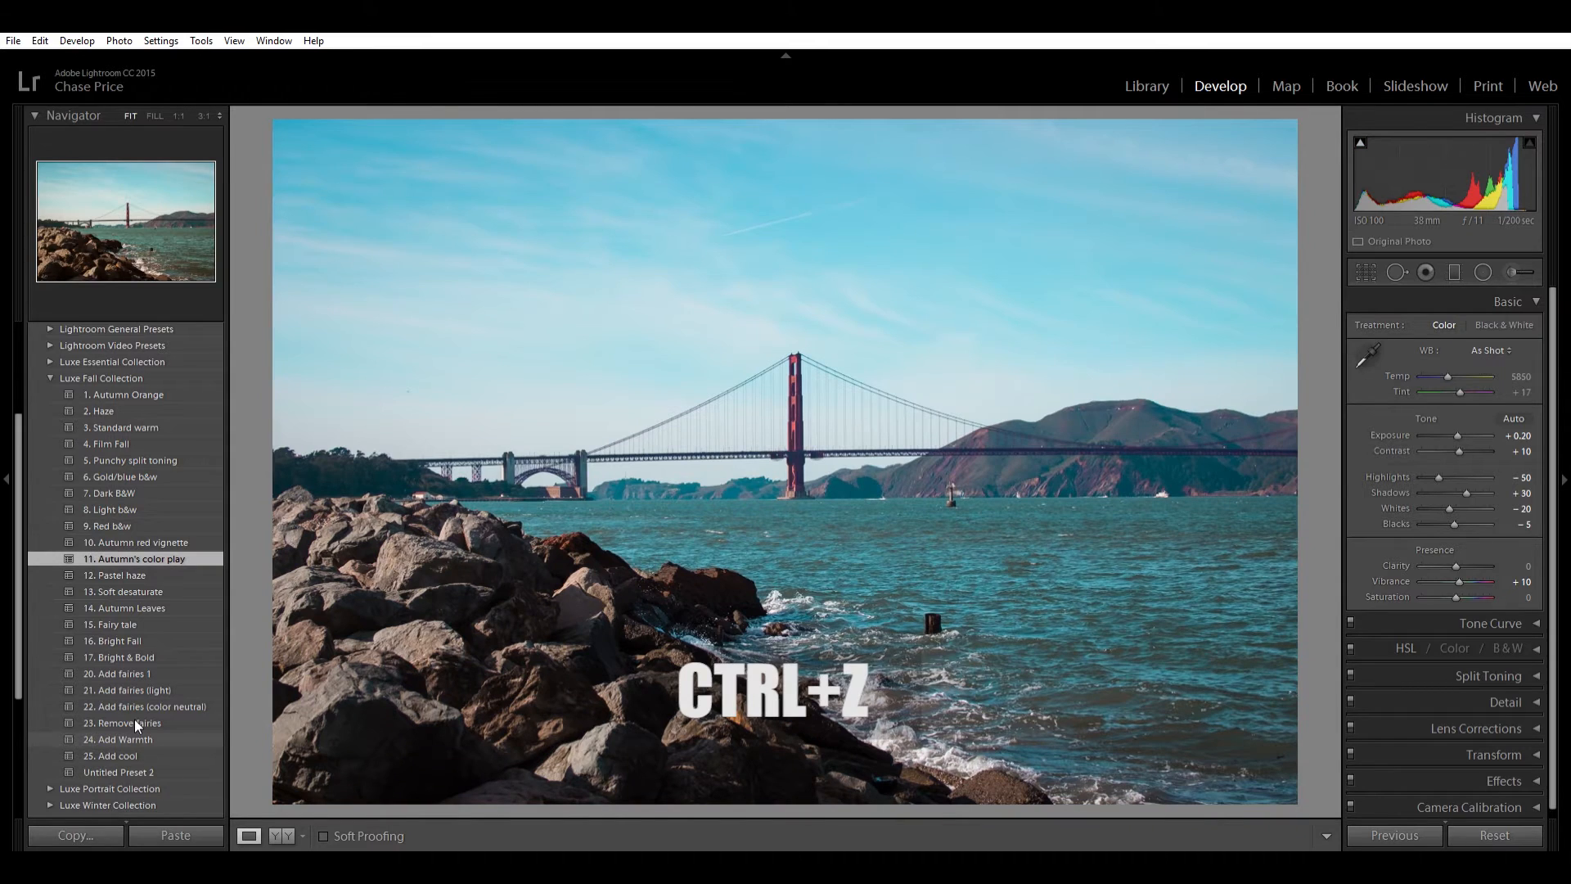
key("ctrl+z")
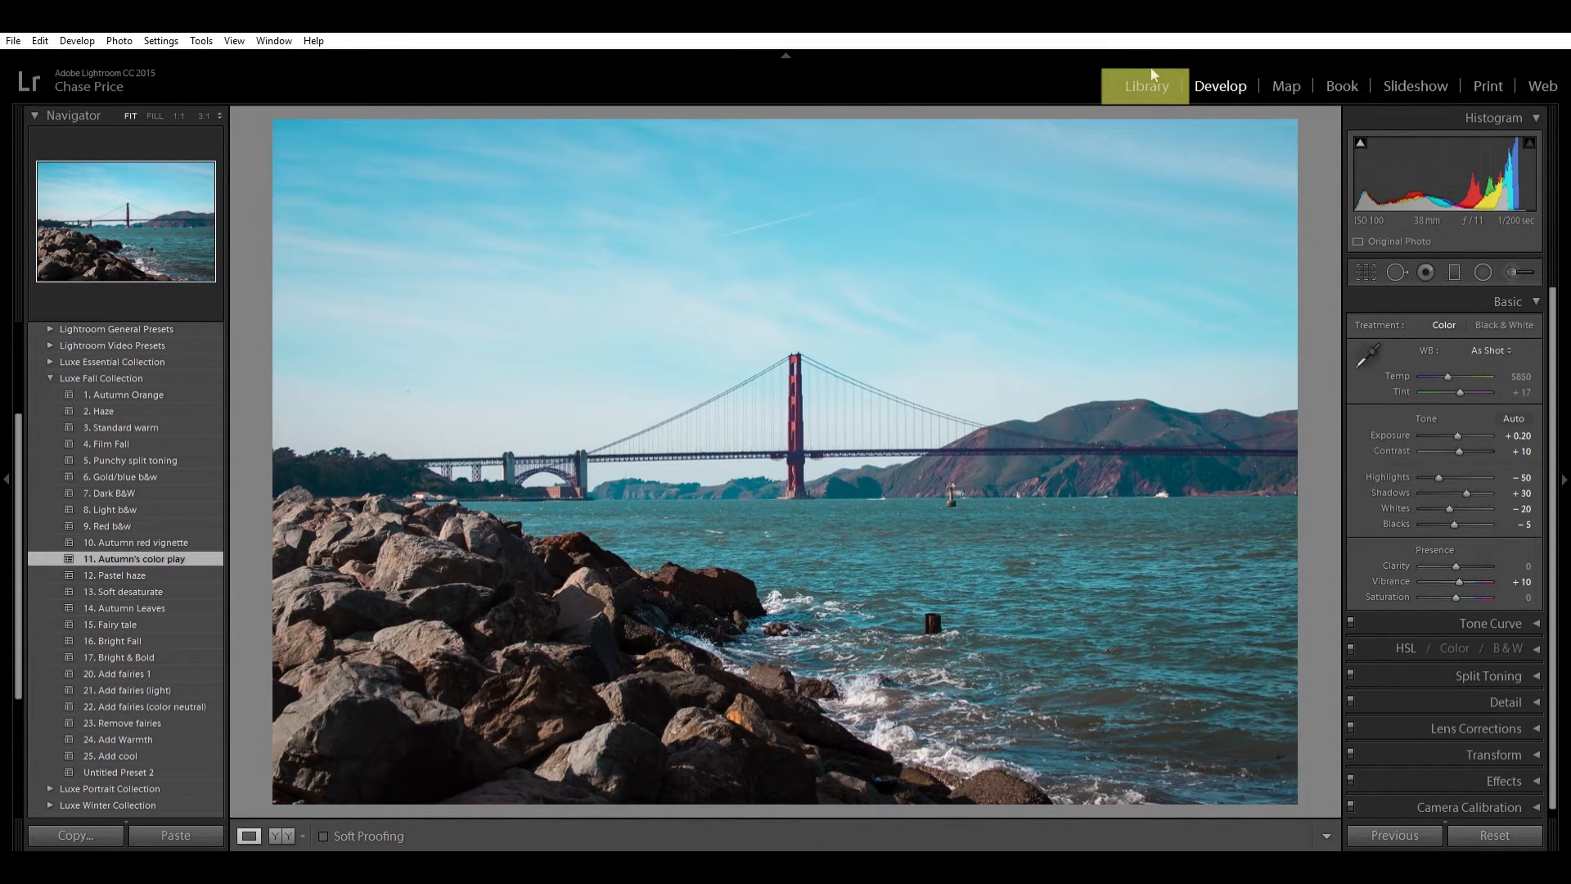
Step: Return to Library, select the lakeside park photo, and open it in Develop
left_click(1146, 85)
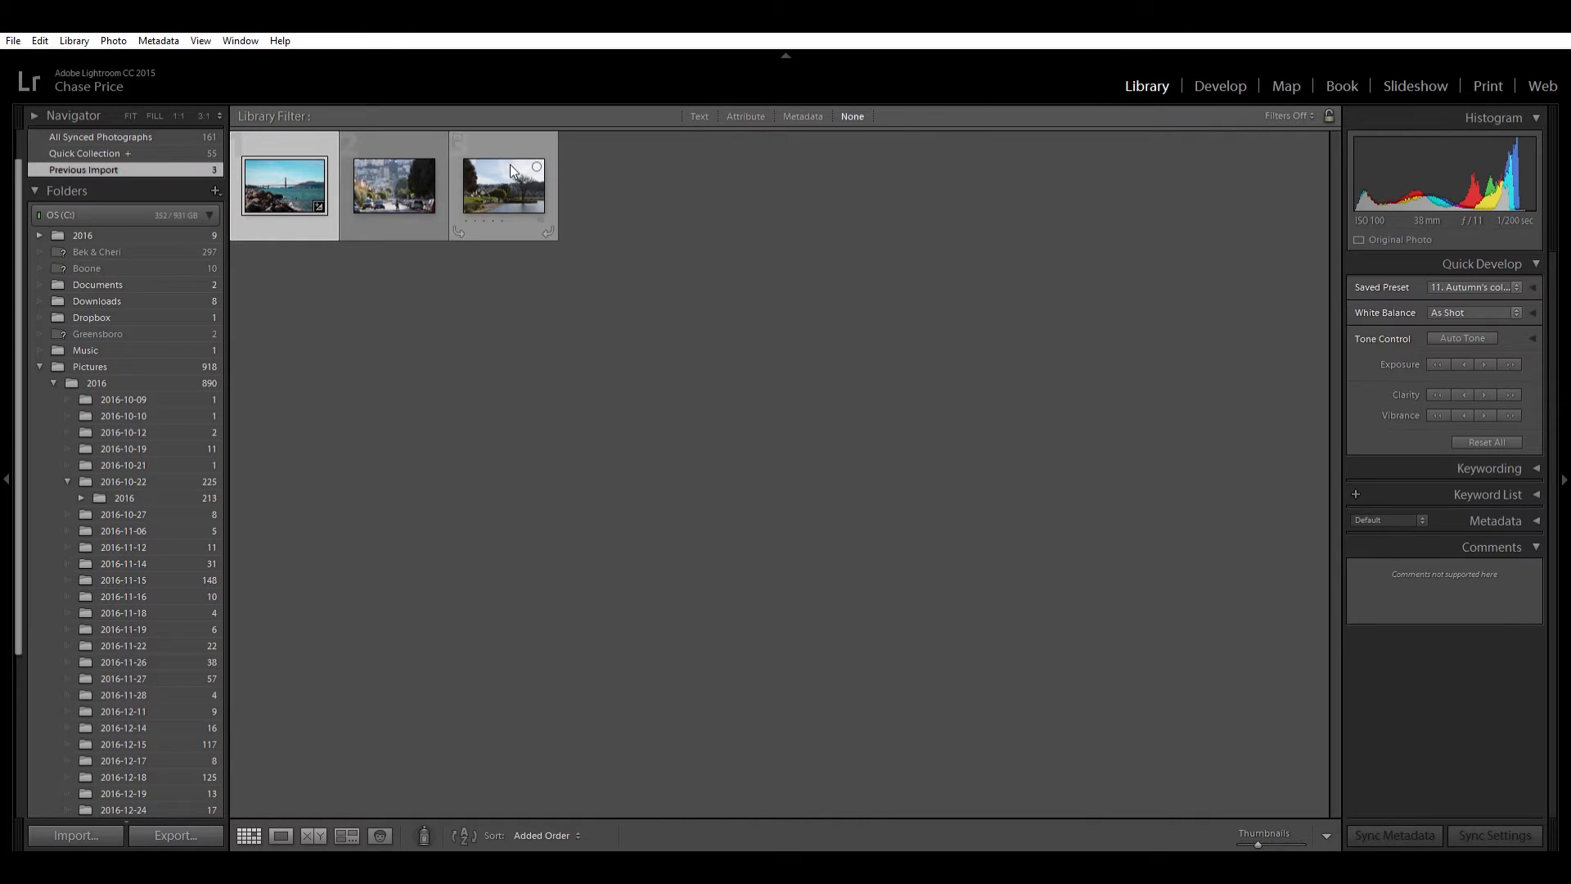
left_click(503, 187)
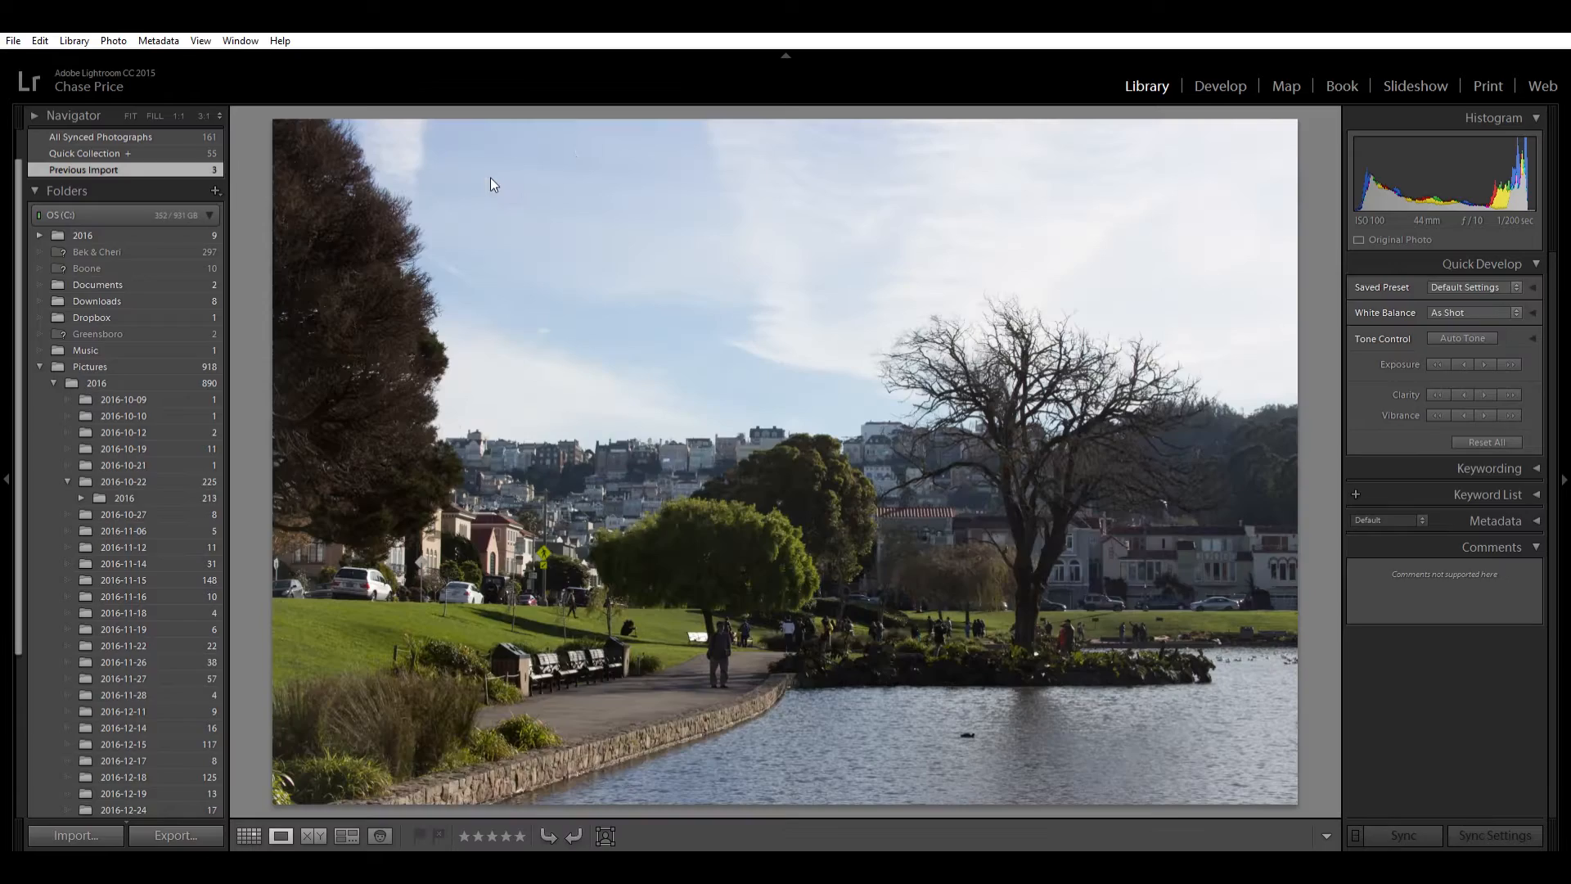
left_click(1219, 86)
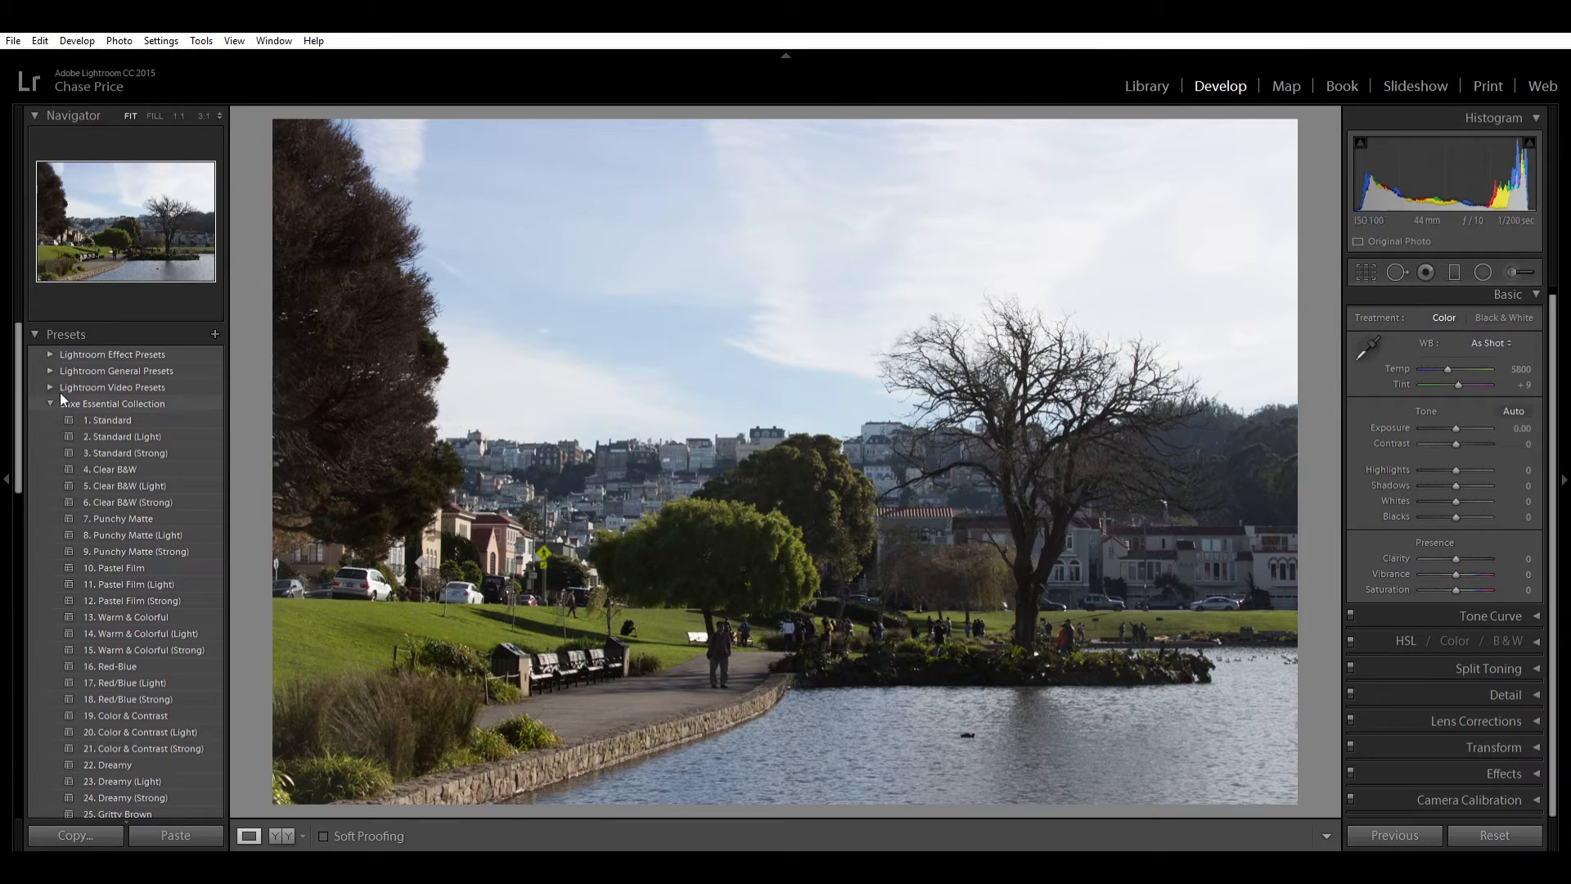
Step: Try Luxe Winter B&W presets (Winter, Cold, Blue/Red, Fade & Snow, HDR), ending on 5. B&W dark faded
left_click(49, 403)
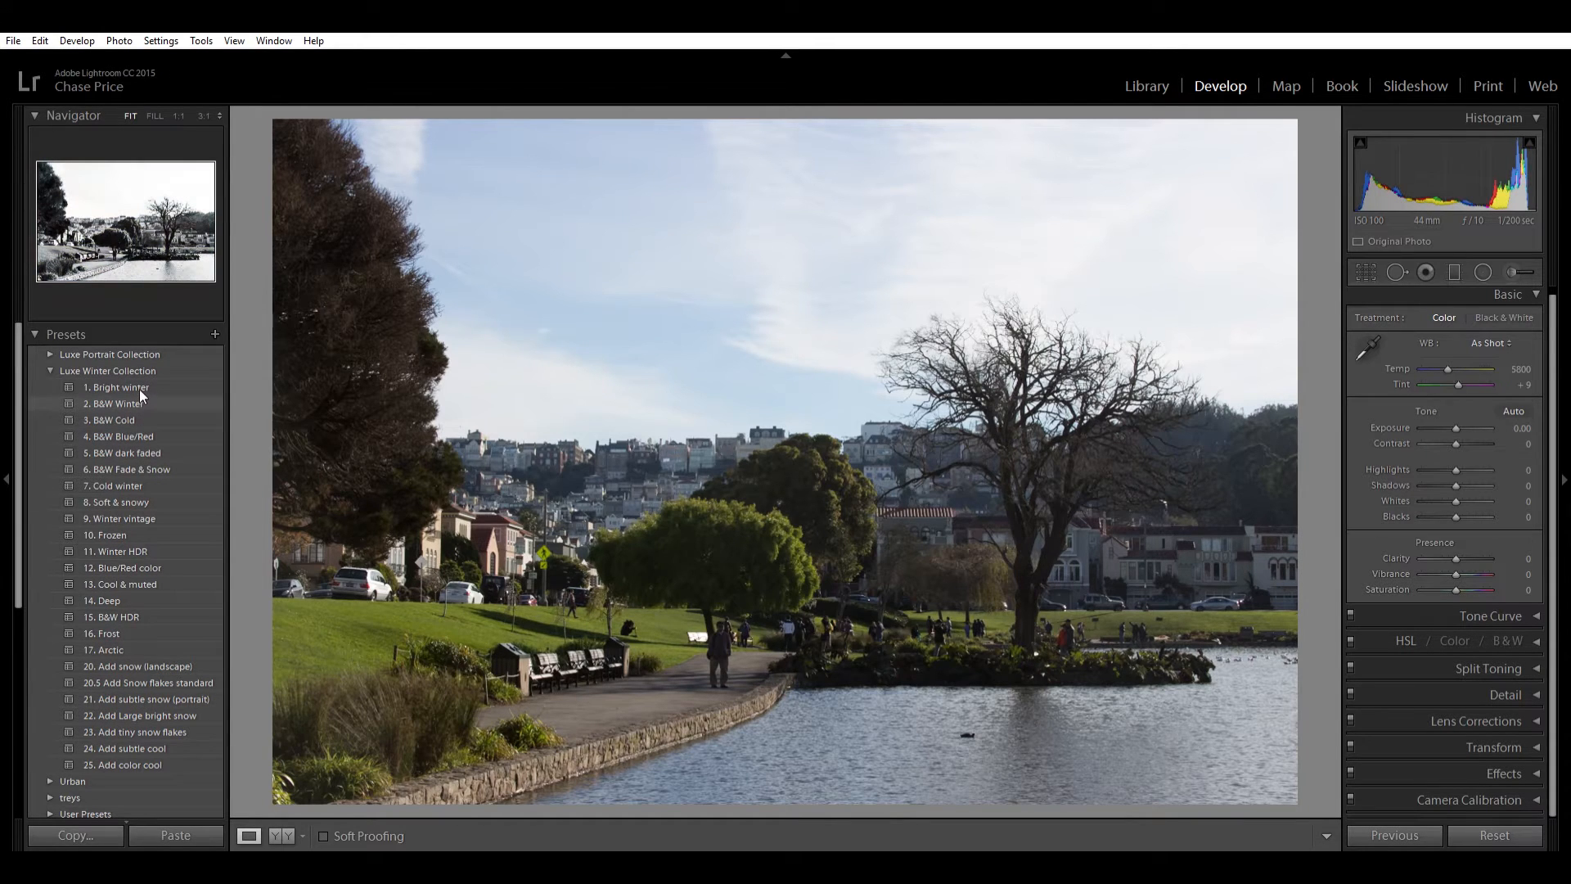
left_click(112, 403)
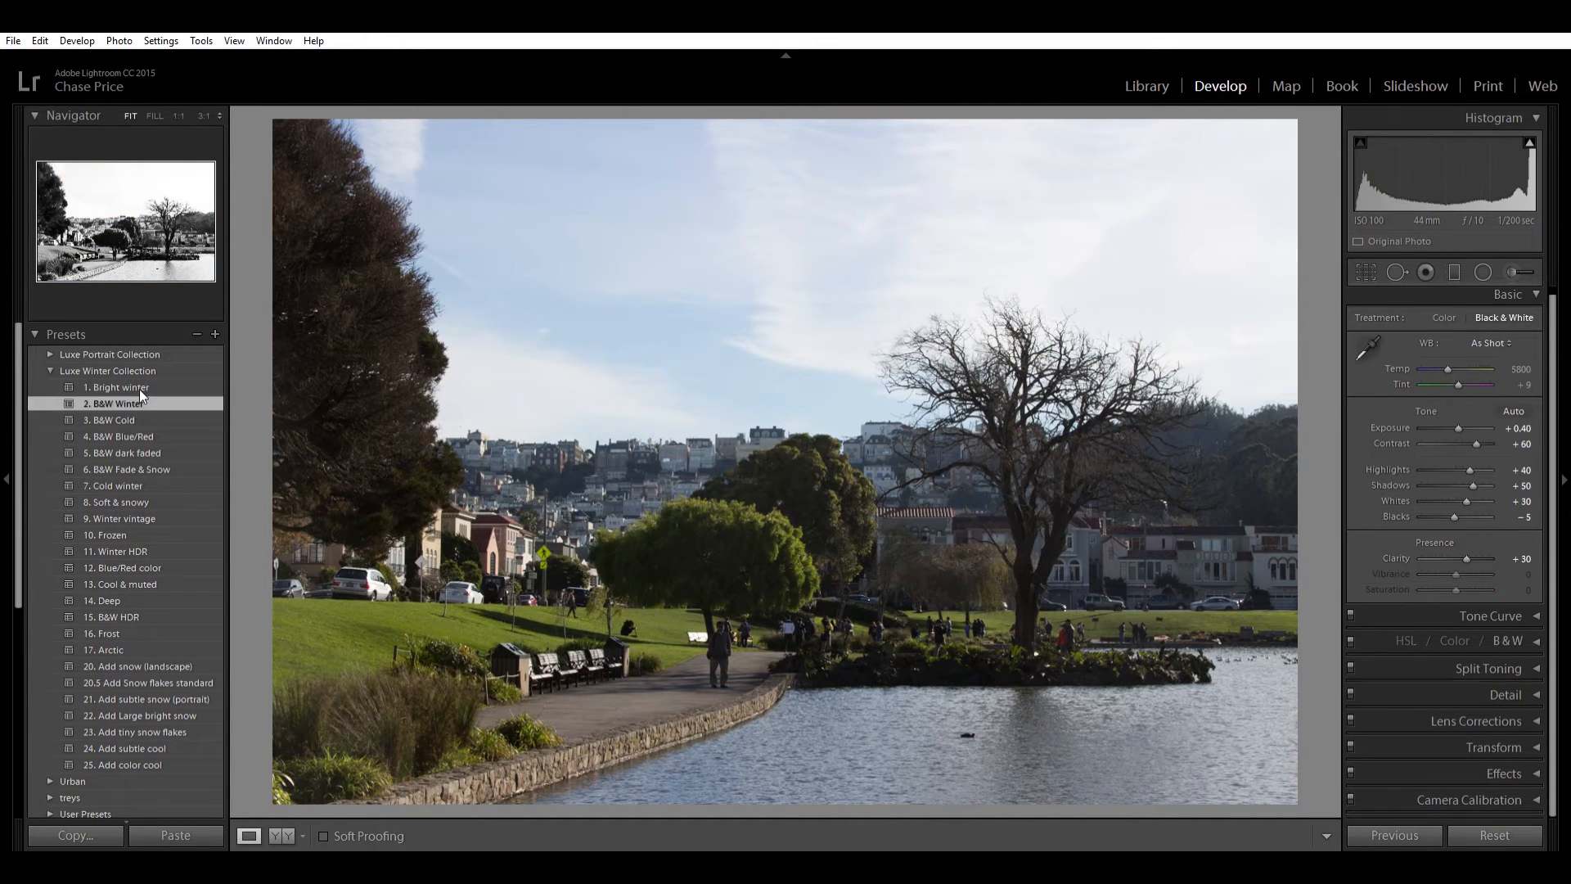
left_click(111, 419)
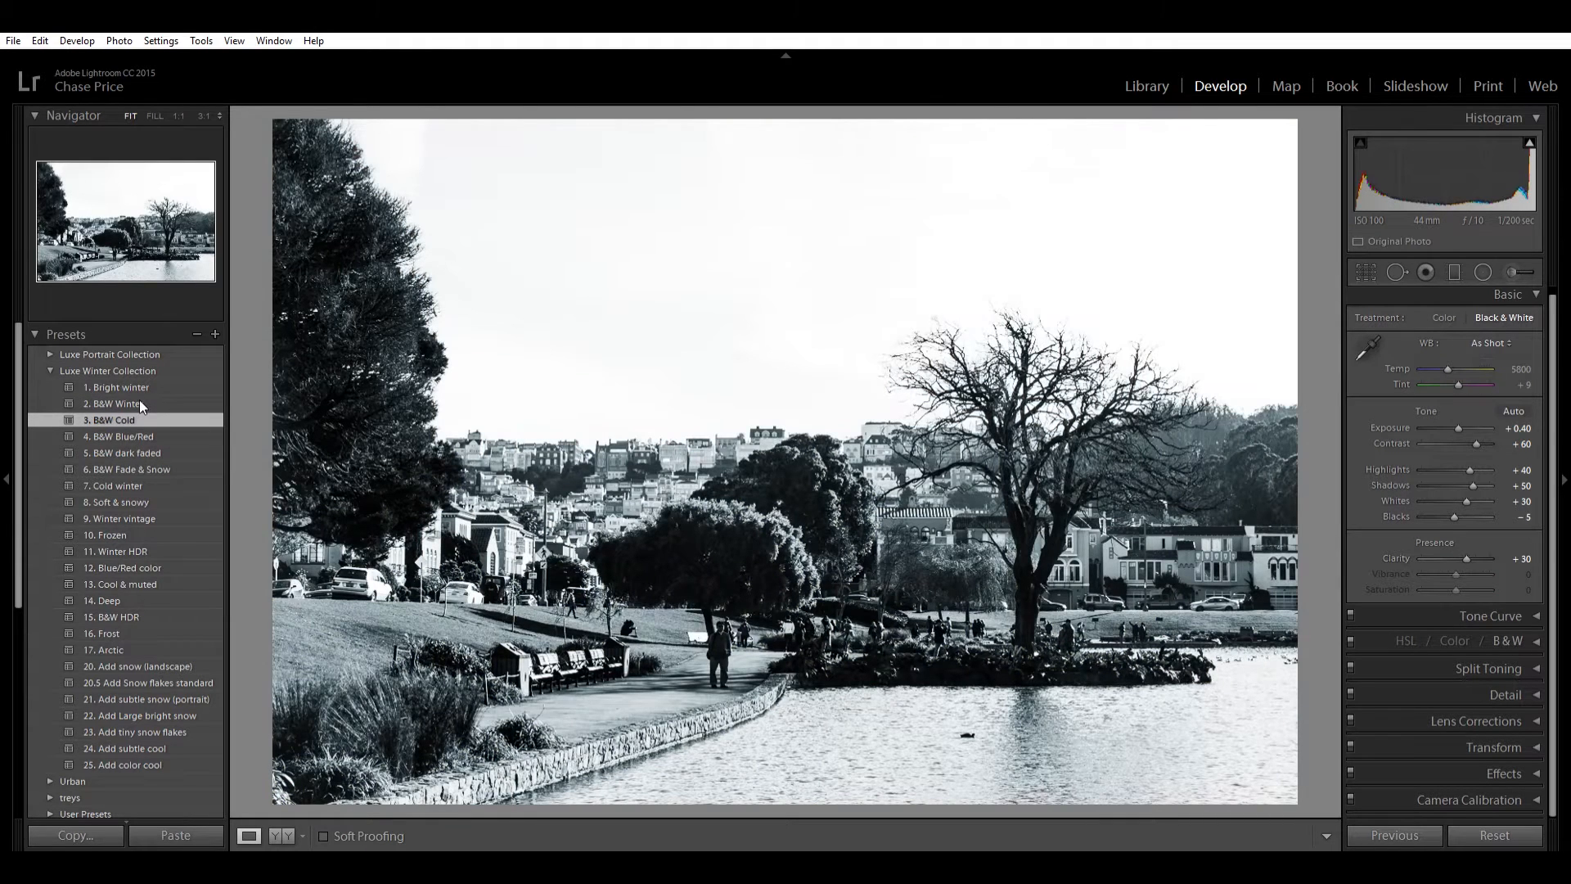
left_click(117, 437)
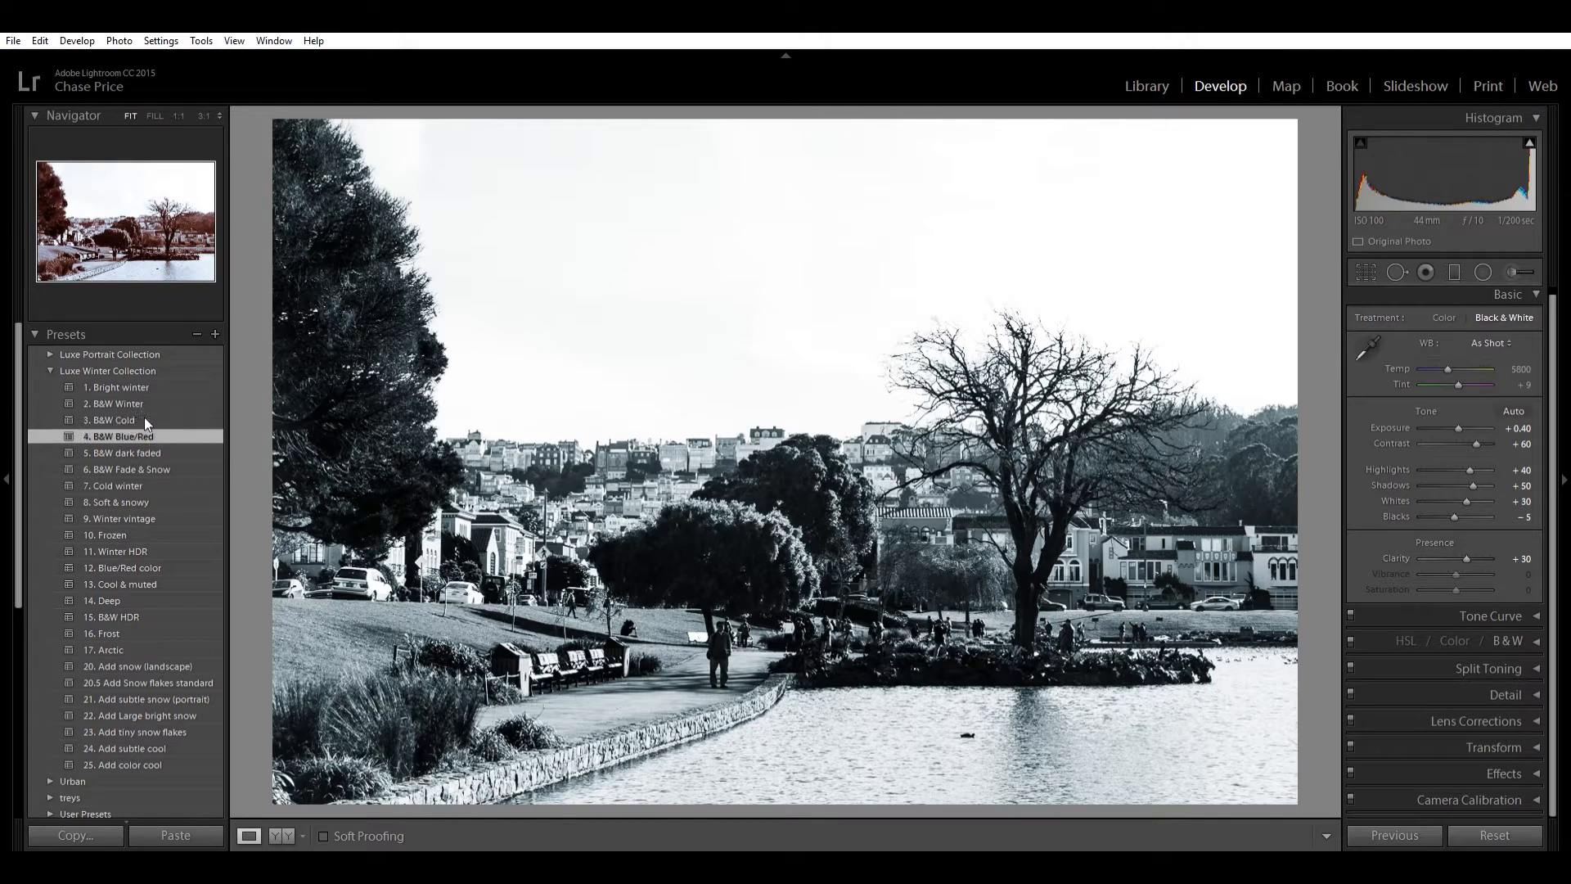
left_click(118, 436)
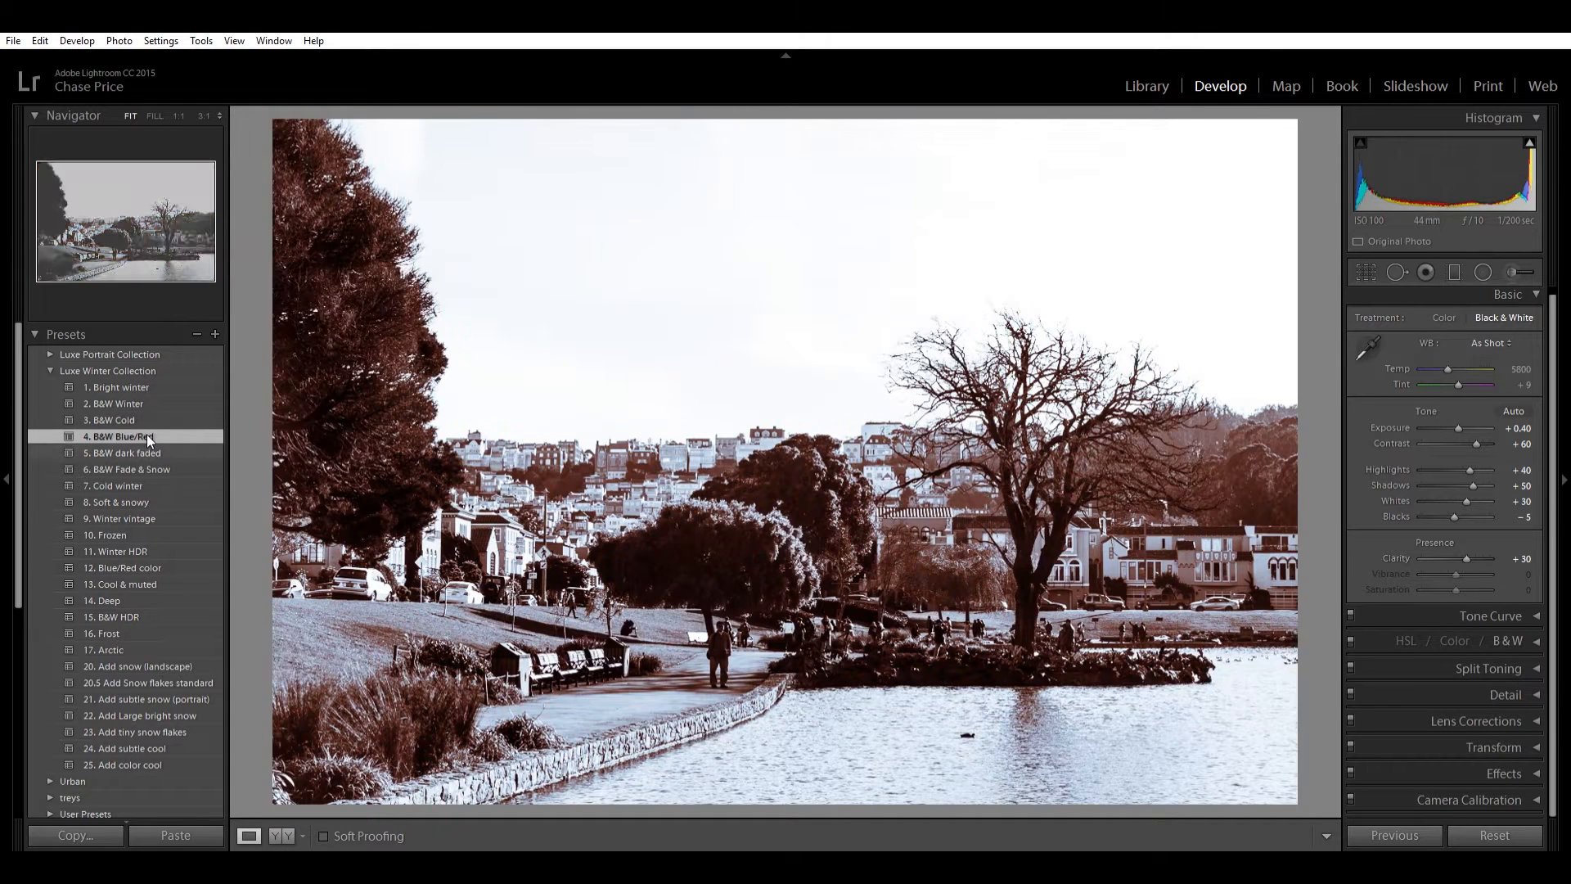
left_click(123, 452)
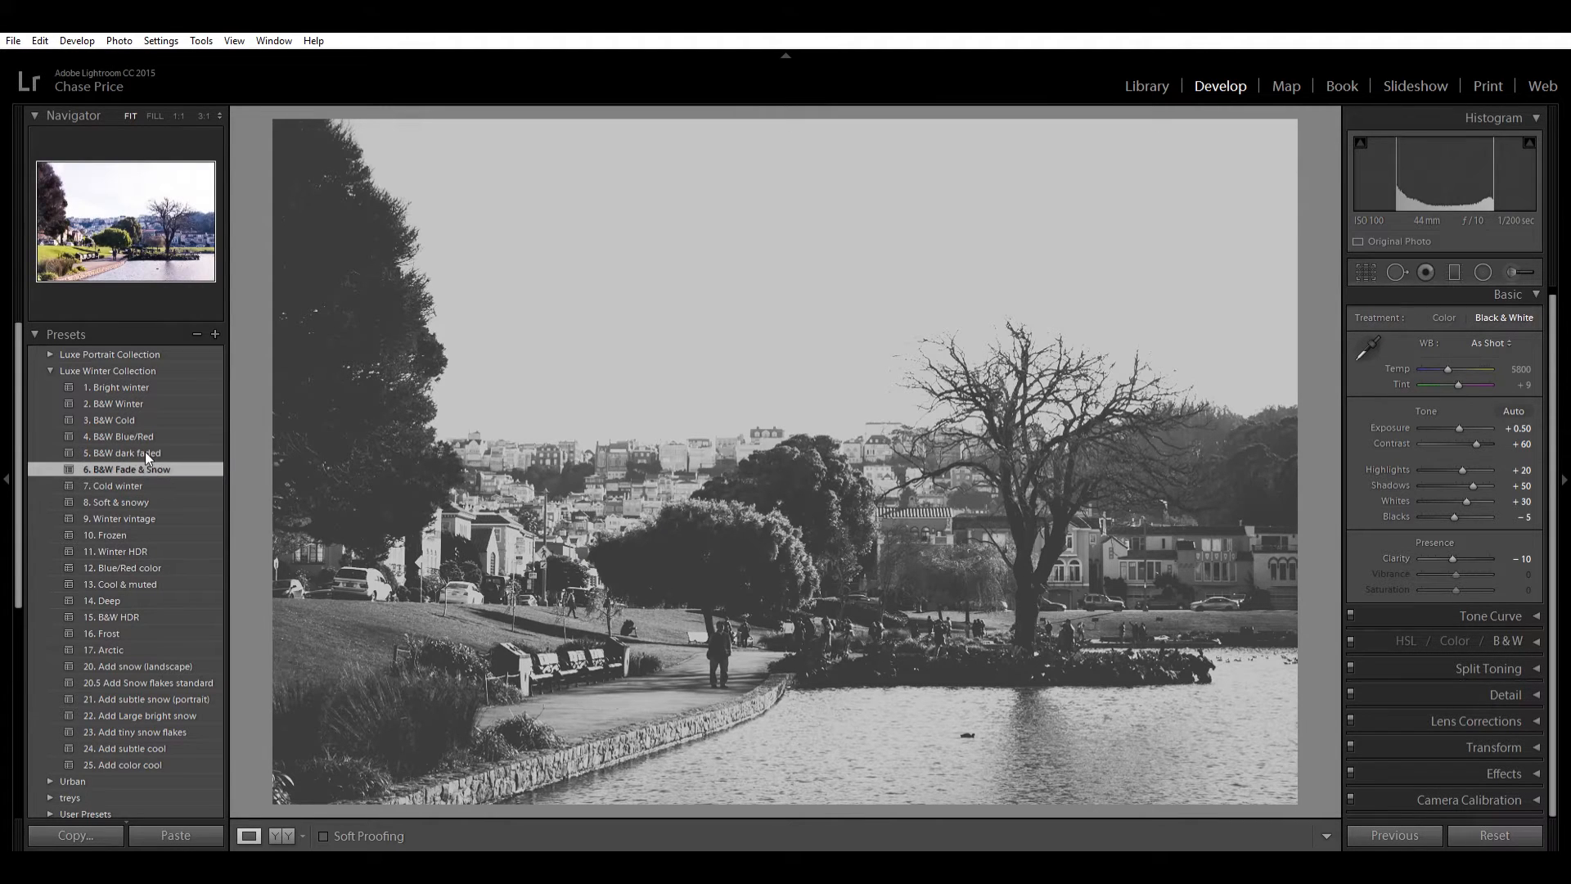
left_click(126, 469)
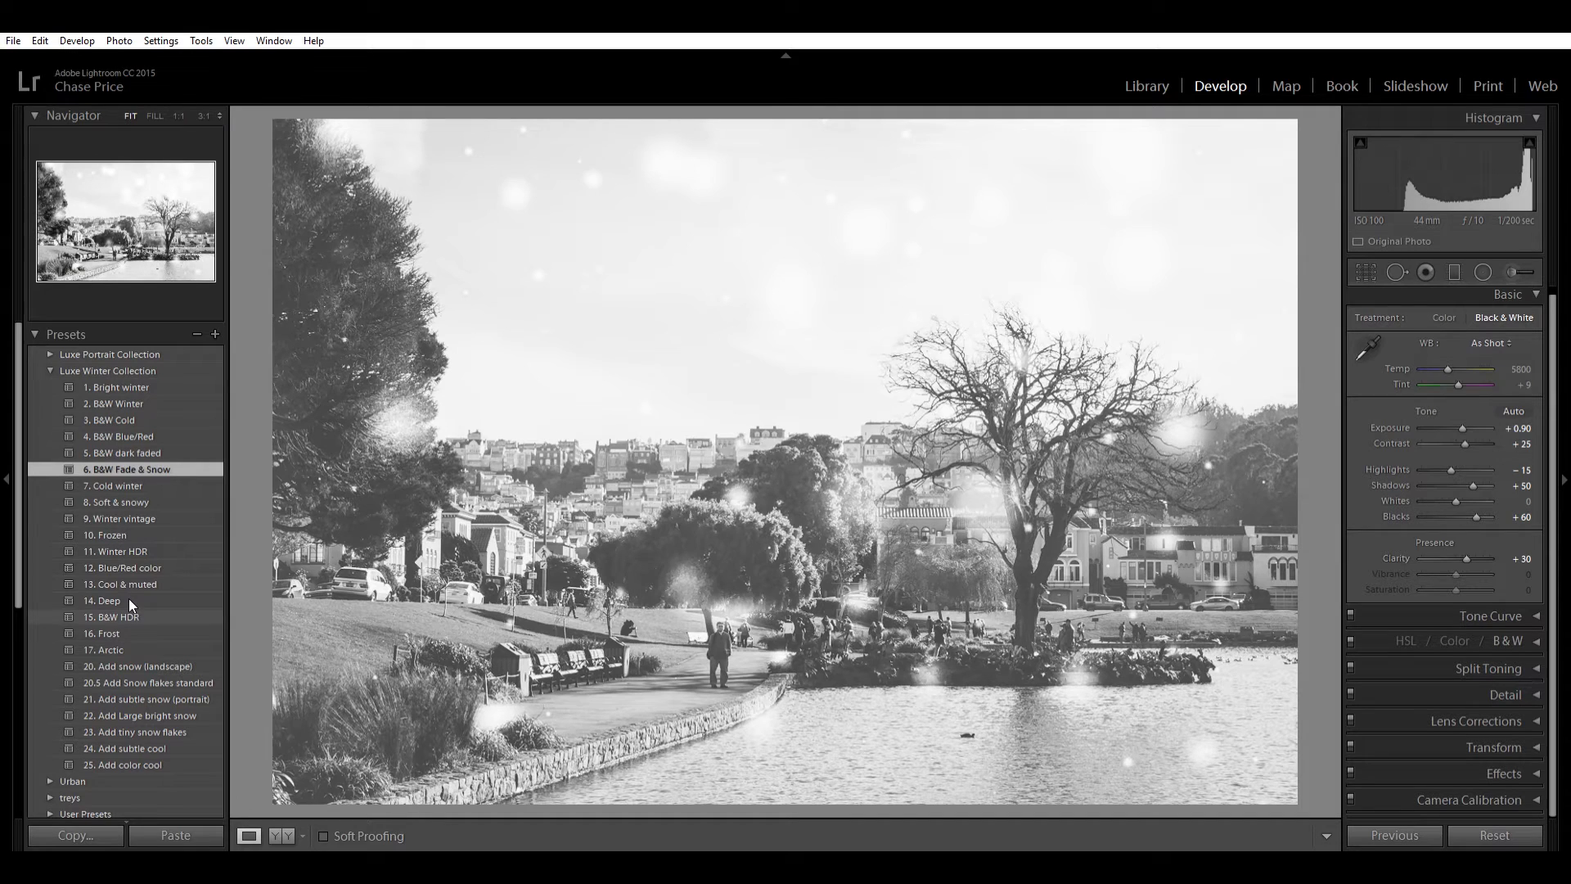
left_click(112, 616)
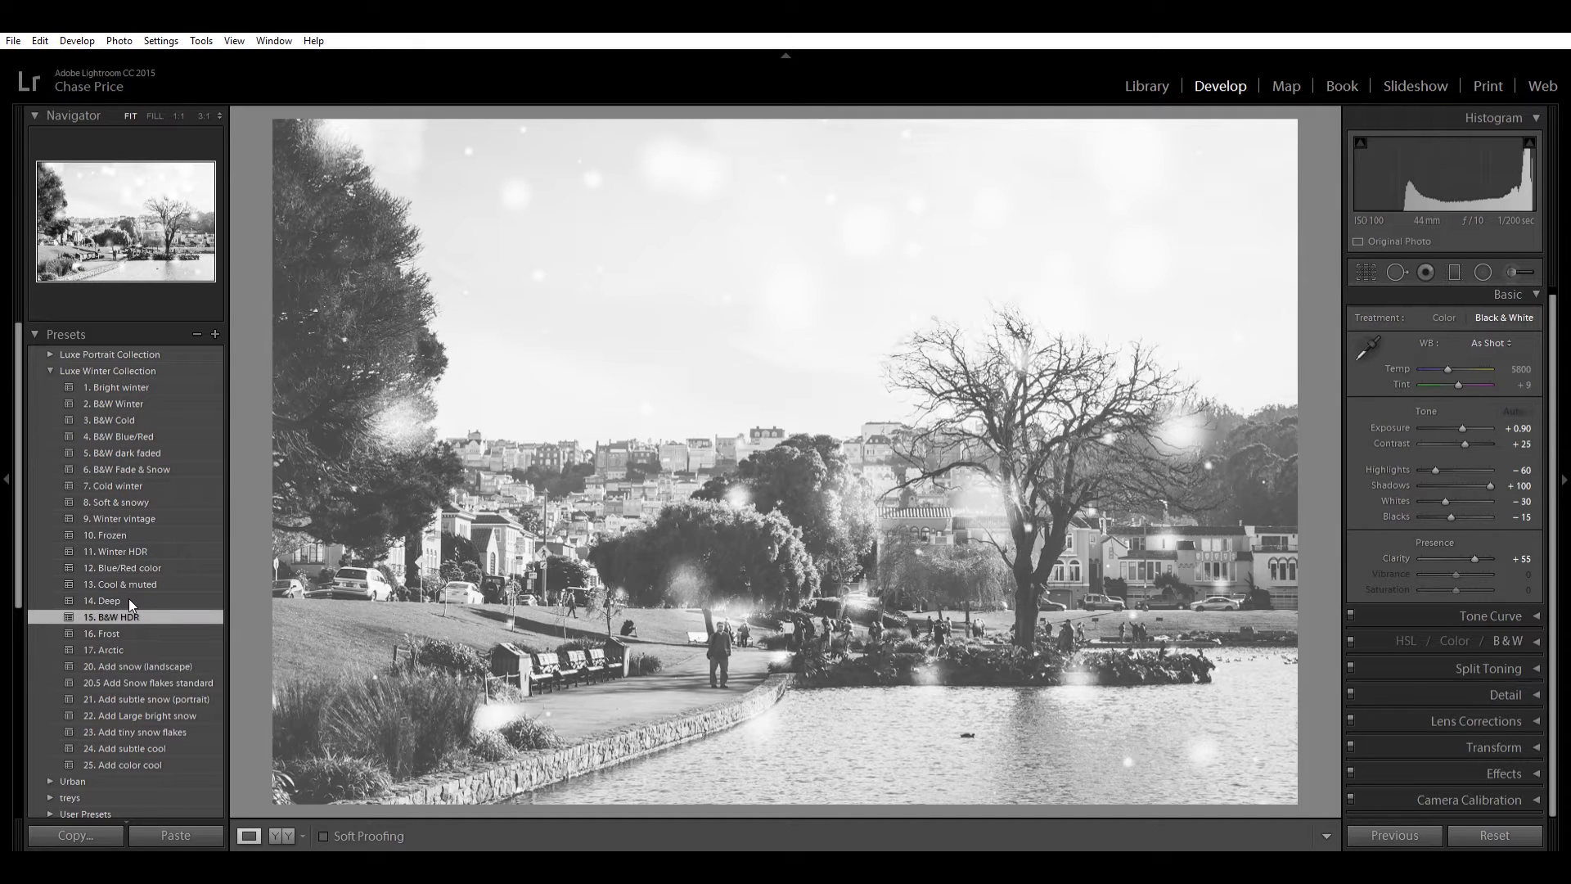
left_click(1515, 411)
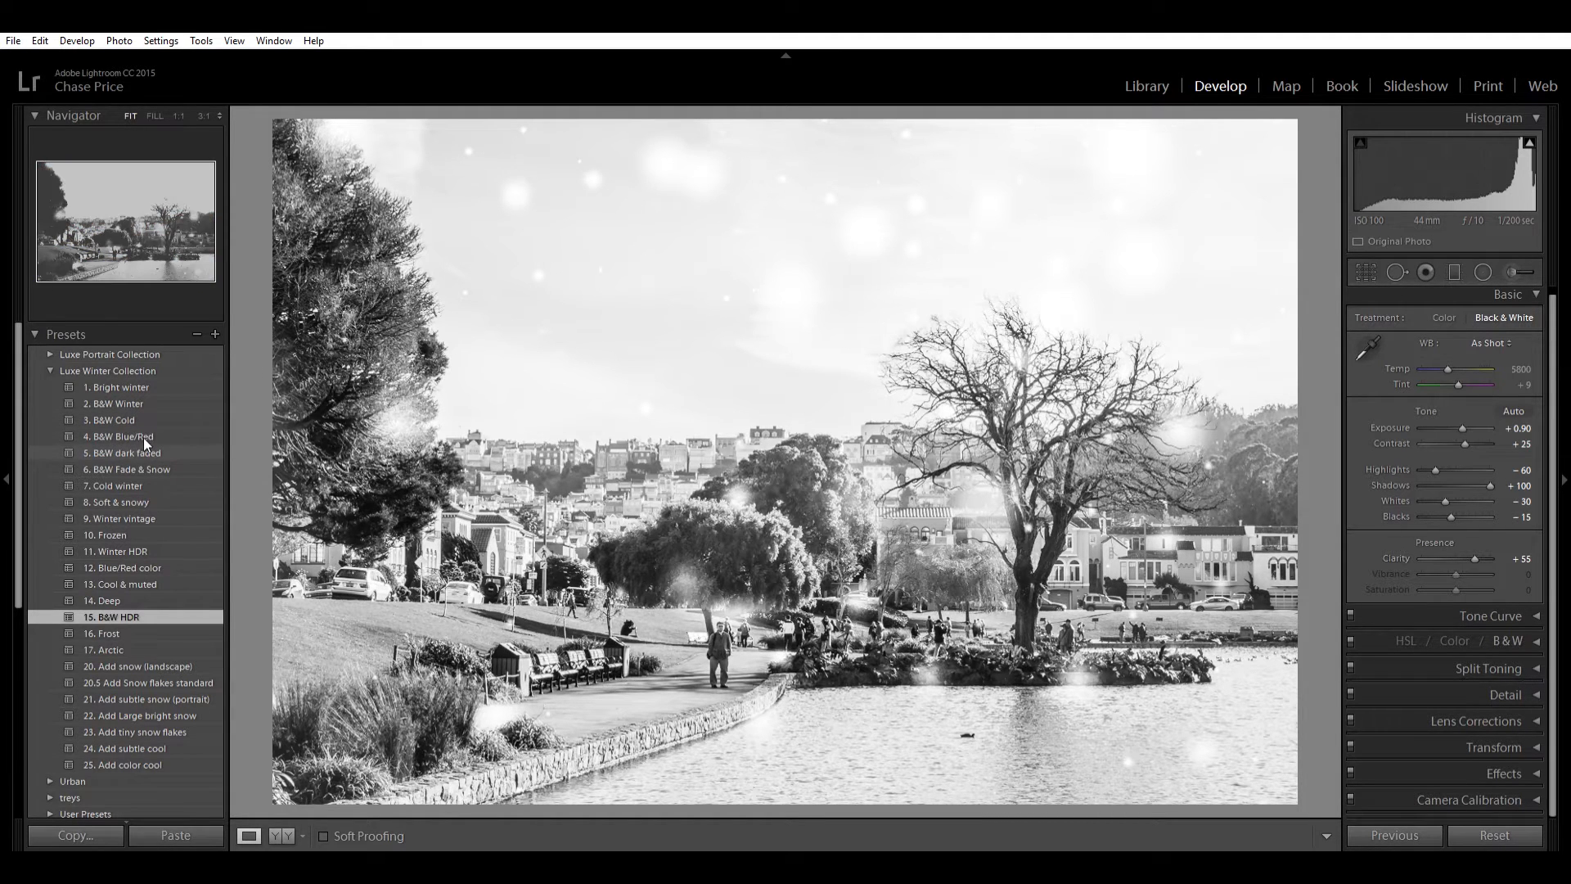
left_click(123, 451)
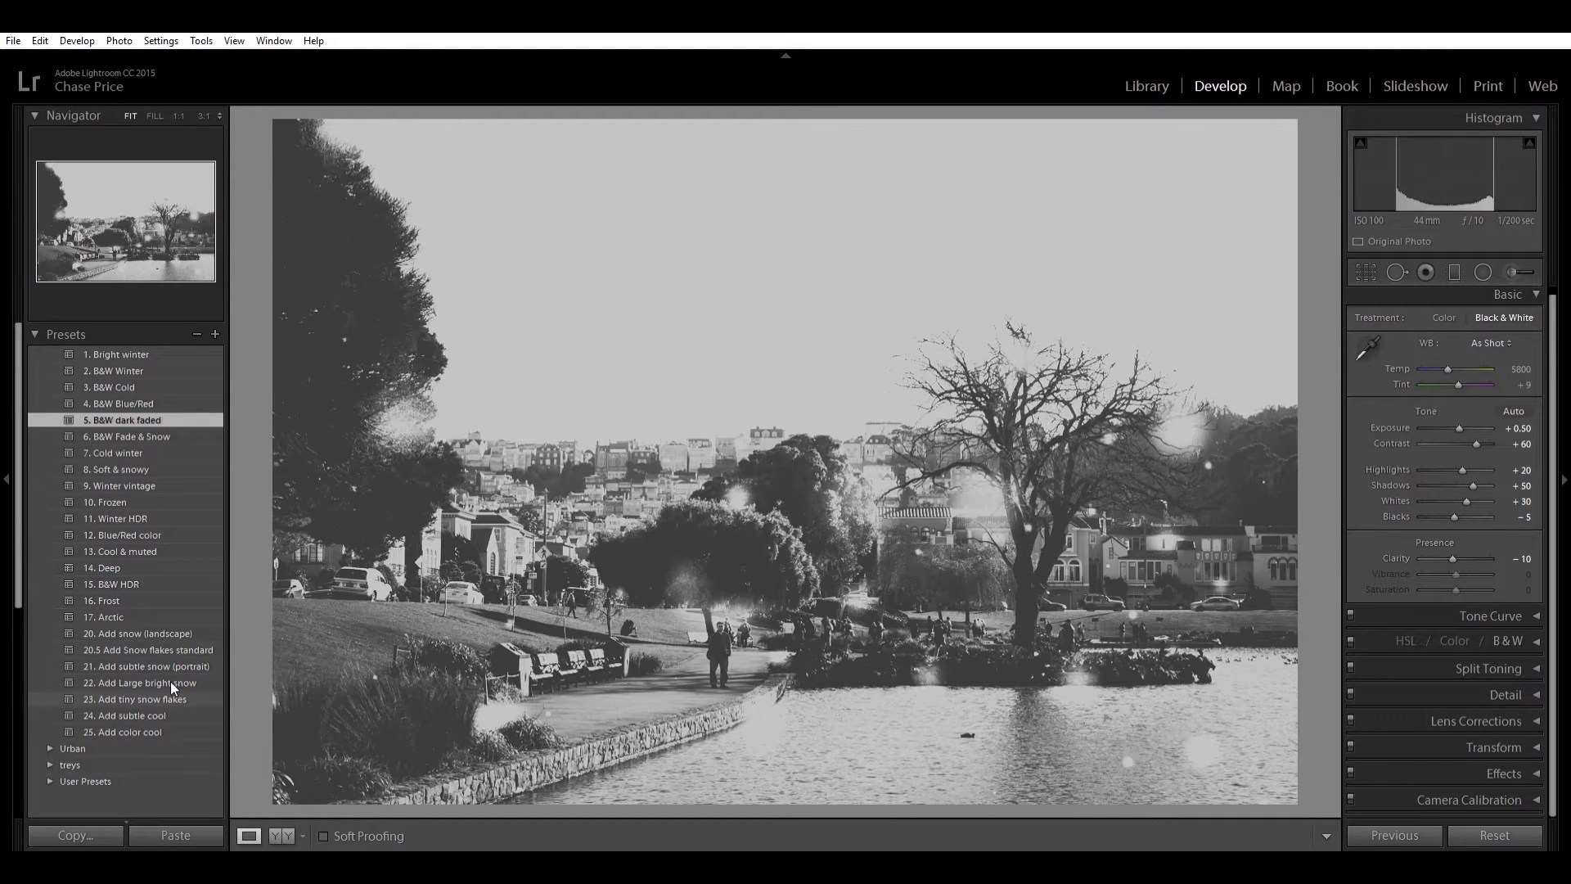
Step: Try tiny and standard snowflake overlays, then apply 22. Add Large bright snow
left_click(136, 698)
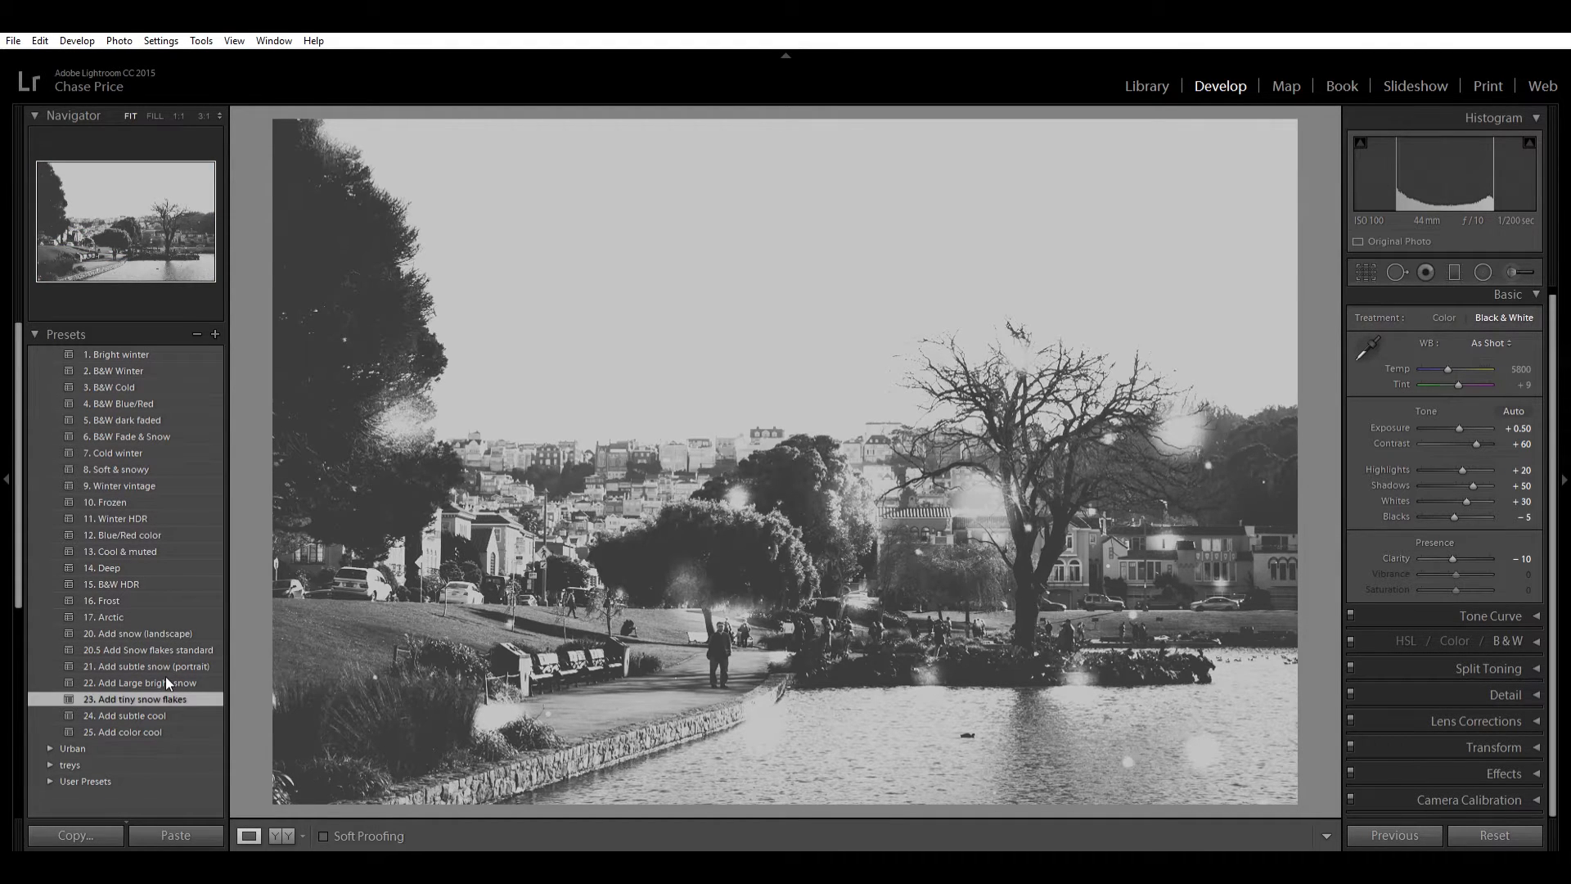
left_click(135, 698)
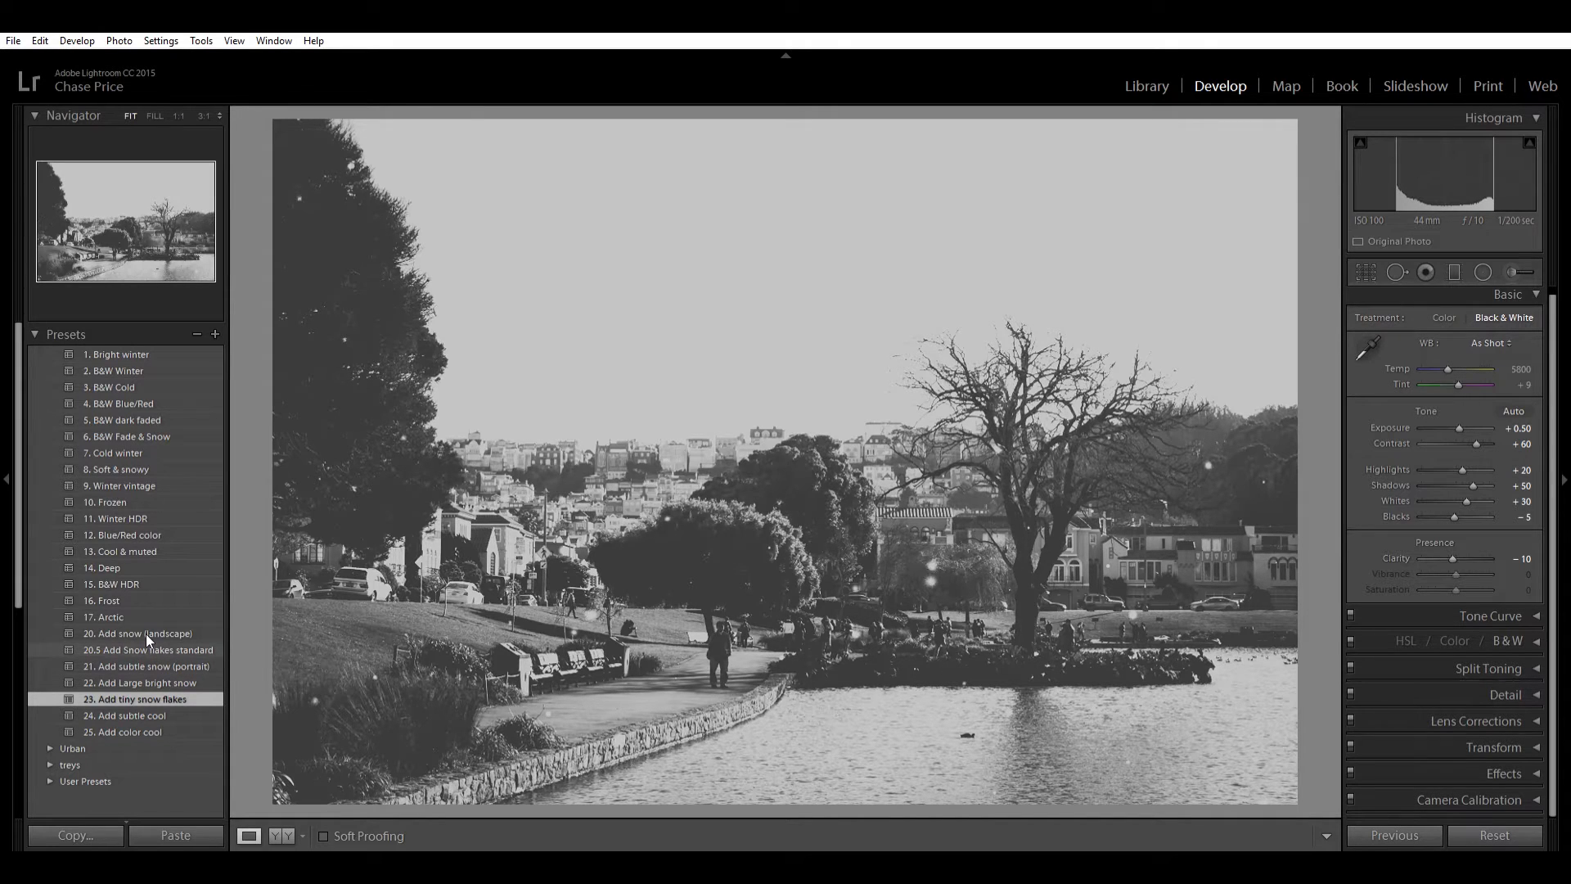
left_click(148, 649)
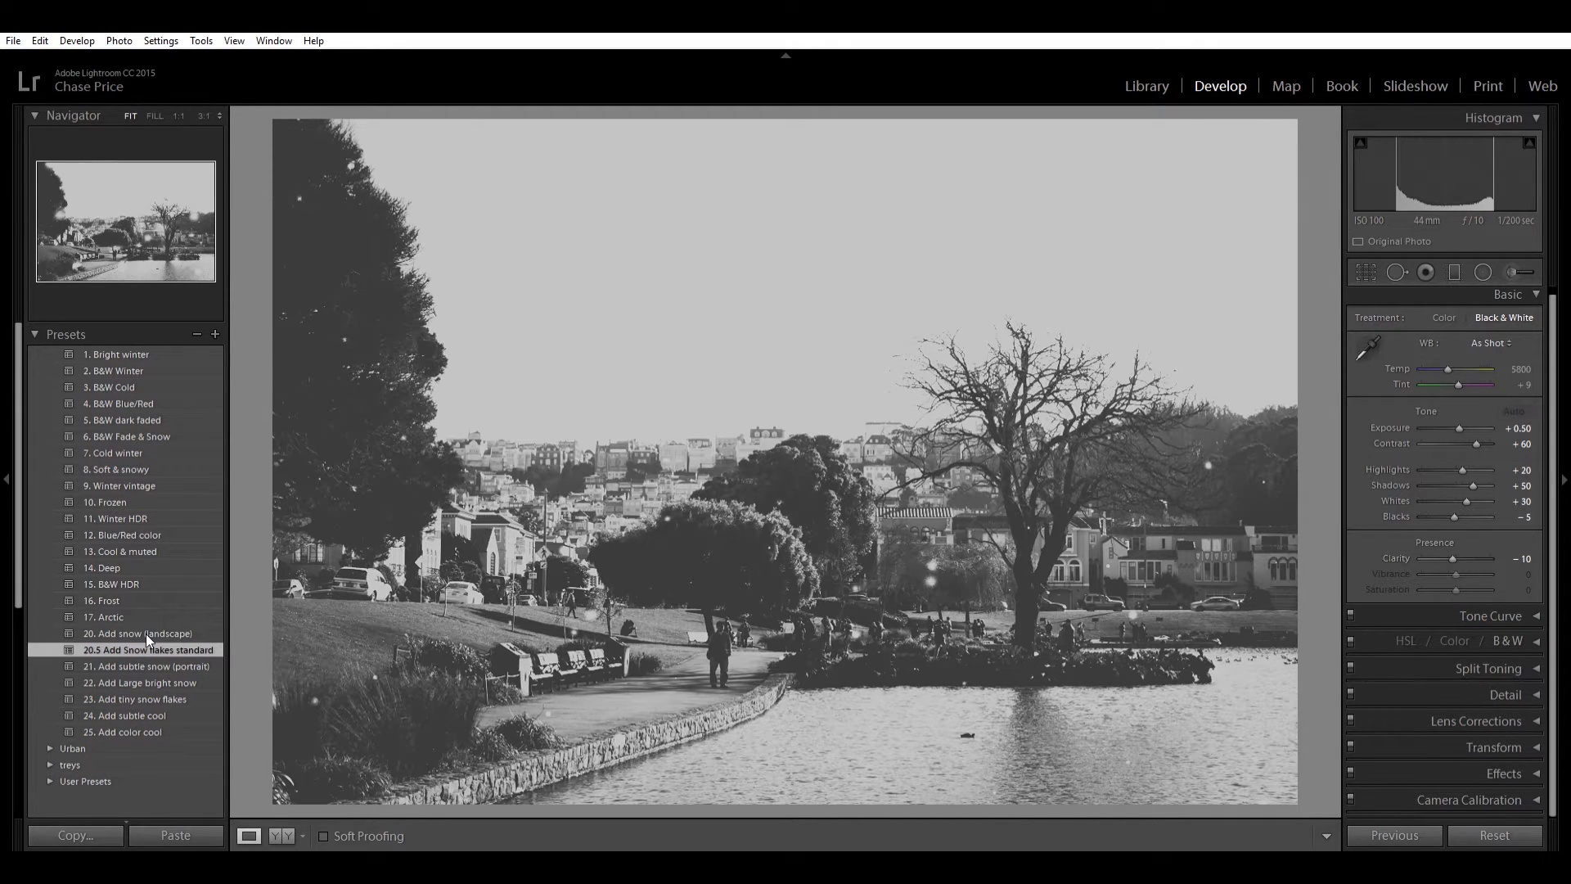
left_click(149, 649)
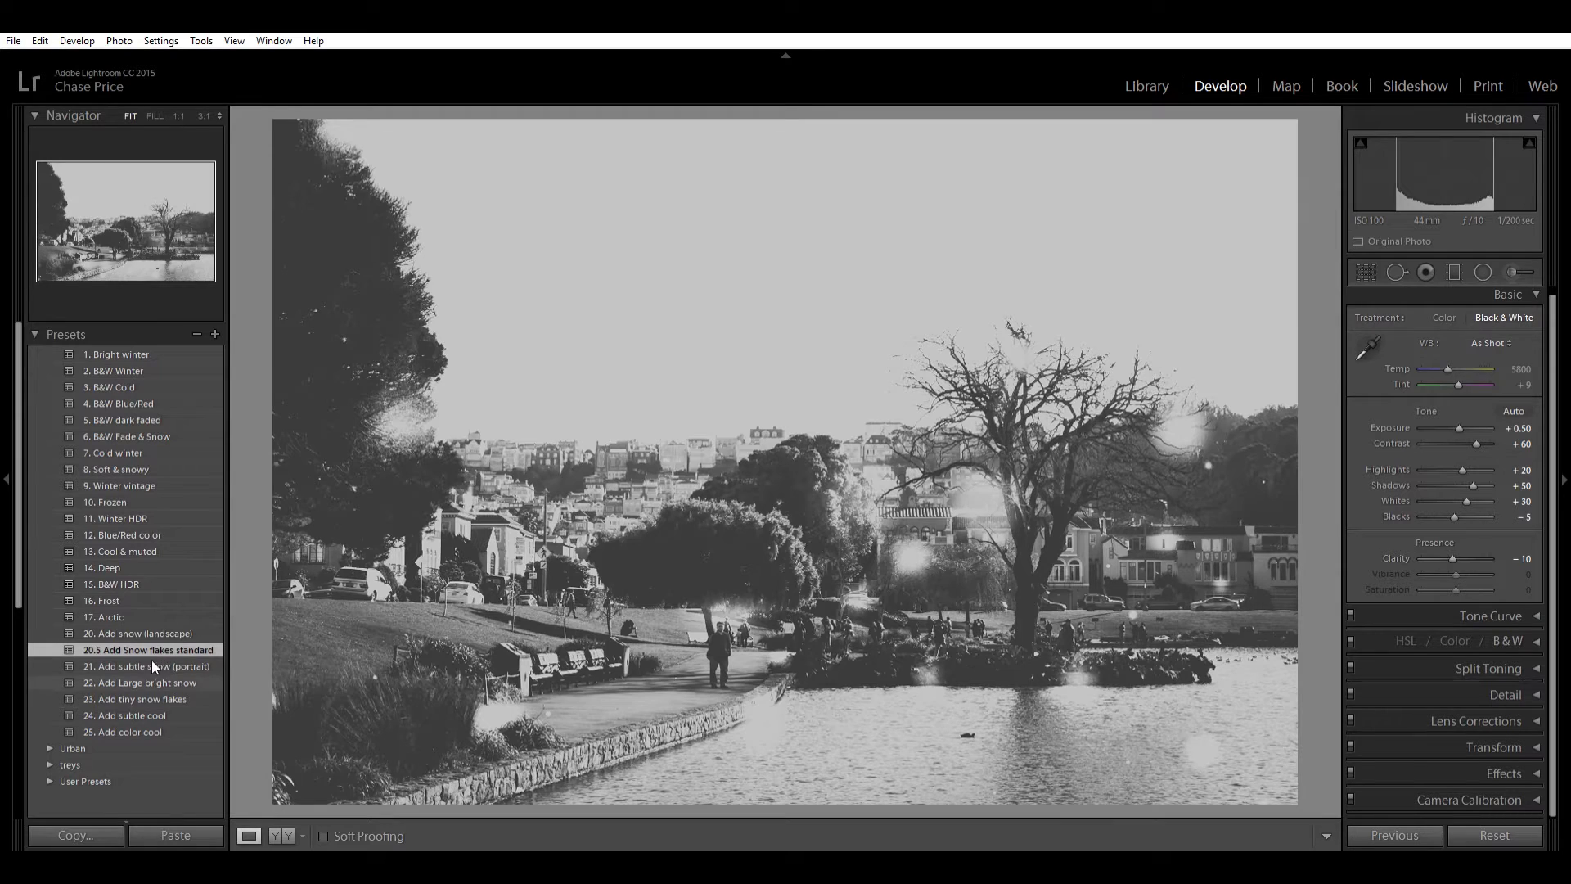
left_click(142, 682)
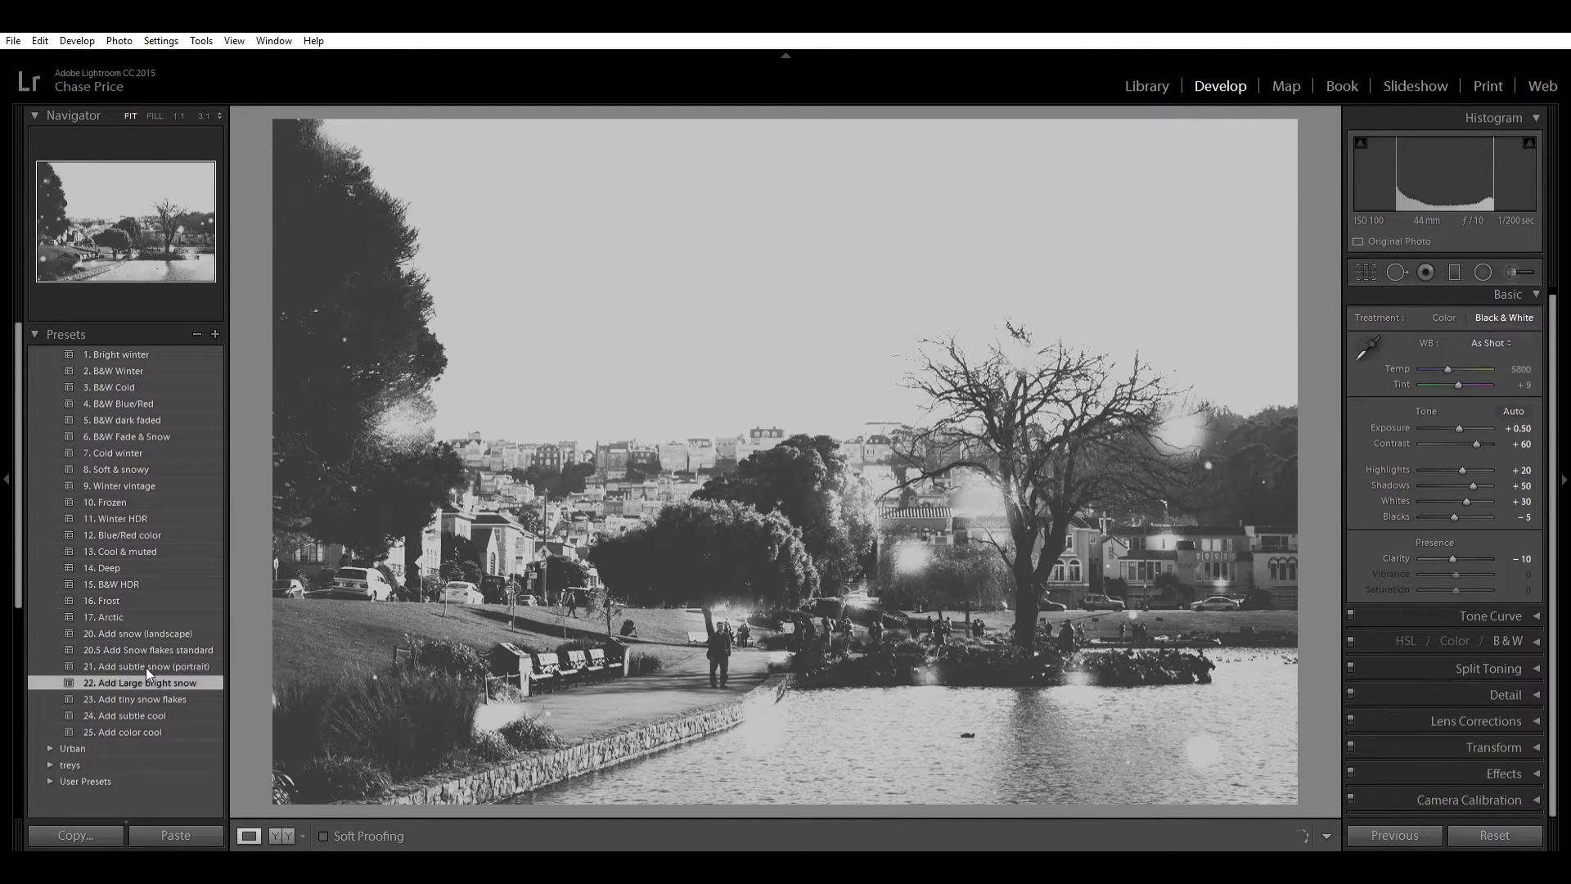
left_click(147, 683)
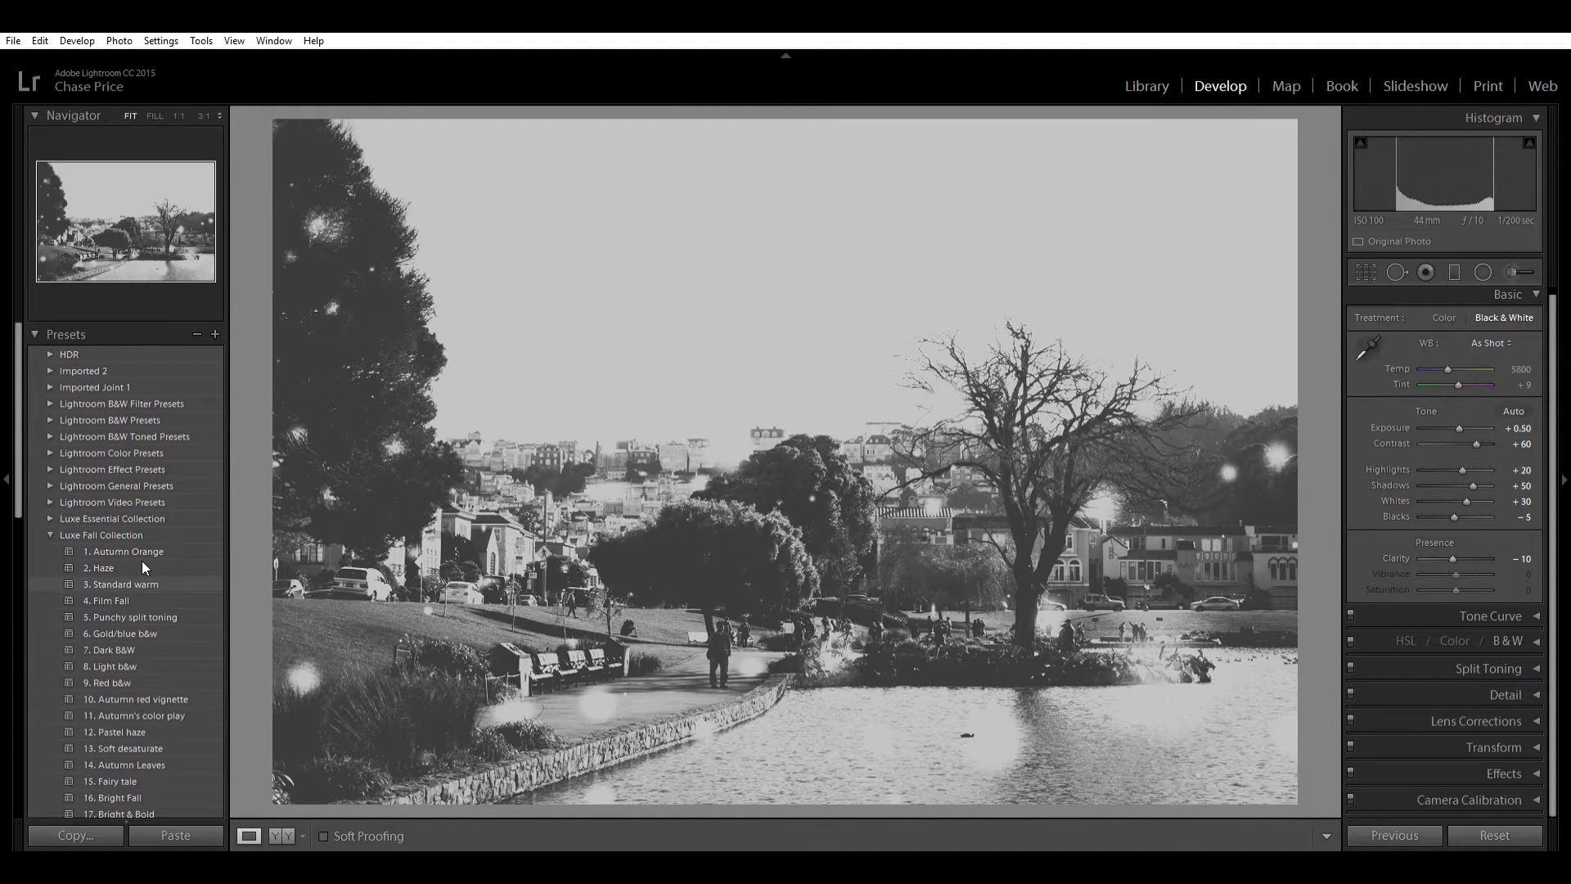
Step: Try 20. Add fairies 1 and 22. Add fairies (color neutral), then collapse Luxe Fall Collection
scroll("down", 3)
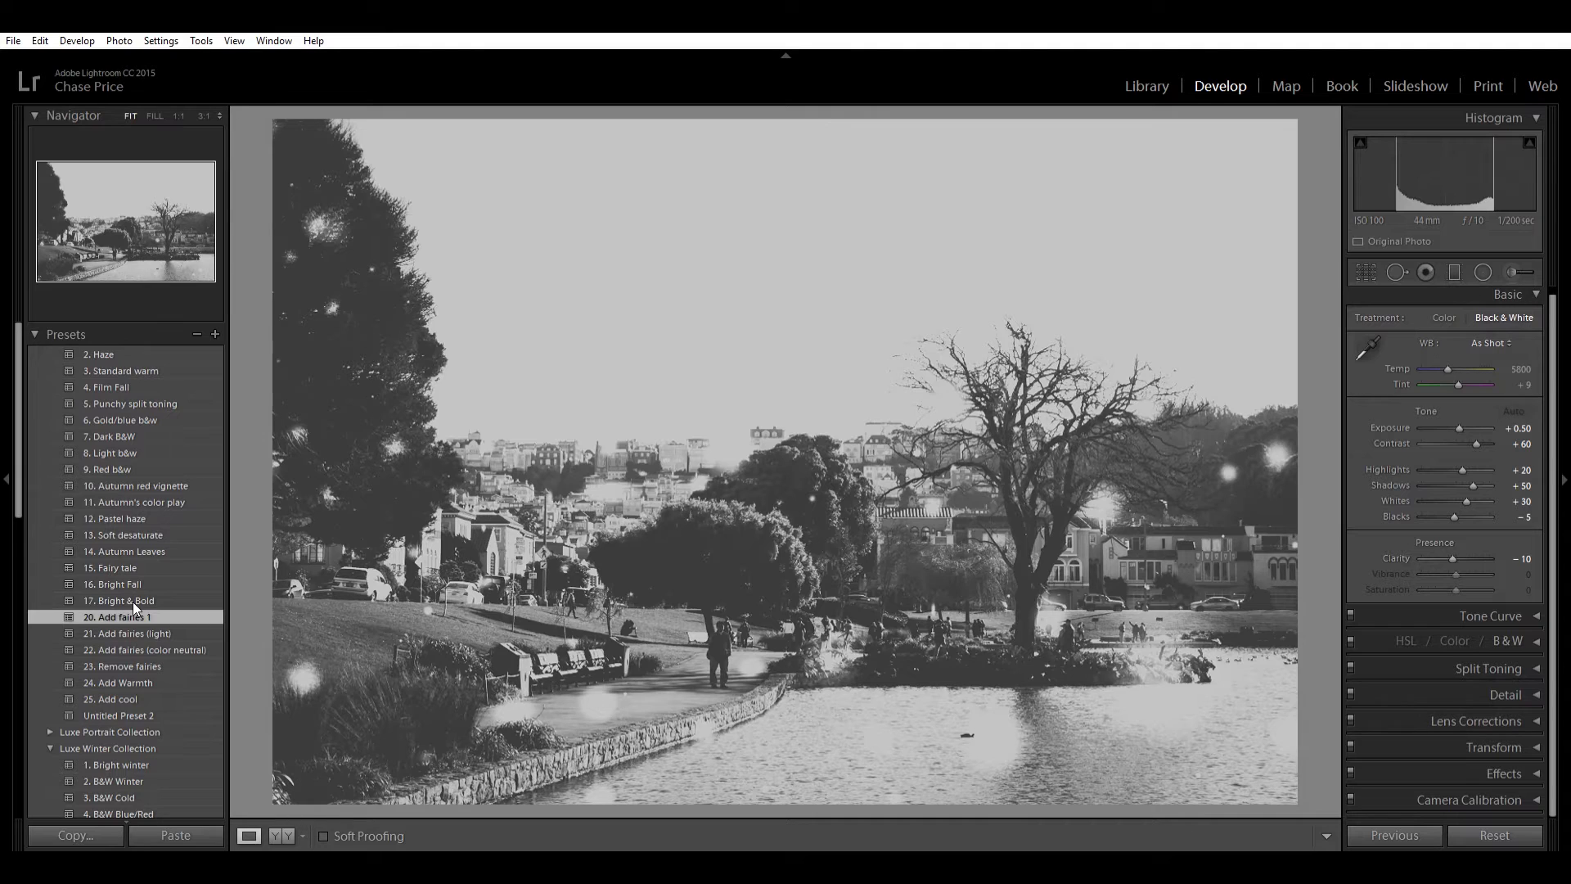
left_click(127, 632)
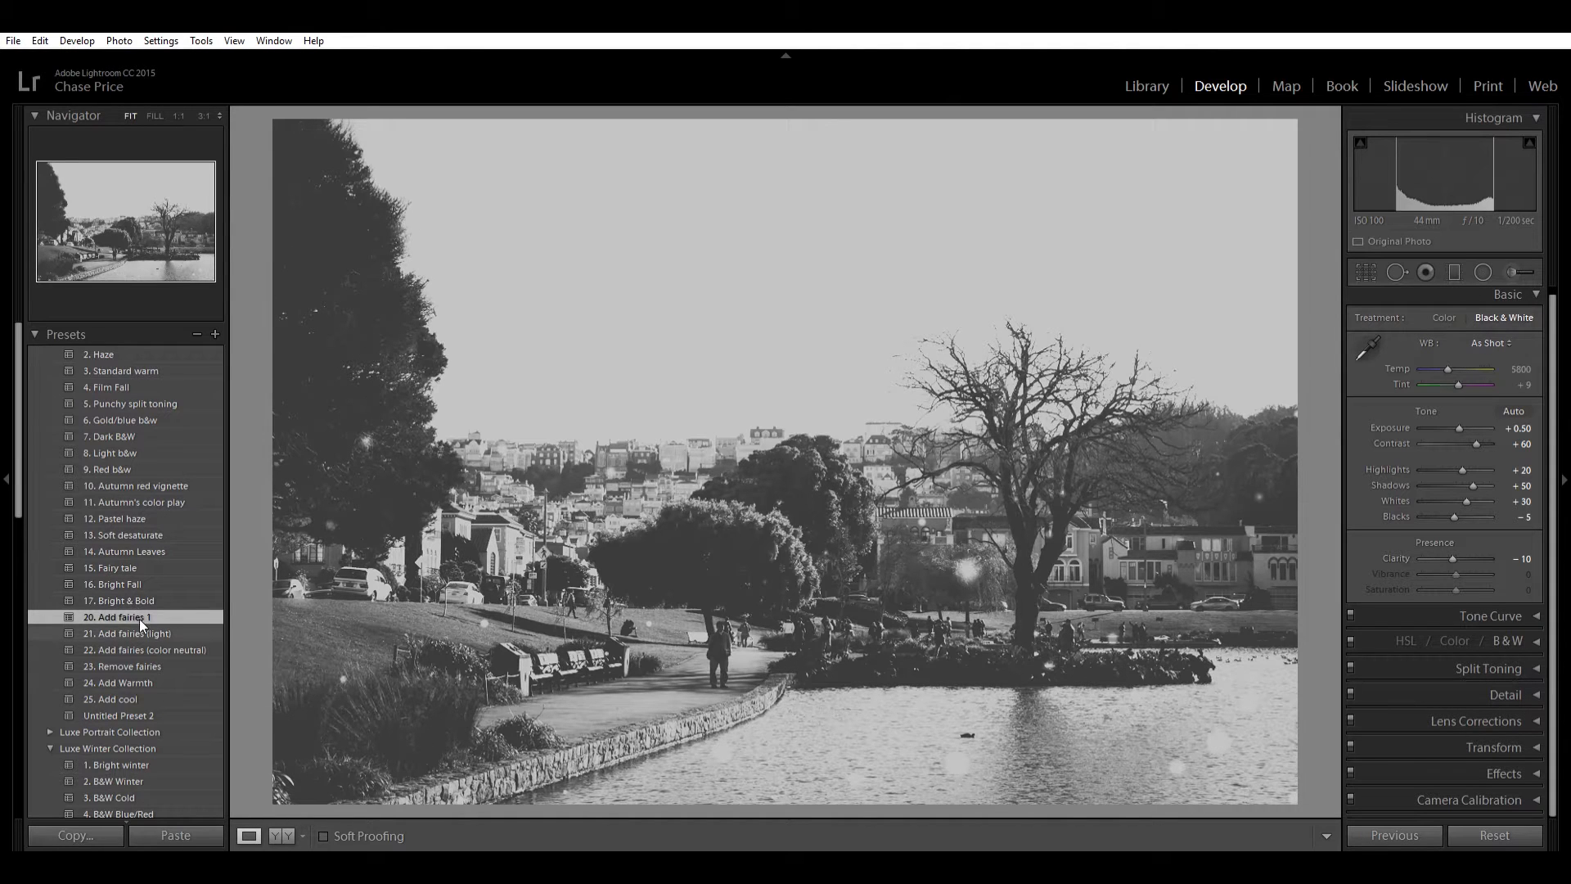
left_click(144, 648)
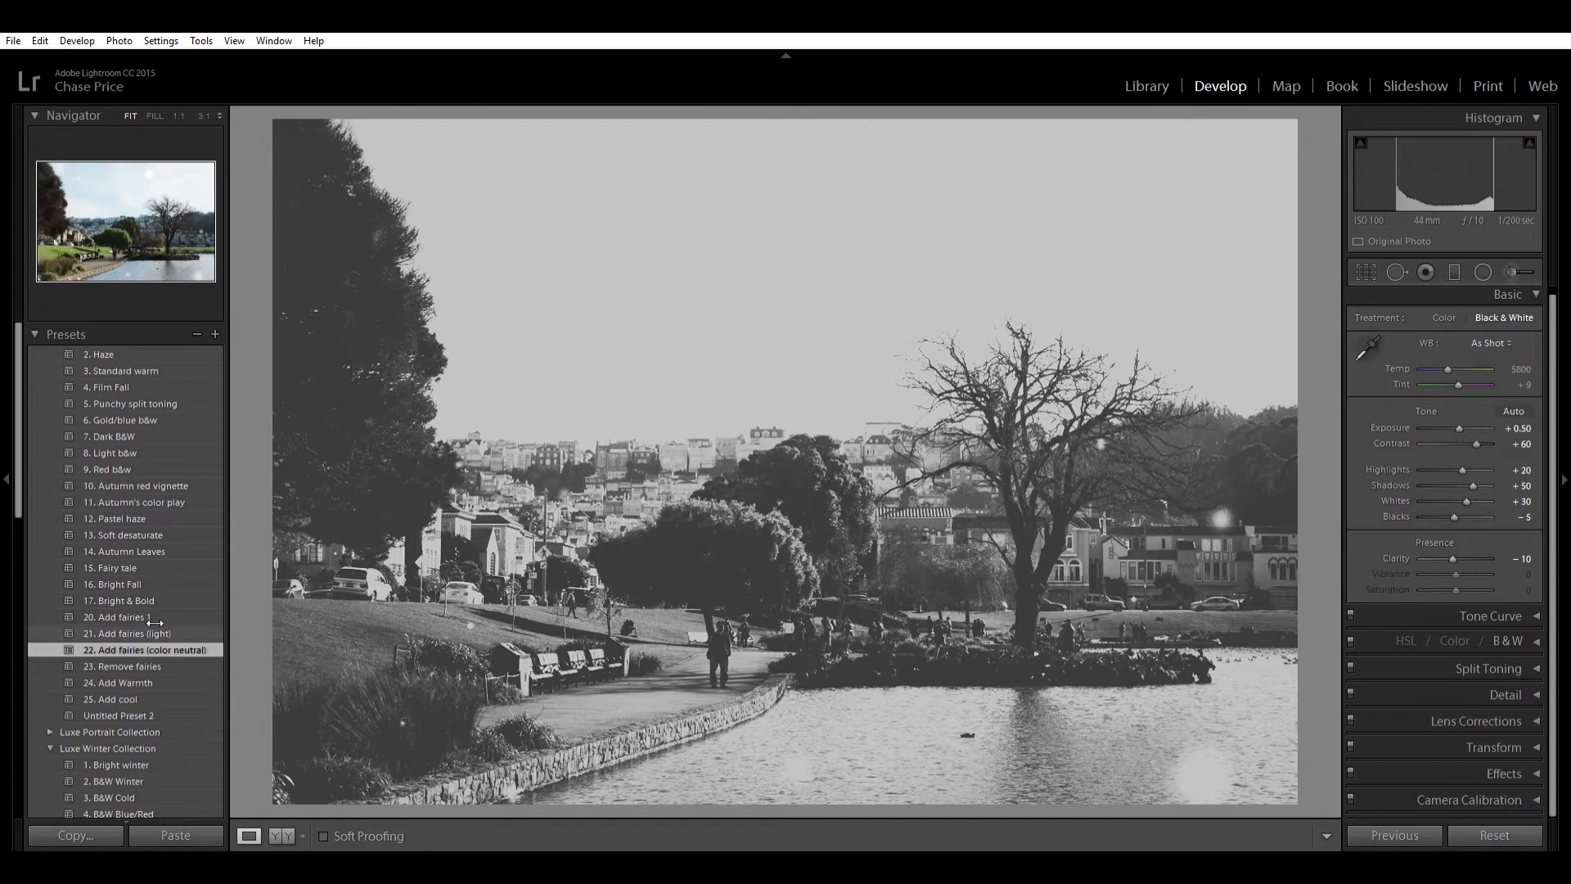
left_click(129, 632)
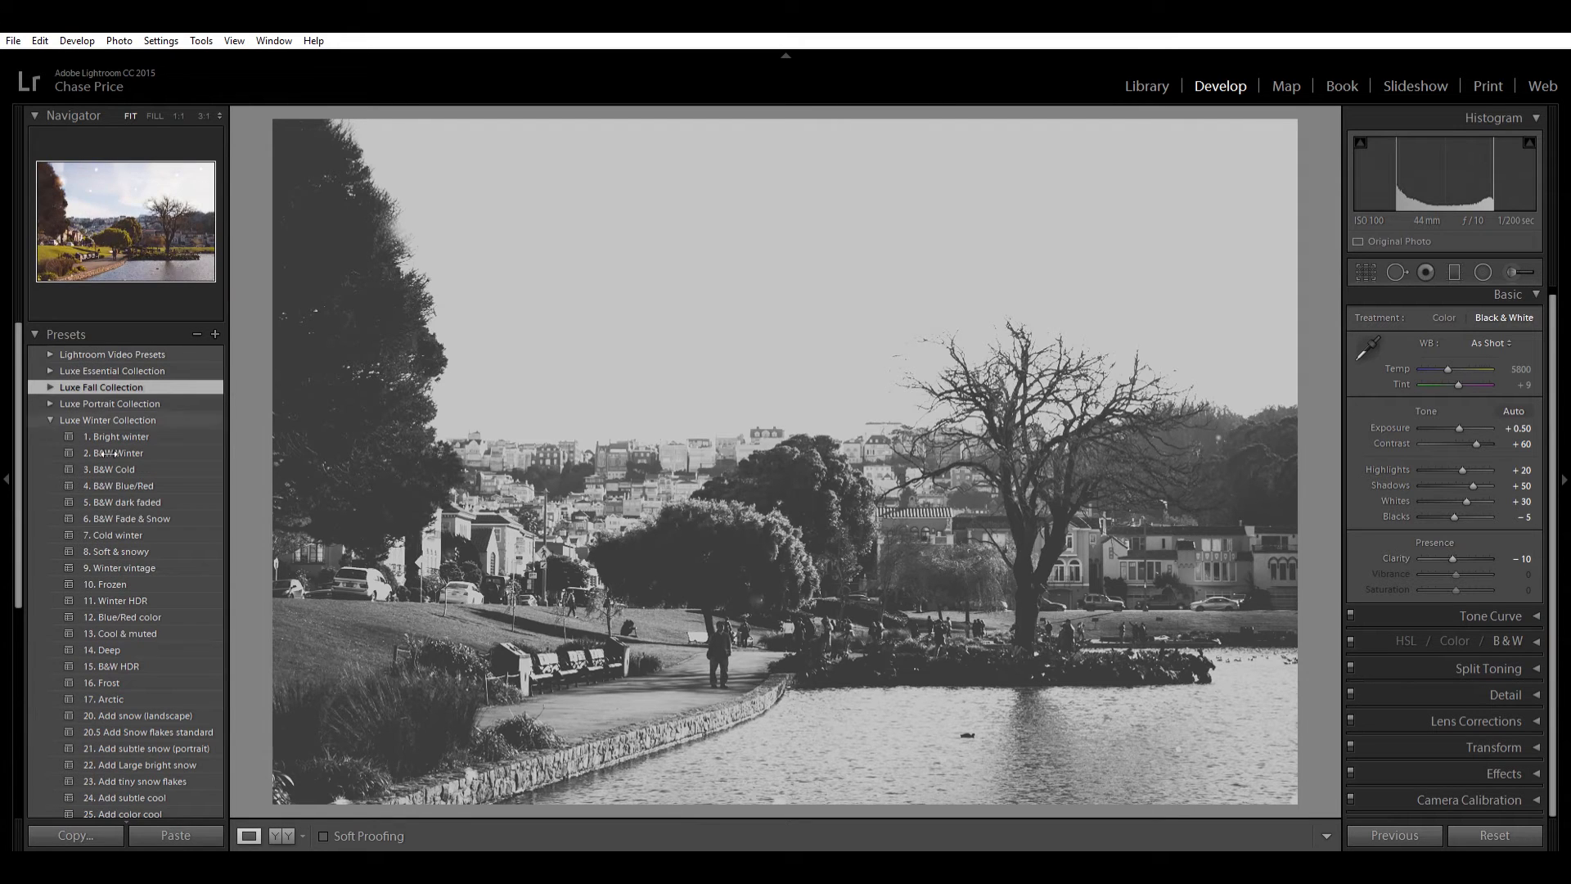
Step: Apply the 20. Add snow (landscape) overlay from the Luxe Winter Collection
scroll("down", 3)
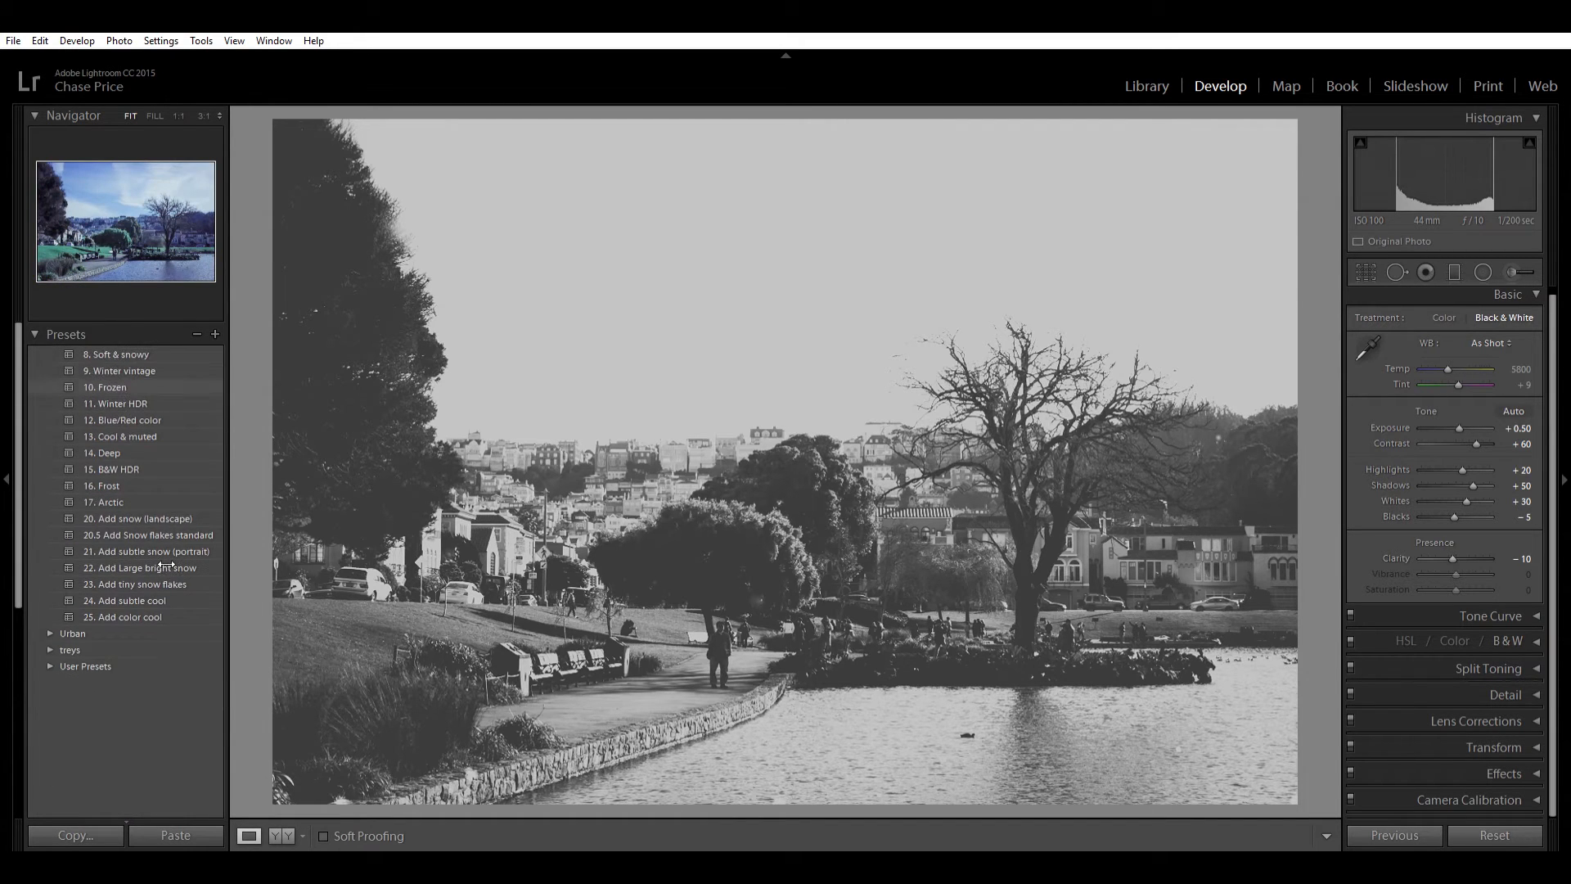
left_click(137, 518)
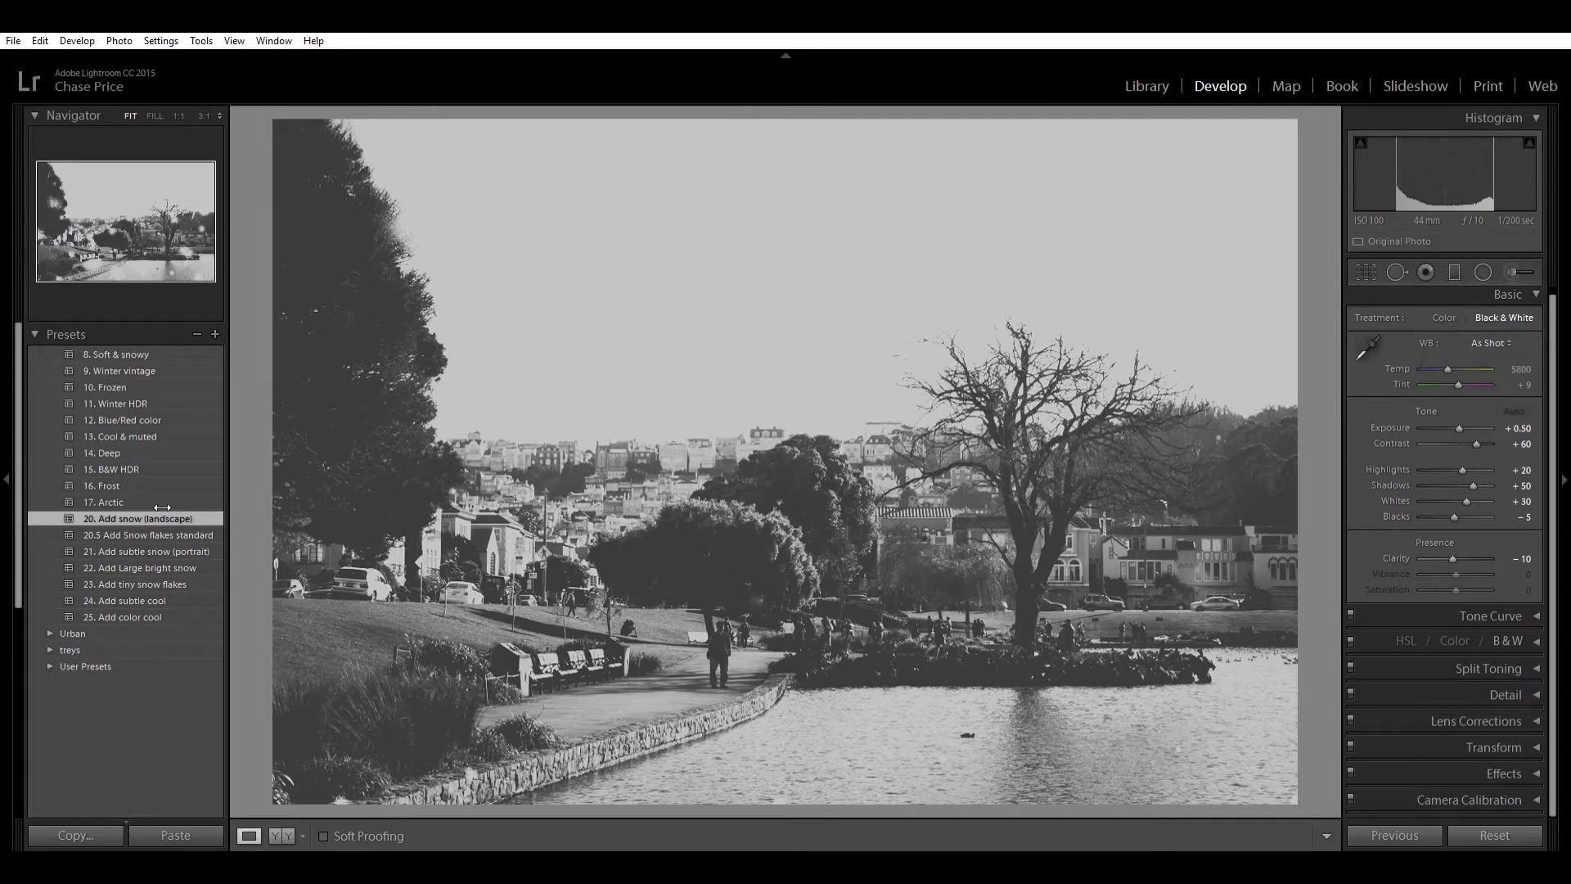
mouse_move(238, 562)
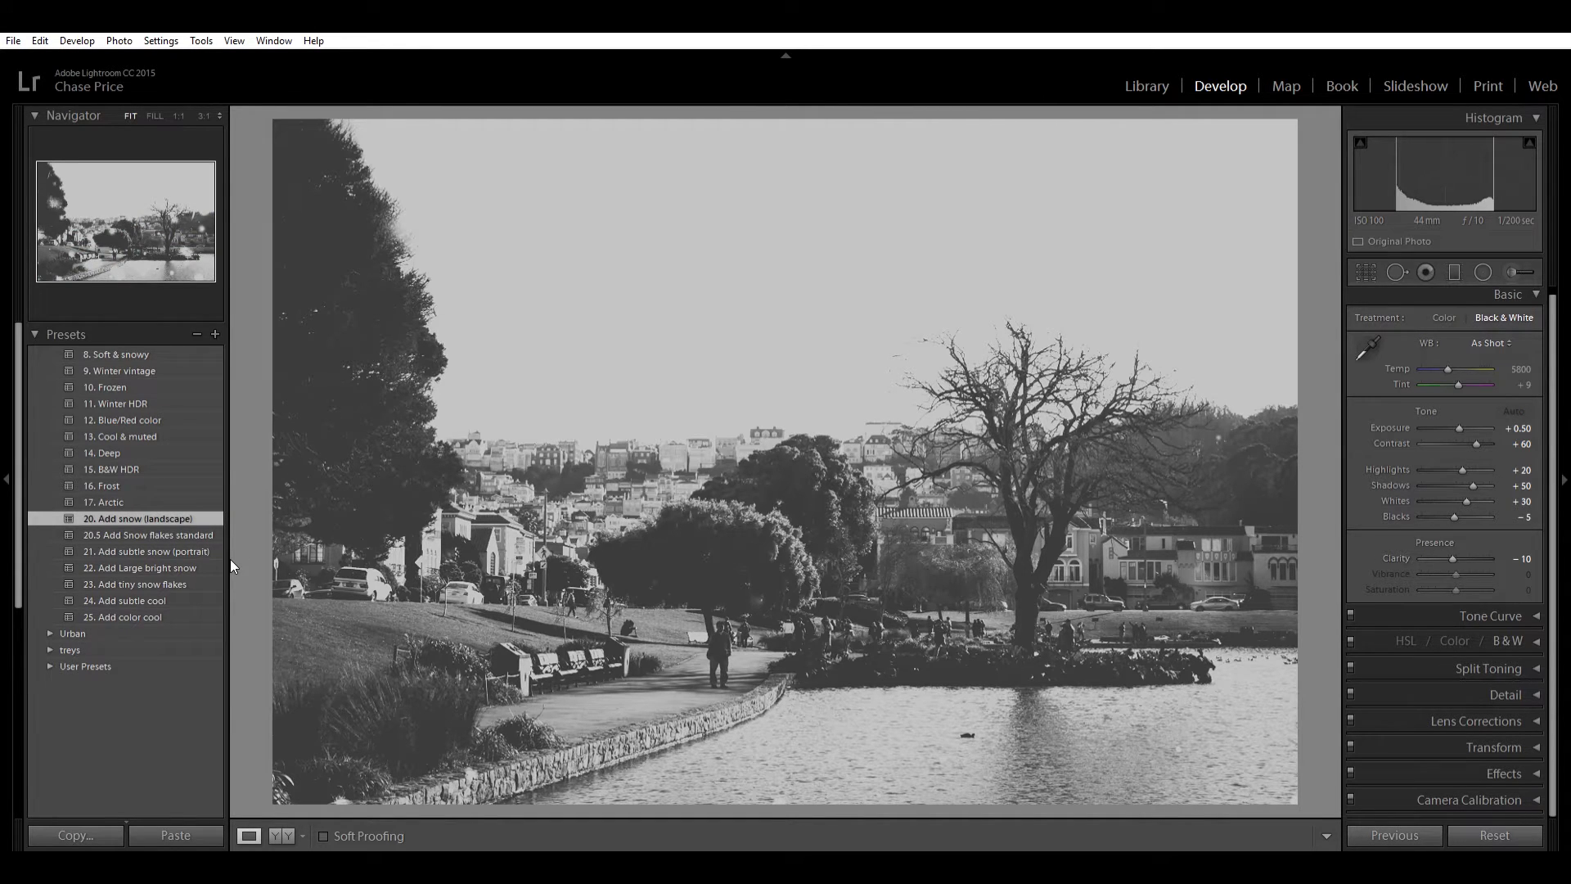
left_click(1514, 411)
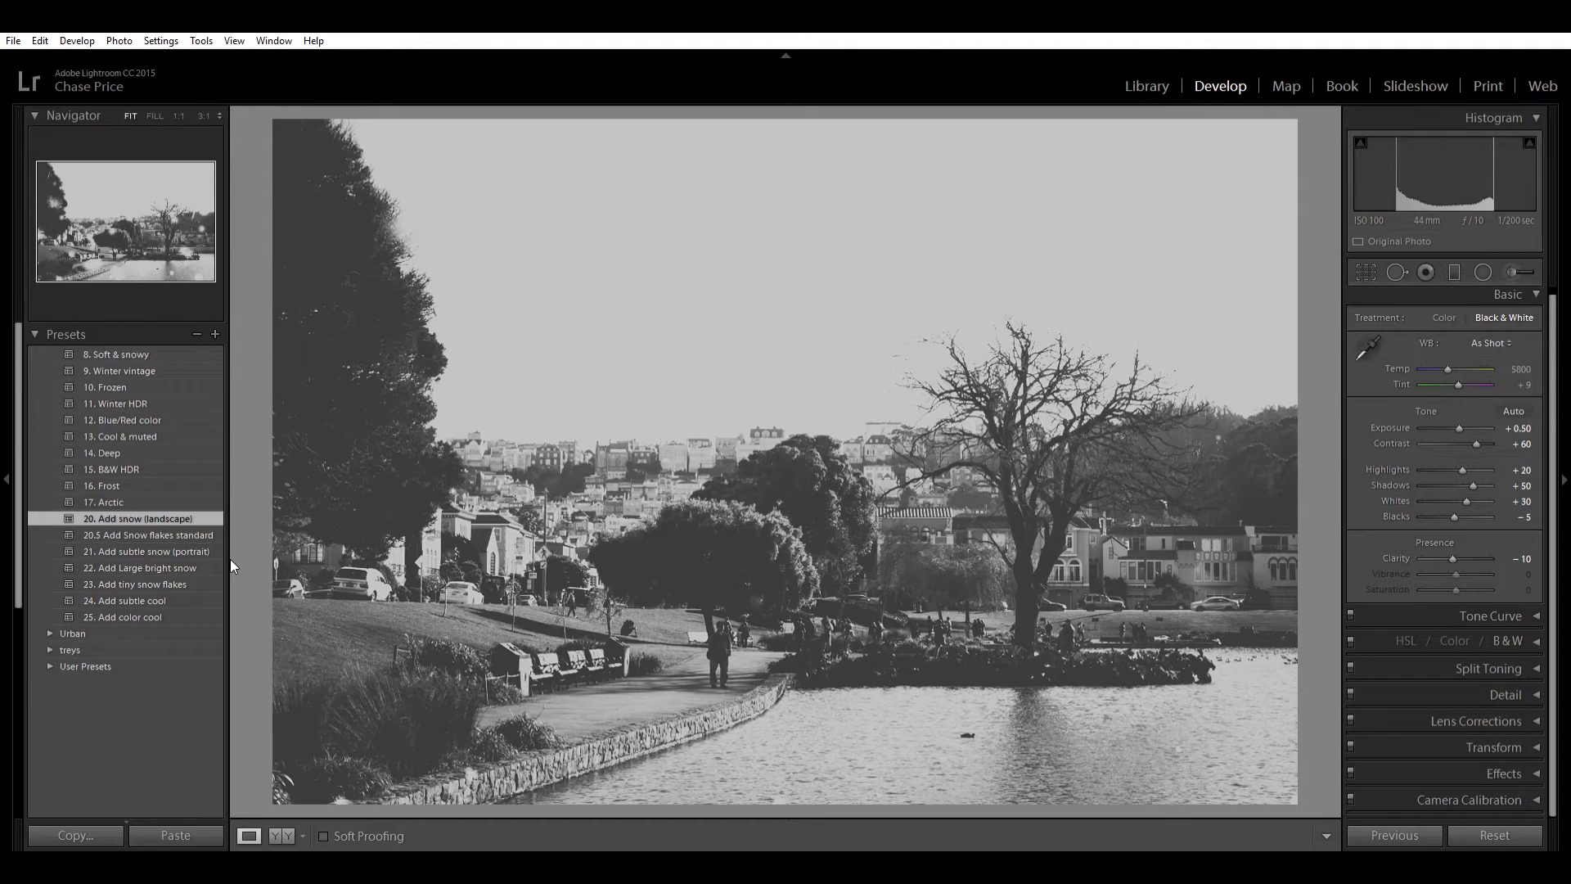
left_click(139, 518)
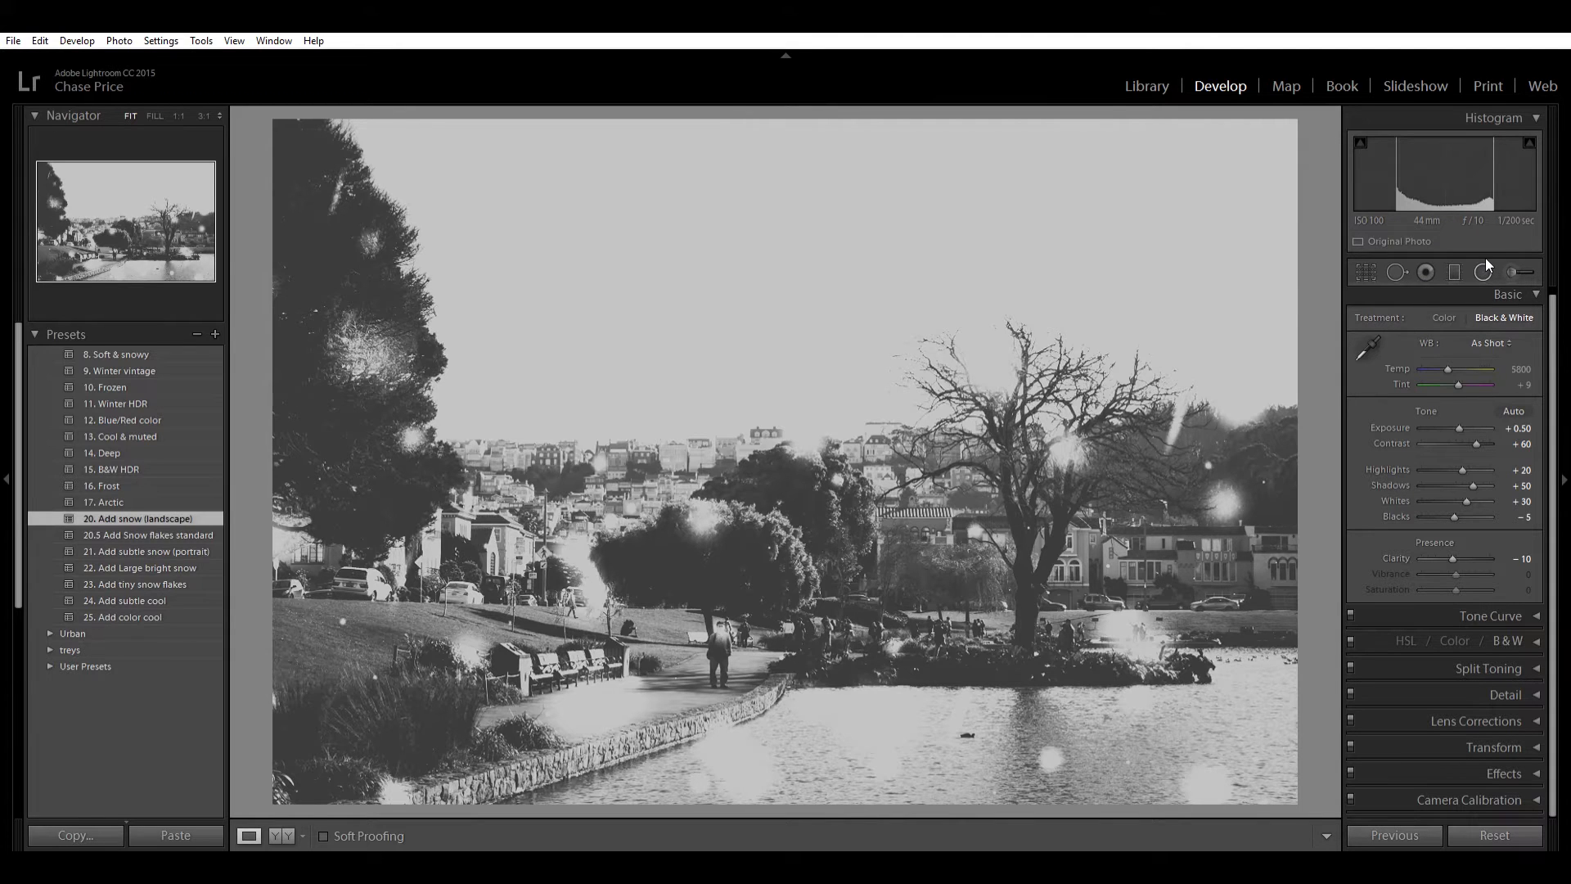
Step: Reveal the brush pins forming the snowflakes, then close the Adjustment Brush panel
left_click(1483, 272)
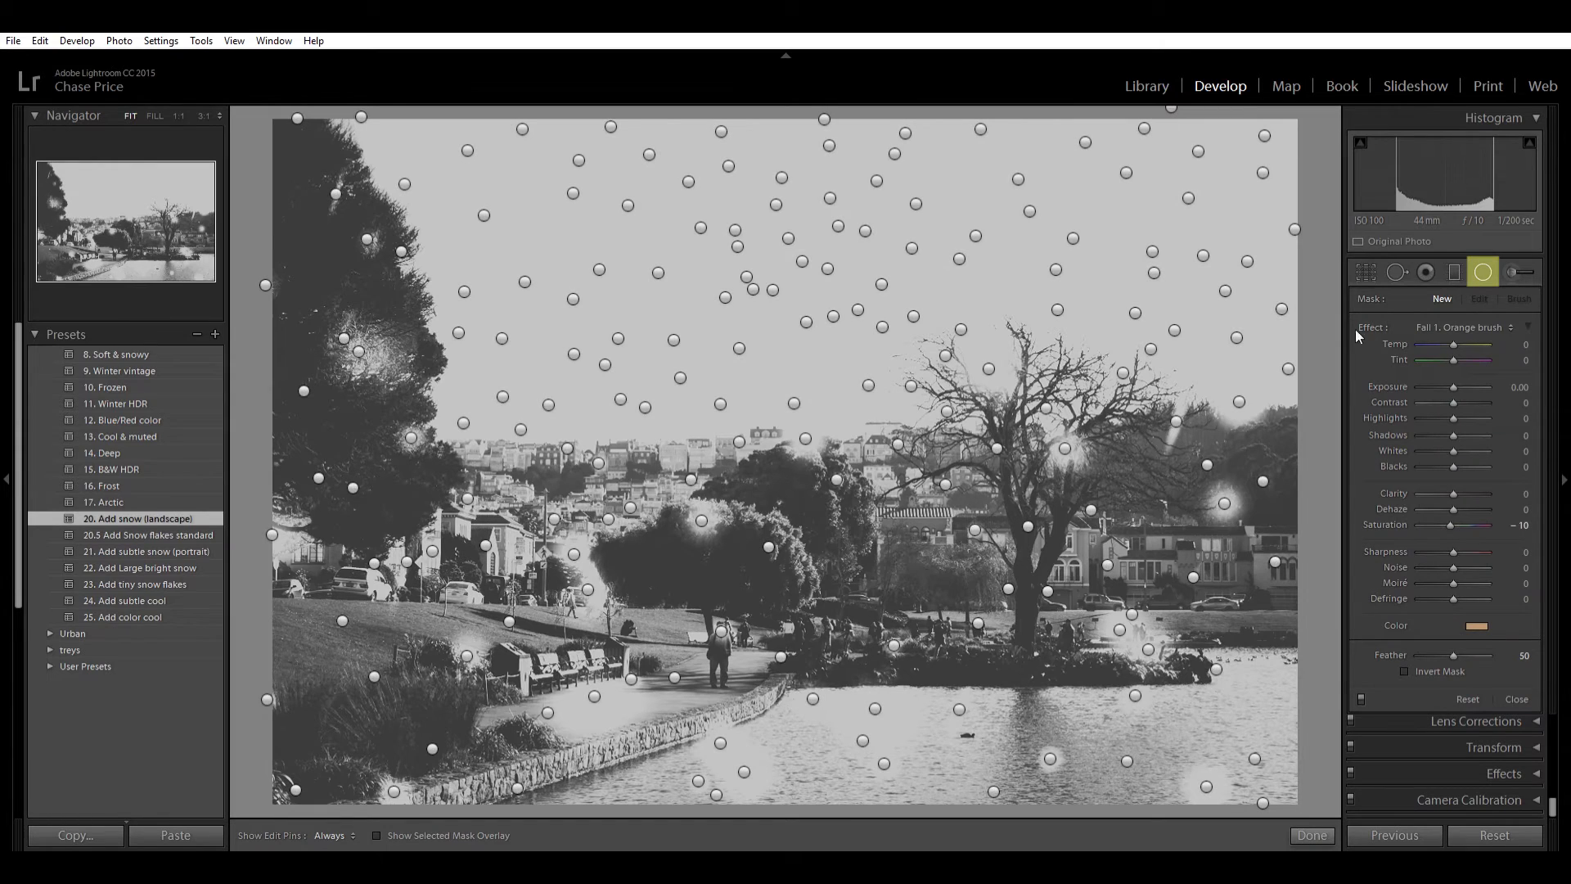
mouse_move(936, 463)
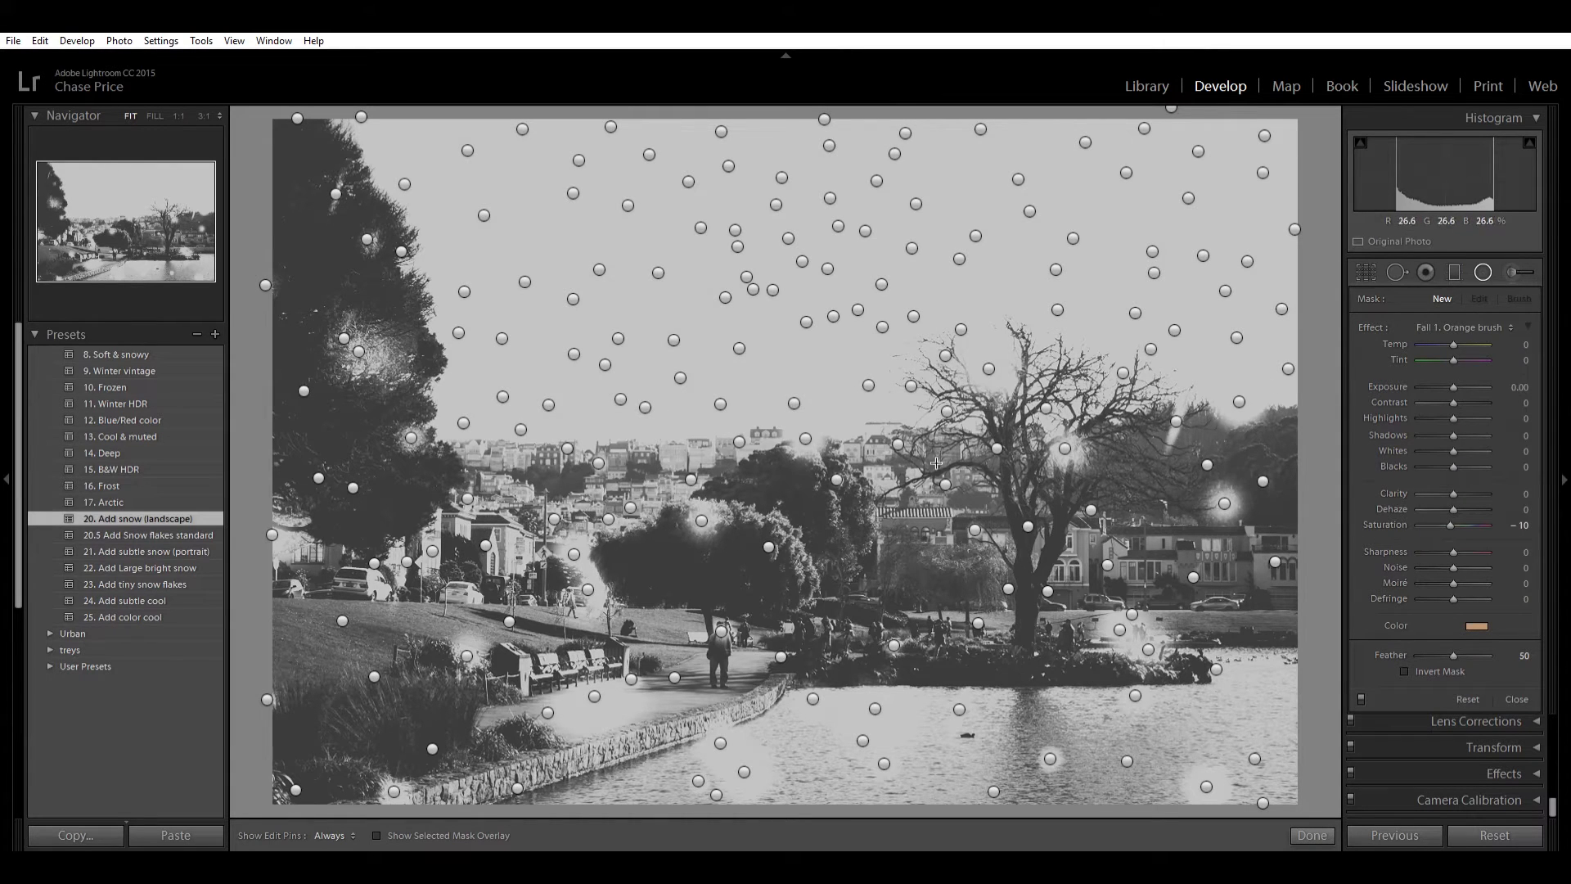
mouse_move(728, 625)
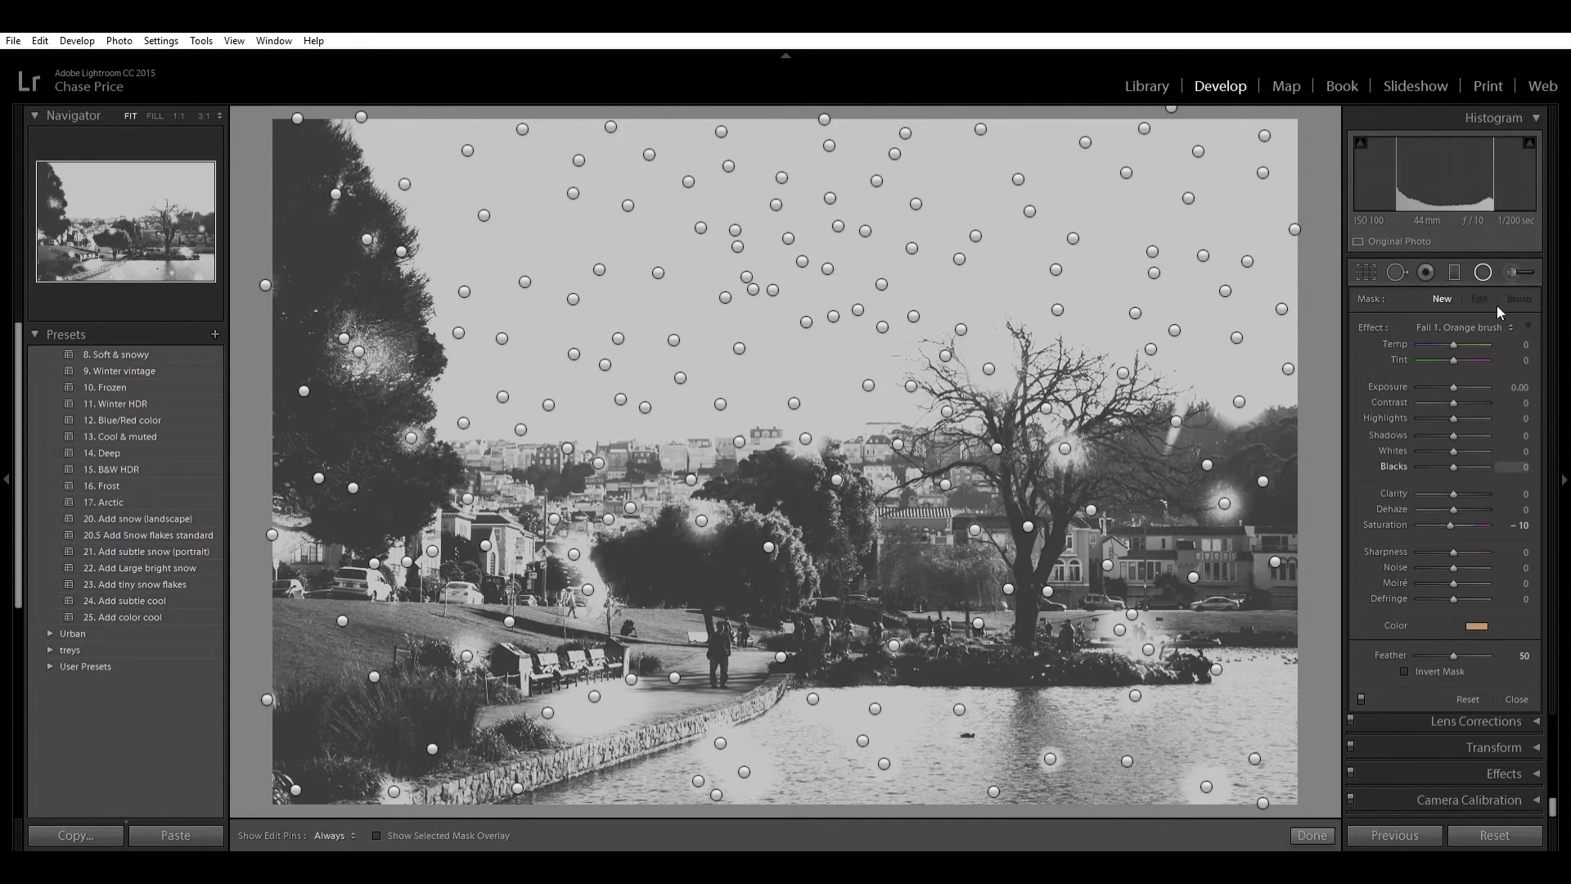
left_click(1311, 834)
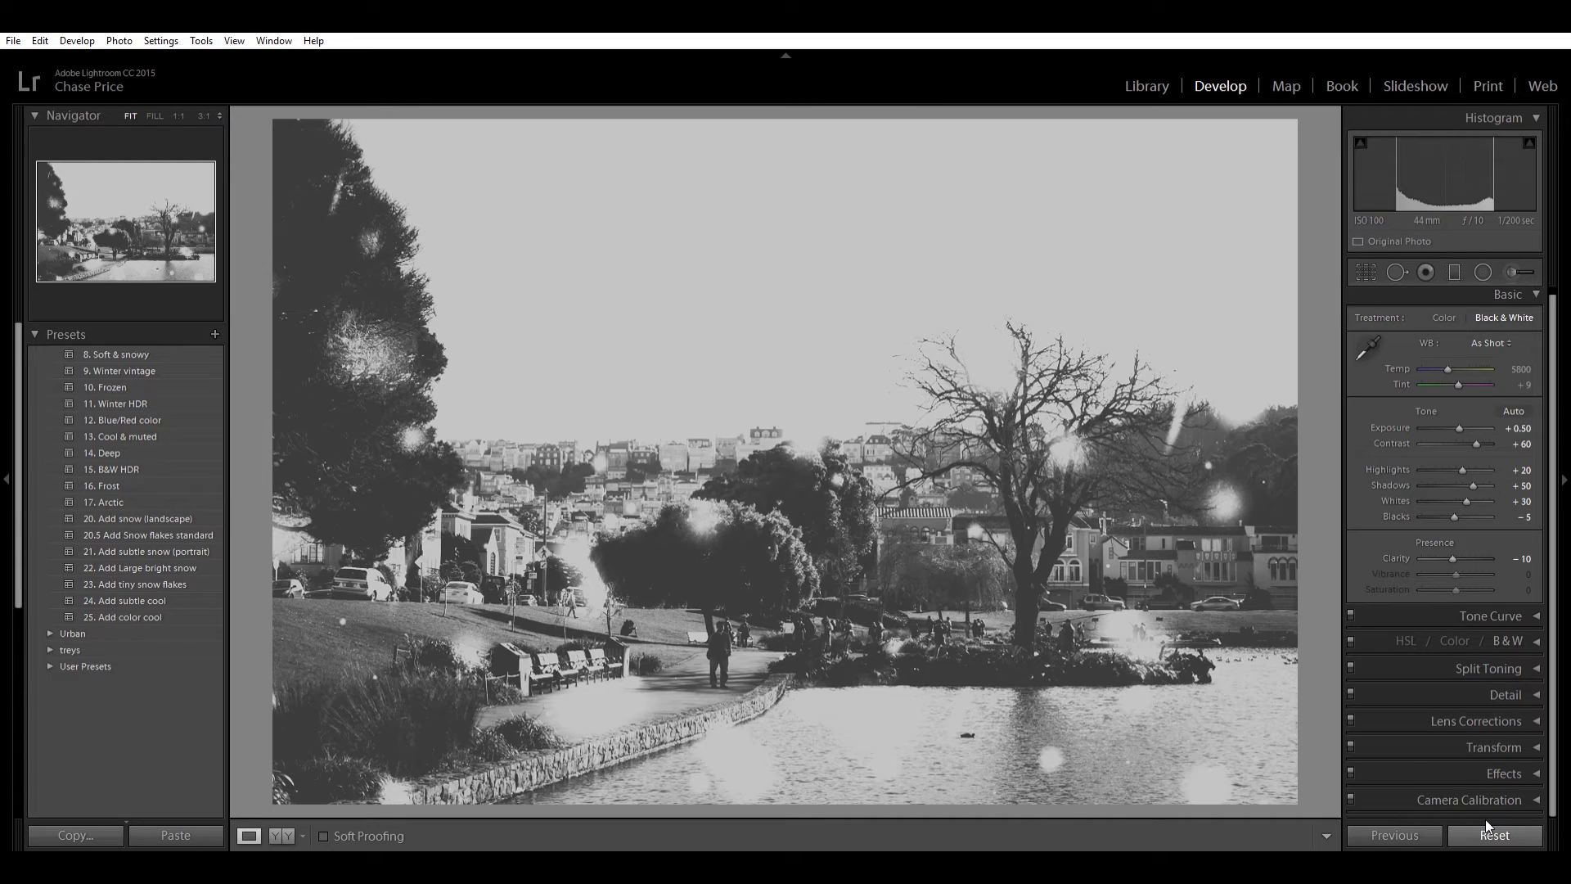
mouse_move(1480, 491)
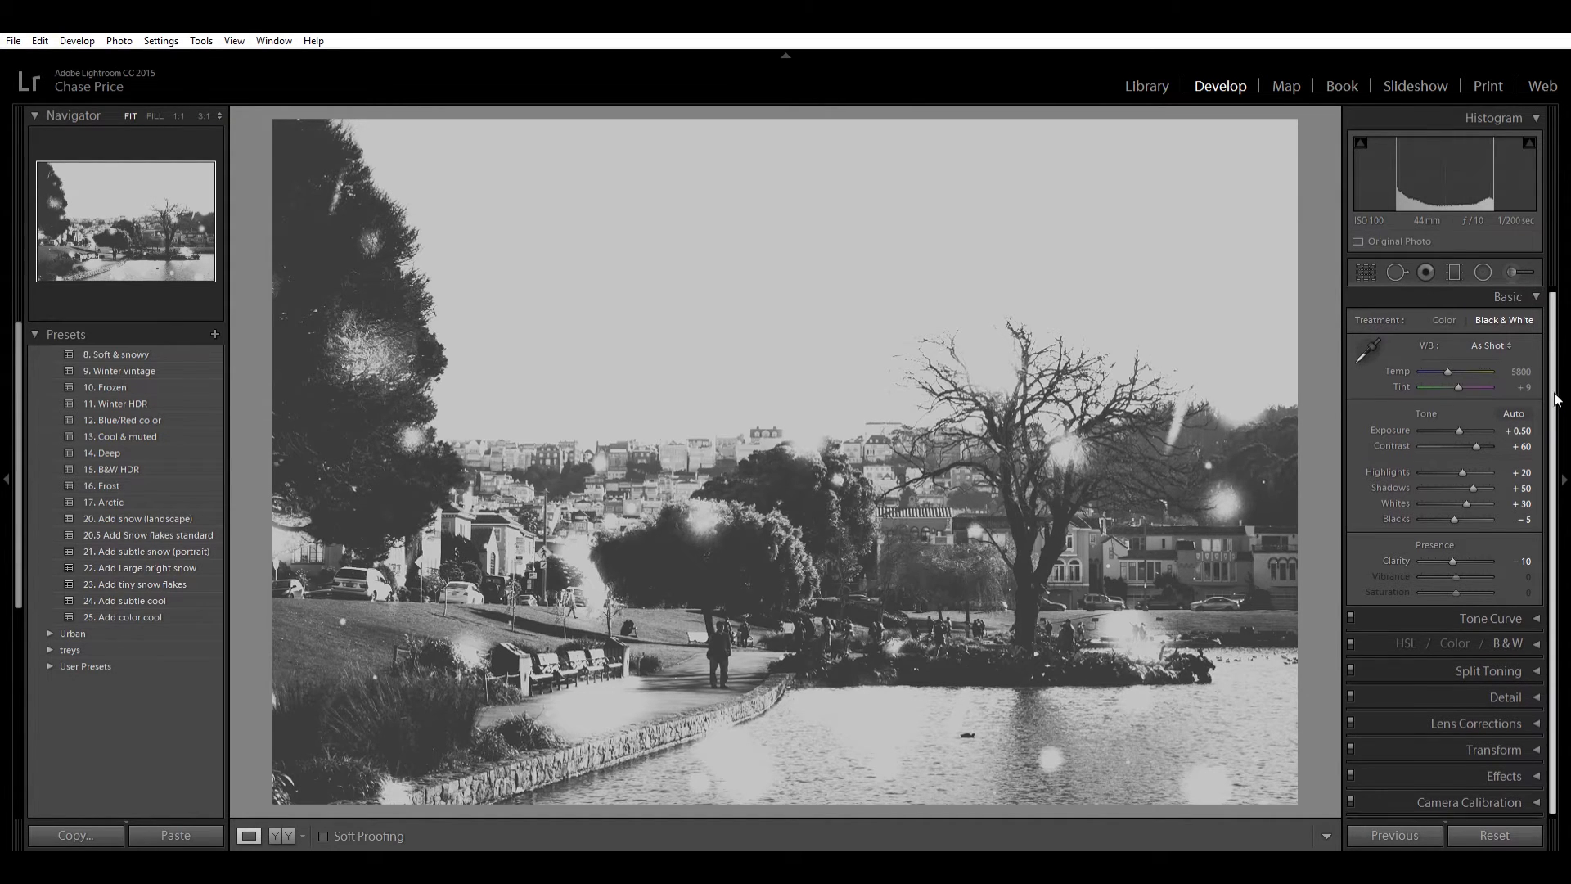
Step: Switch the lakeside photo's treatment to Color, reset all develop settings, and go to Library
left_click(1482, 272)
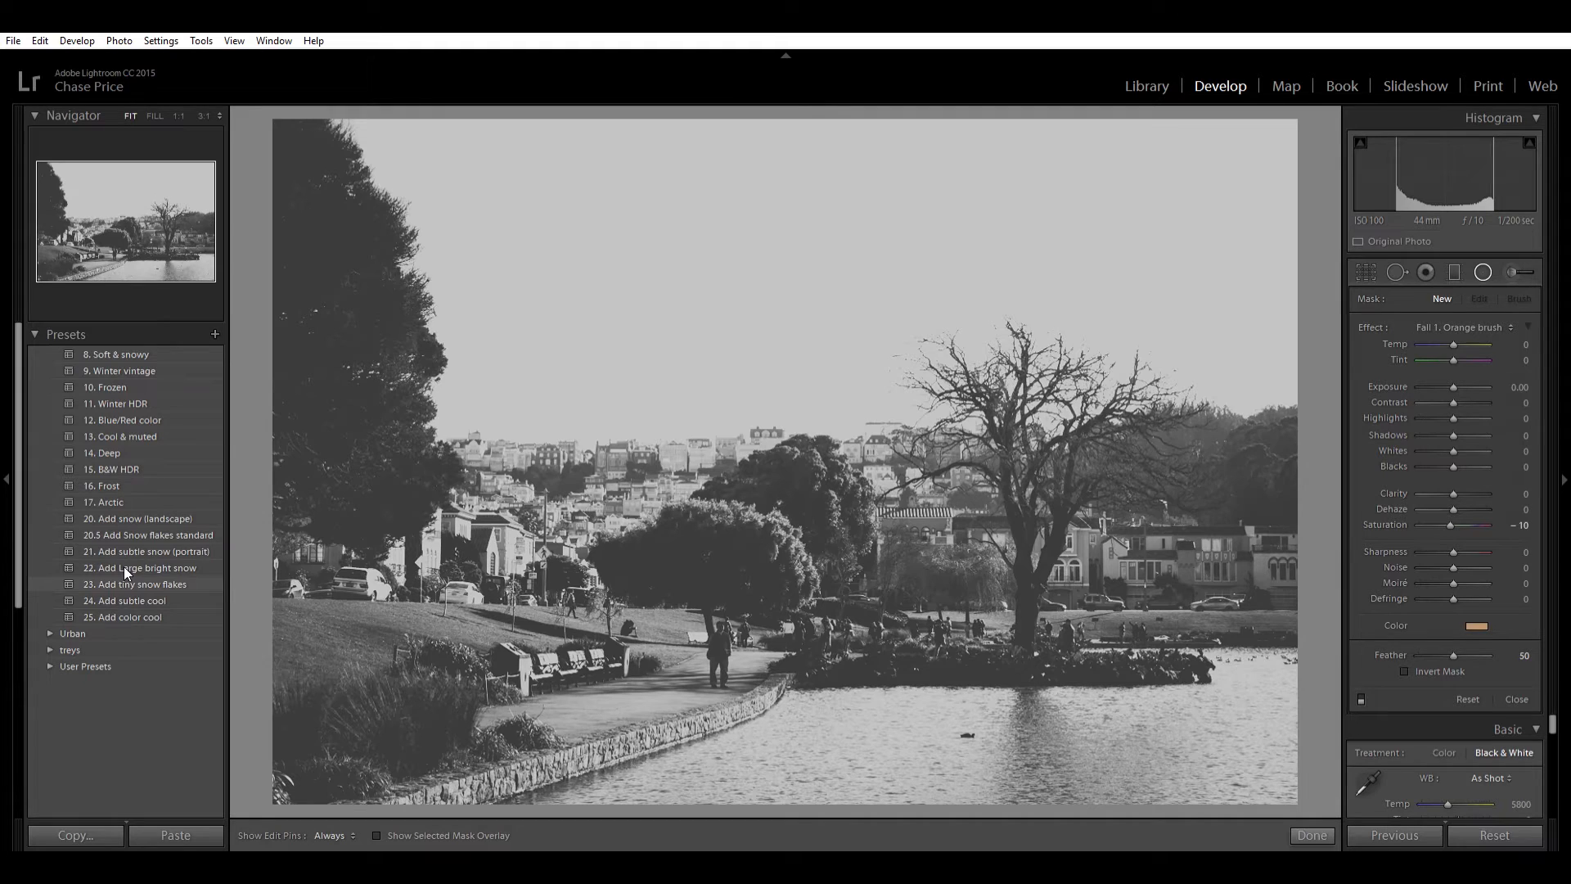
left_click(138, 584)
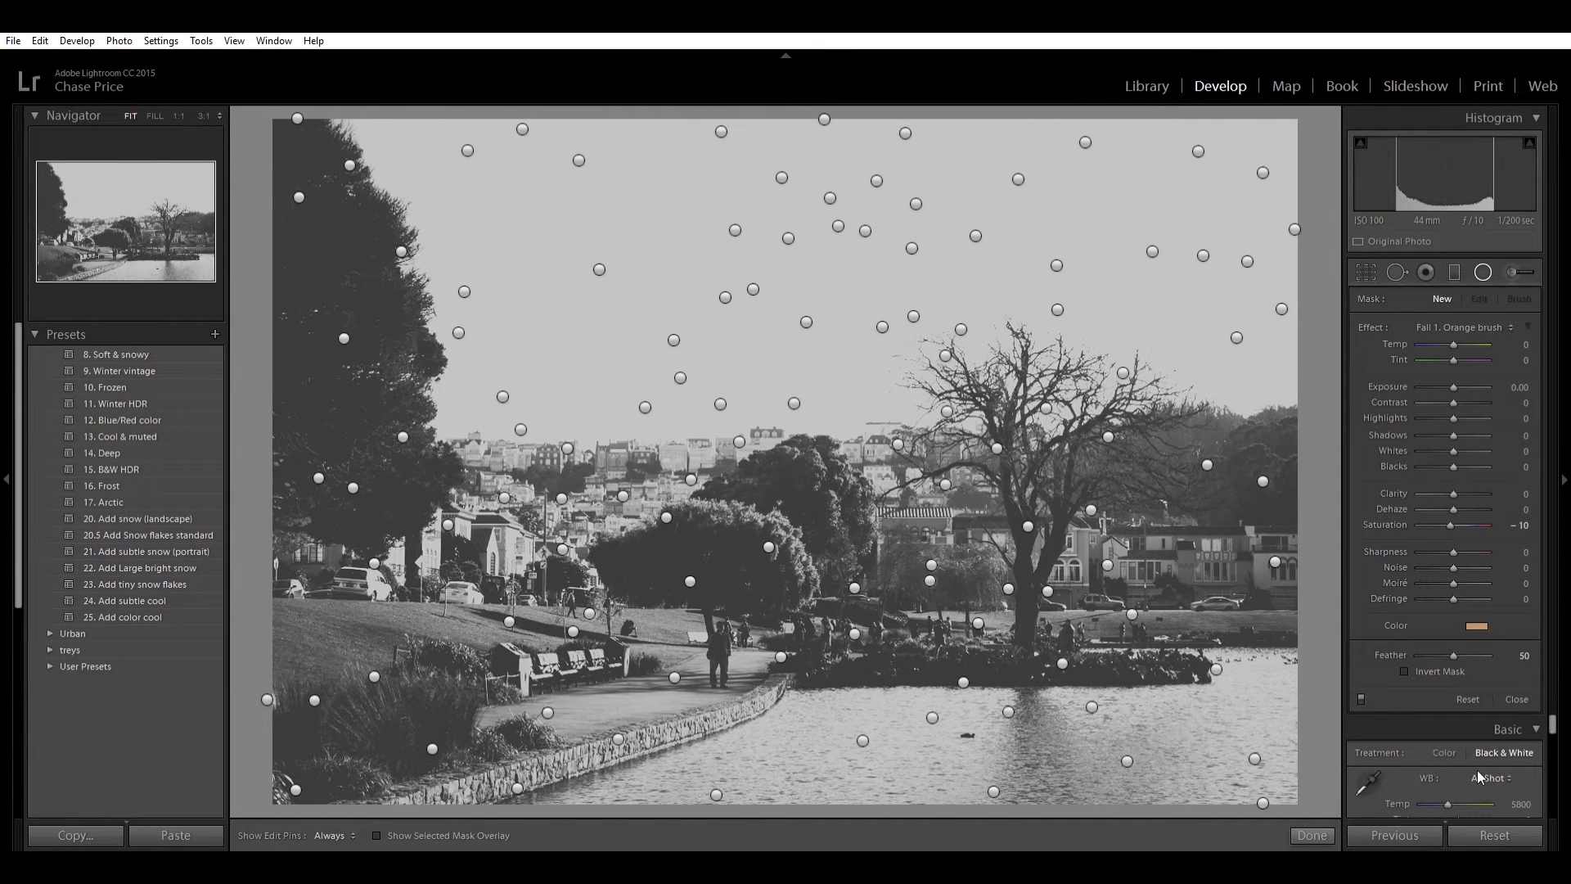
left_click(1442, 753)
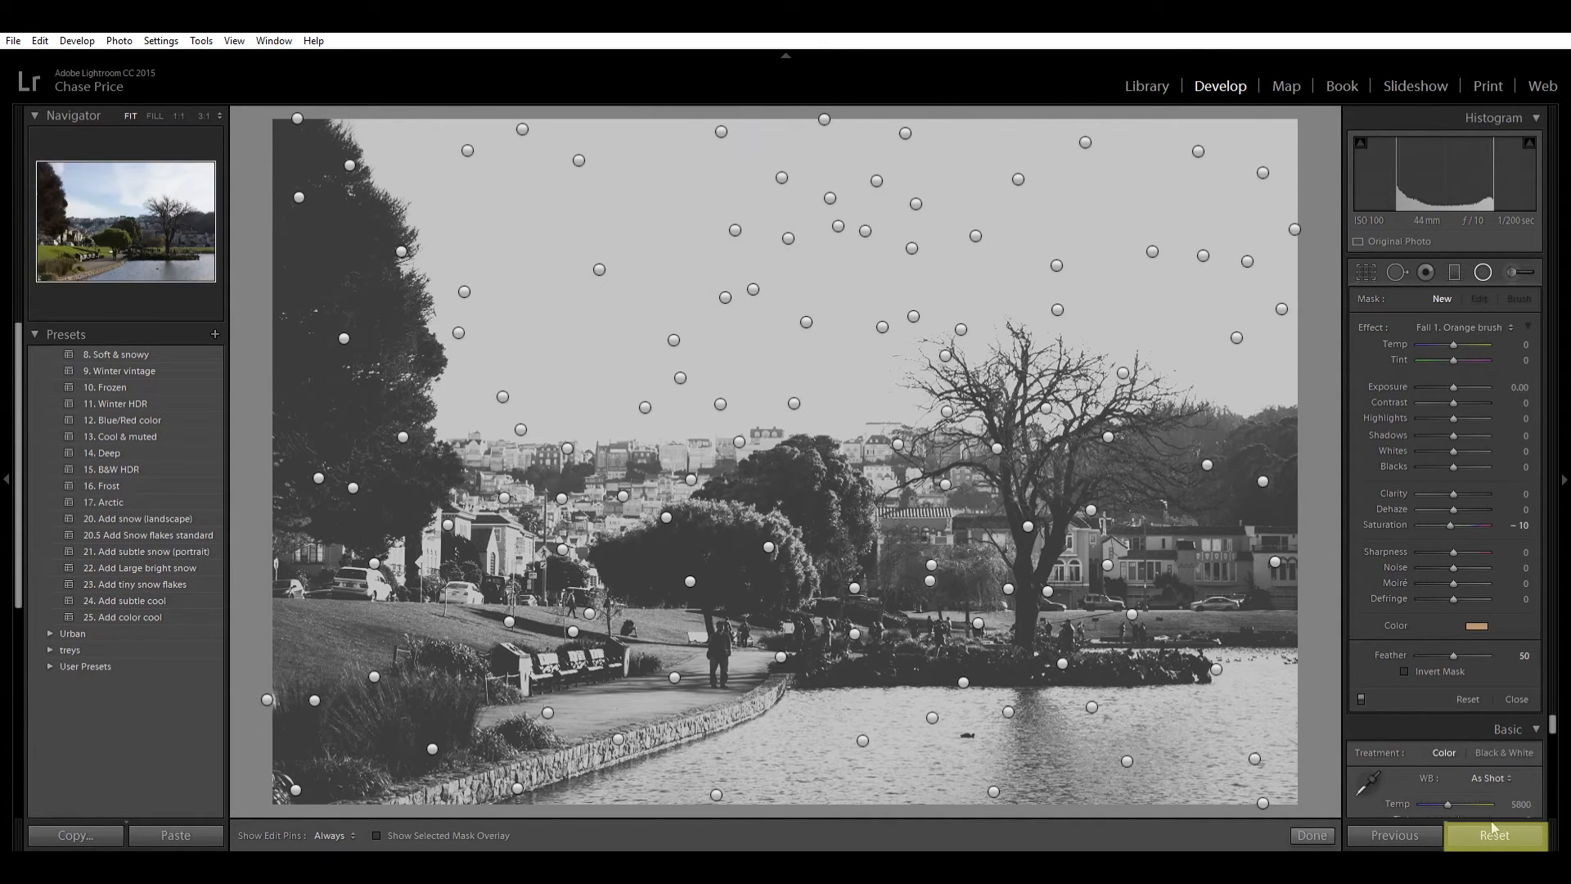
left_click(1492, 834)
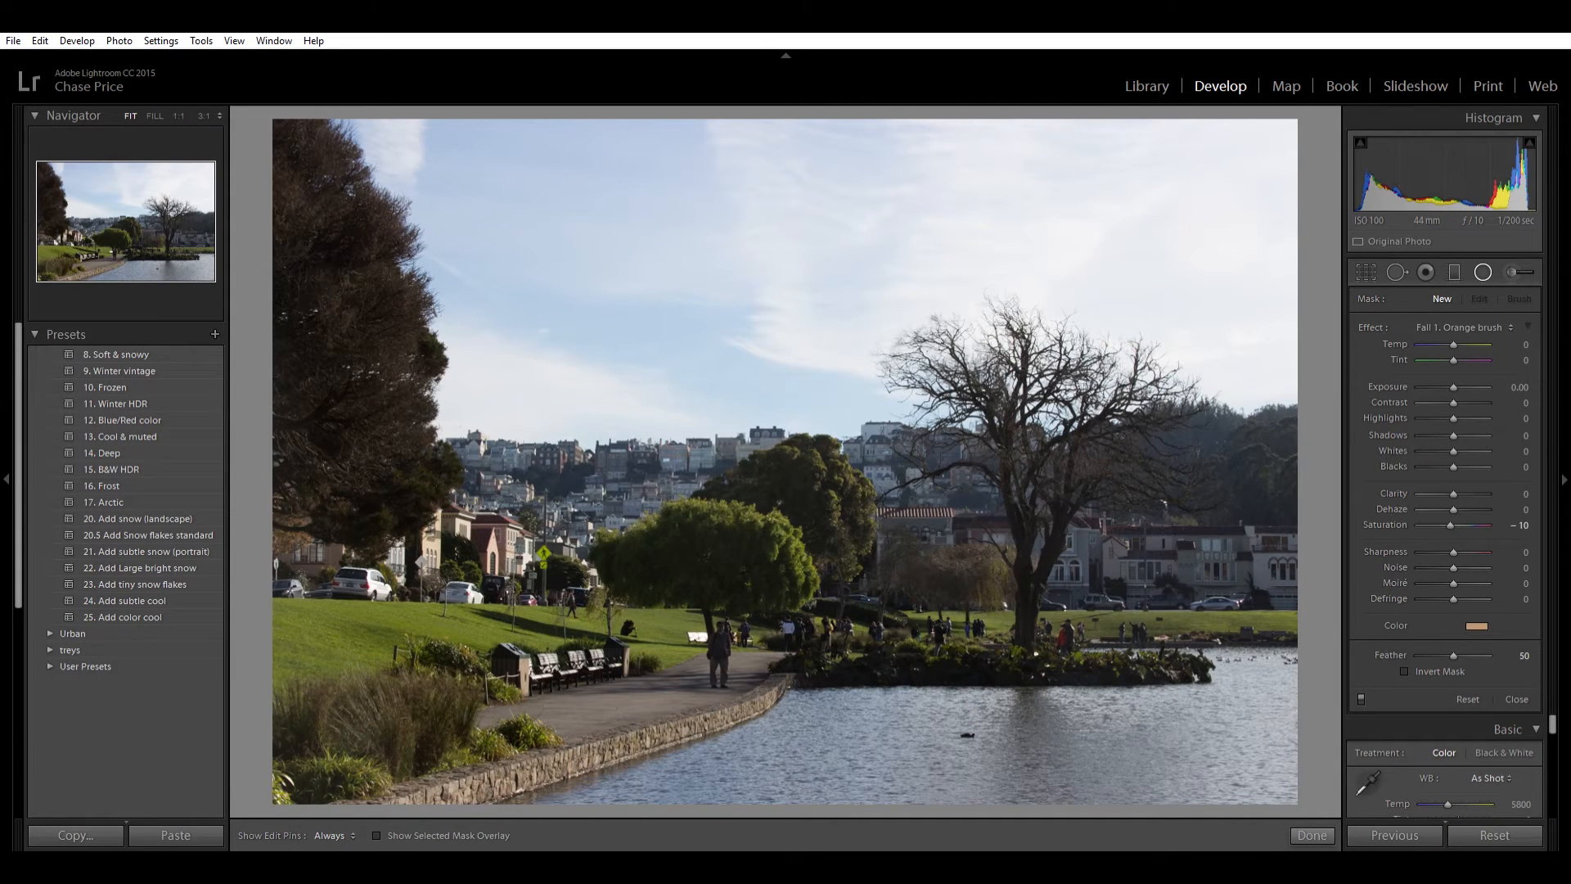
left_click(1146, 85)
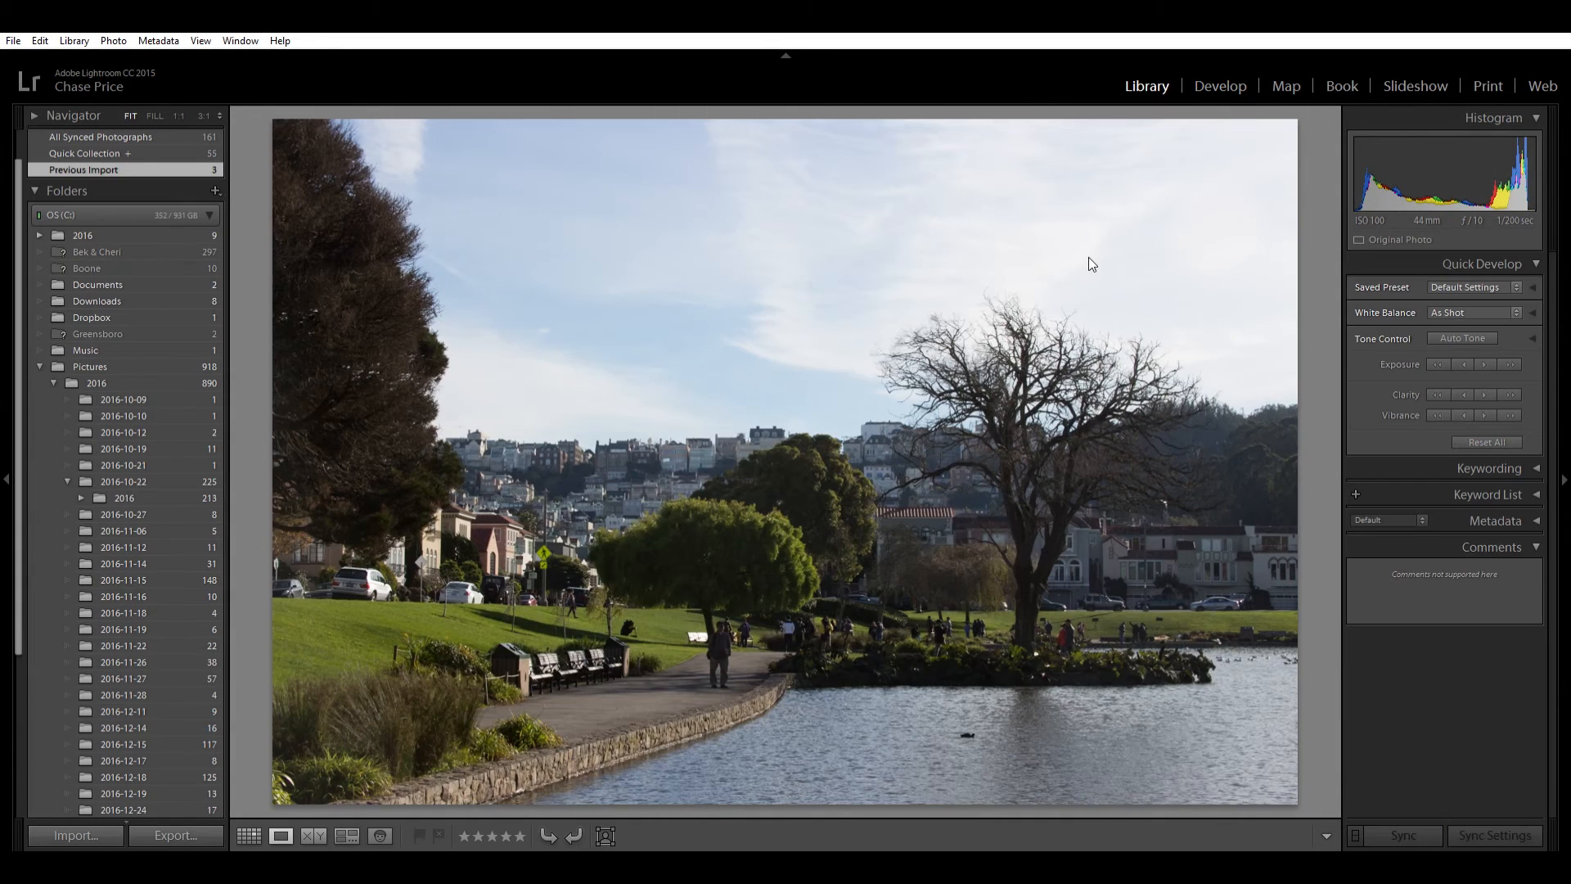
mouse_move(1069, 228)
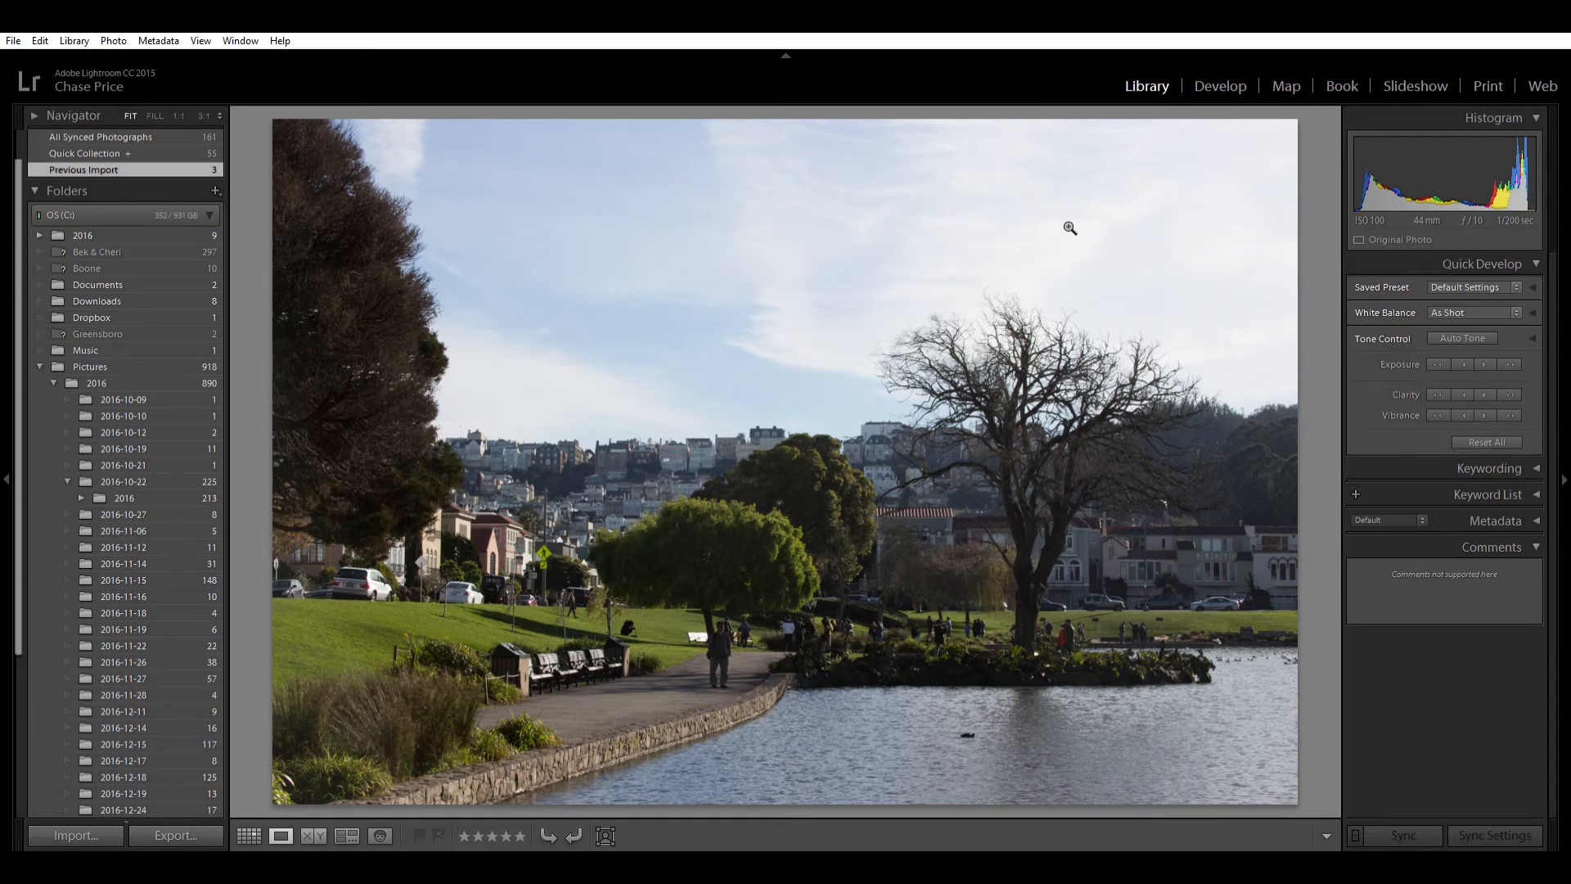
Step: Pick the woman-crossing street photo from the thumbnail grid and open it in Develop
left_click(249, 835)
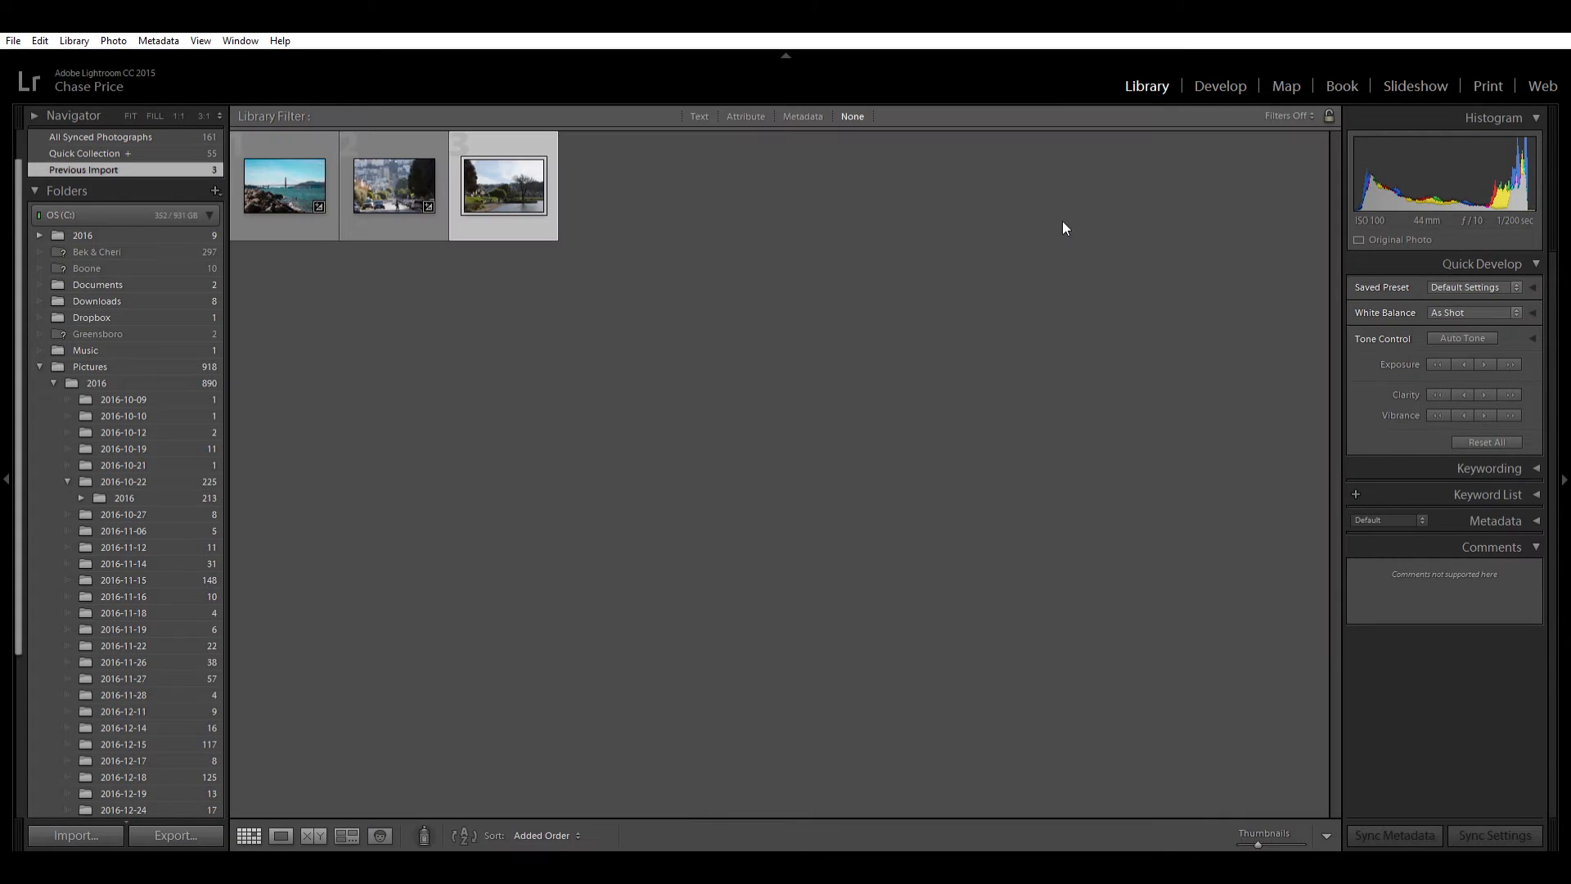
left_click(393, 187)
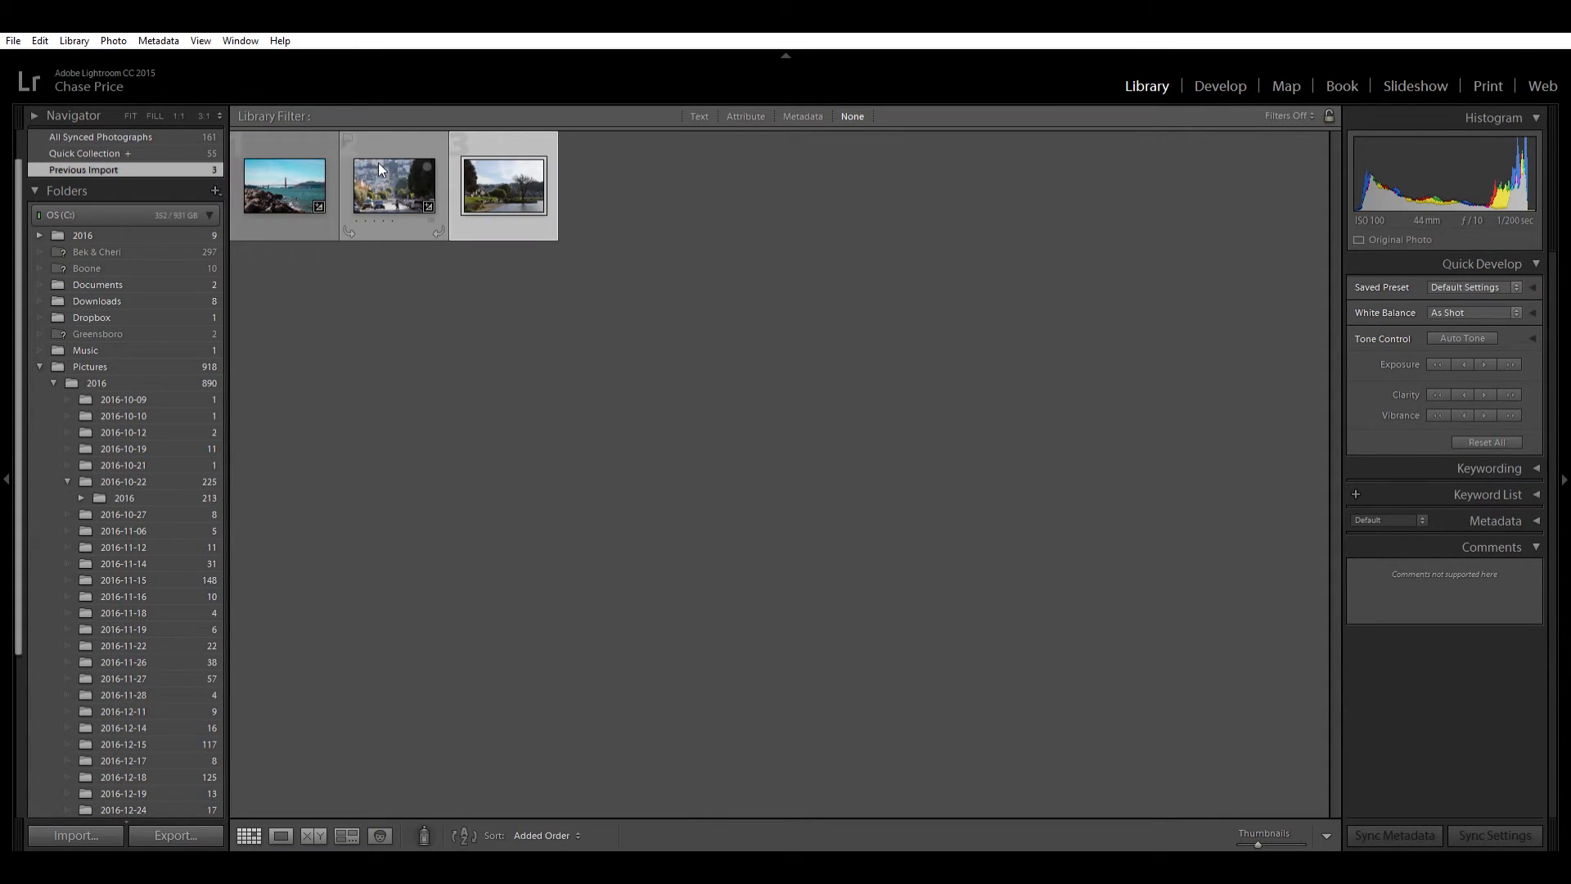
double_click(393, 184)
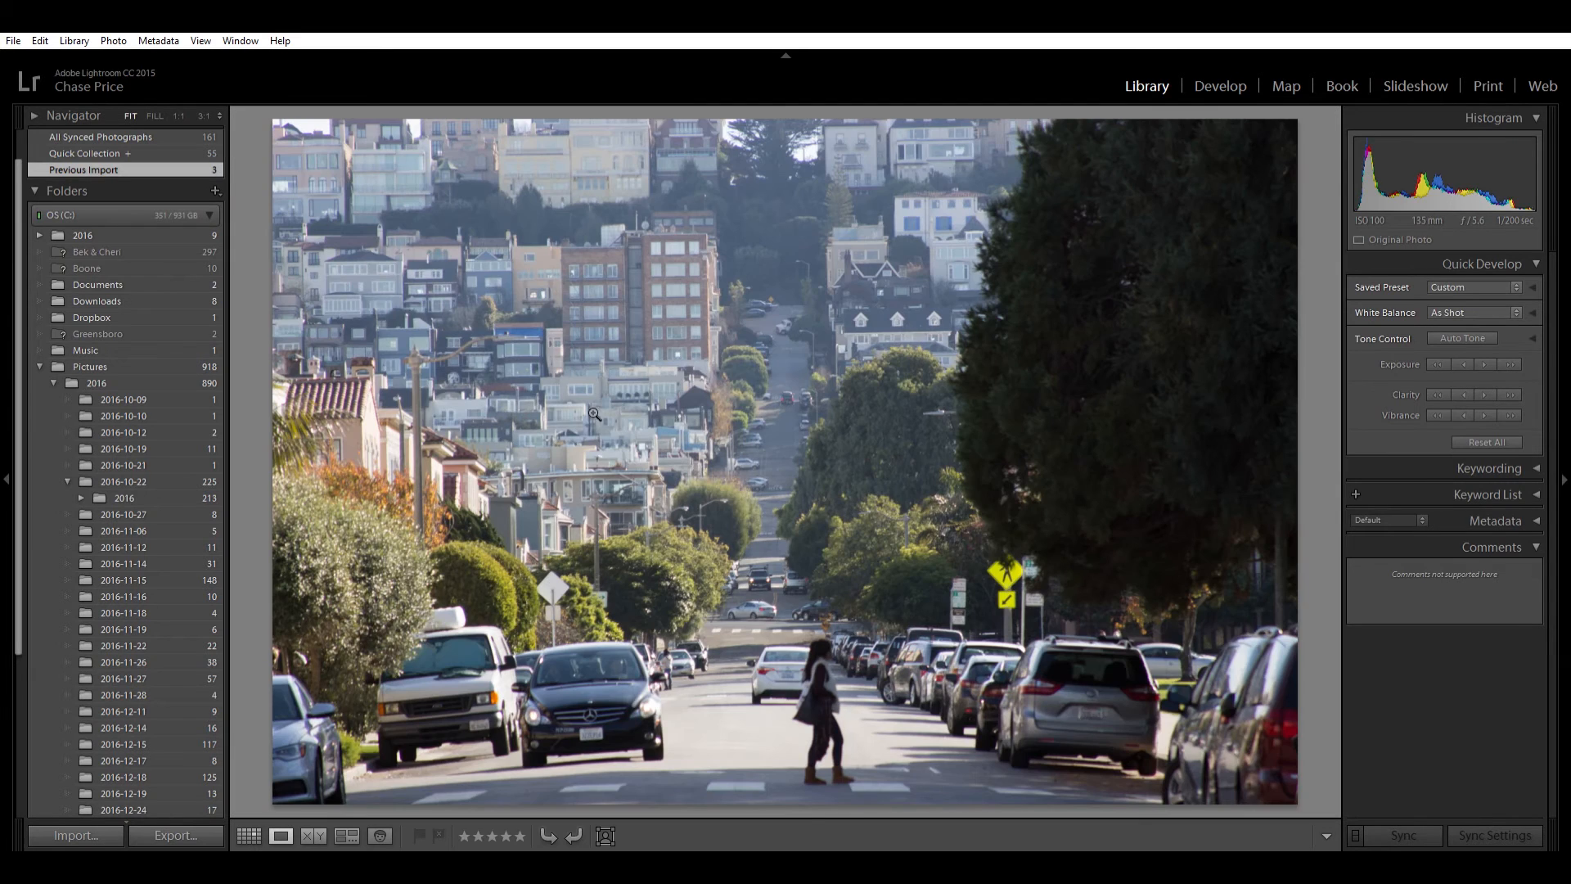
mouse_move(794, 505)
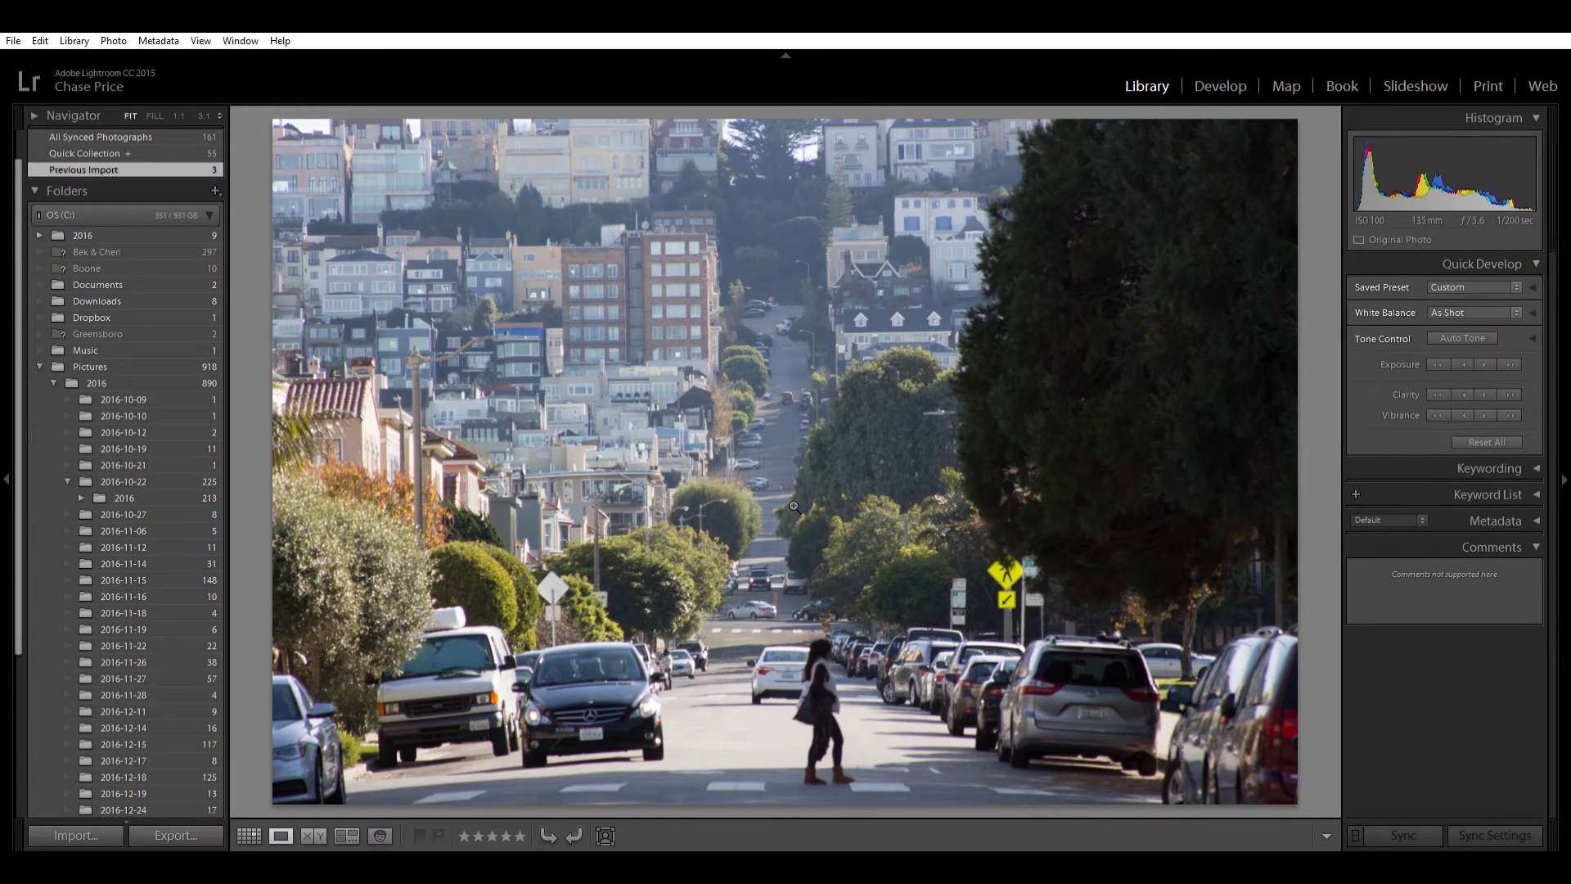
mouse_move(847, 566)
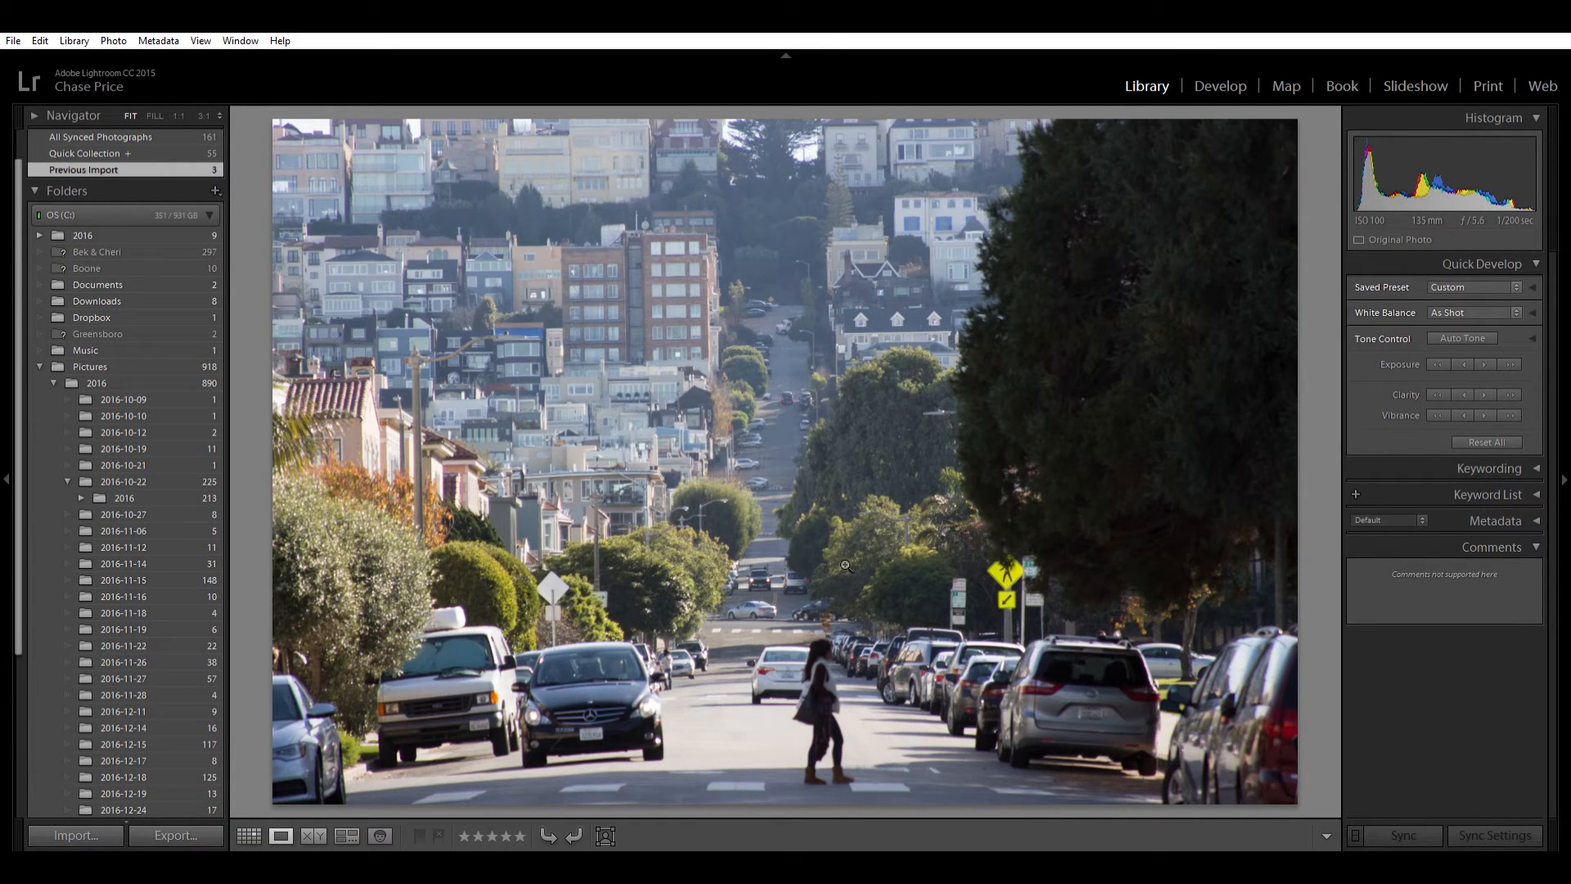
left_click(1219, 85)
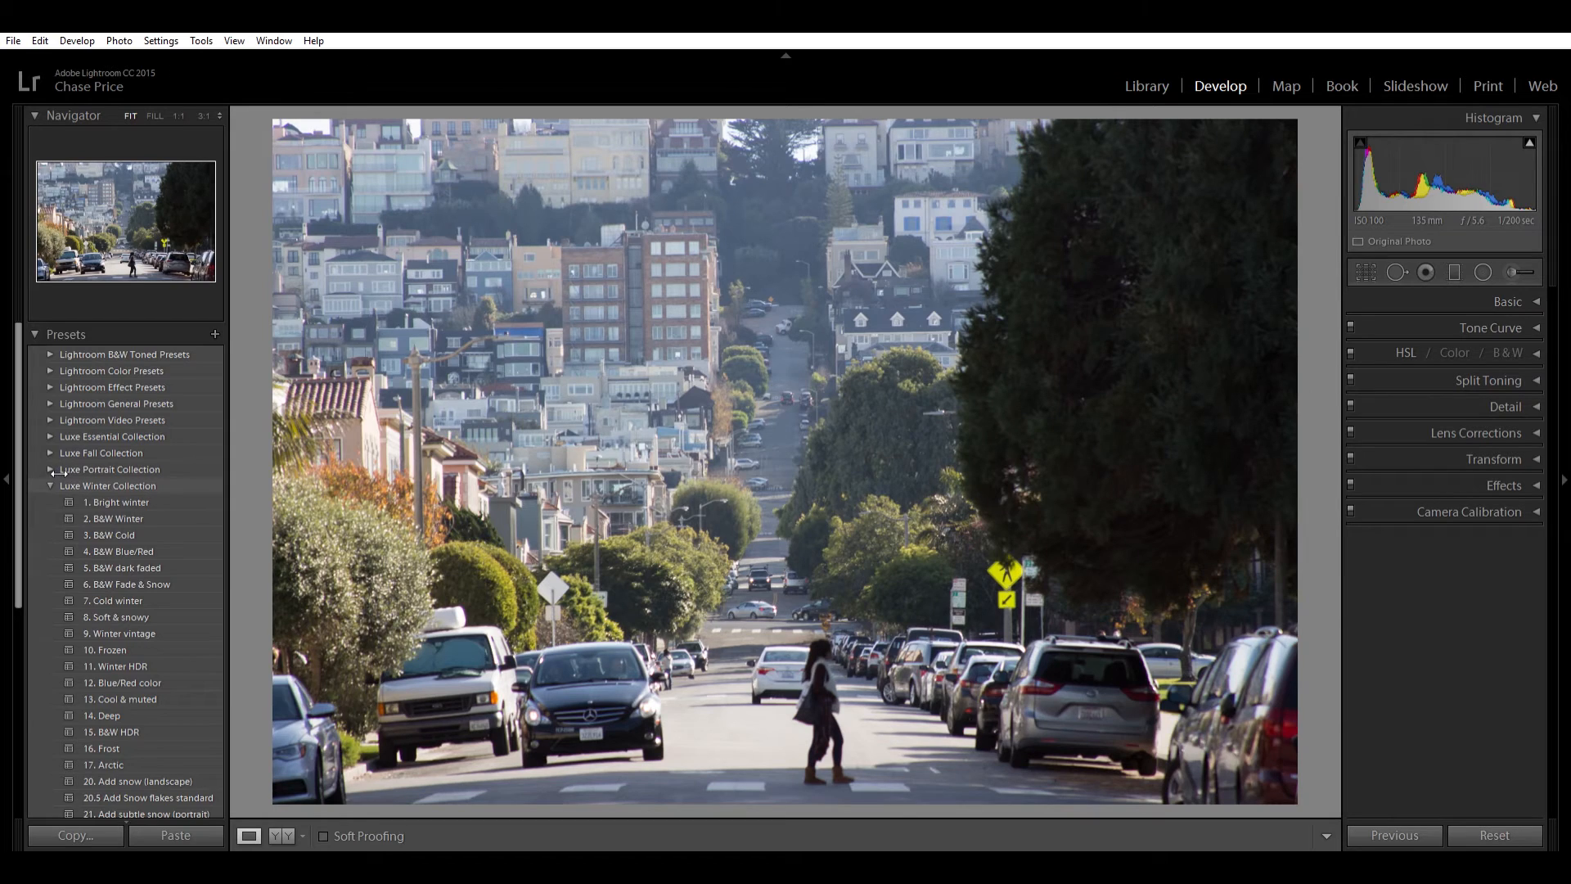
Step: Apply preset 7. Punchy Matte from the Luxe Essential Collection to the street photo
left_click(50, 485)
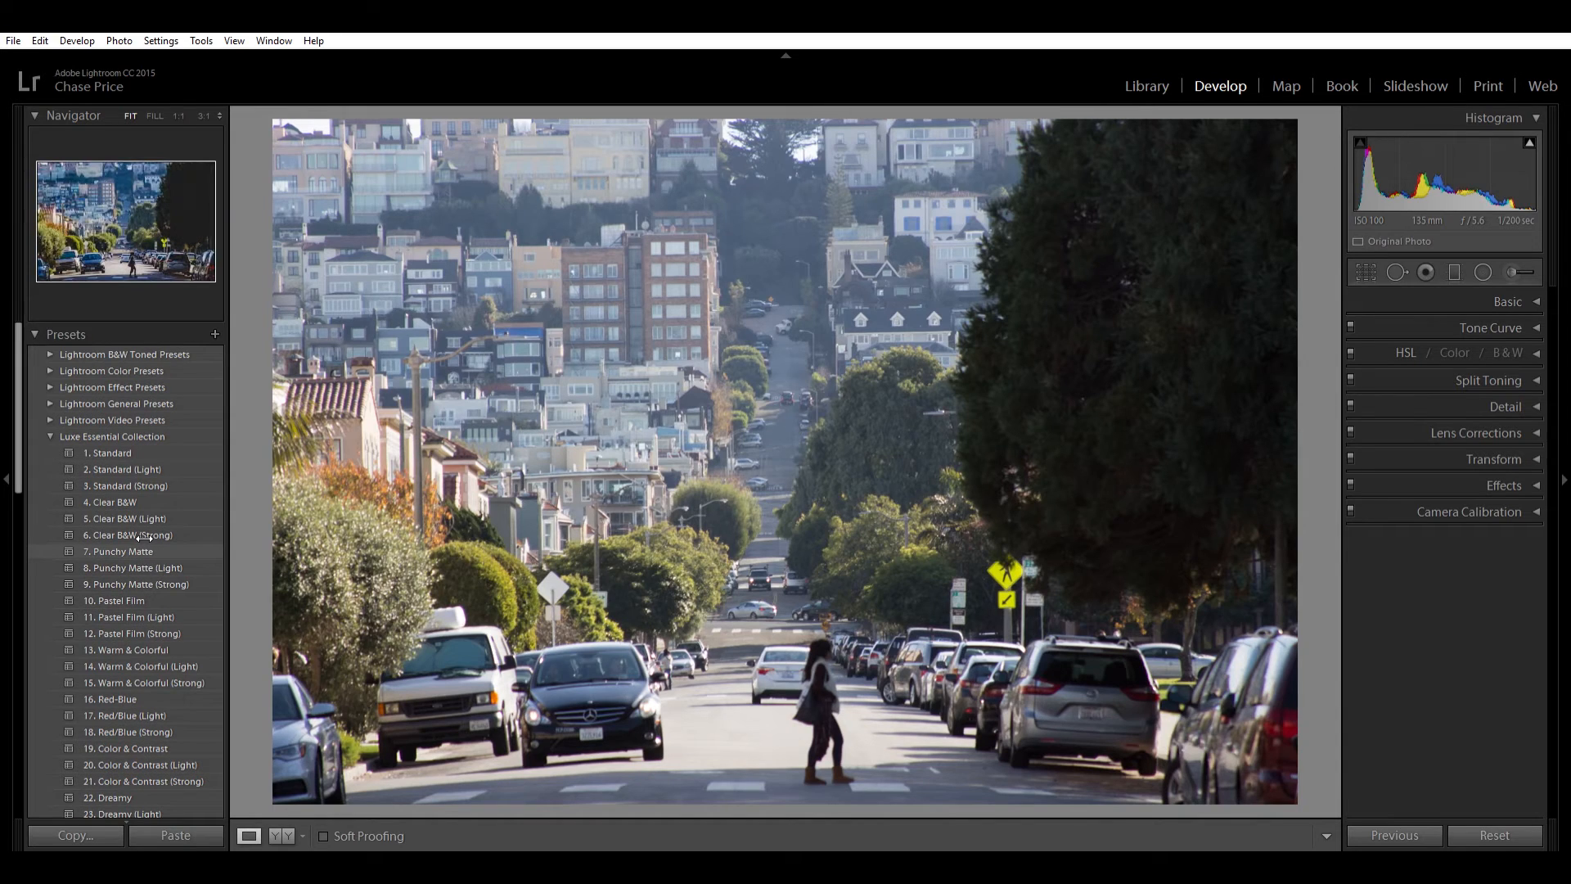
left_click(118, 550)
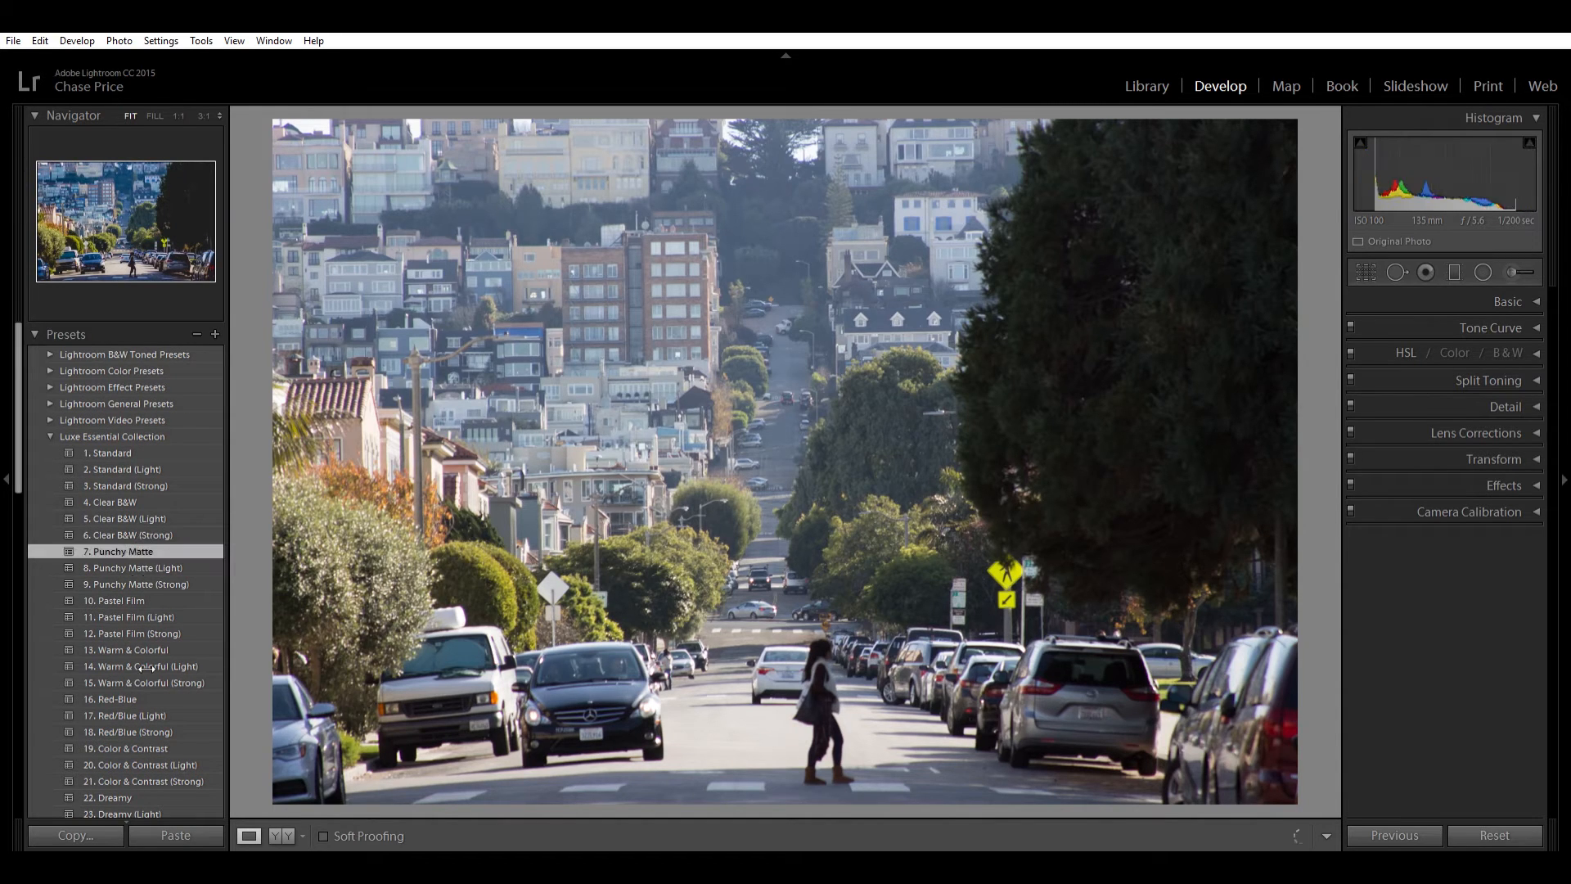
left_click(119, 551)
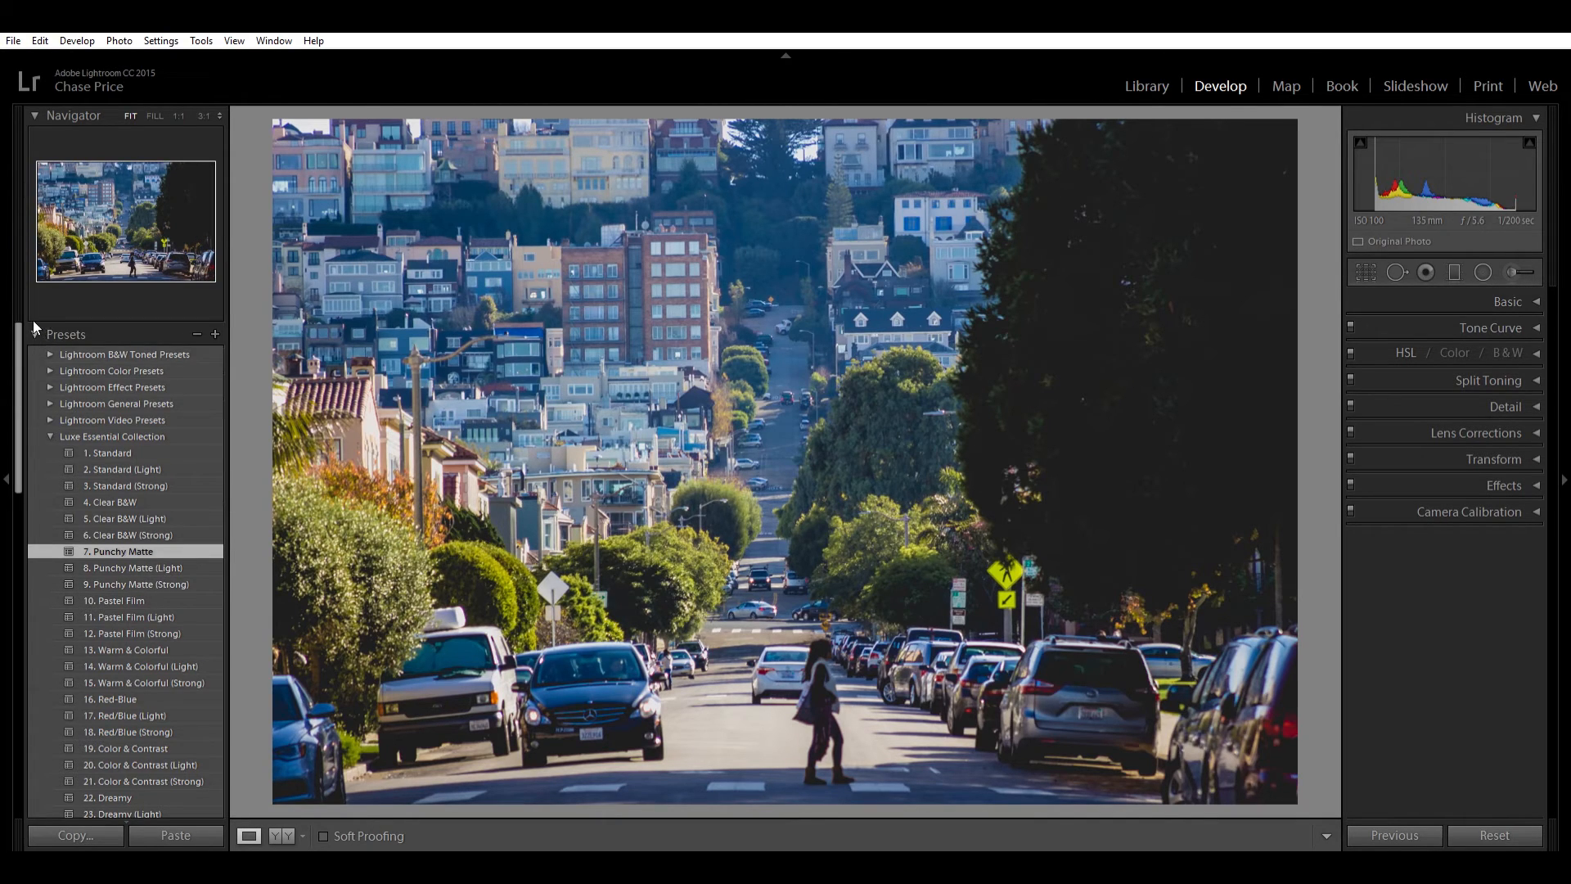
Step: Collapse the Presets panel to put away the preset list
left_click(66, 334)
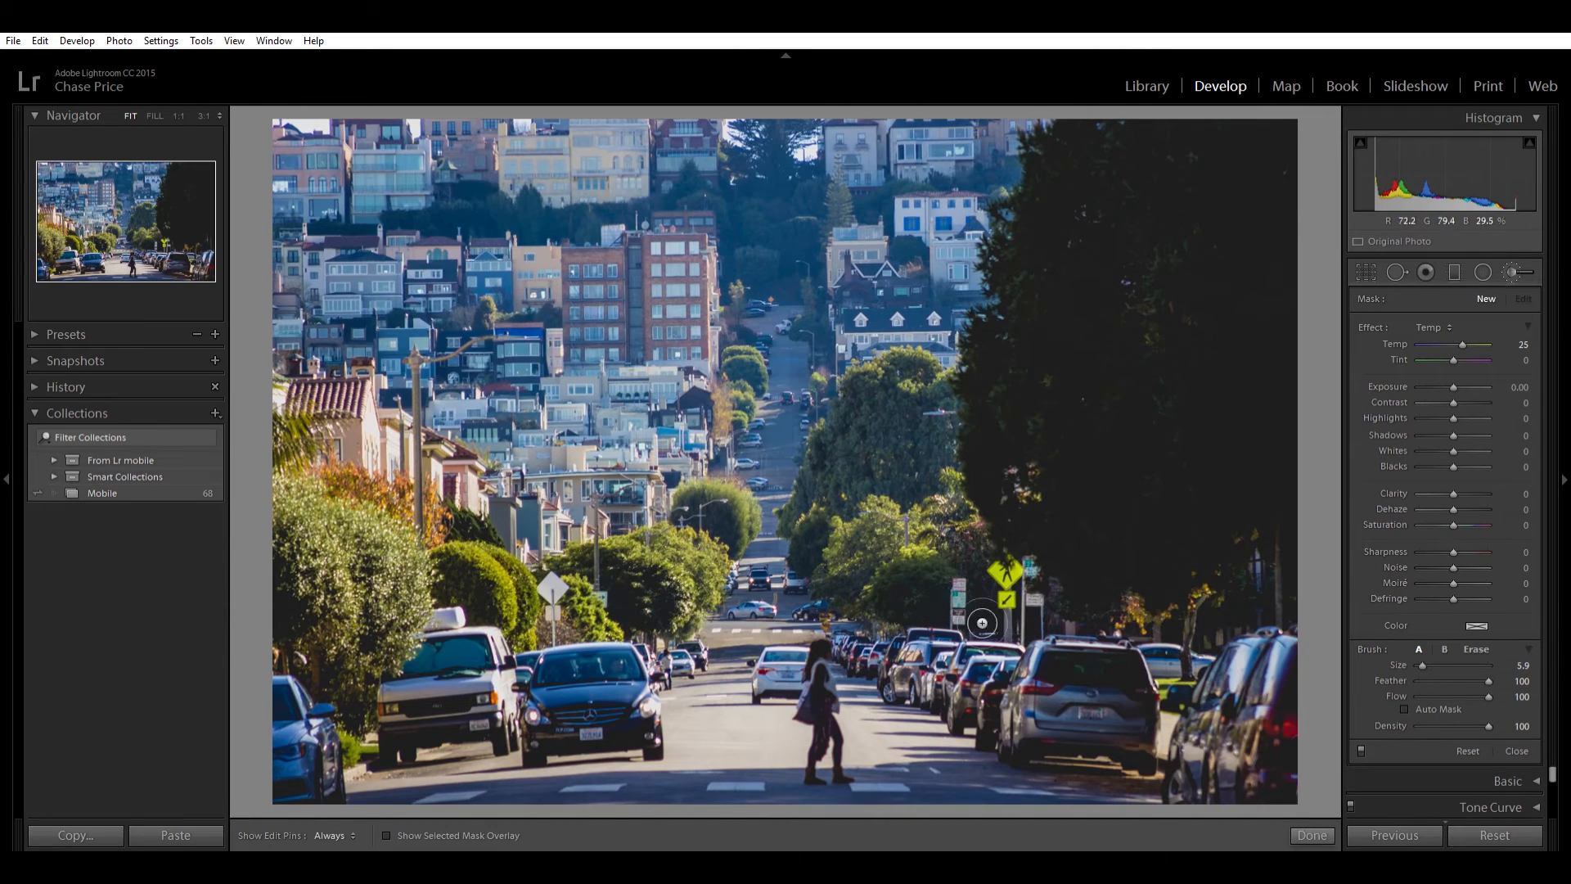
mouse_move(848, 758)
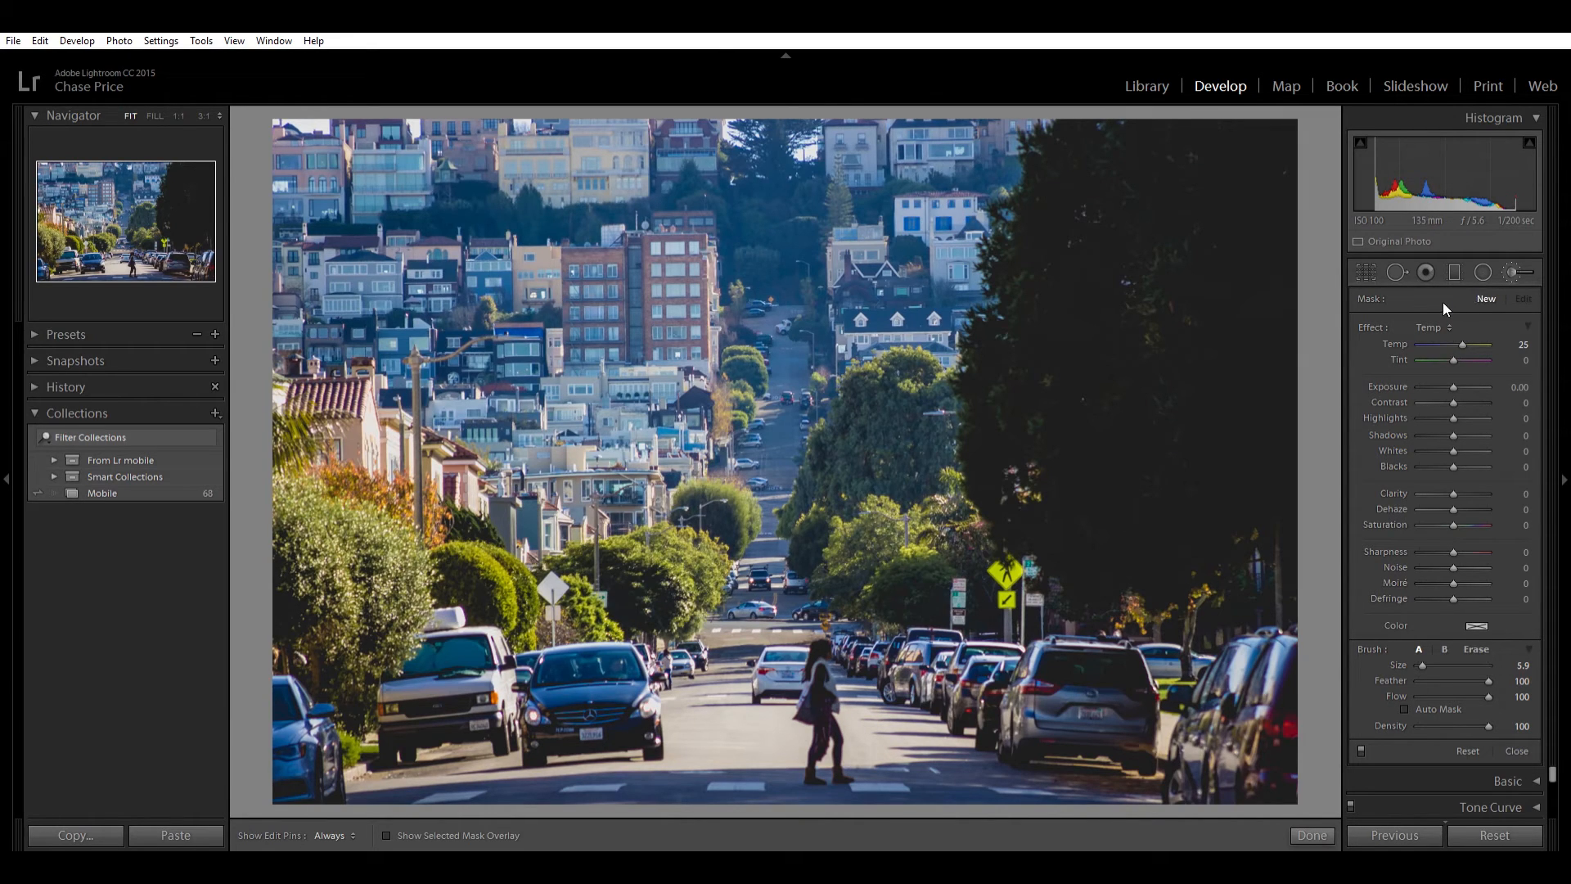
mouse_move(1442, 312)
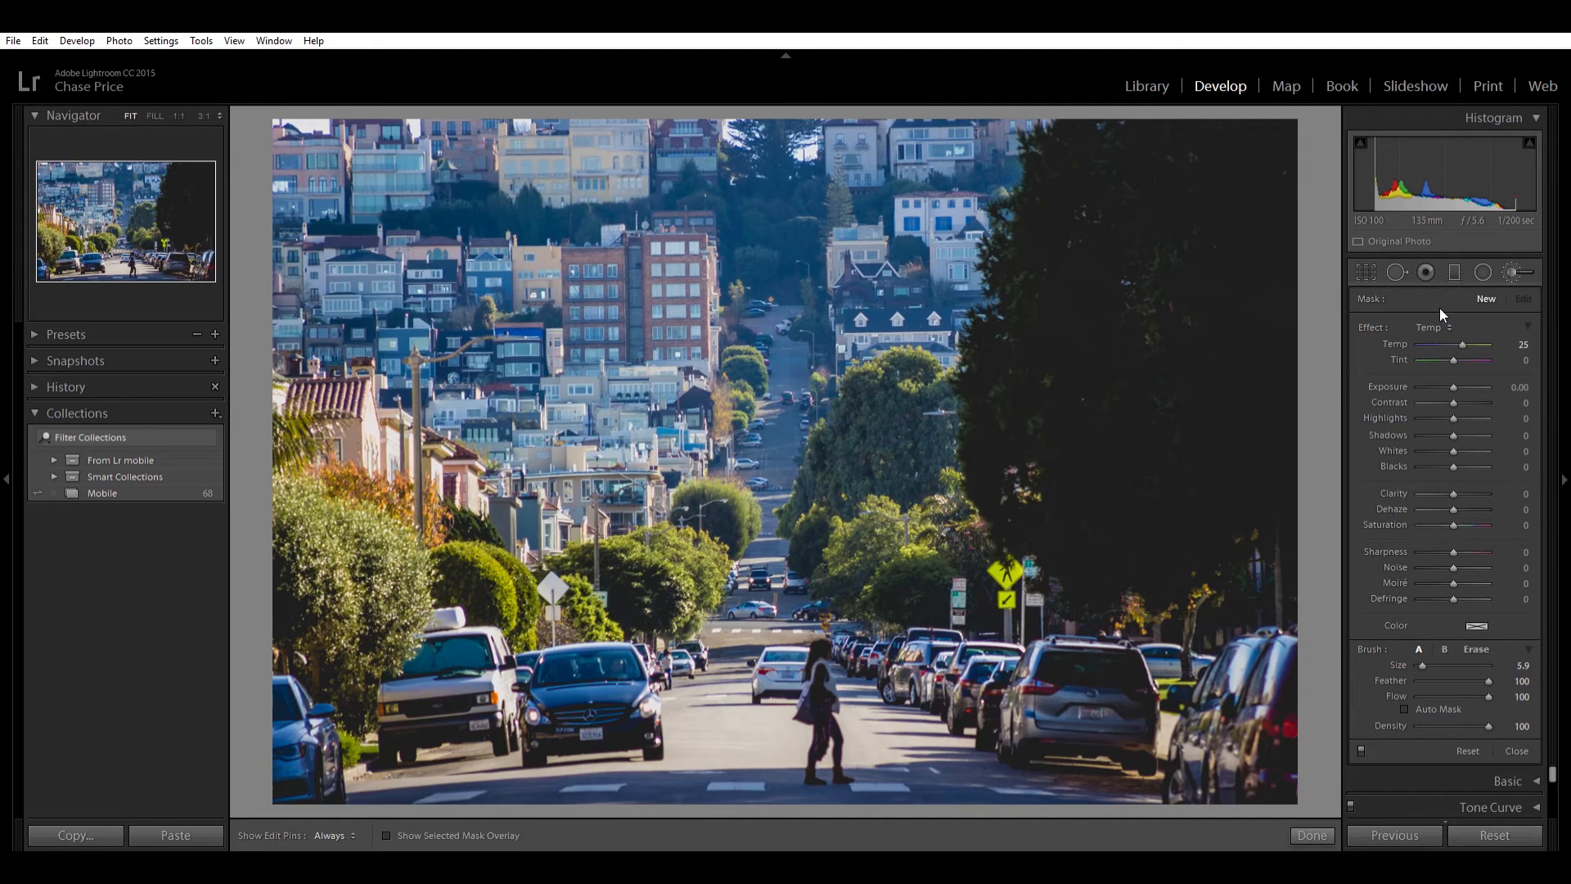
mouse_move(1300, 412)
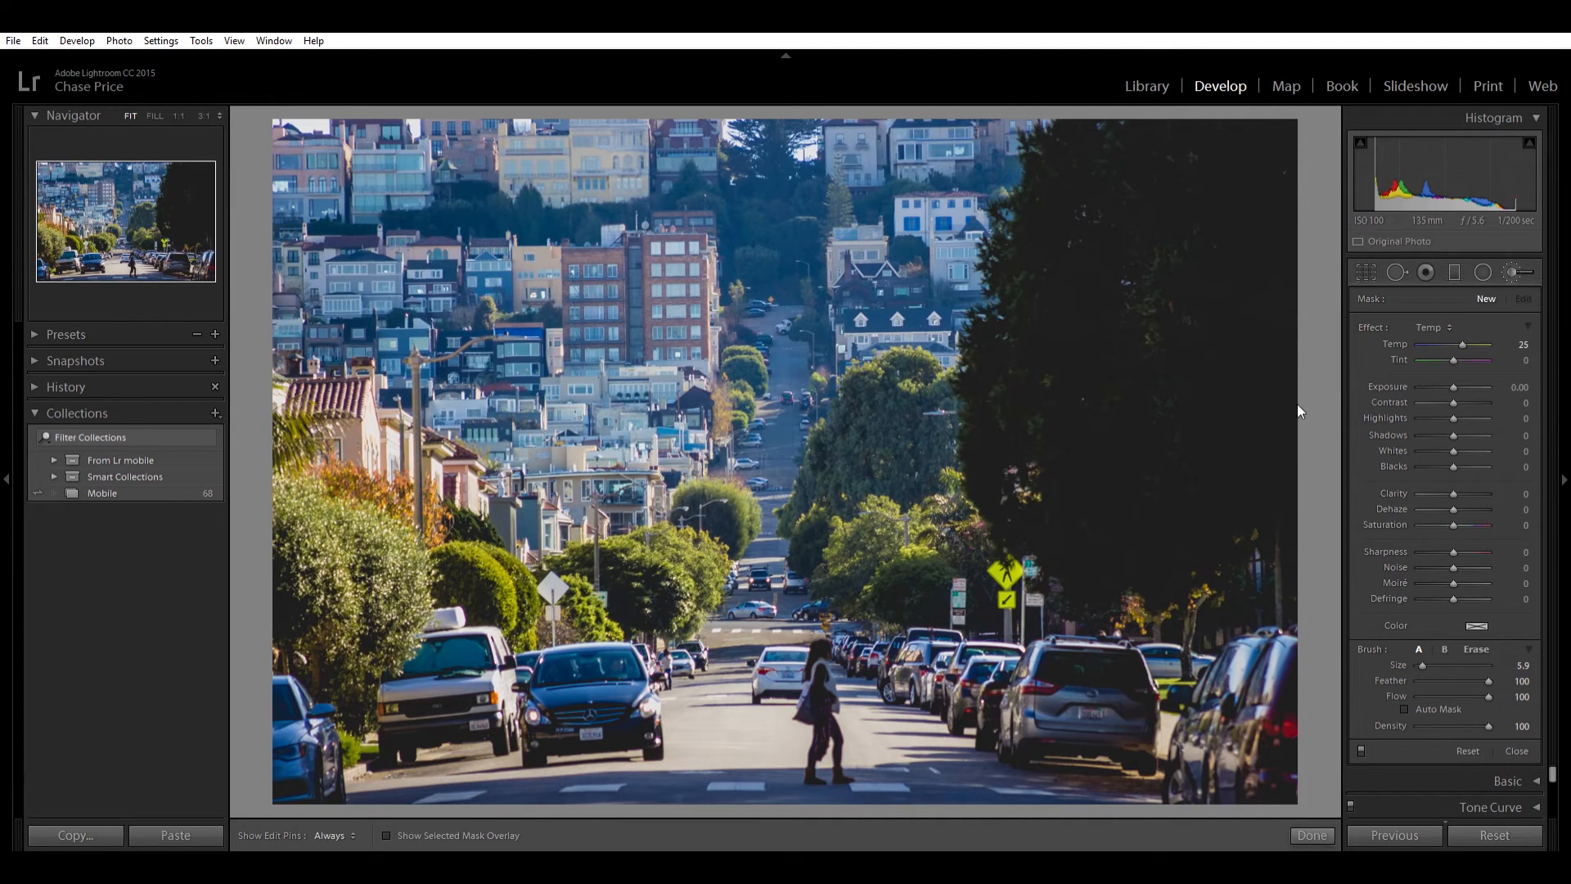
mouse_move(1453, 320)
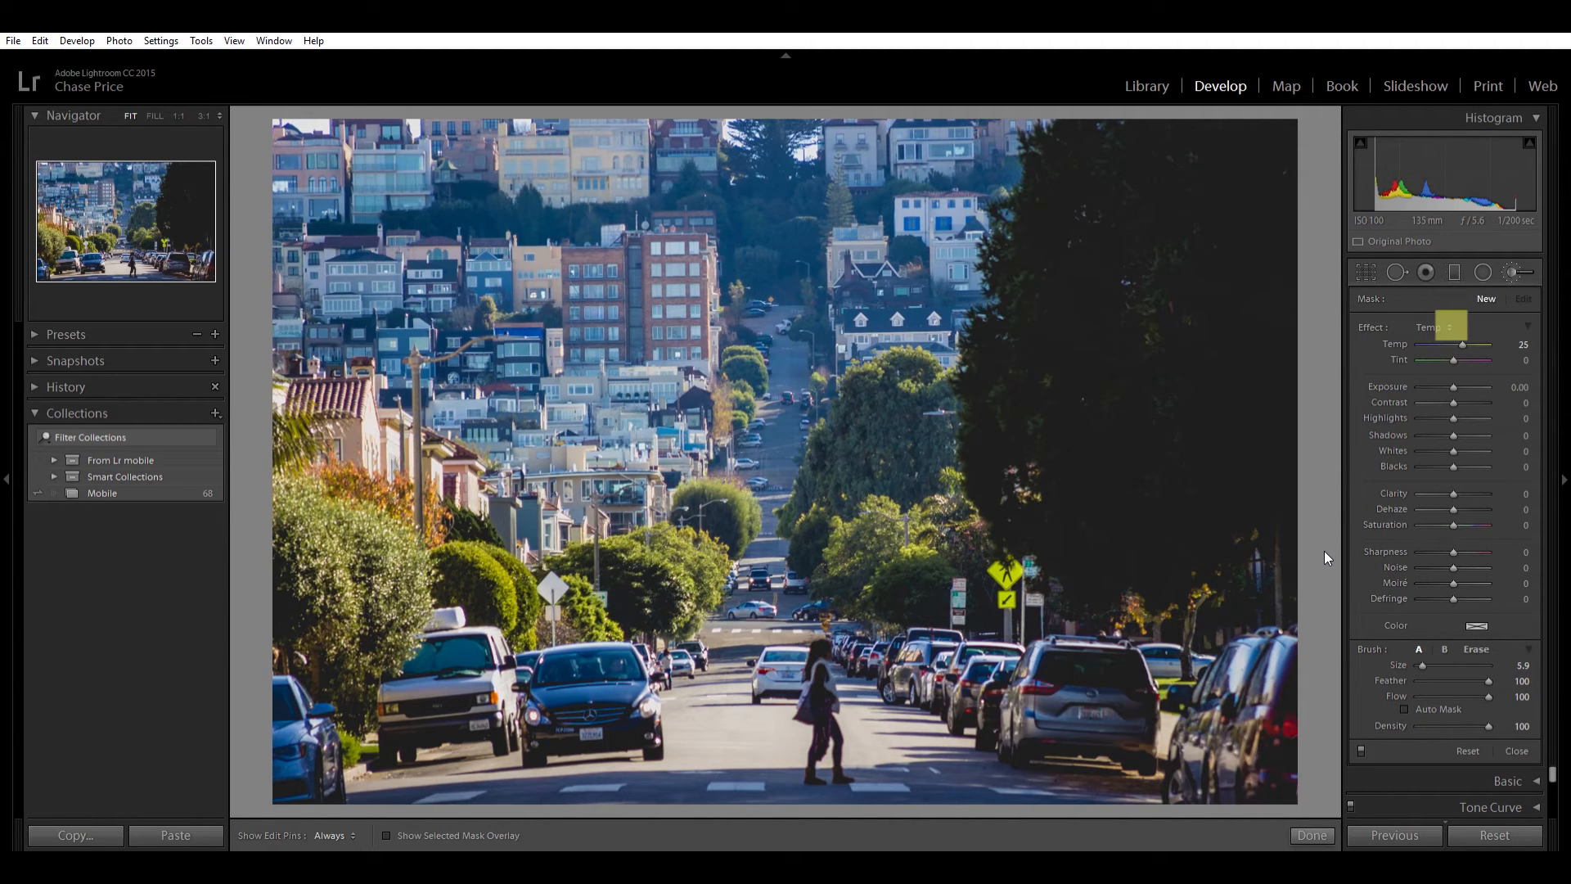
mouse_move(1313, 401)
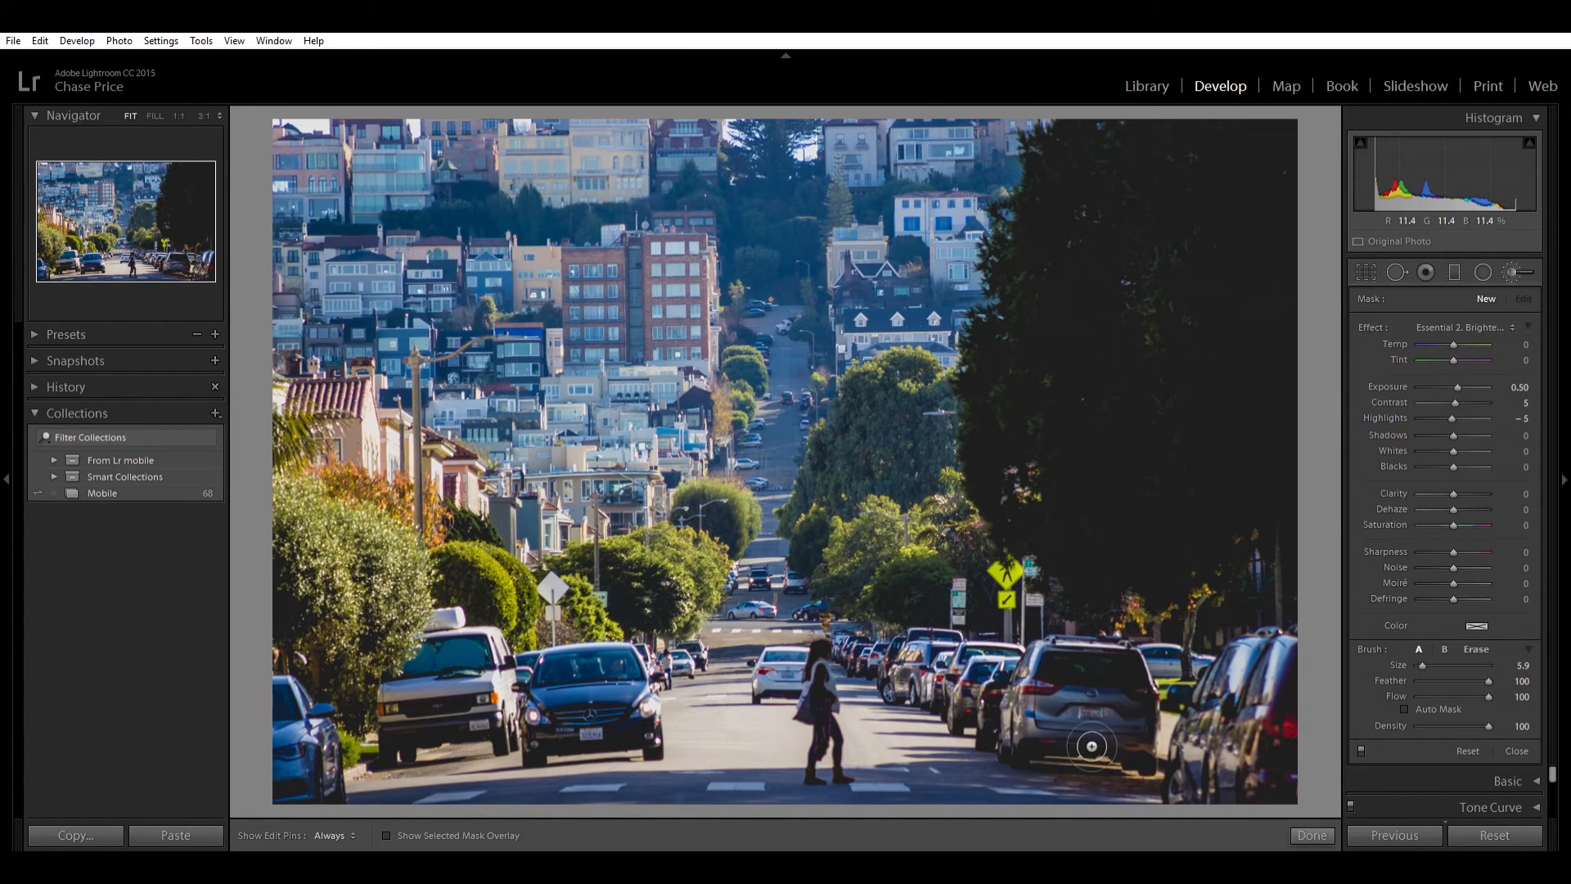
mouse_move(864, 729)
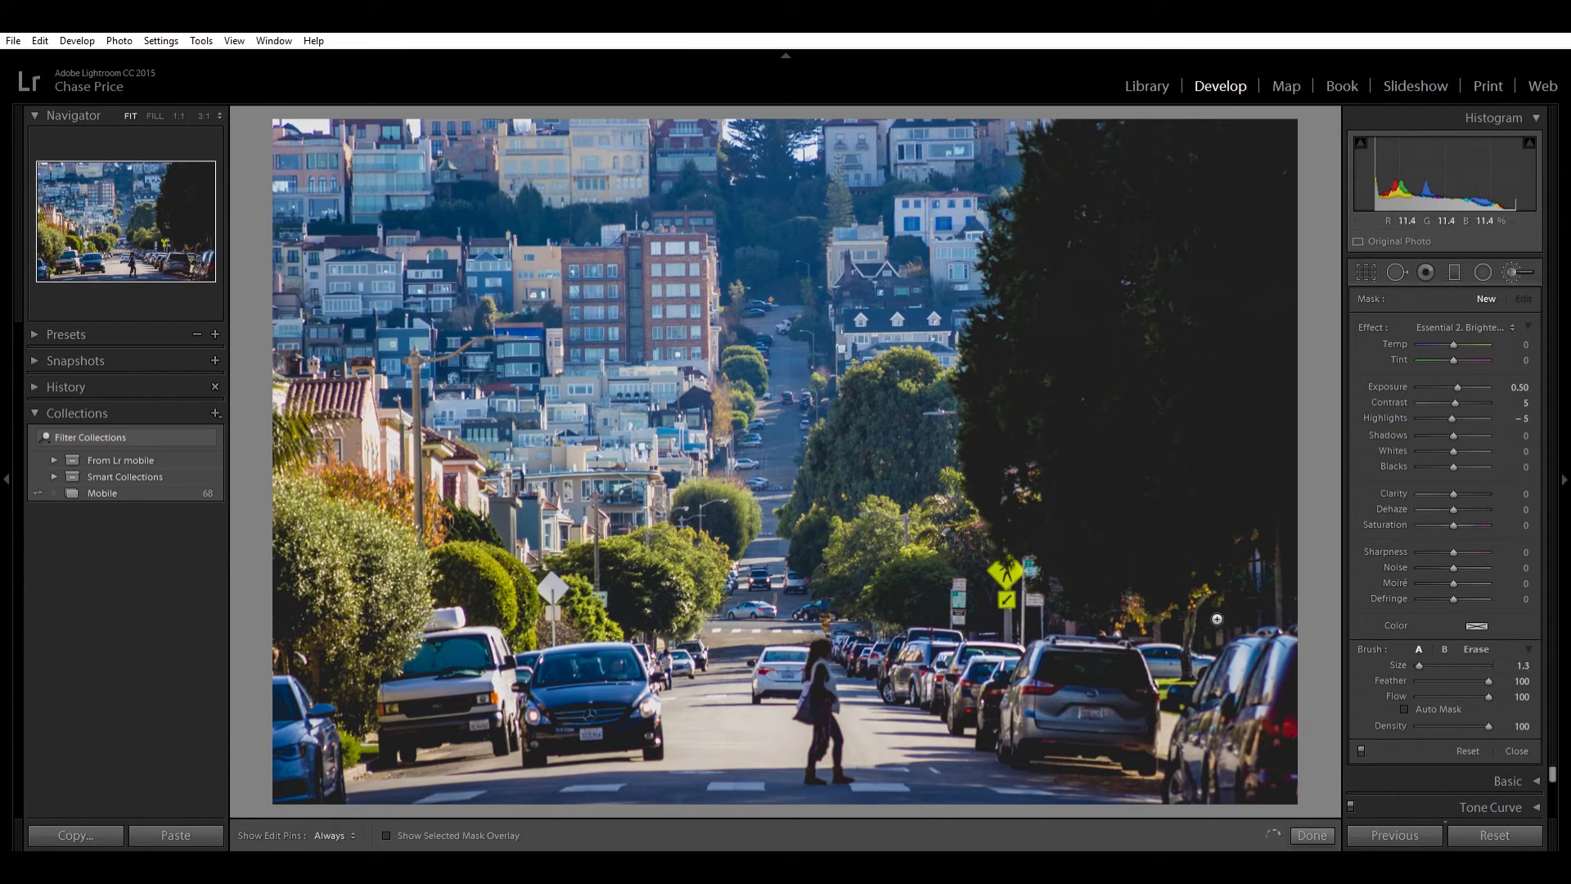
mouse_move(829, 639)
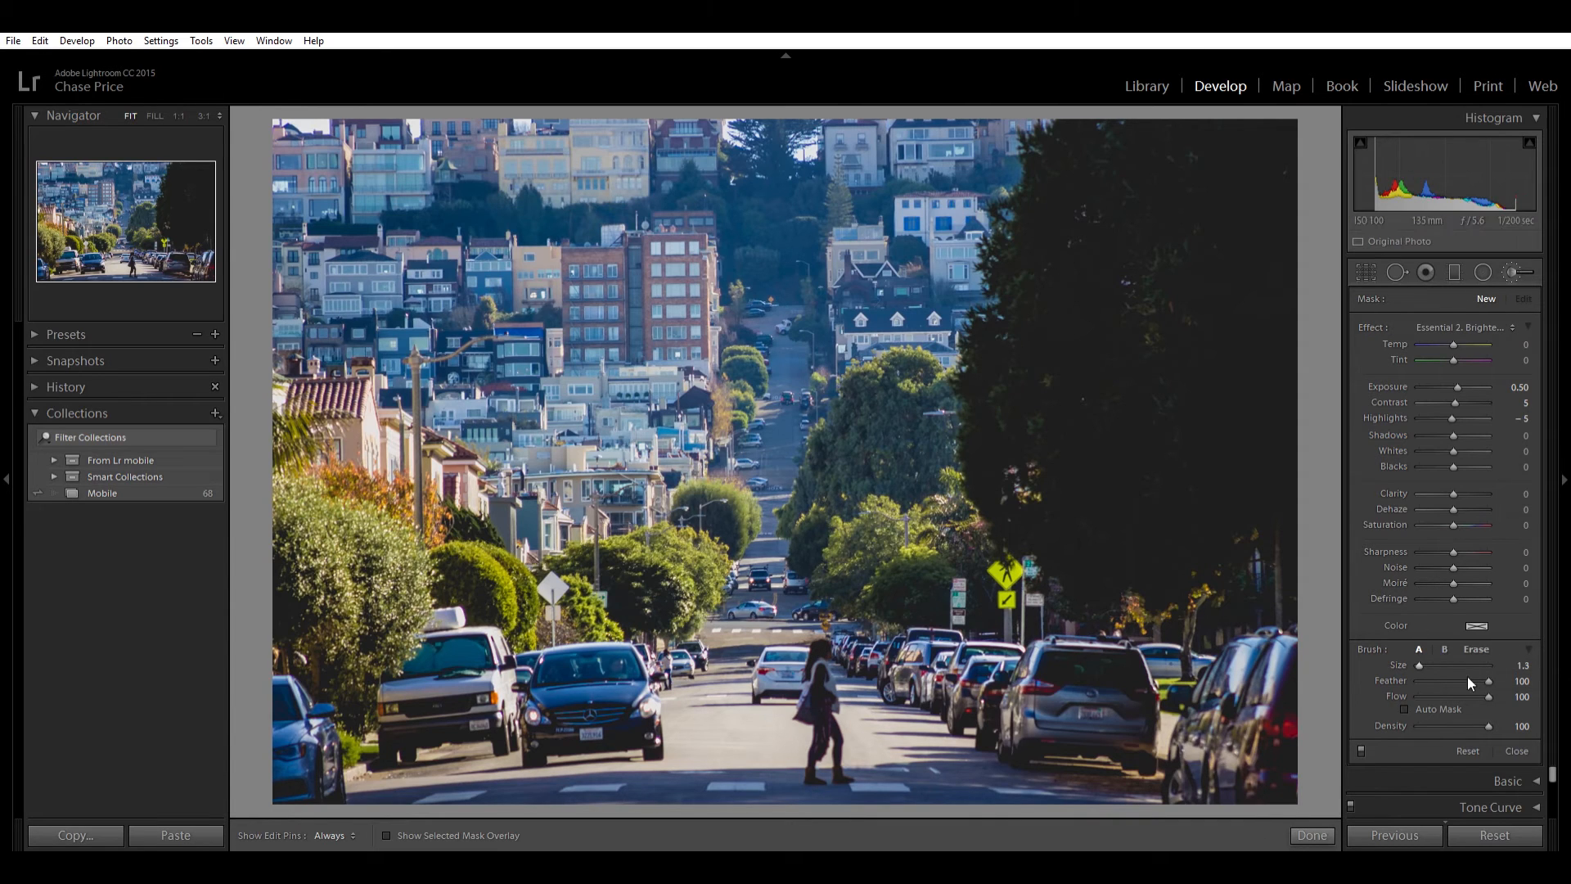
mouse_move(1492, 687)
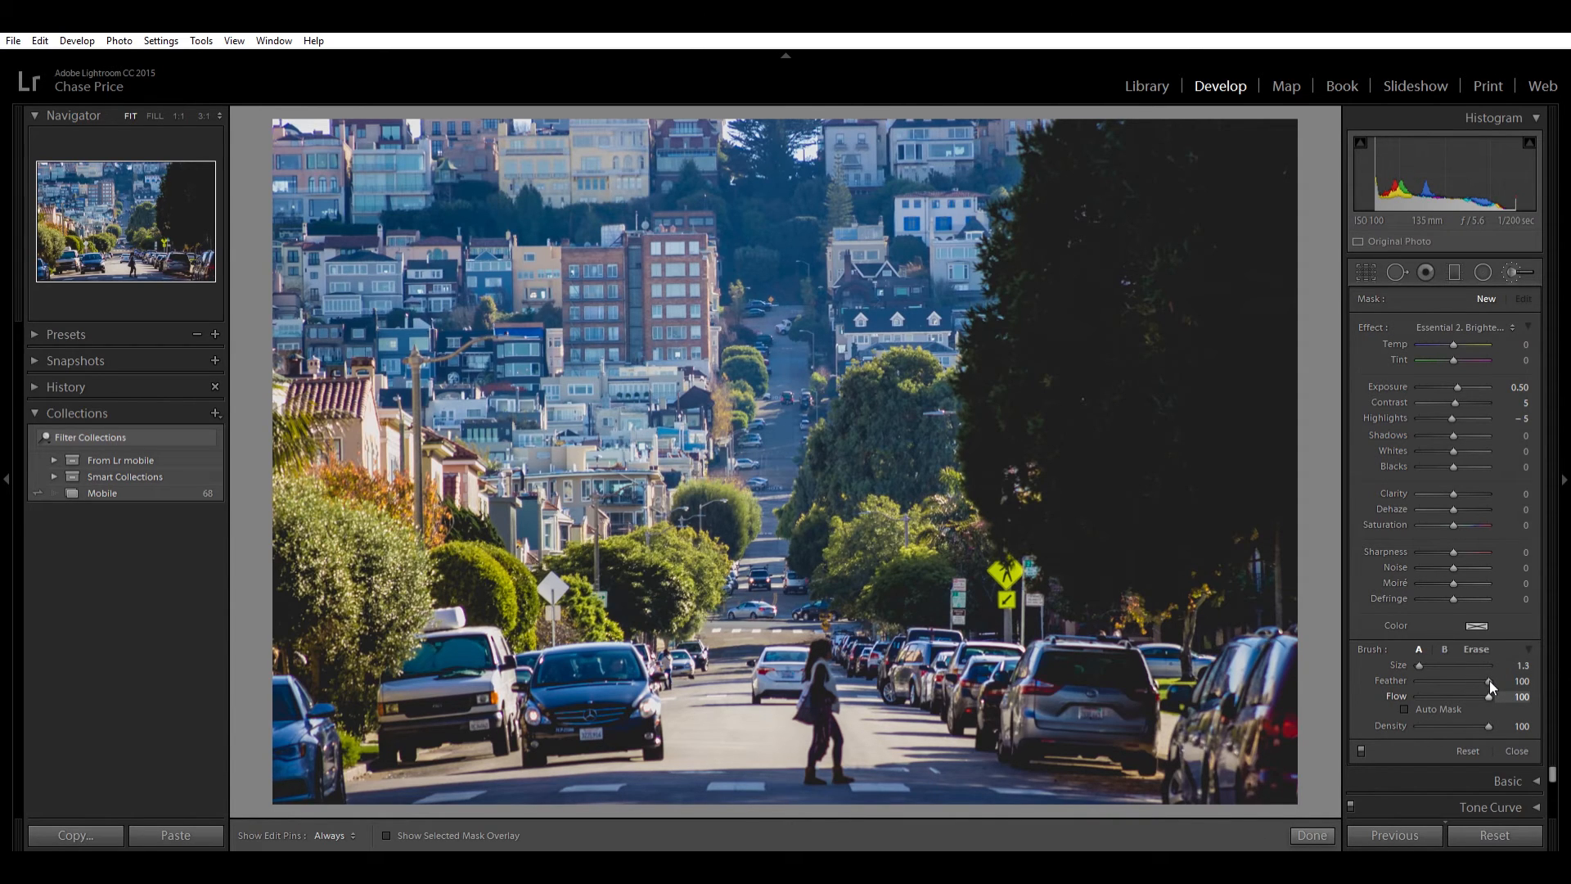
mouse_move(809, 670)
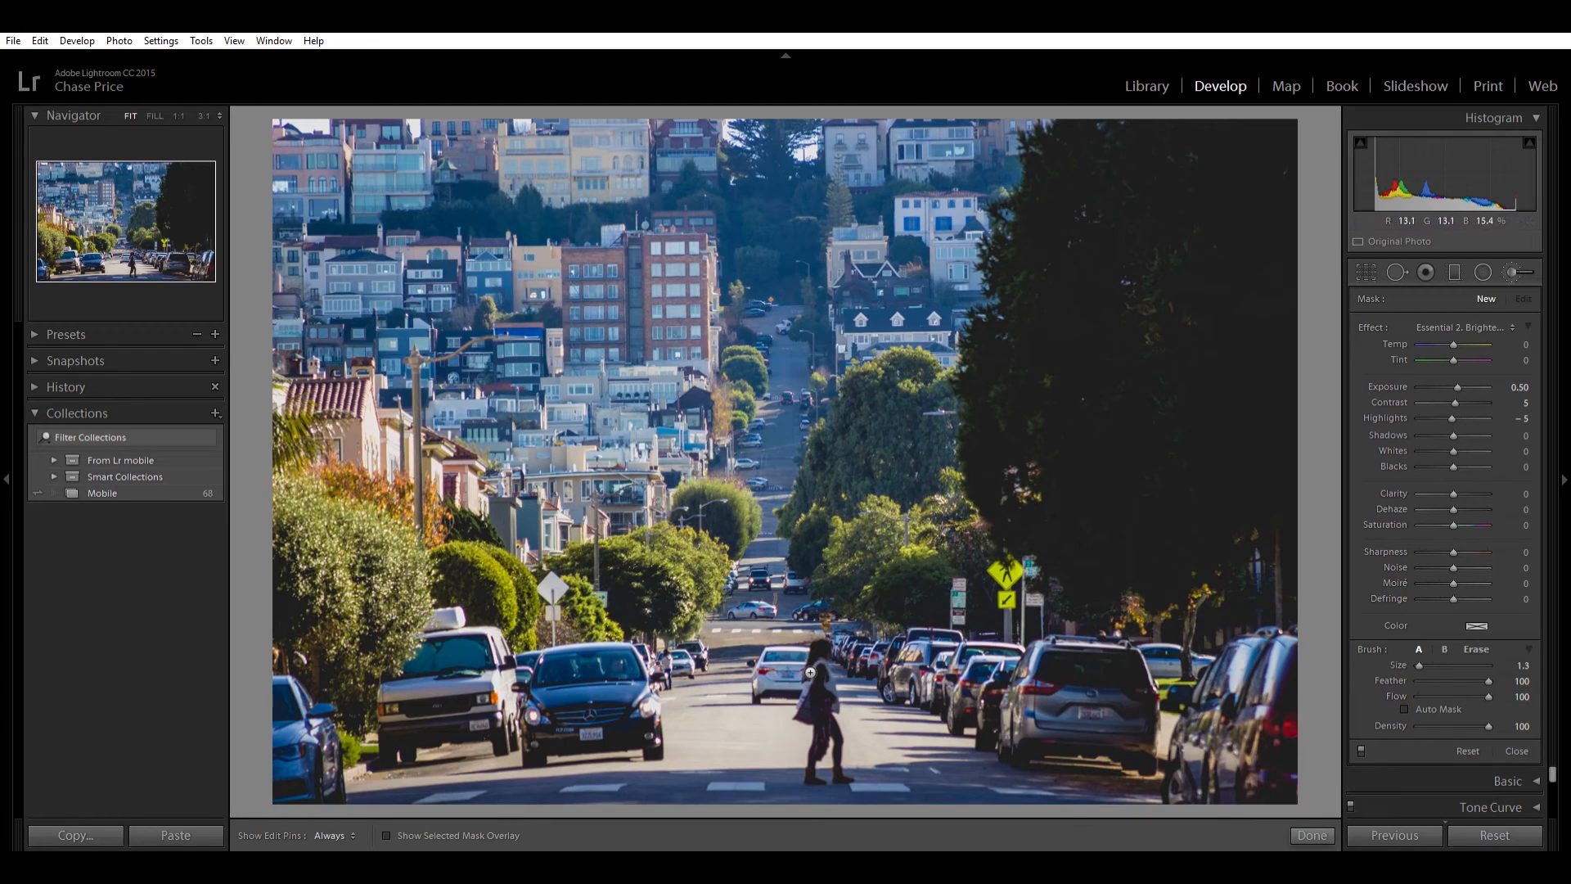
mouse_move(1280, 719)
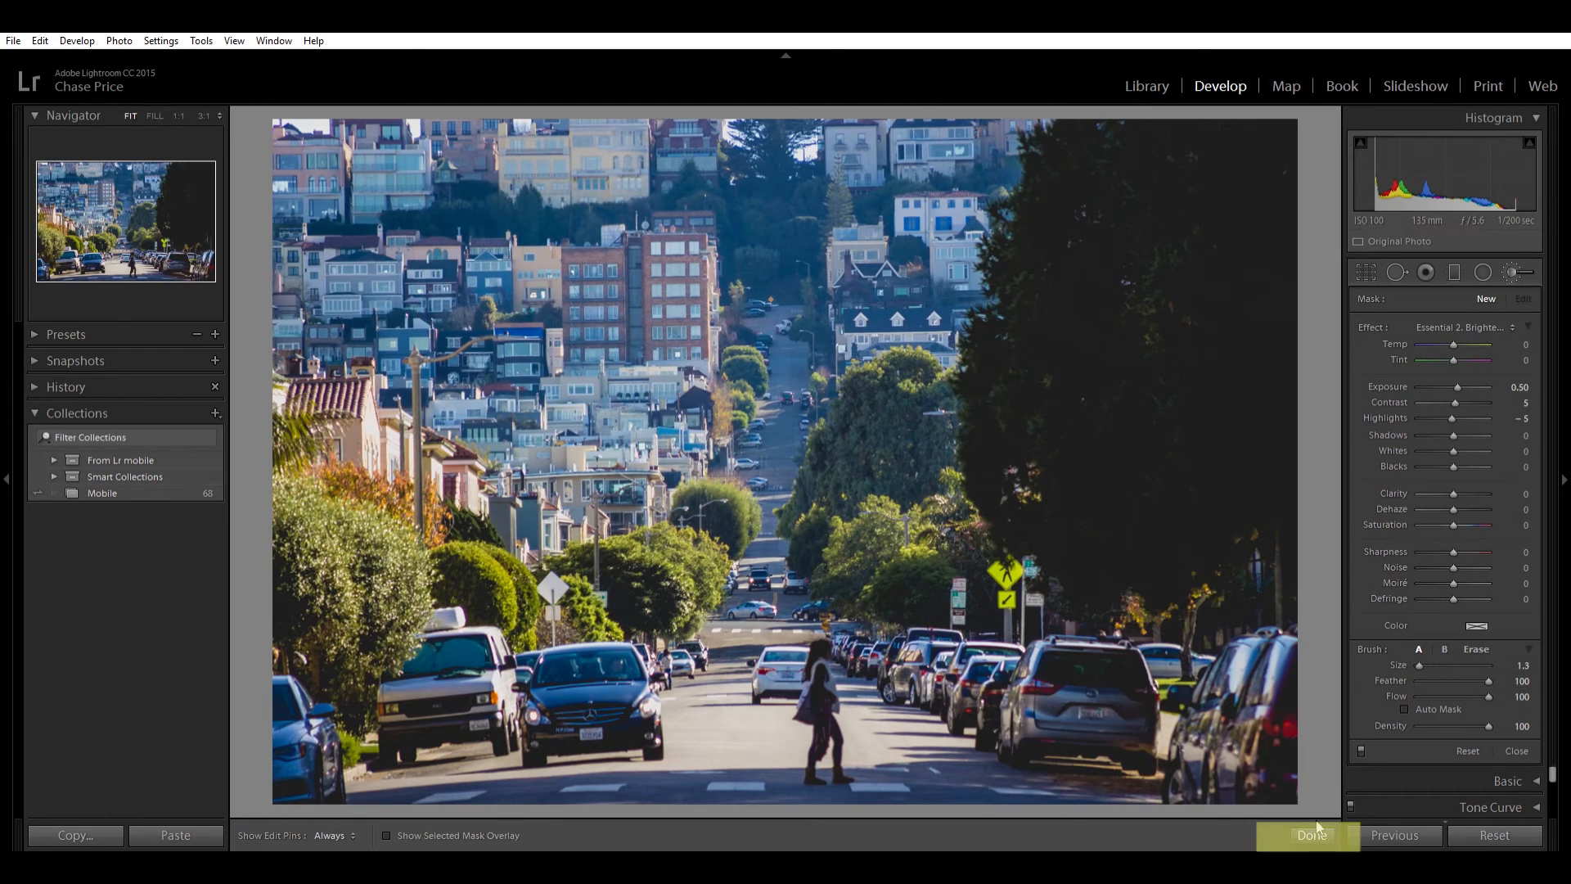
Step: Close the Adjustment Brush and reopen it to bring back the brush settings
left_click(1309, 835)
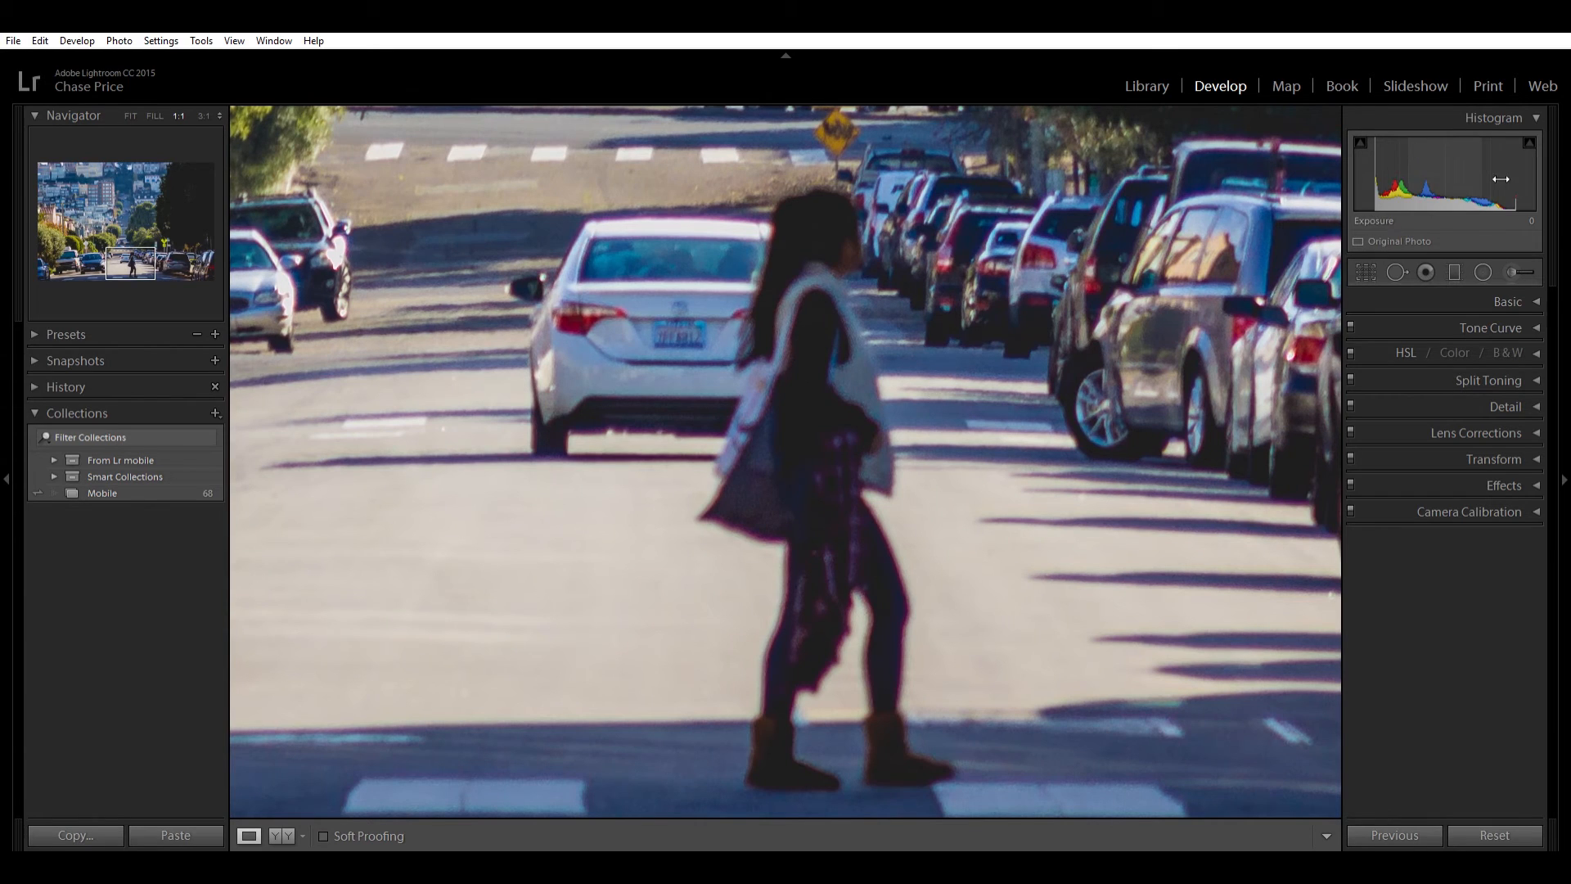
left_click(1520, 272)
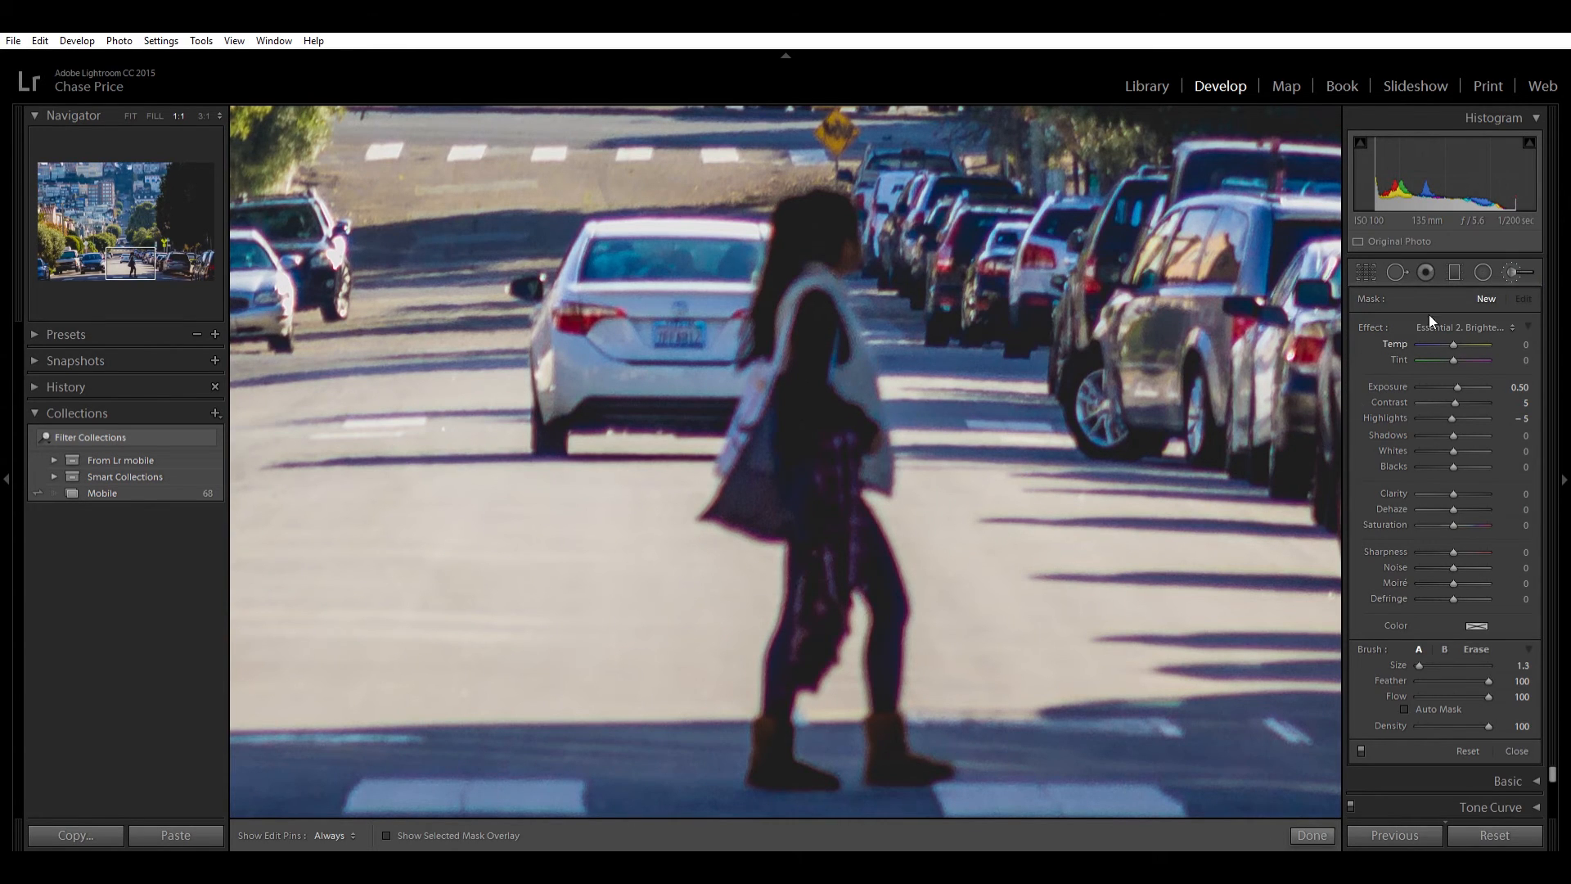
mouse_move(1348, 398)
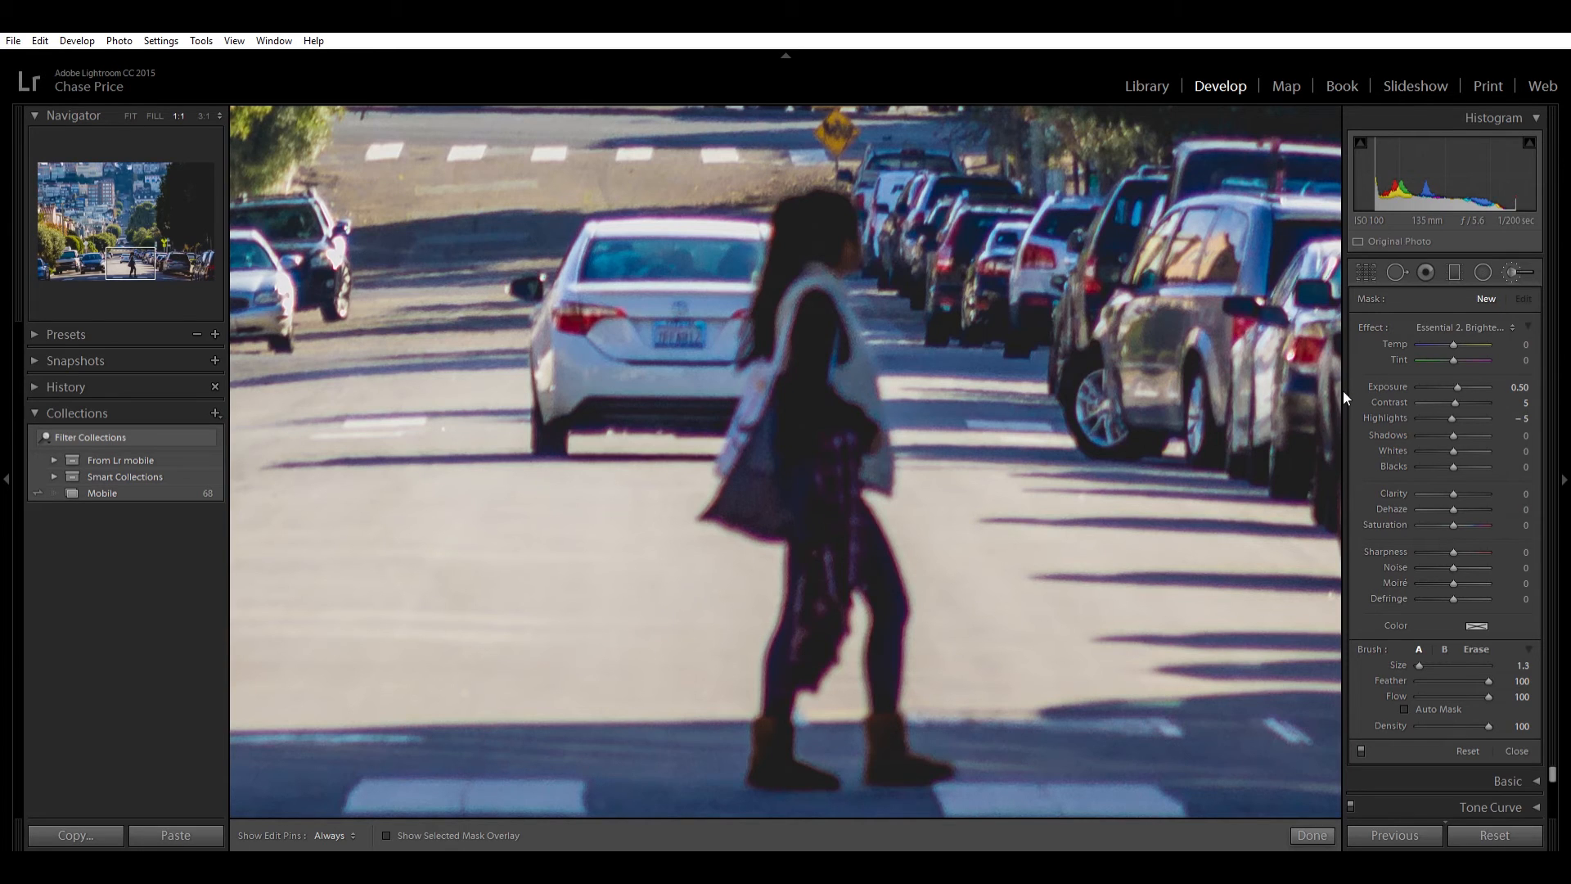
mouse_move(1216, 581)
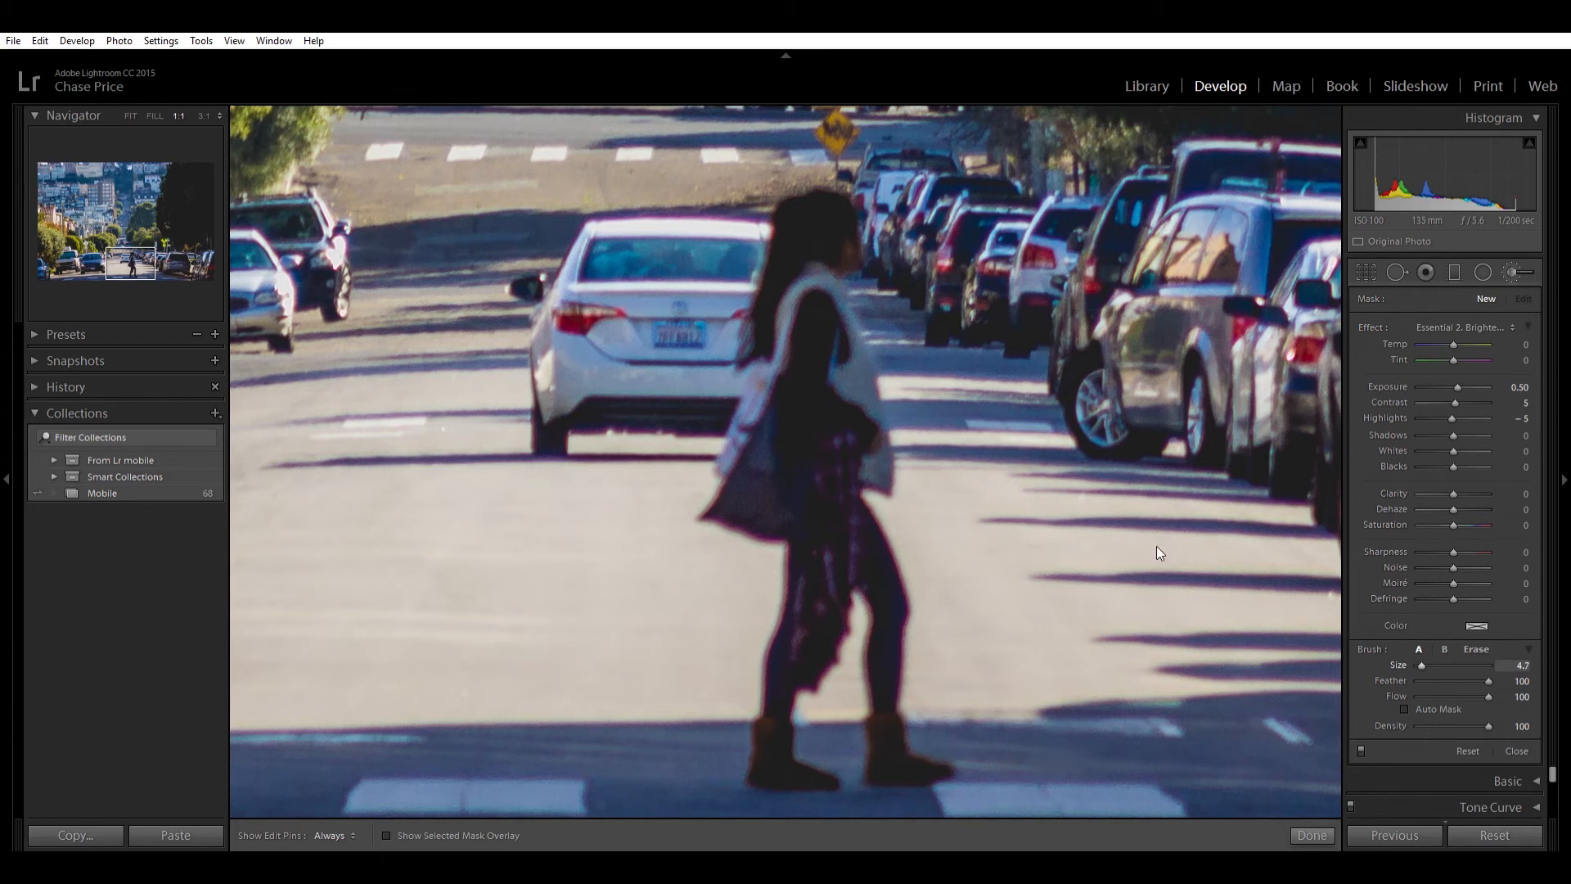
mouse_move(862, 262)
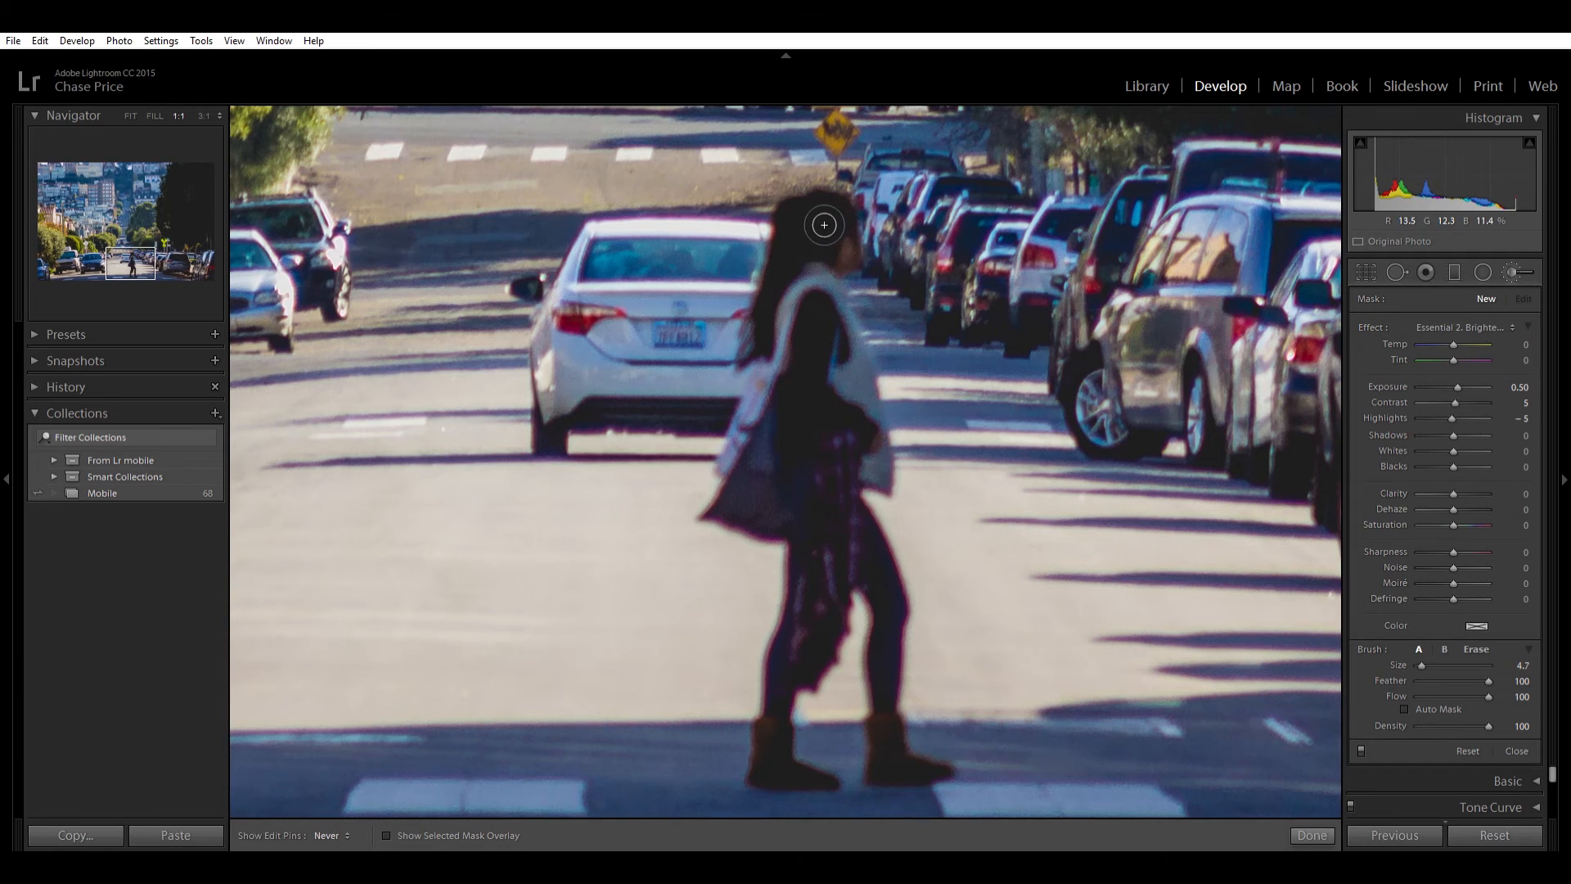
mouse_move(794, 355)
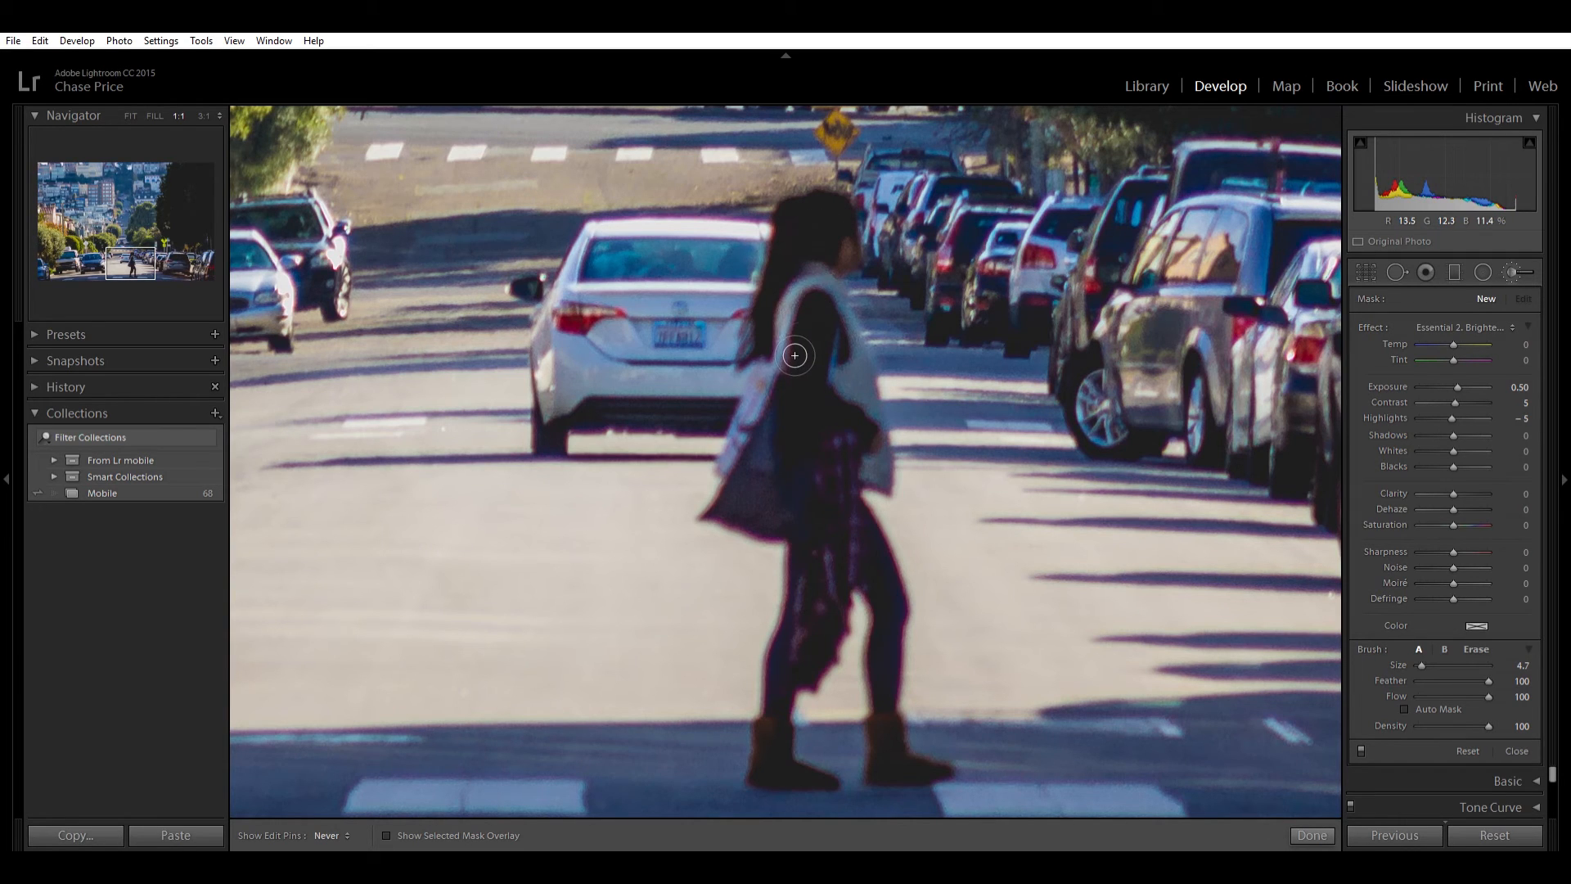
mouse_move(858, 317)
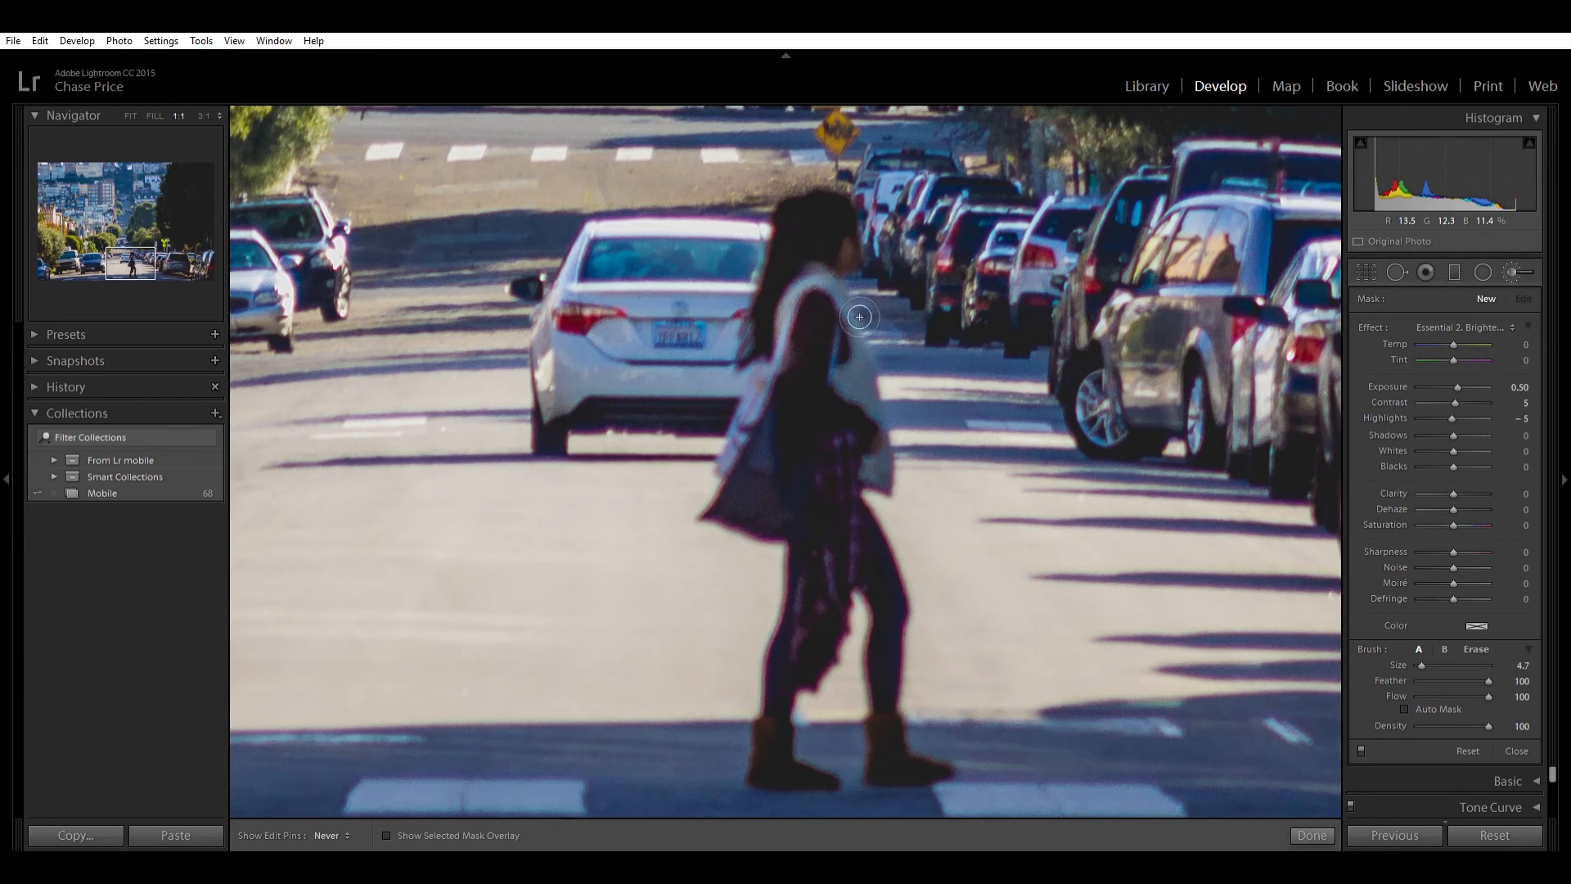
mouse_move(891, 451)
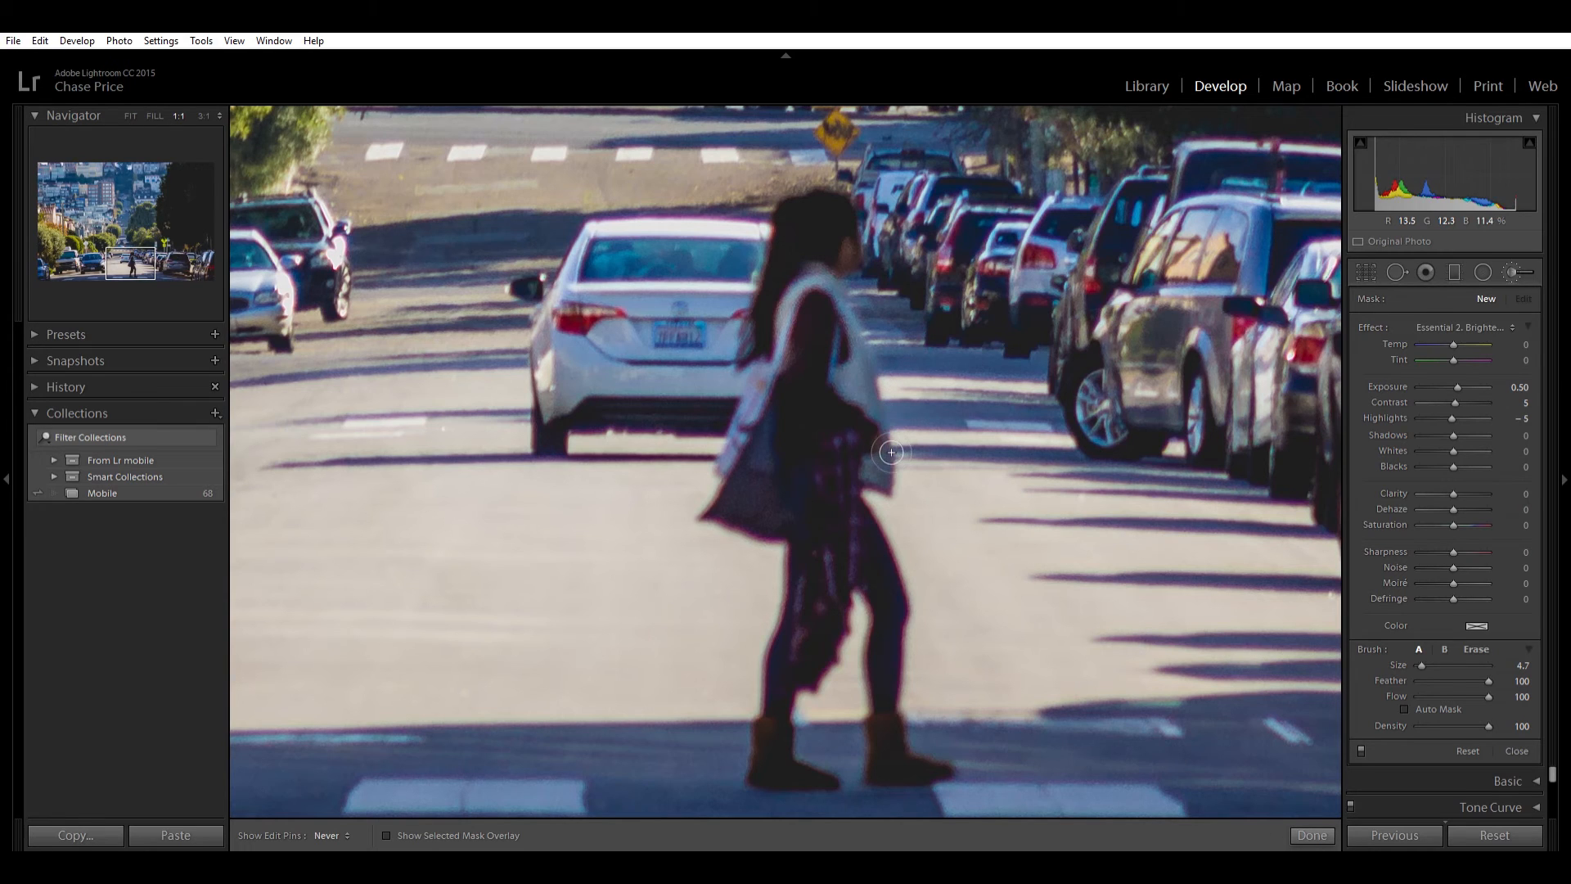
mouse_move(903, 481)
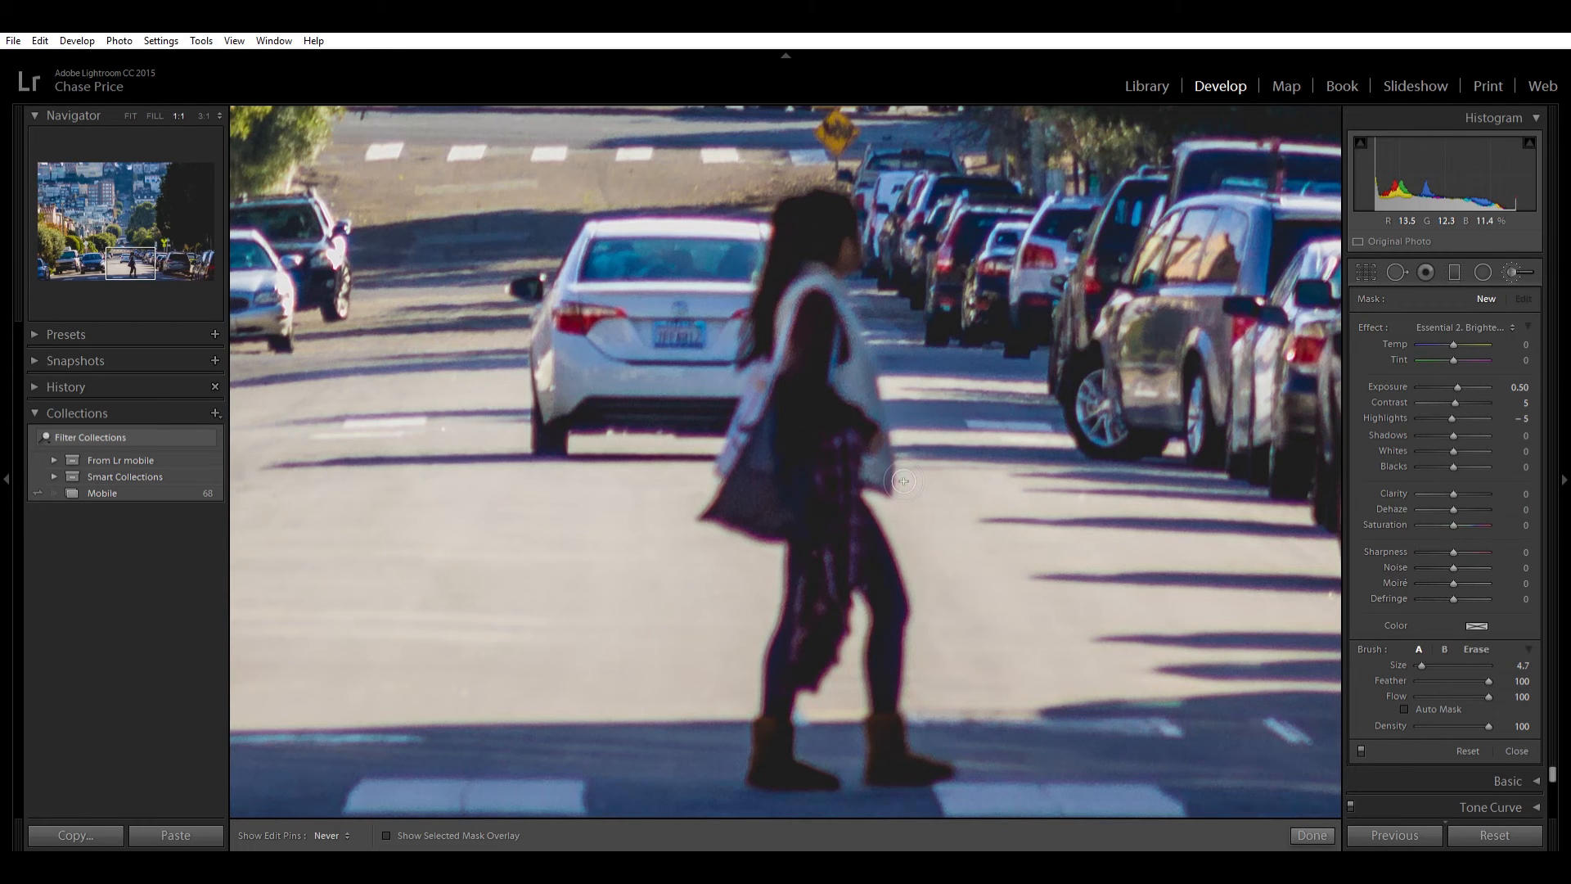
mouse_move(809, 478)
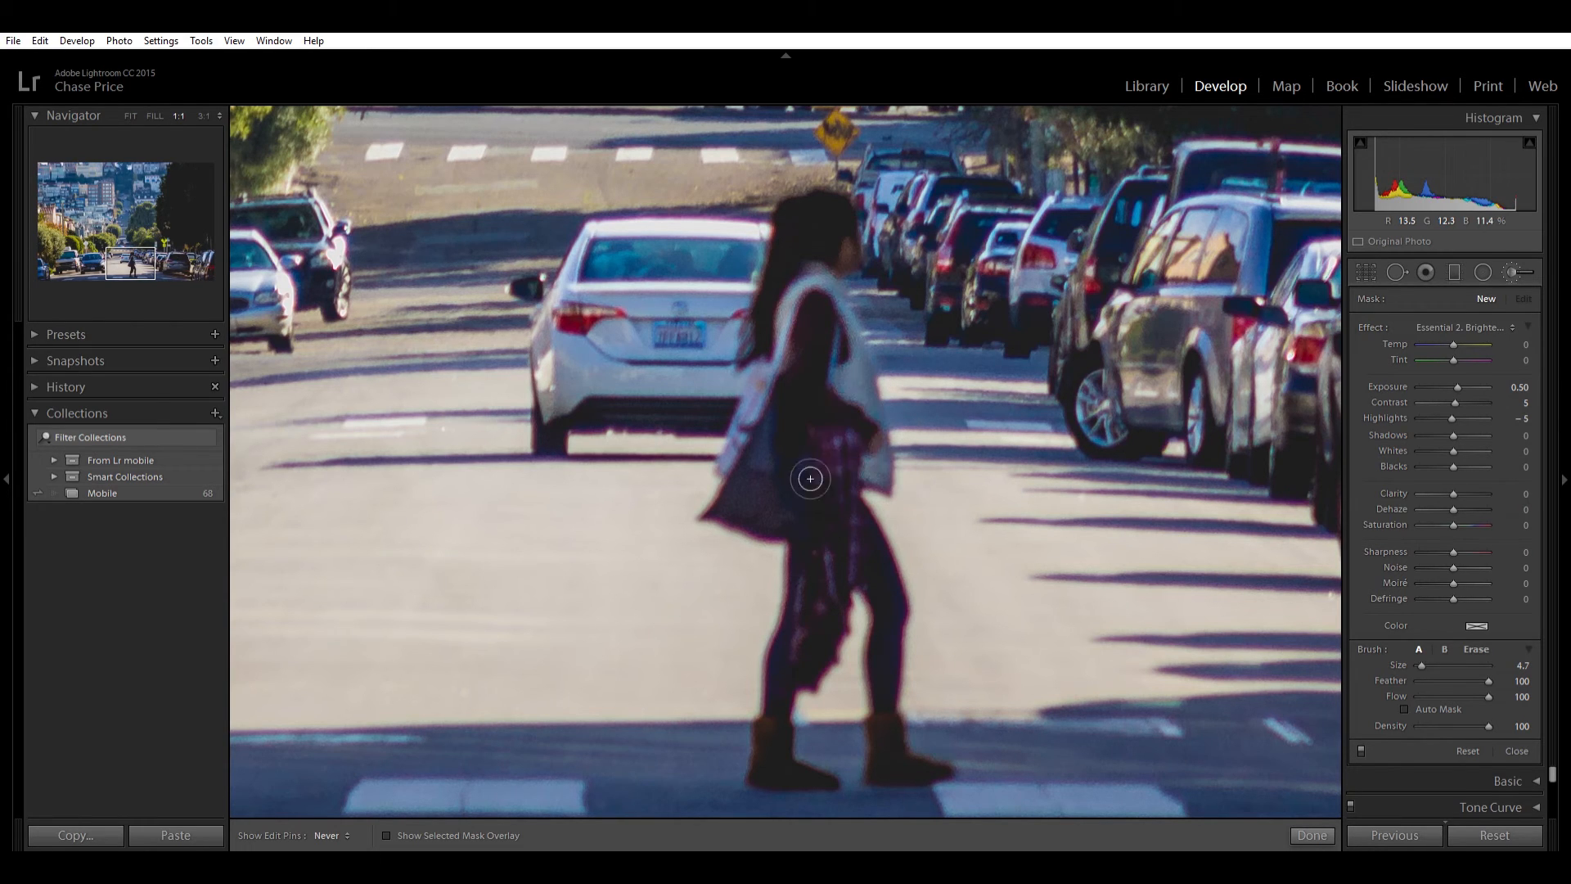
mouse_move(802, 510)
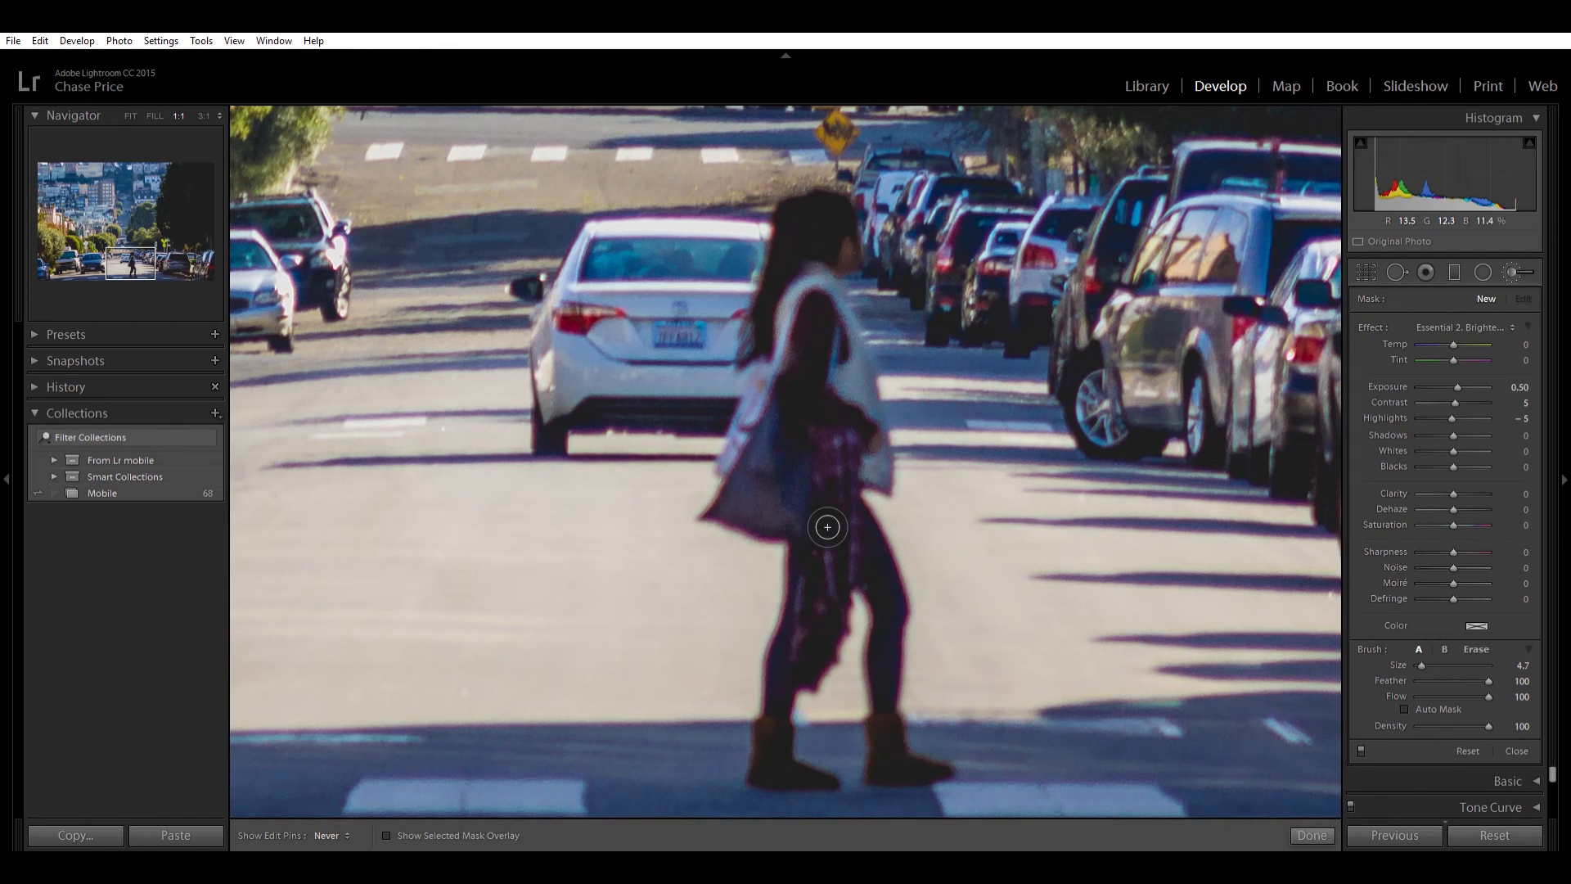
mouse_move(805, 661)
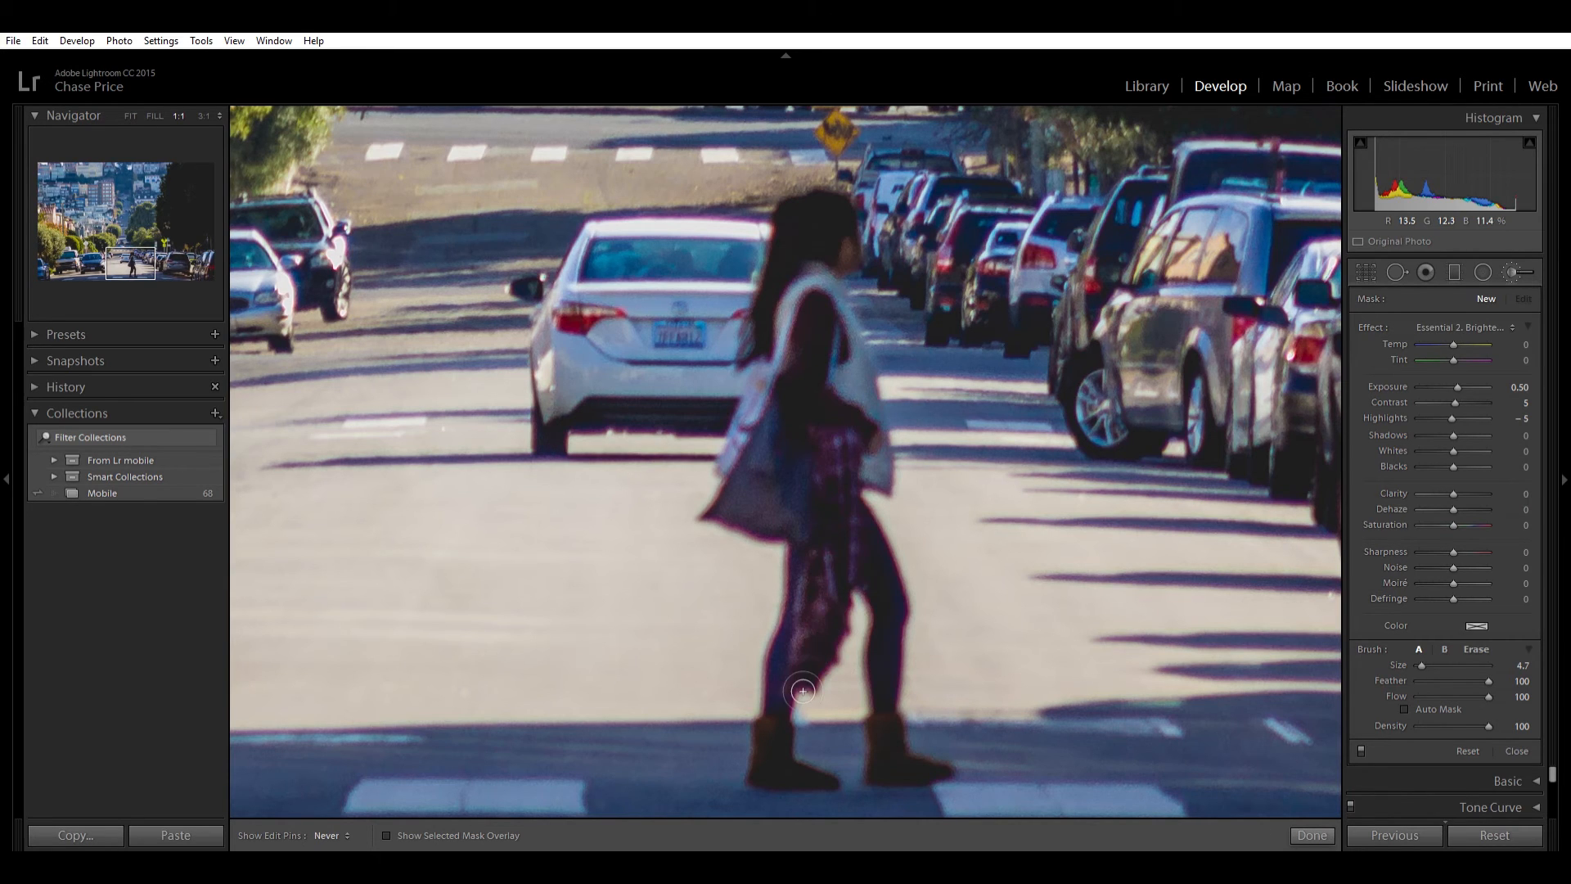
mouse_move(809, 785)
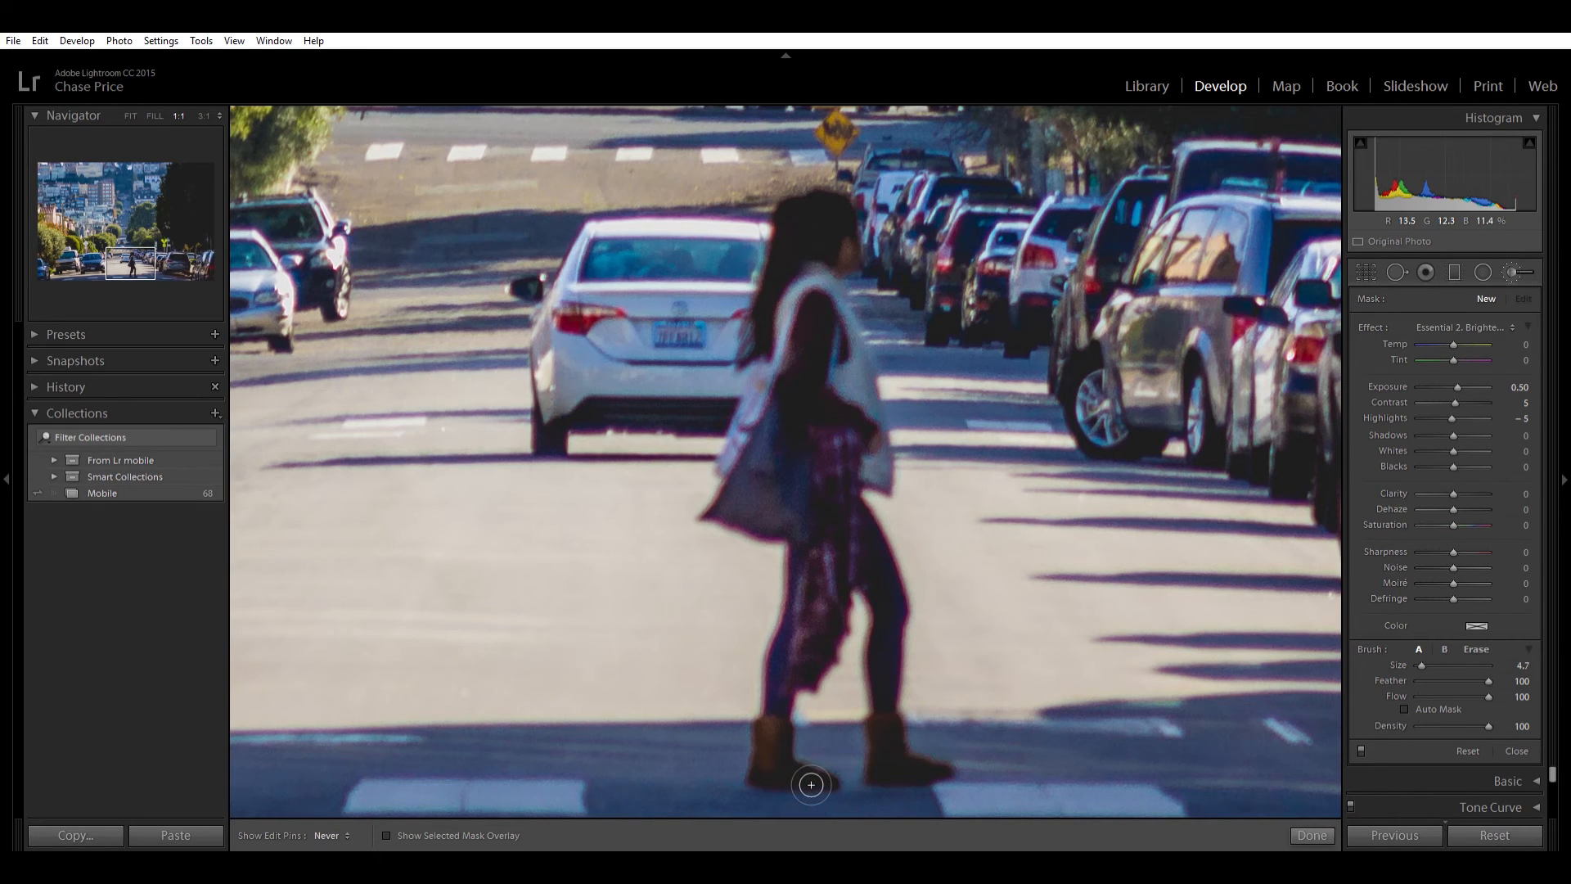
Step: Change an option in the toolbar below the street photo while brushing
left_click(330, 835)
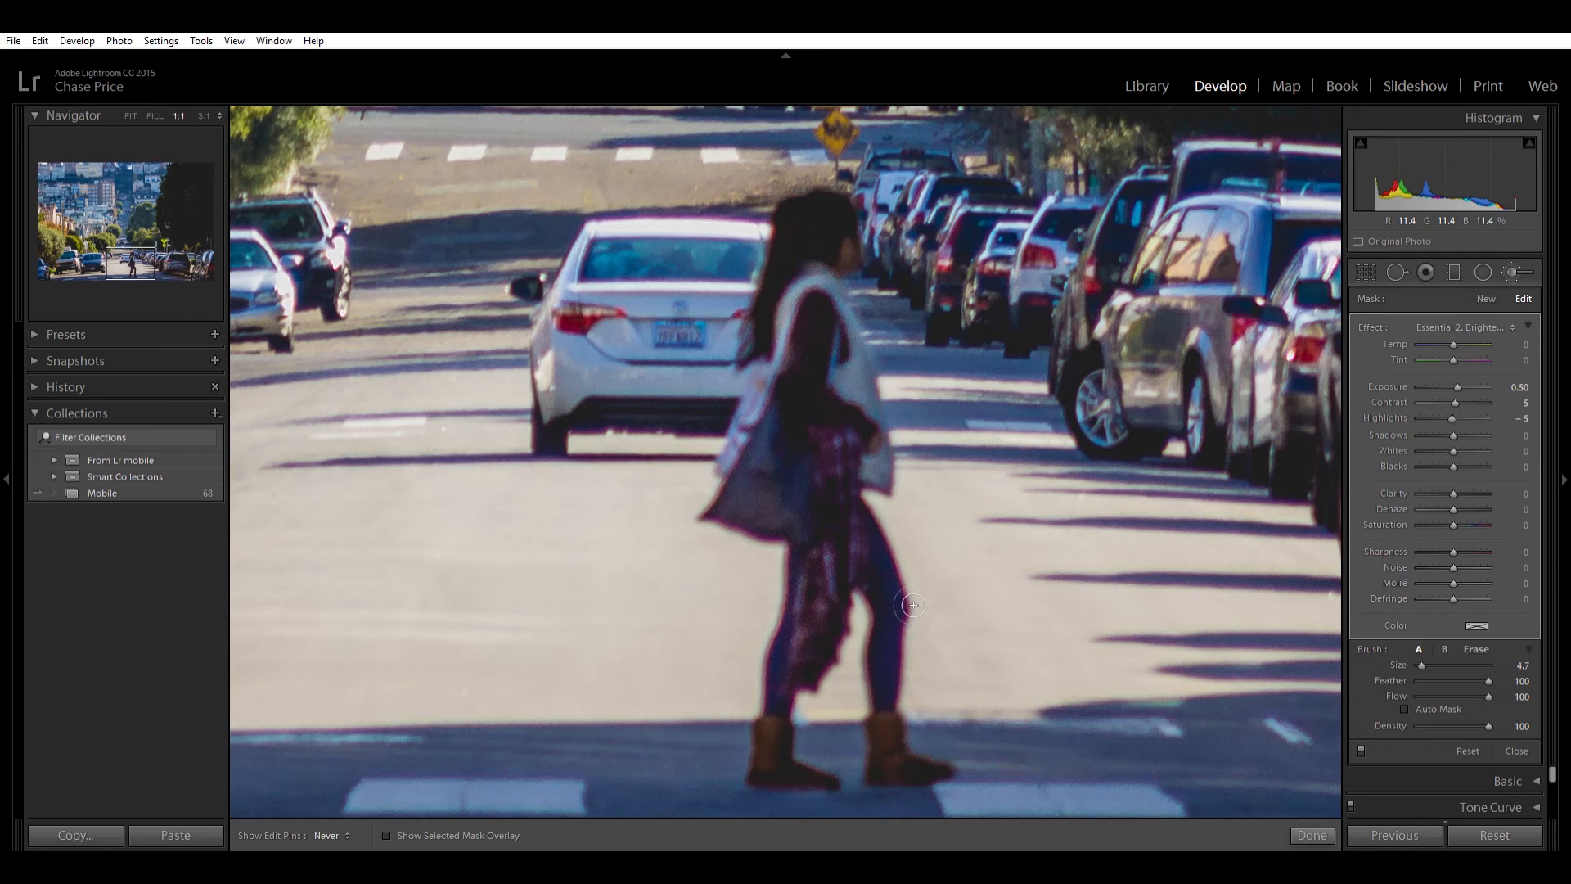
mouse_move(900, 746)
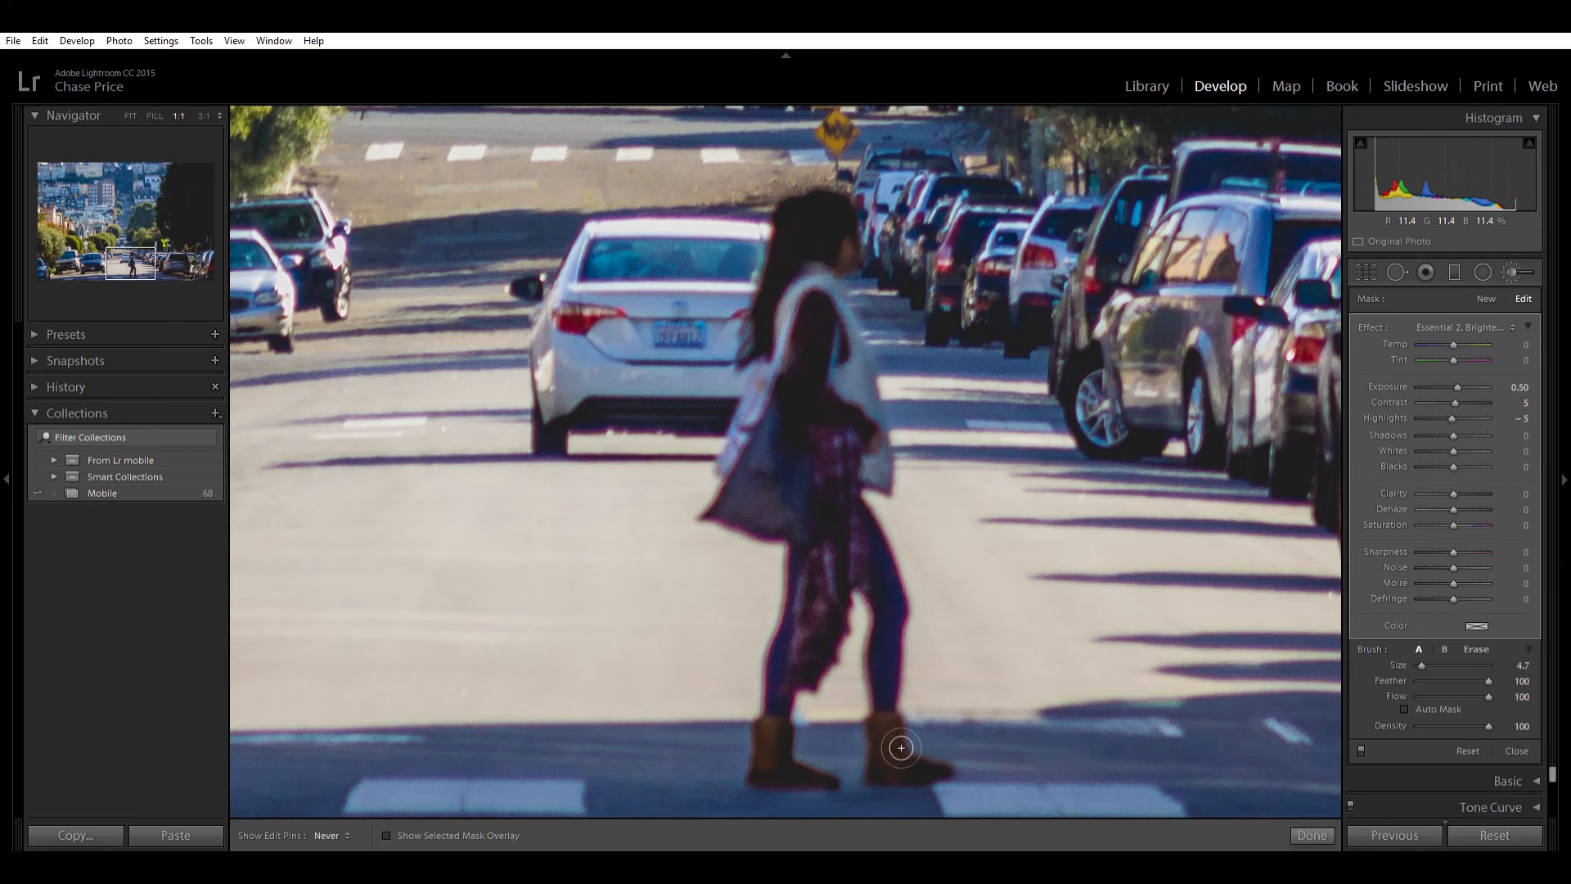
mouse_move(949, 785)
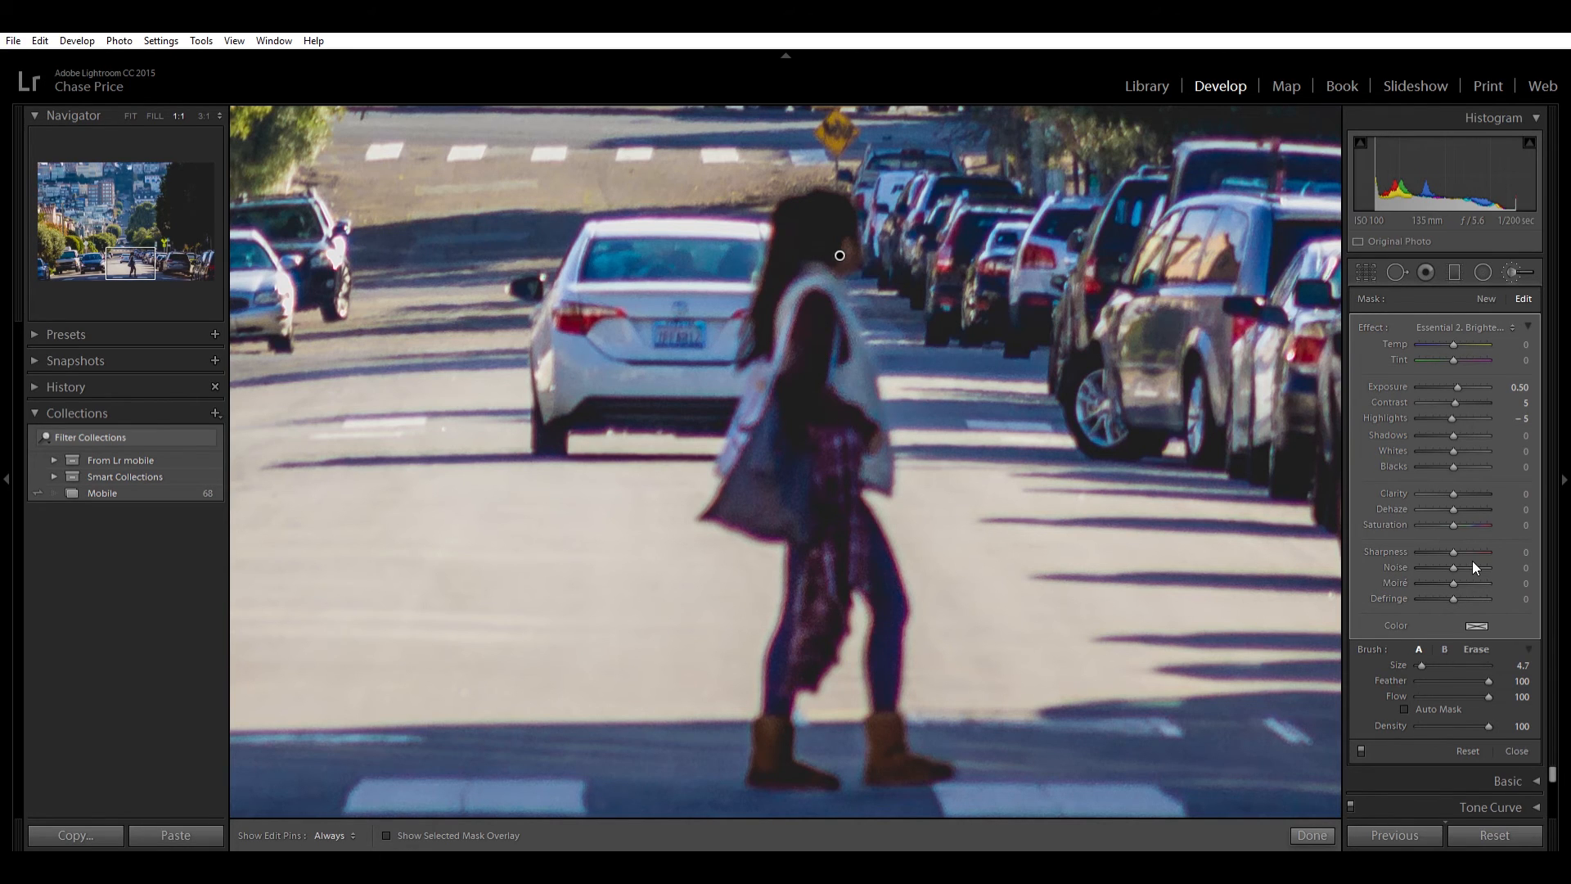
mouse_move(1417, 766)
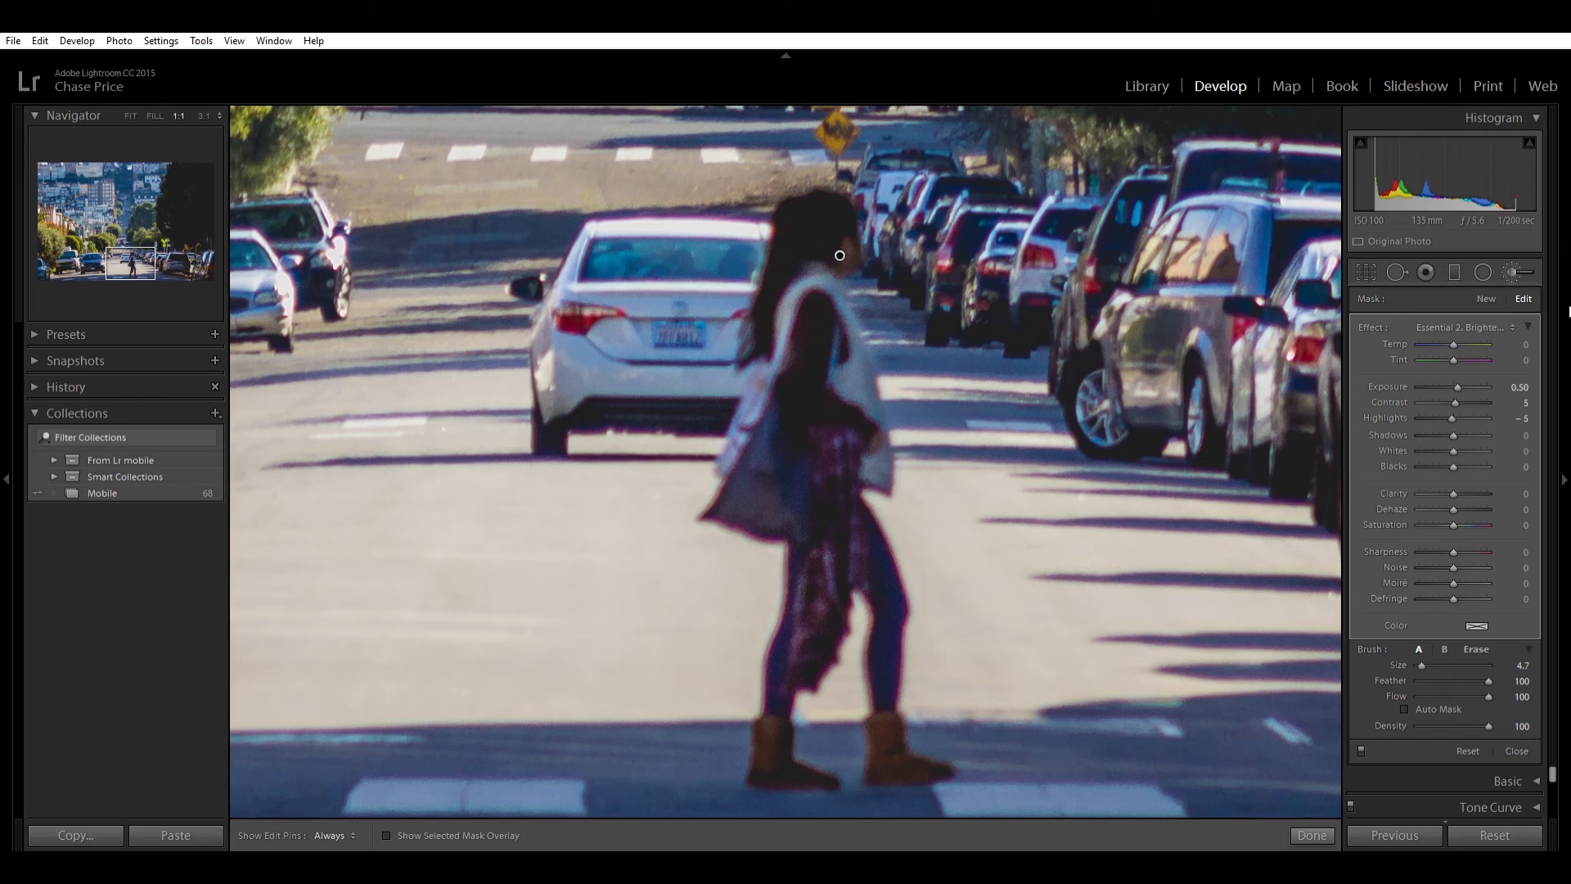
mouse_move(1483, 291)
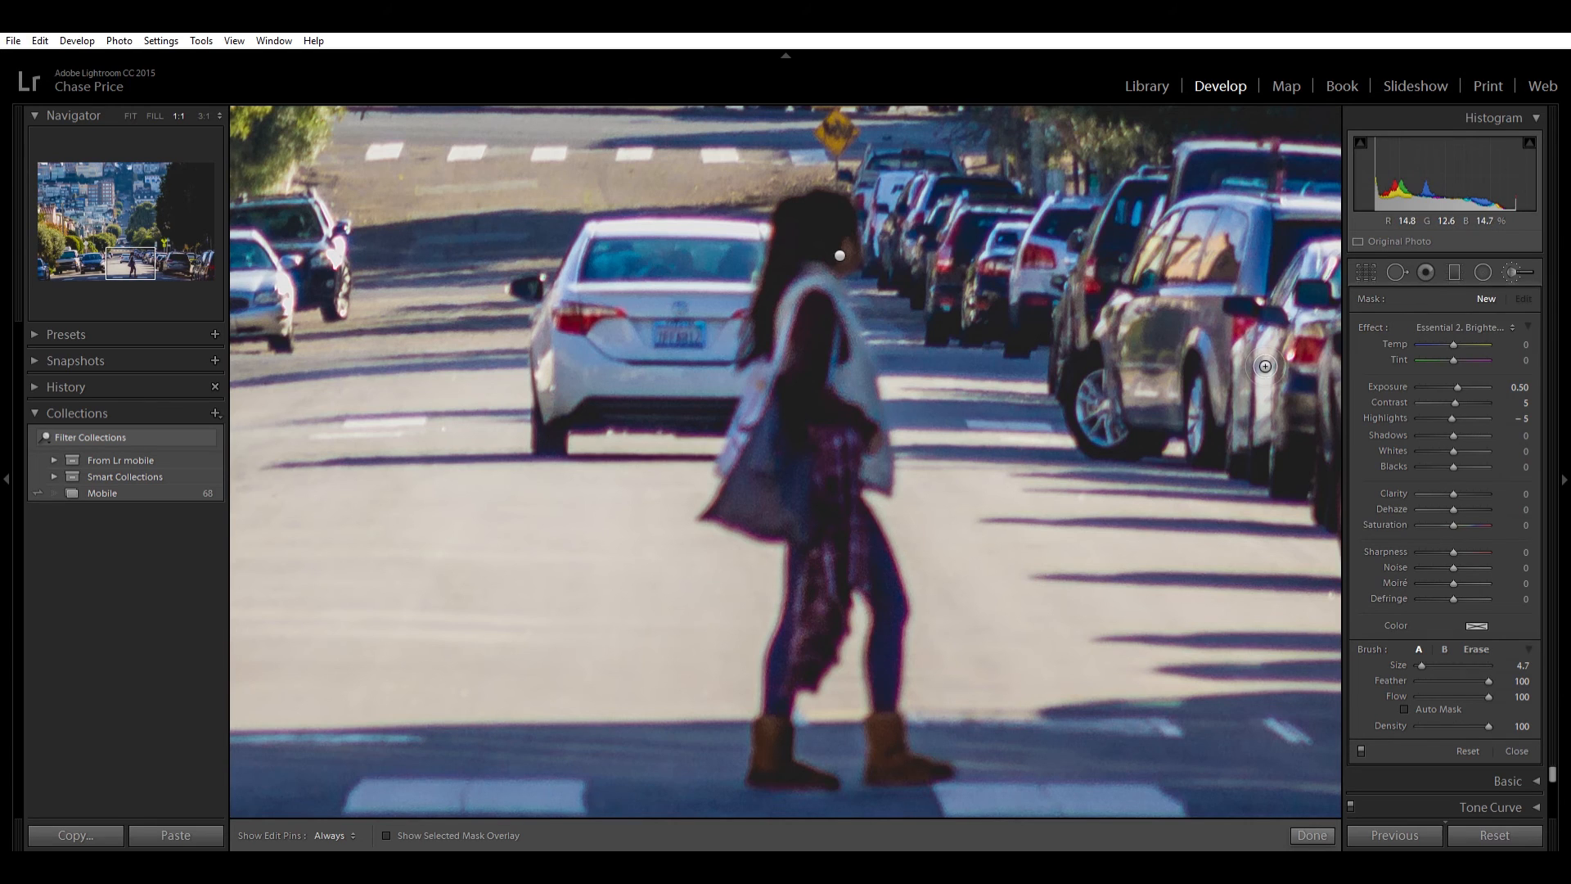
mouse_move(1313, 347)
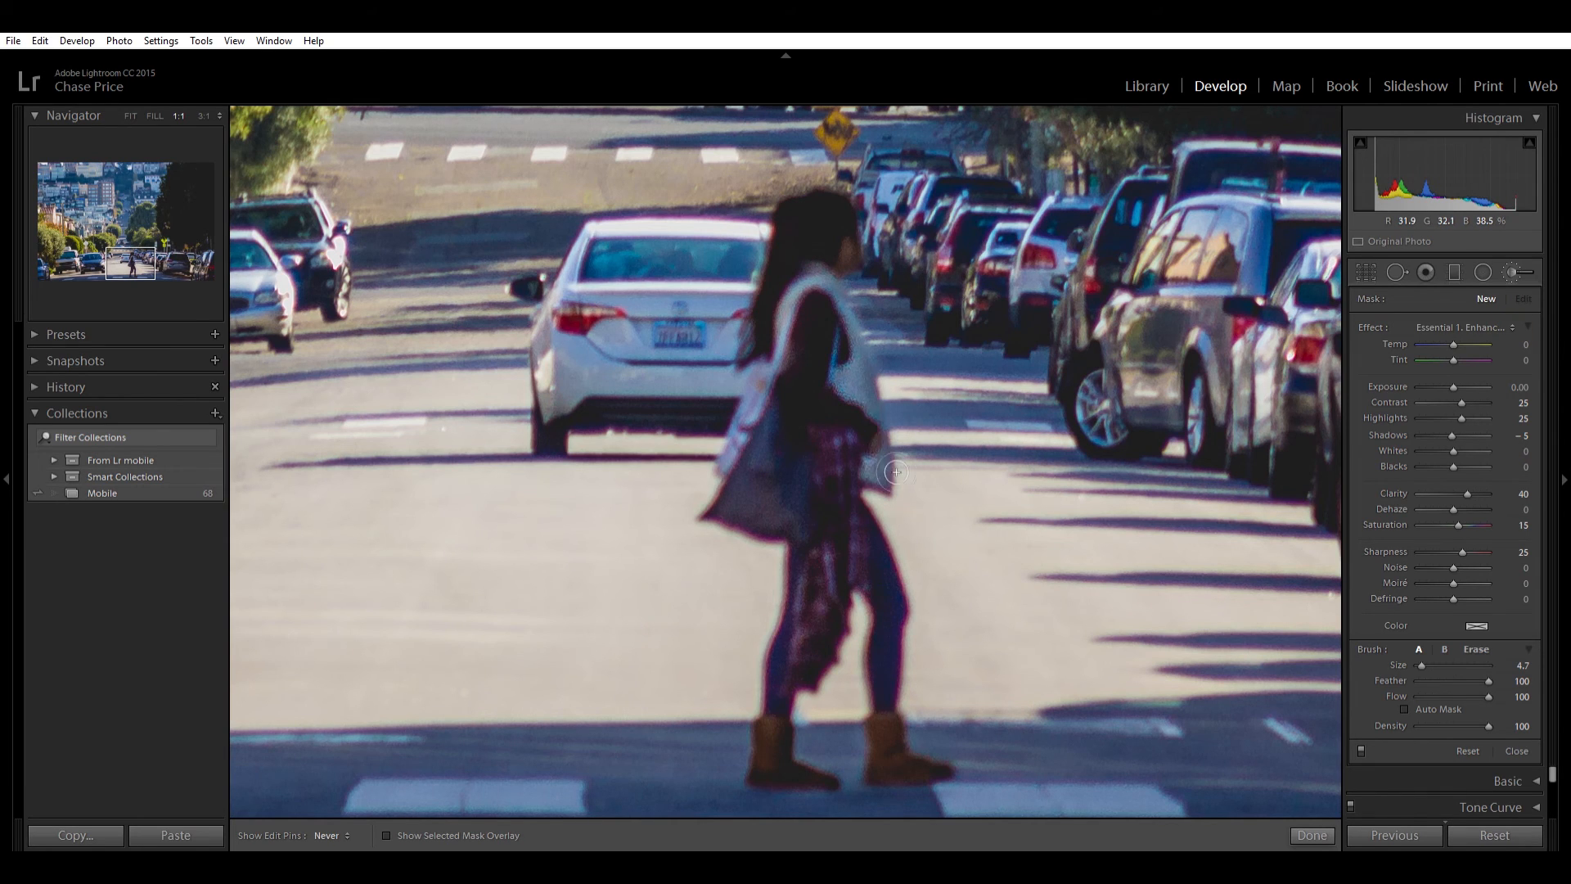
mouse_move(778, 491)
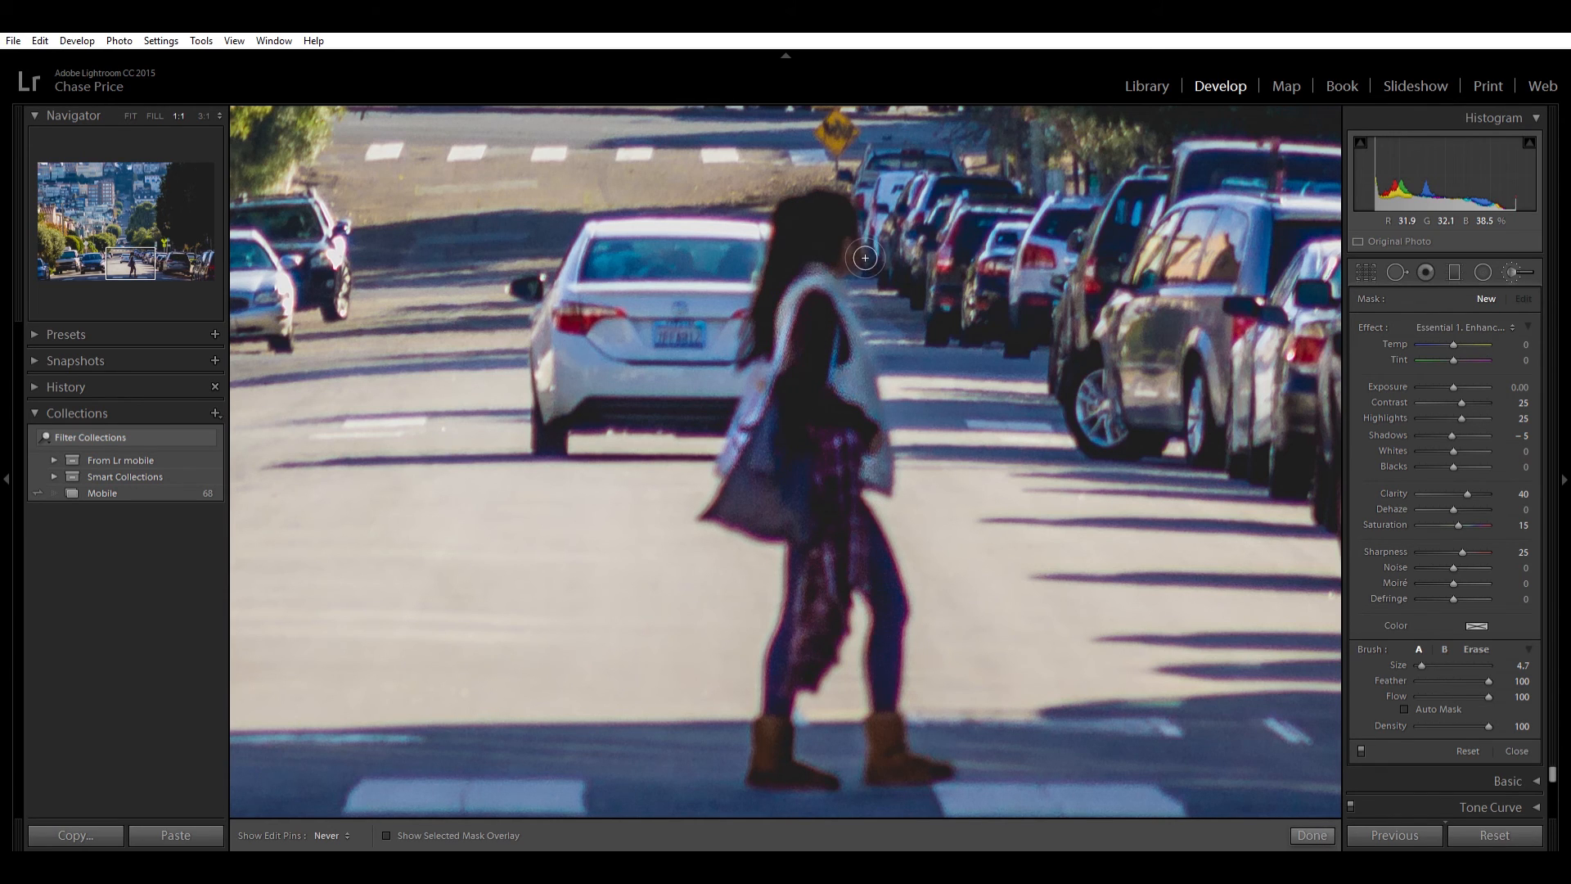
mouse_move(809, 334)
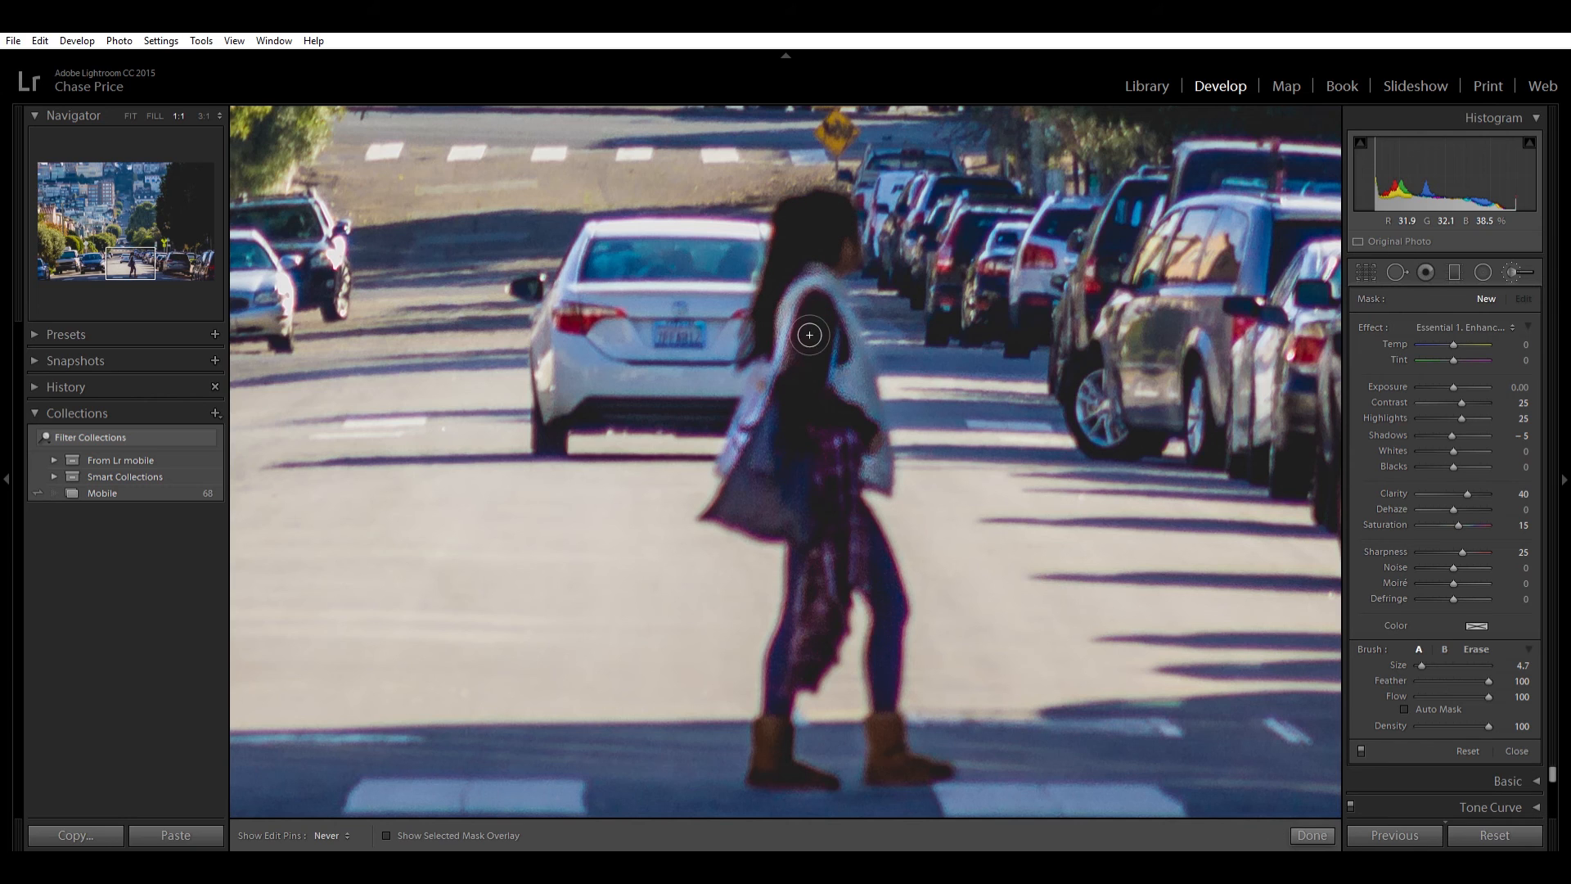
mouse_move(809, 630)
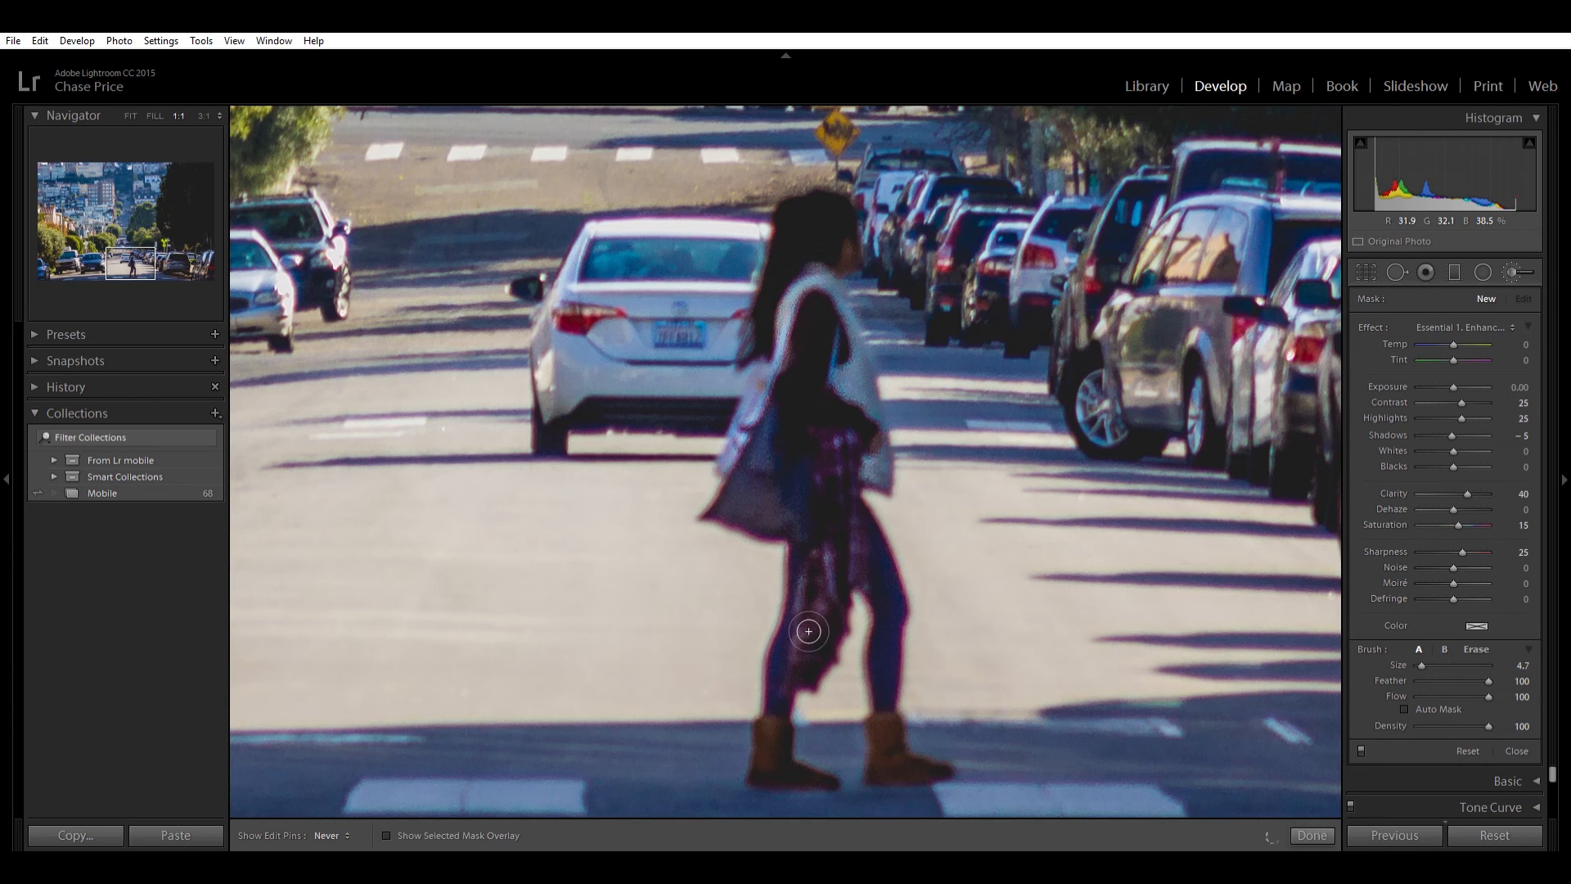
mouse_move(822, 783)
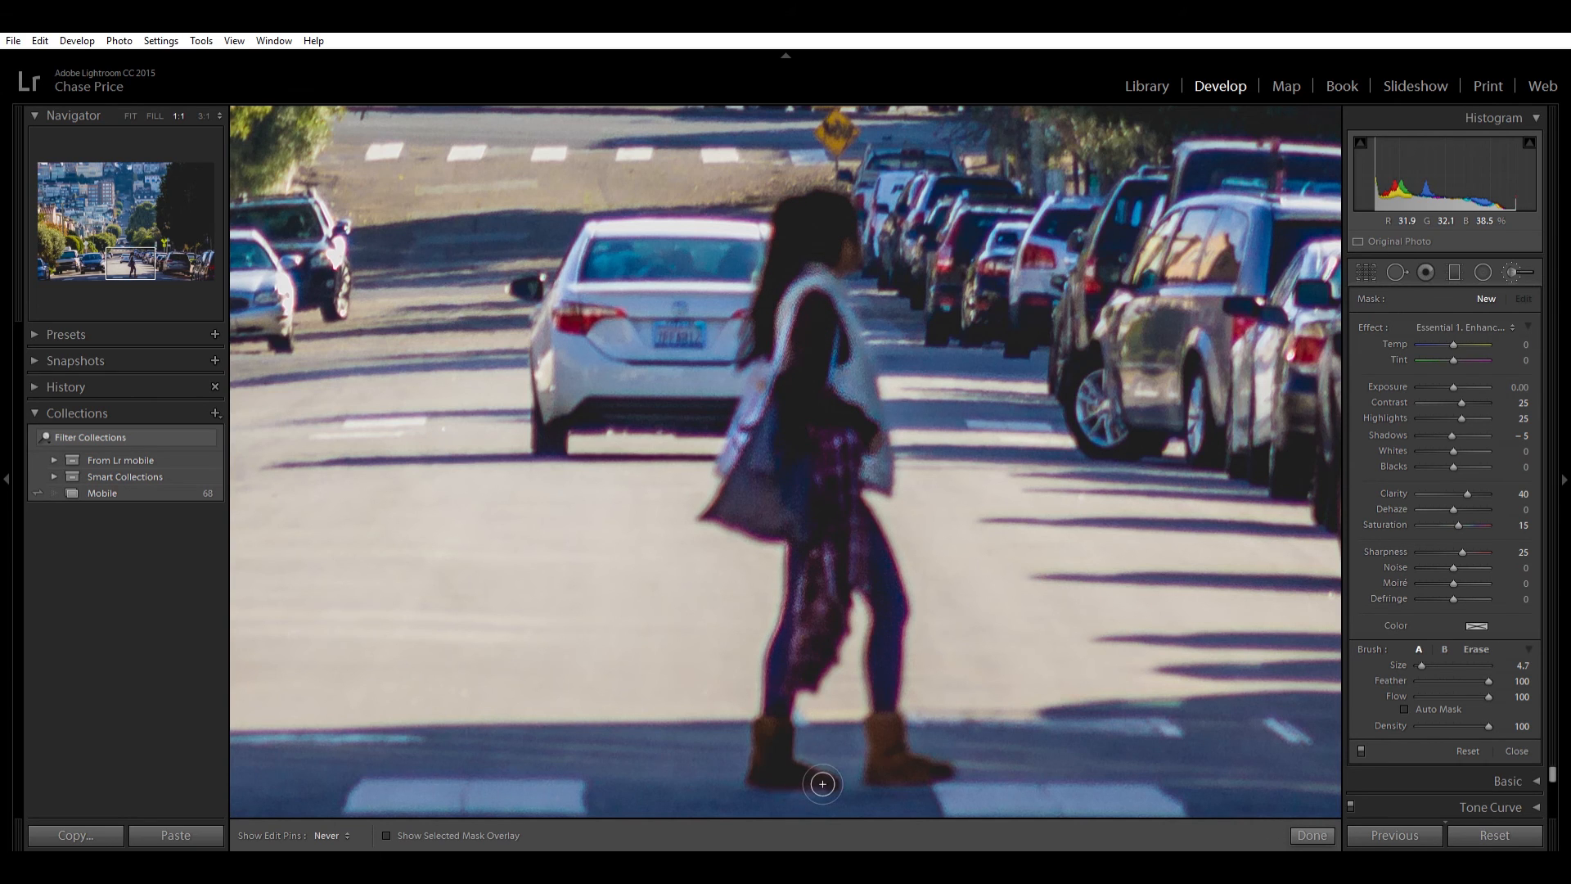
mouse_move(826, 639)
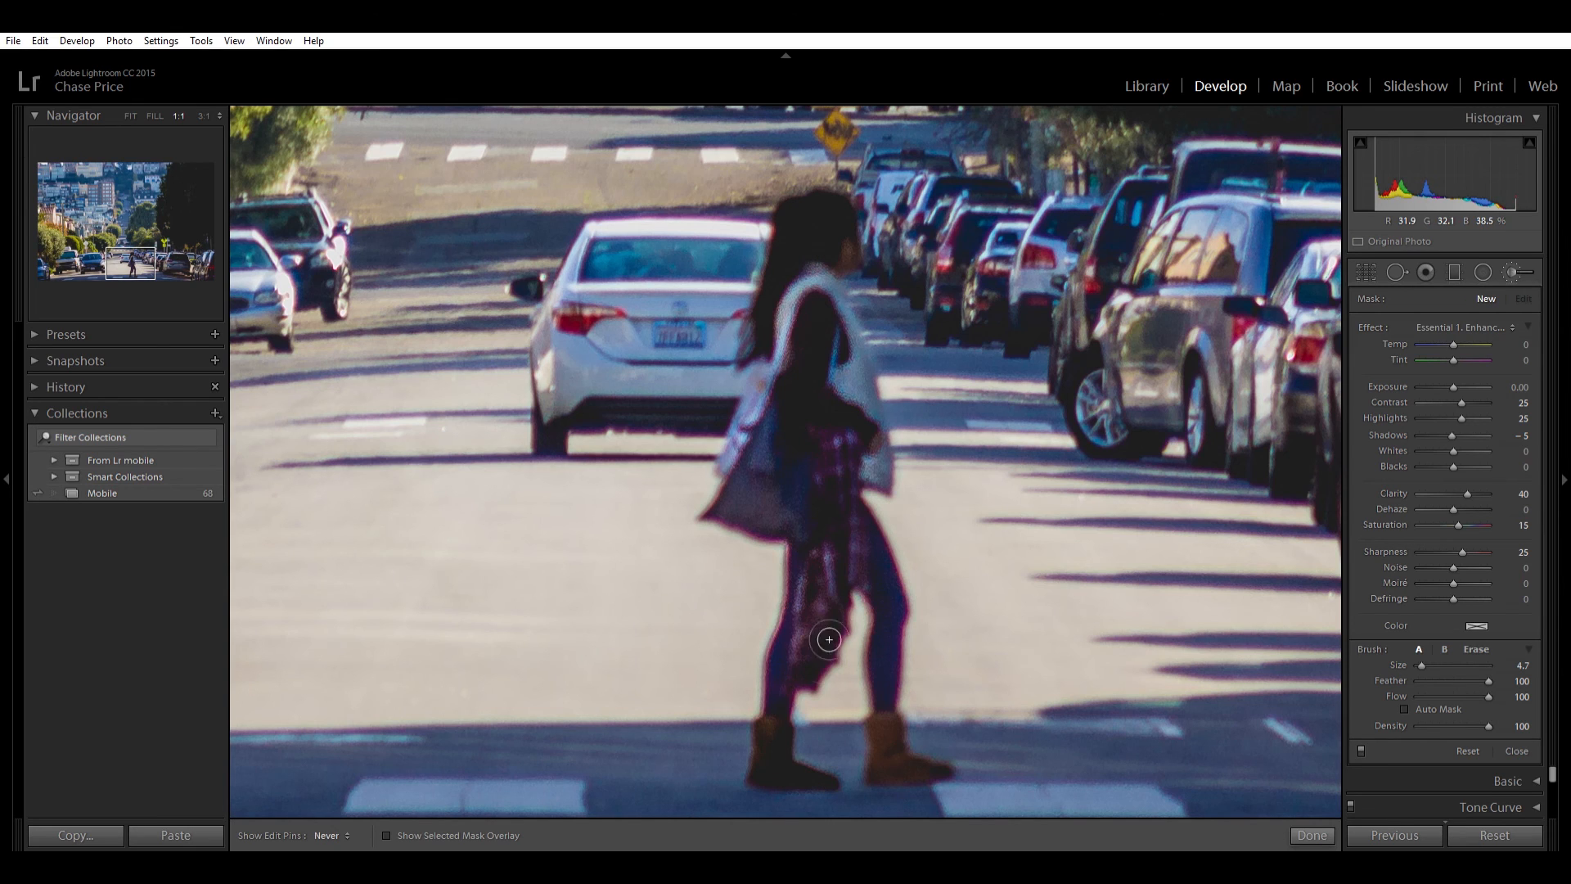
mouse_move(903, 592)
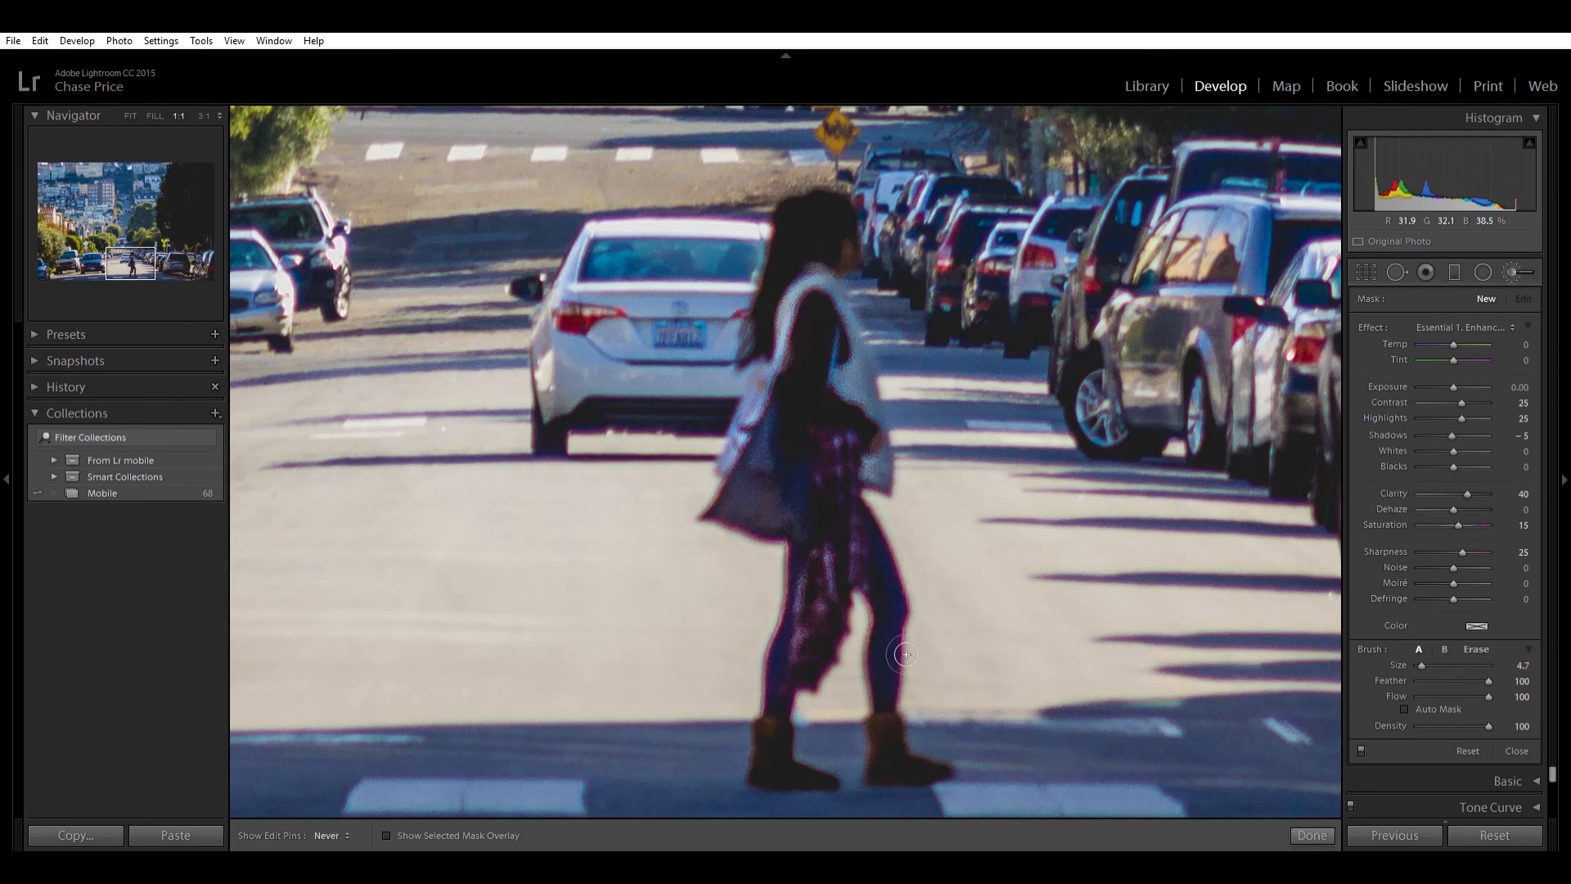
mouse_move(799, 352)
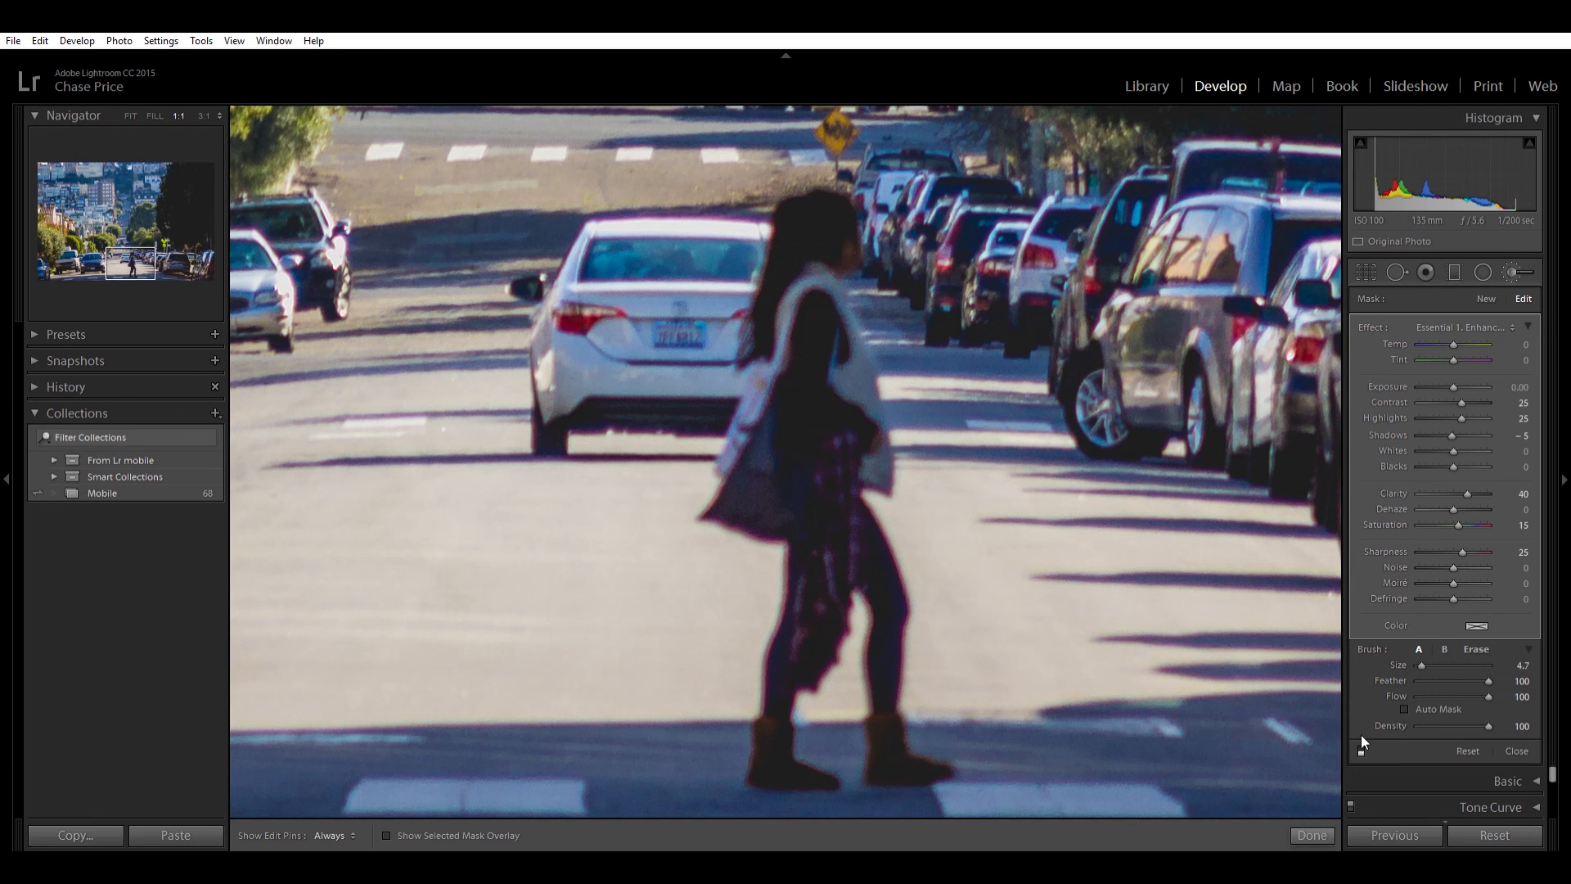
Step: Close the brush panel, reopen it to review the pins, then show the photo in Library
left_click(1311, 834)
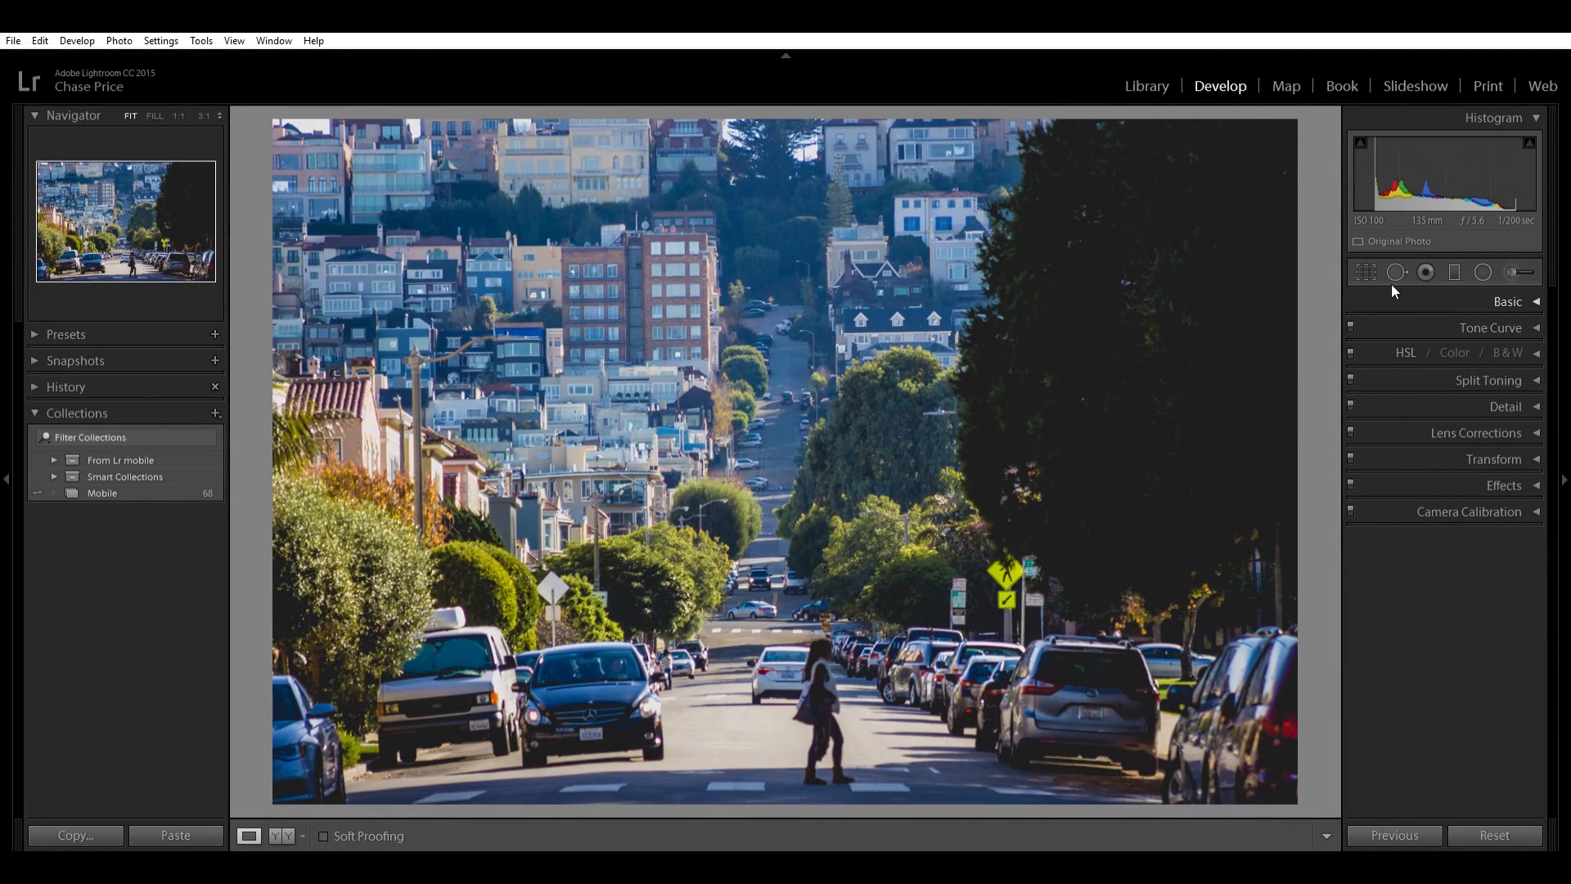
left_click(1520, 272)
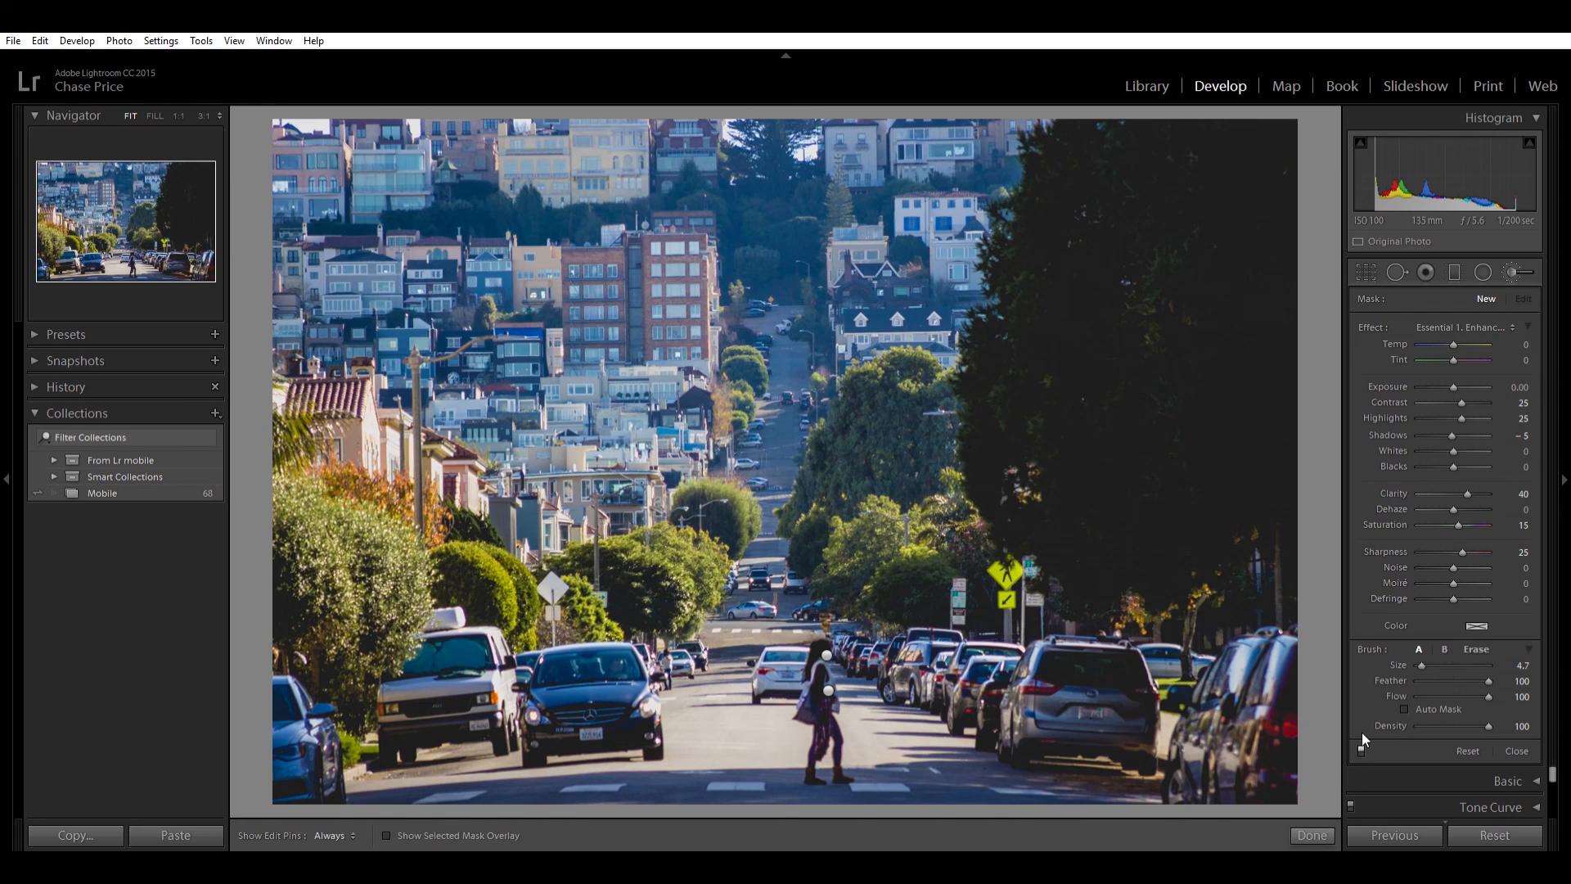
mouse_move(887, 689)
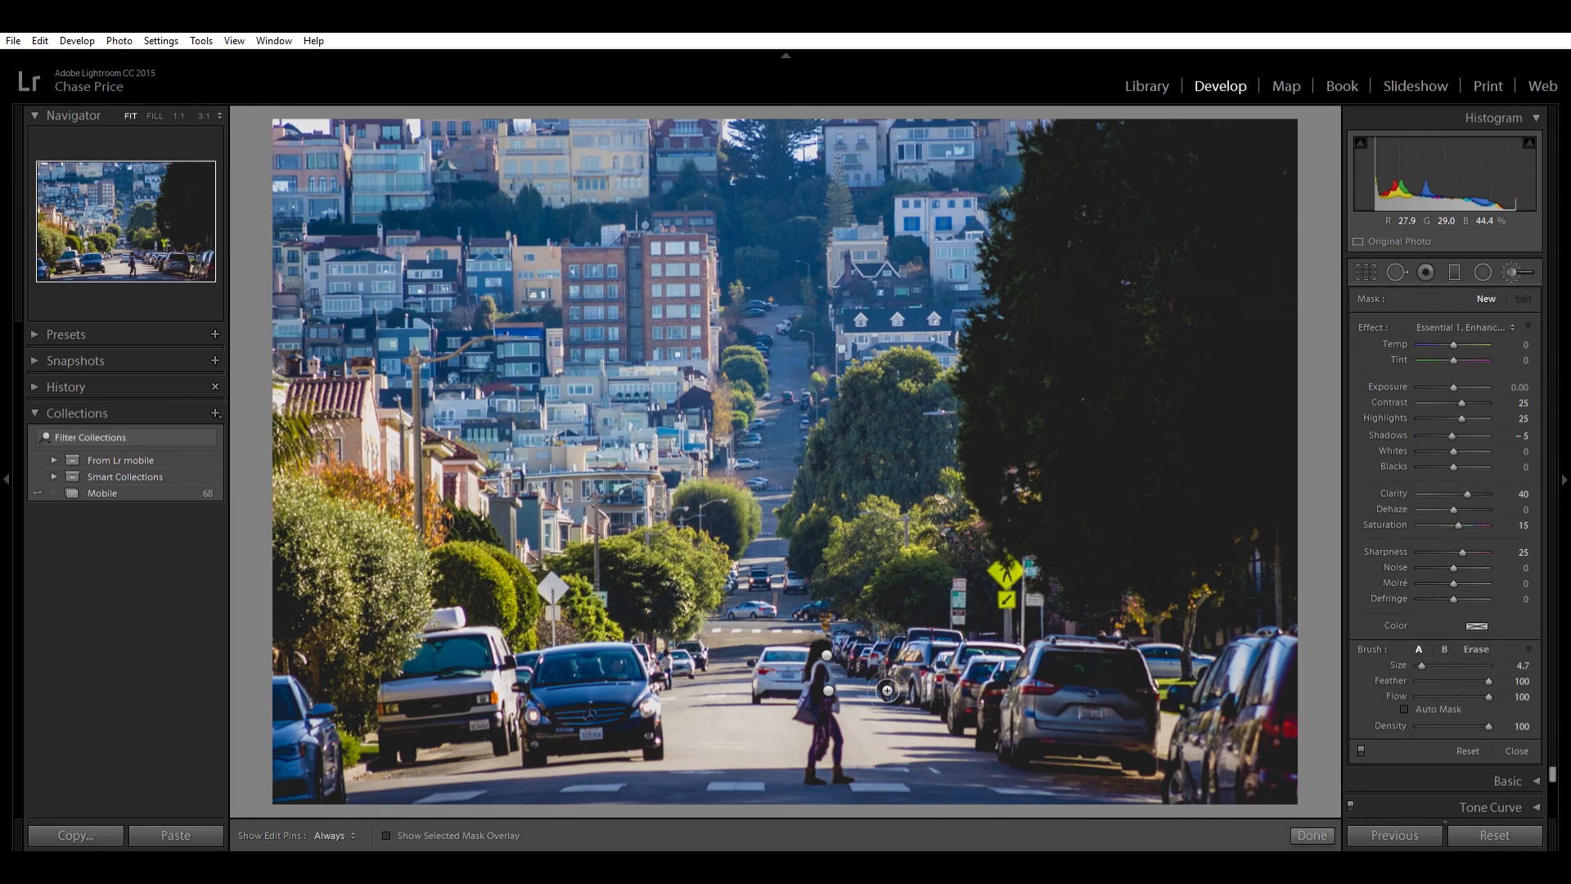
mouse_move(974, 562)
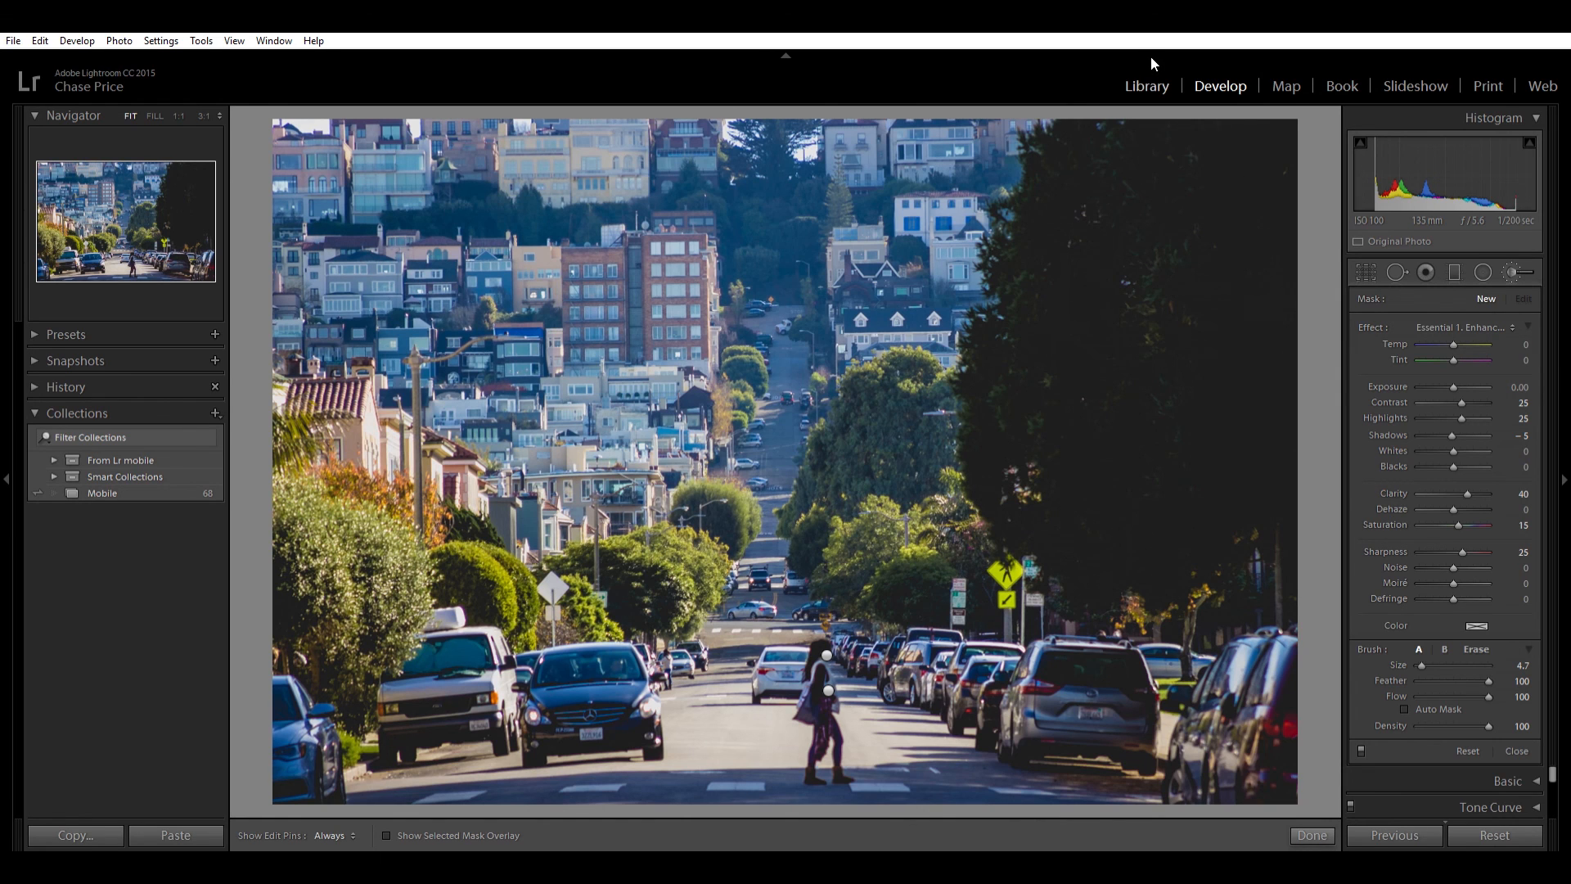
left_click(1146, 85)
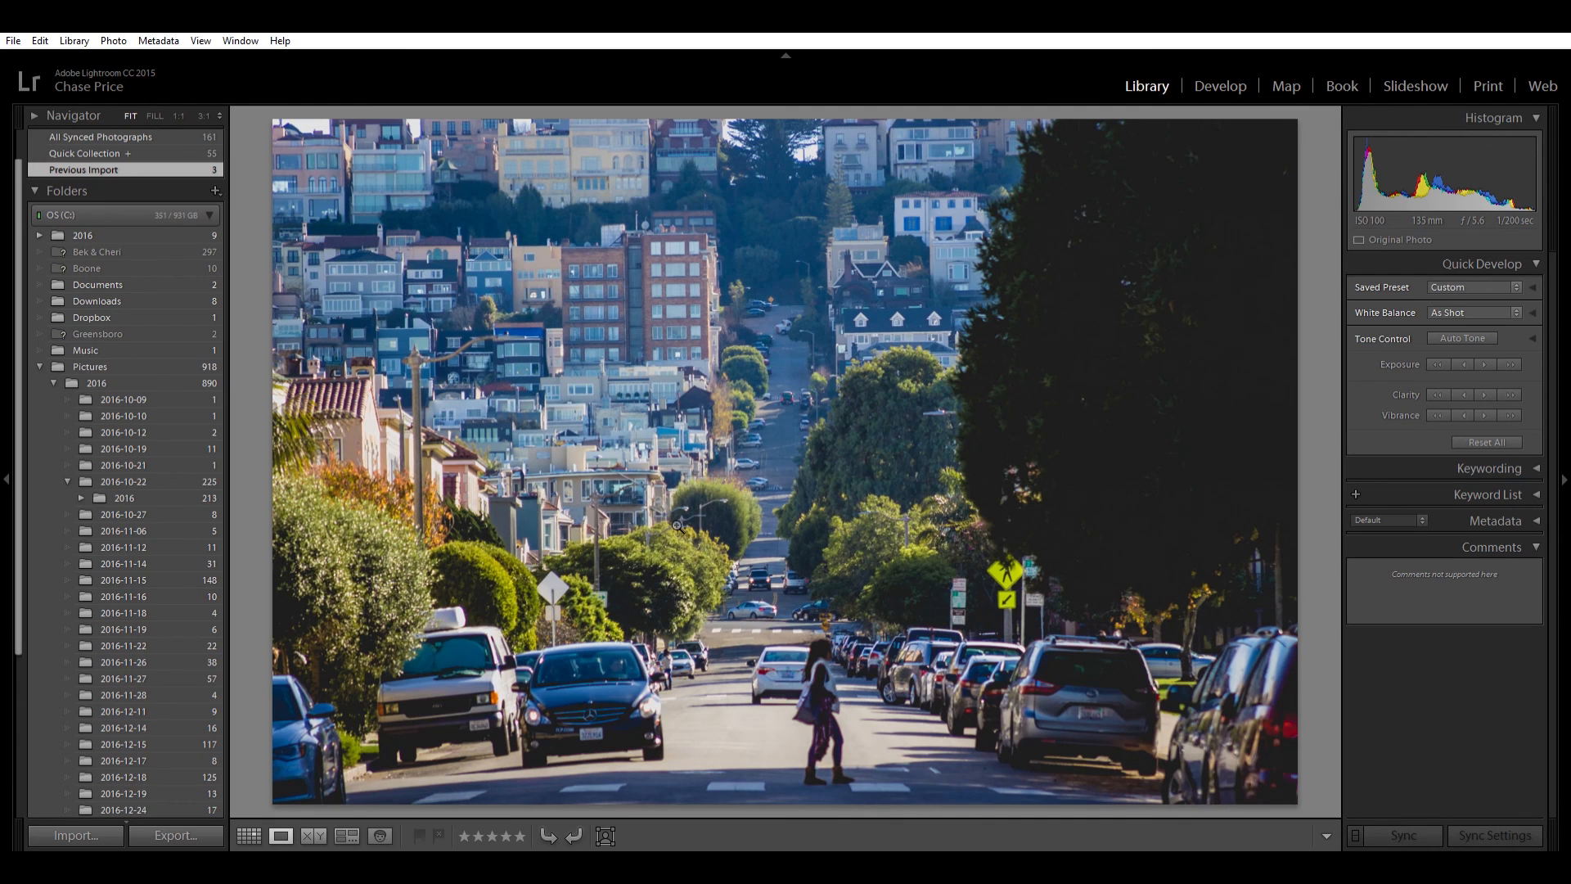